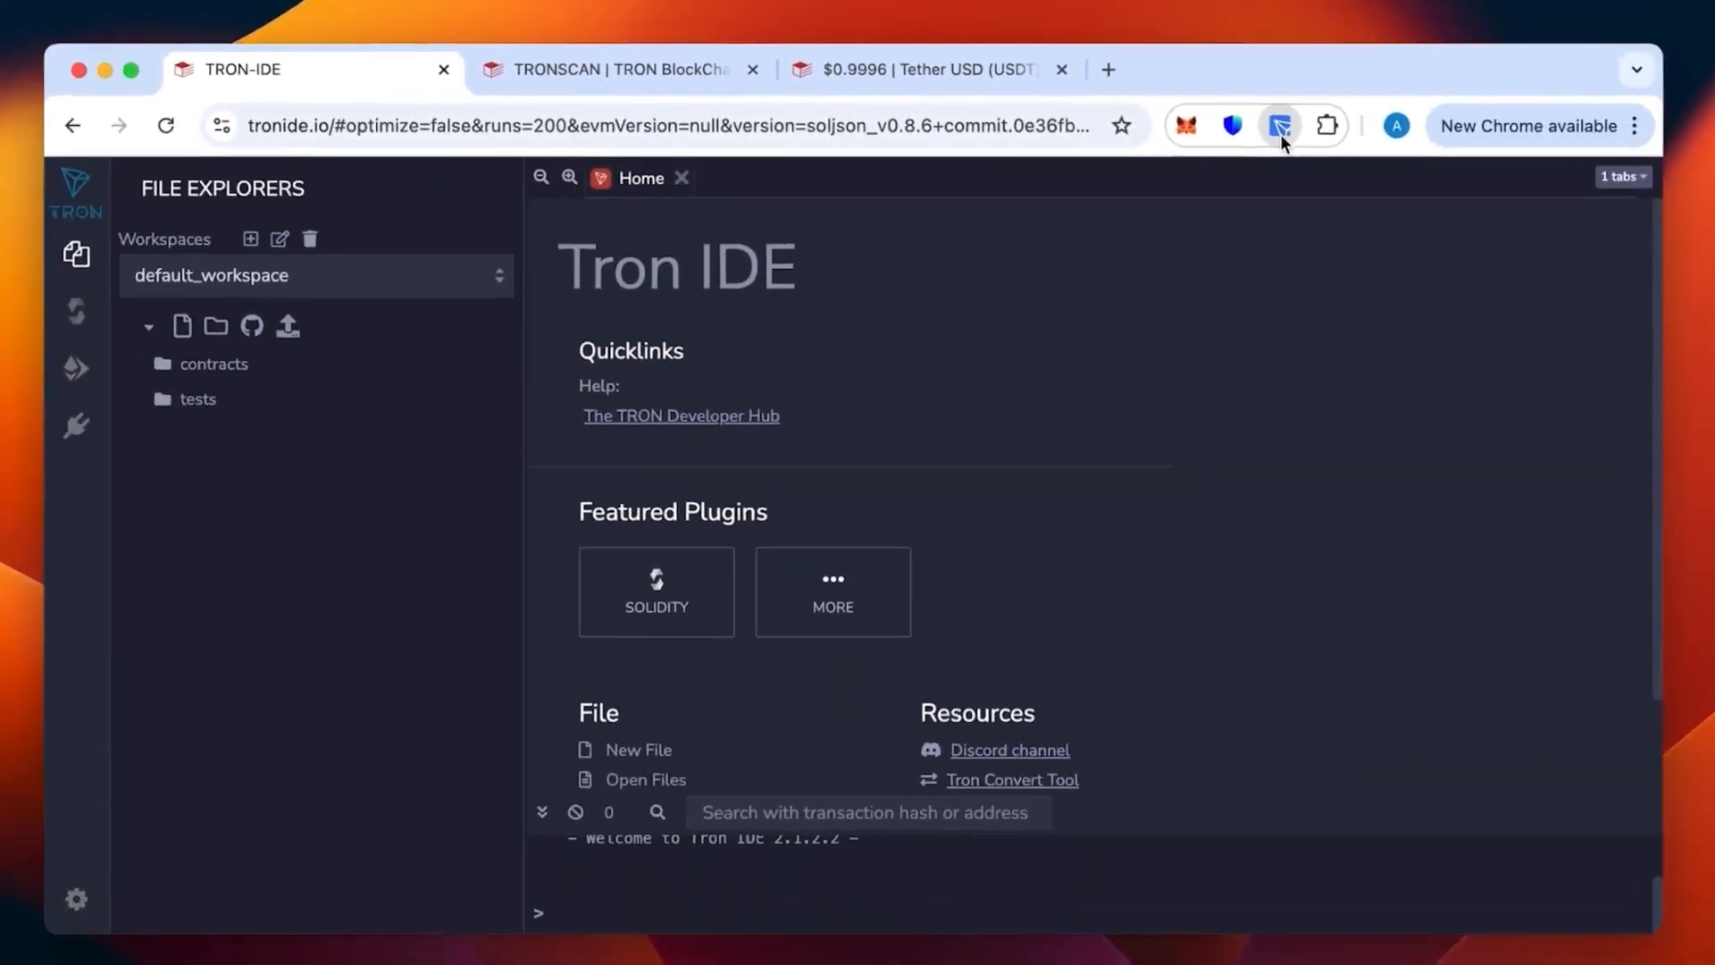
# - Create a new workspace file named usdt holding the pasted contract code, with the Solidity compiler showing
pyautogui.click(1280, 125)
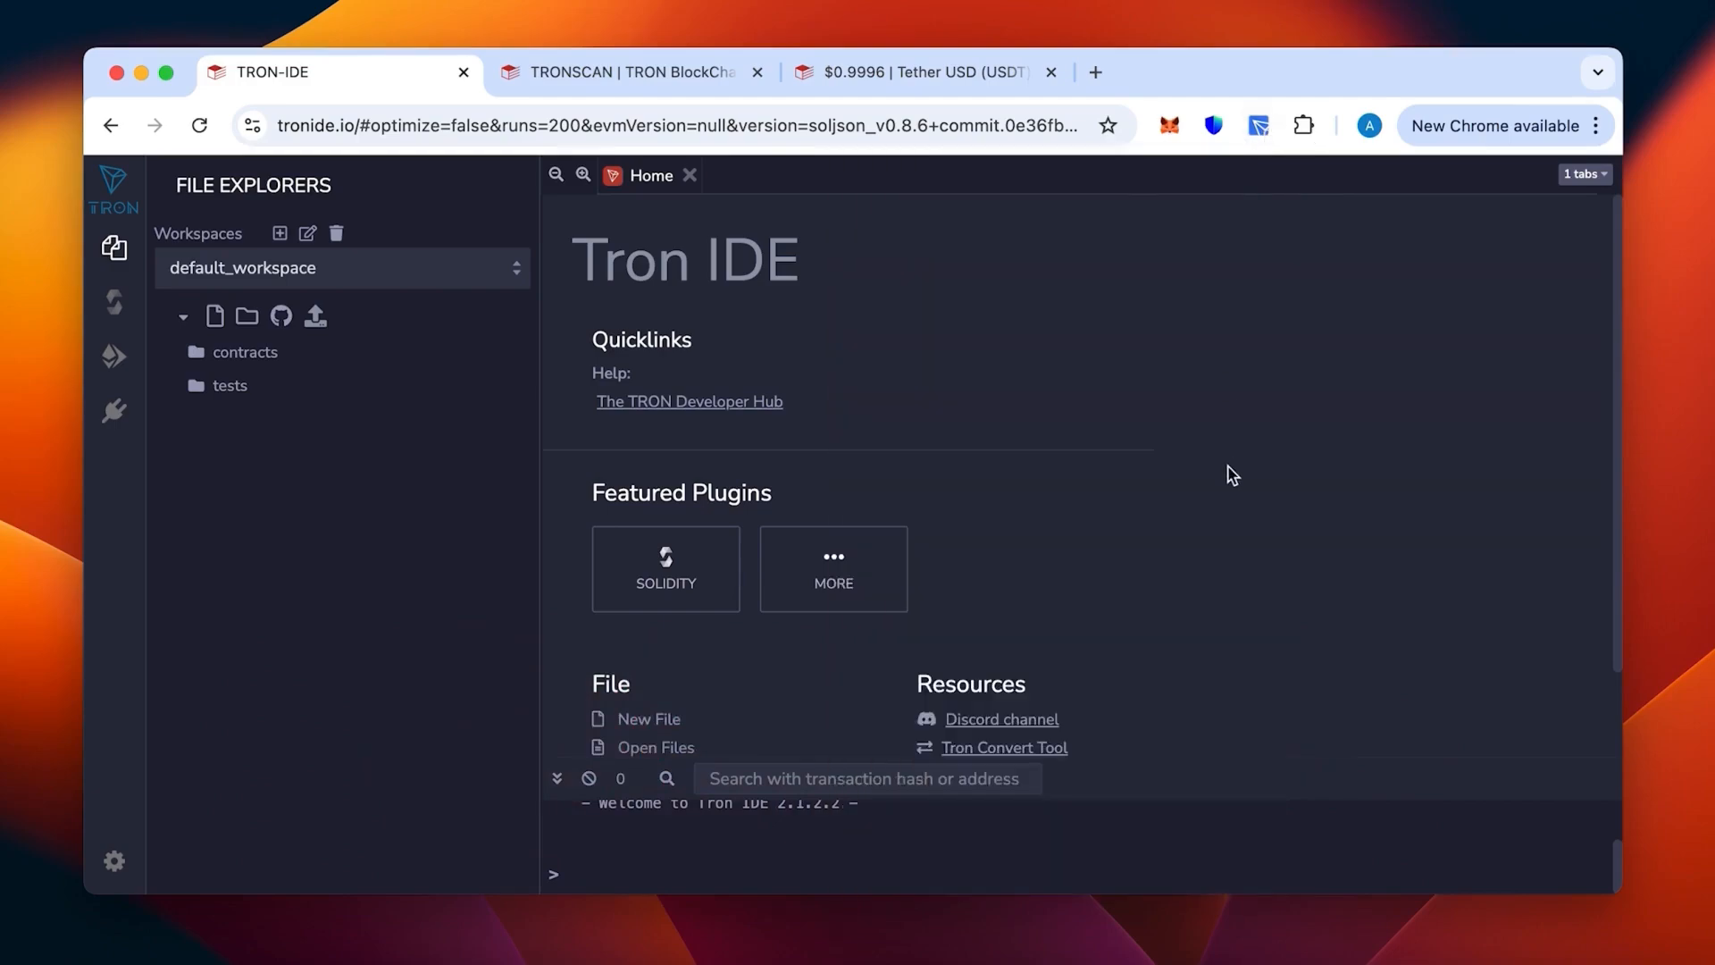
pyautogui.moveTo(996, 436)
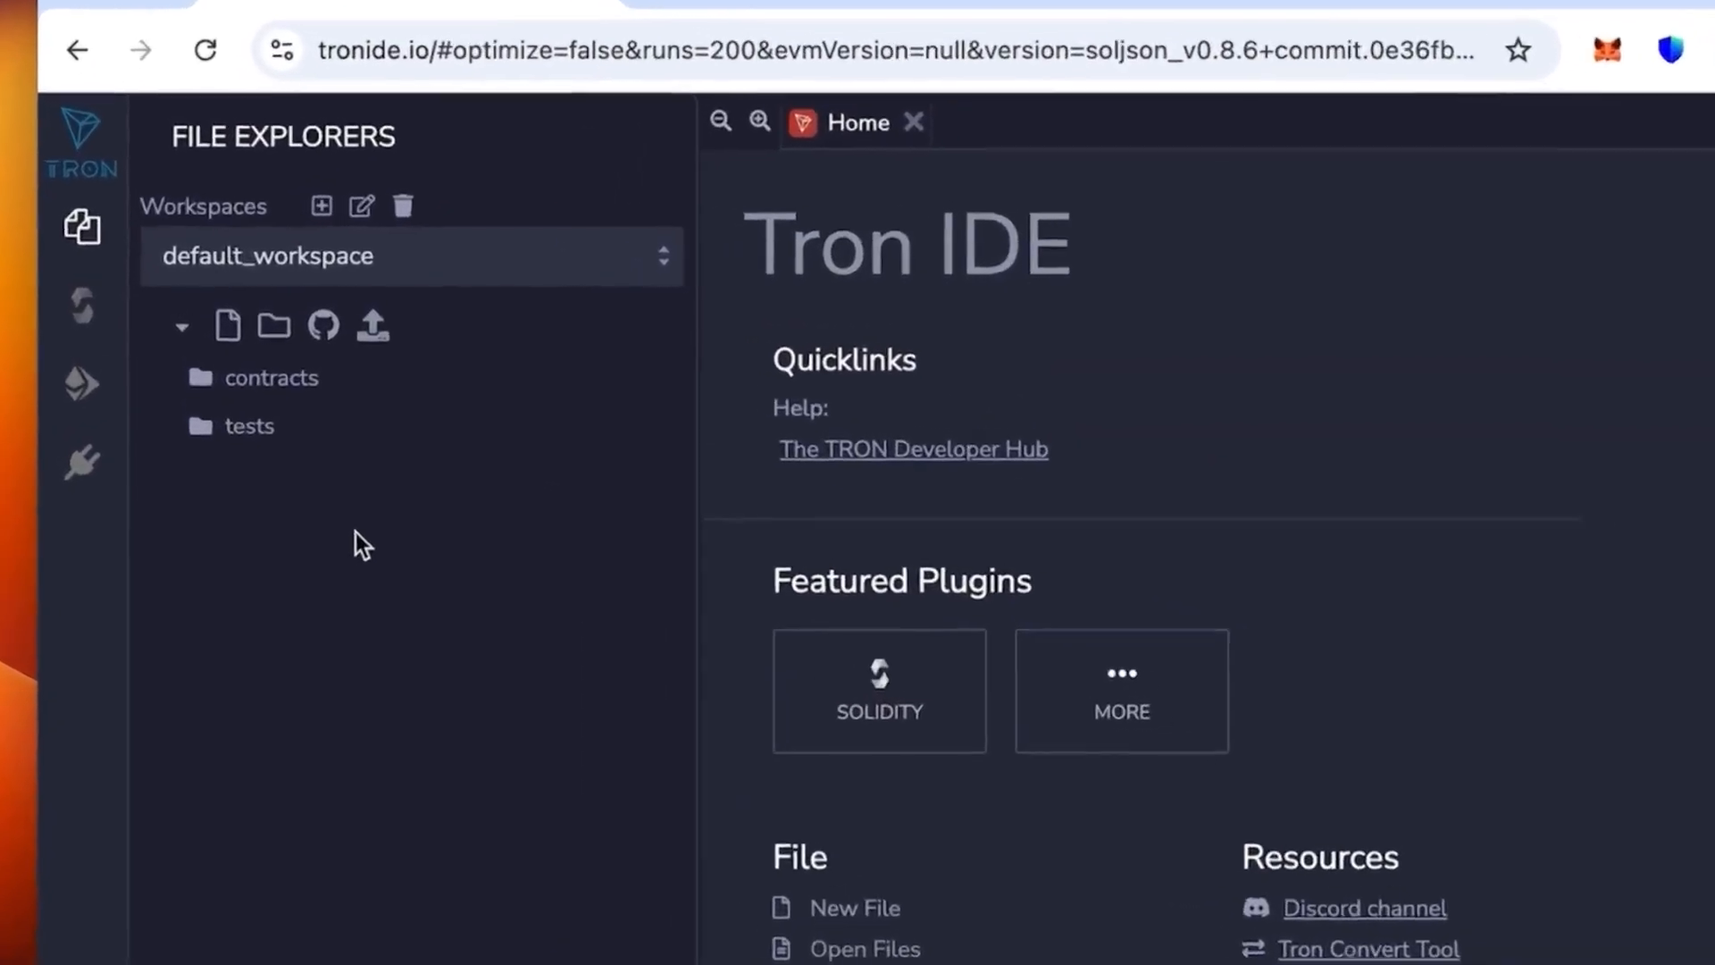
pyautogui.moveTo(230, 325)
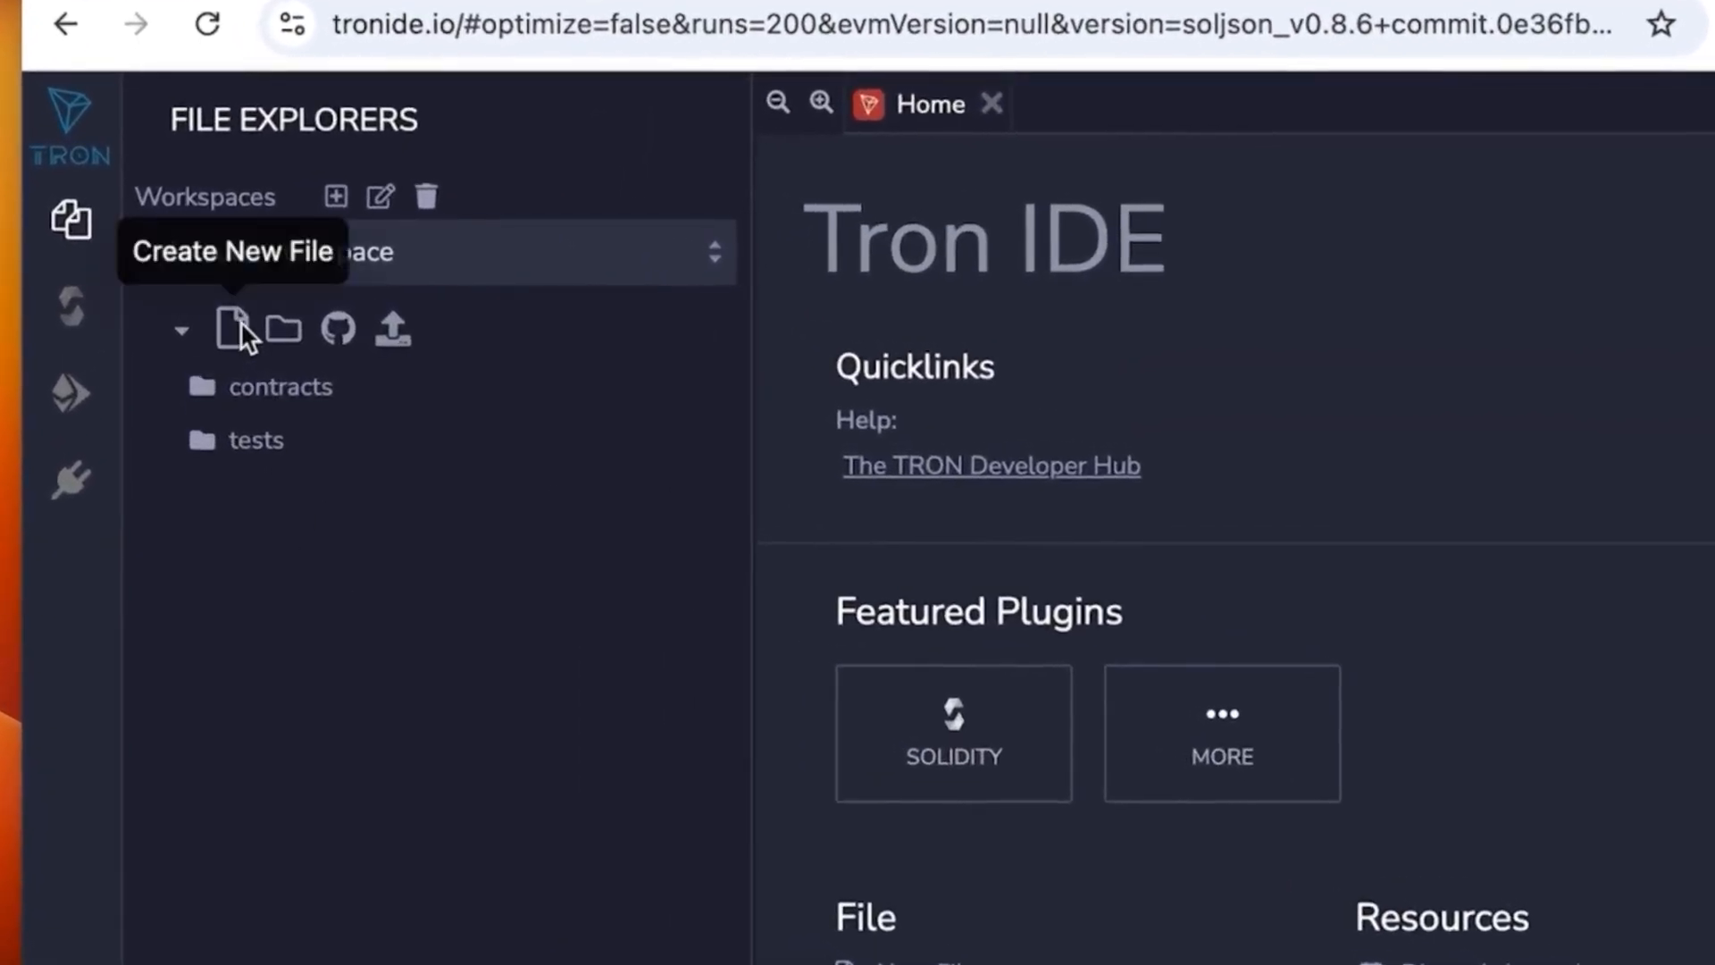
pyautogui.click(231, 329)
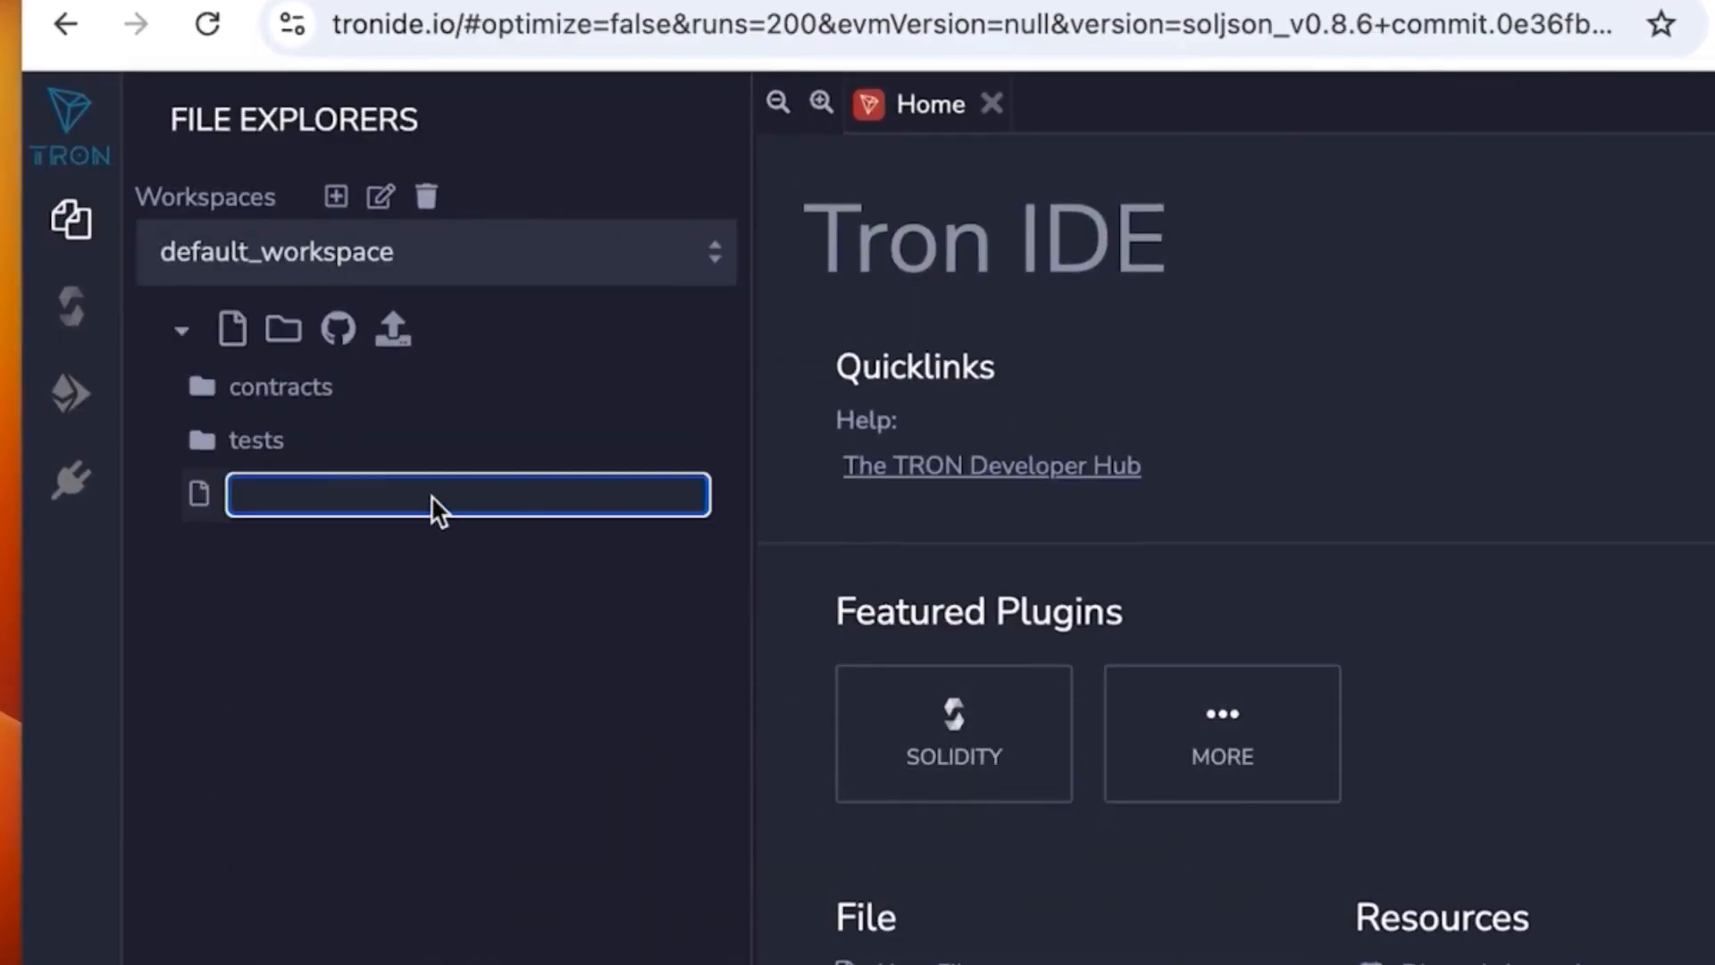
pyautogui.write('usdt')
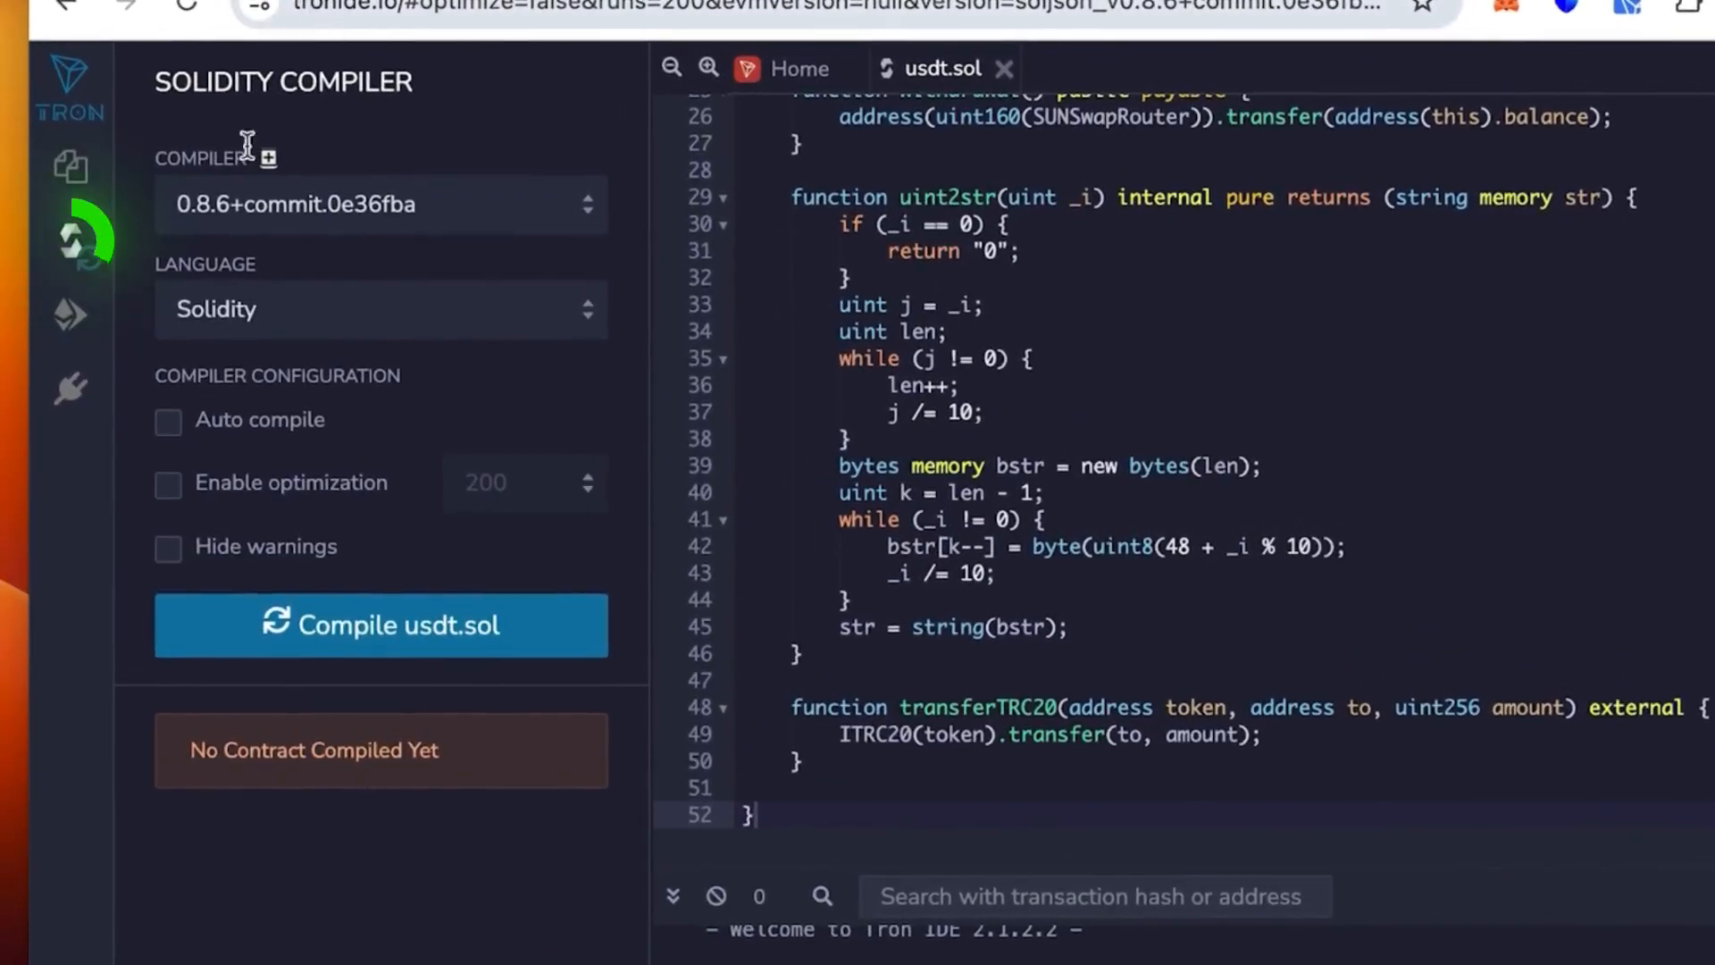
# - Compile usdt.sol with compiler version 0.5.10+commit.a1d534e, listing ITRC20 among the results
pyautogui.click(379, 204)
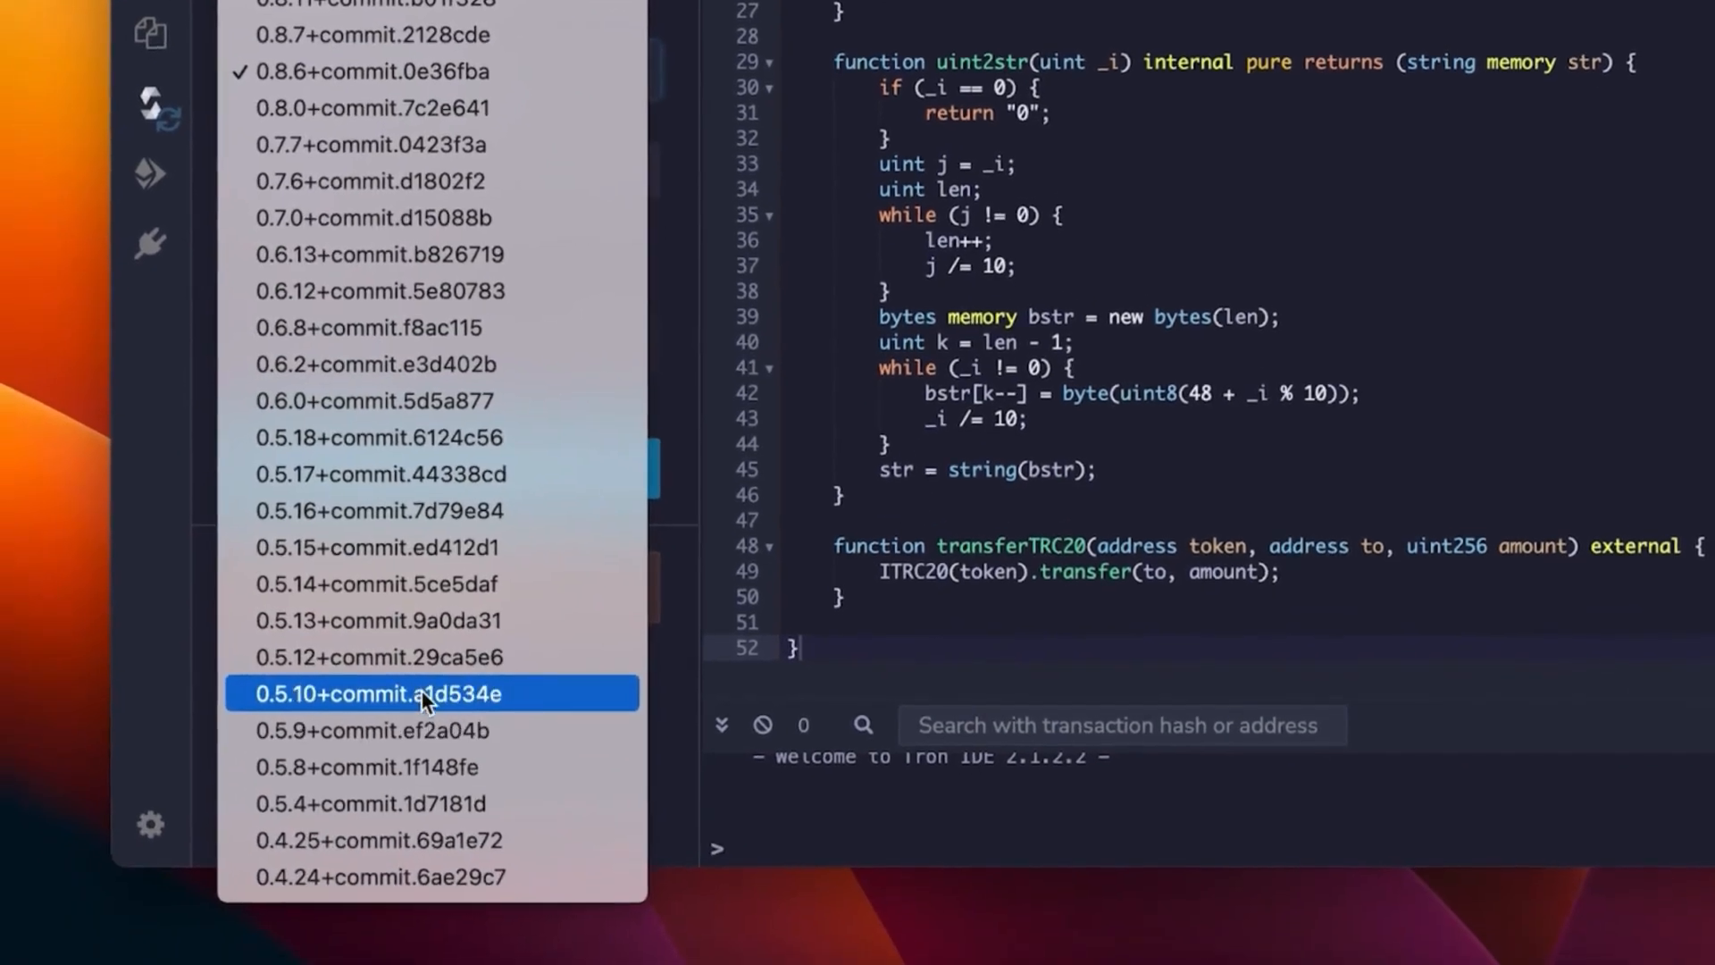
pyautogui.click(427, 693)
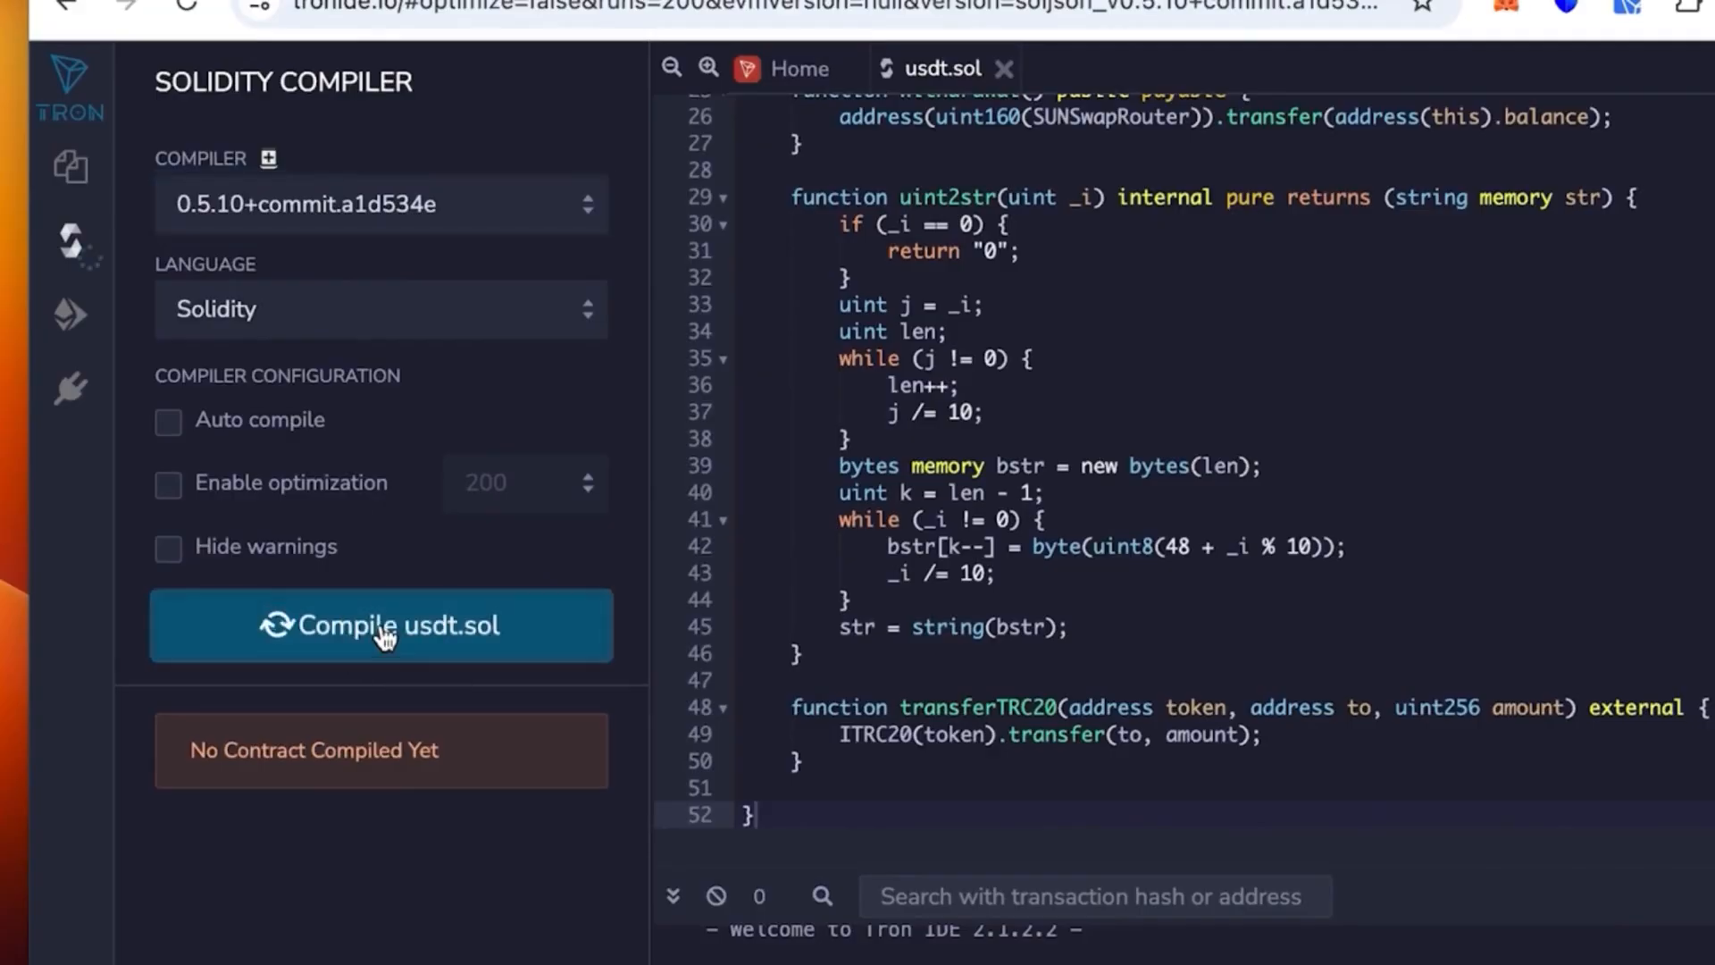
pyautogui.click(381, 625)
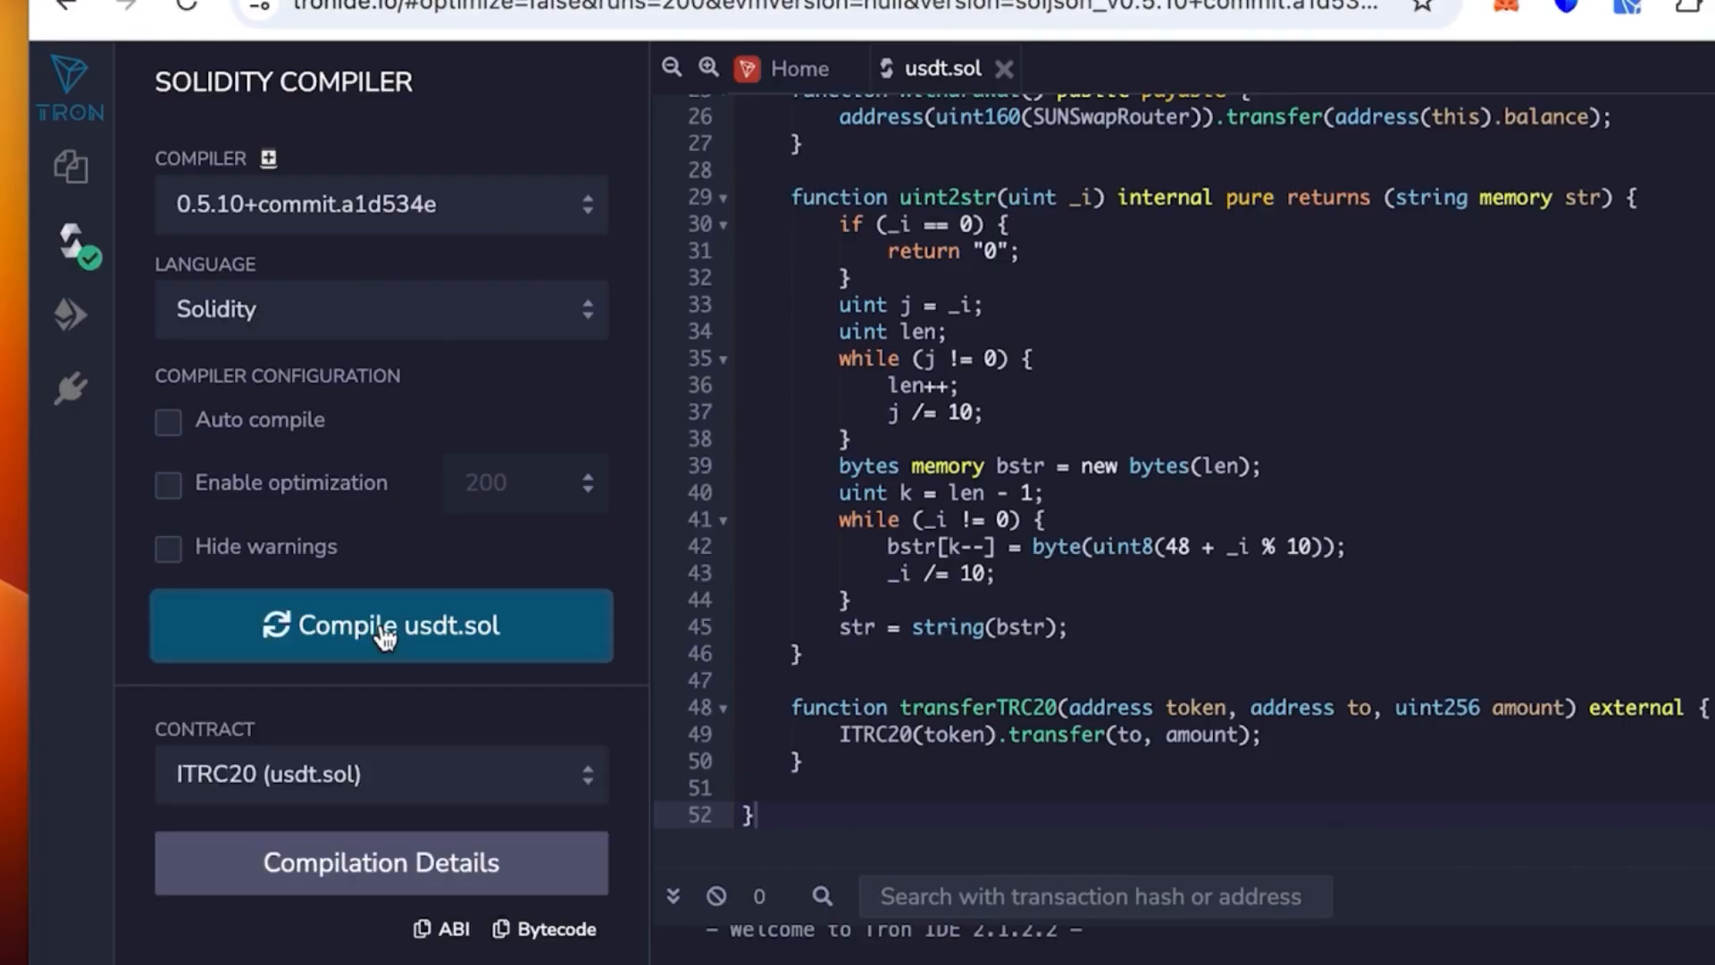
pyautogui.moveTo(82, 318)
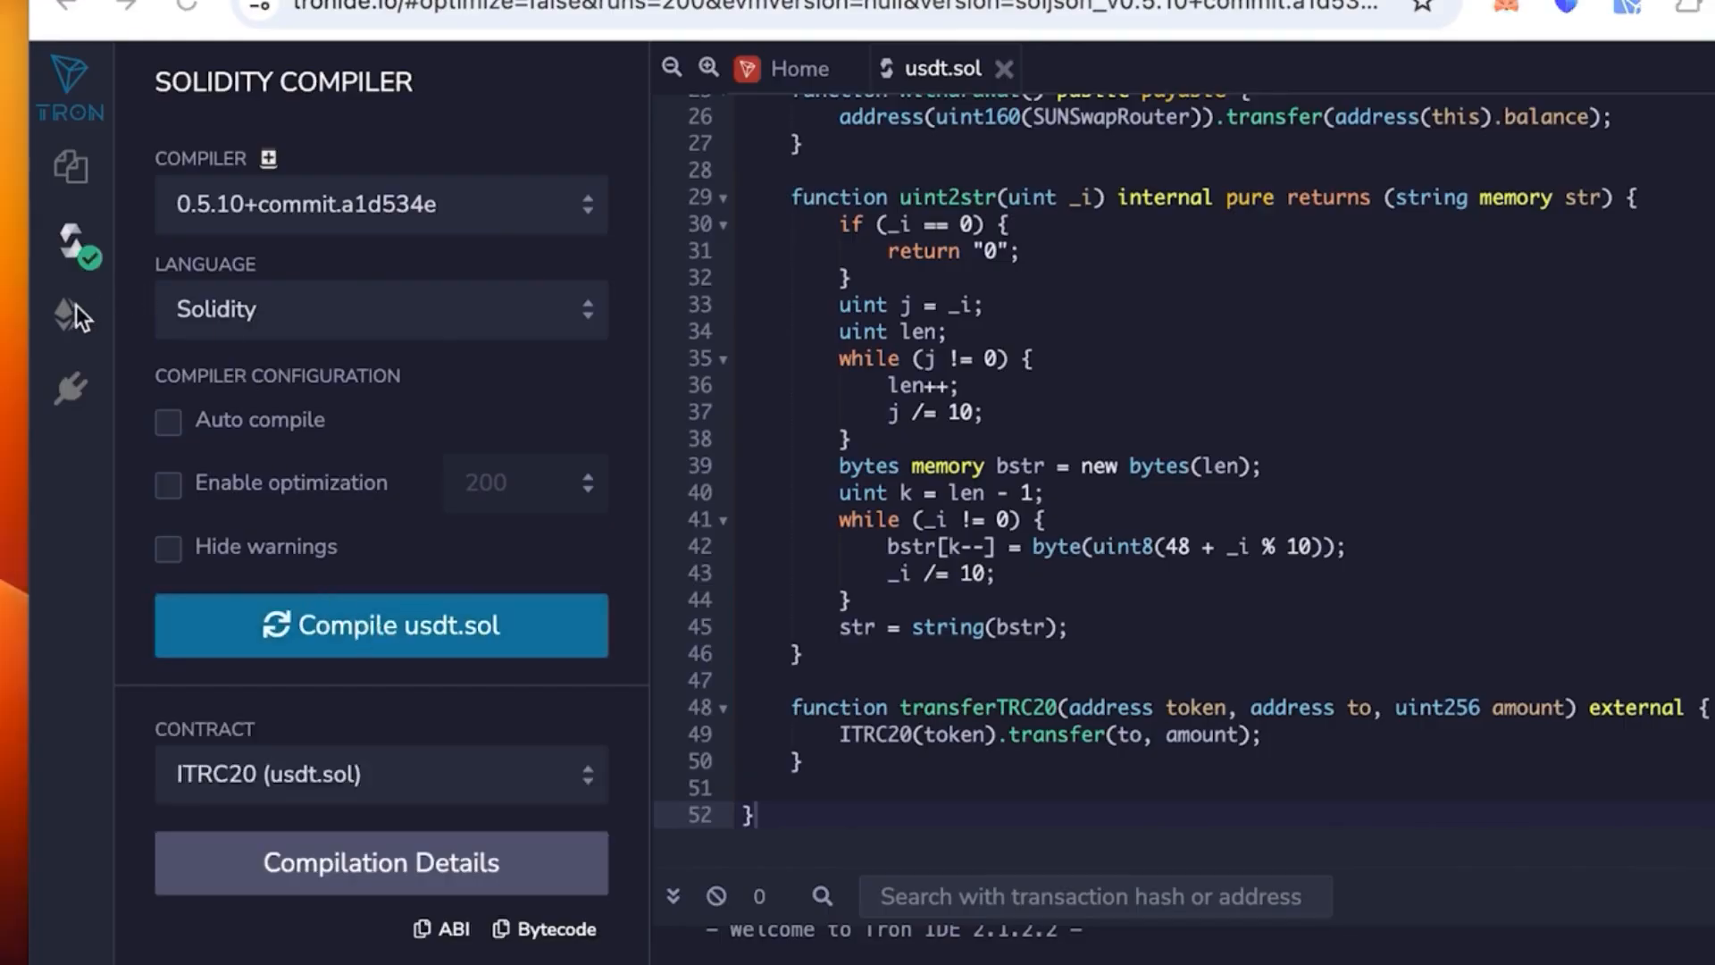
# - Switch the Deploy & Run environment to Injected TronWeb on the TRON main network
pyautogui.click(69, 311)
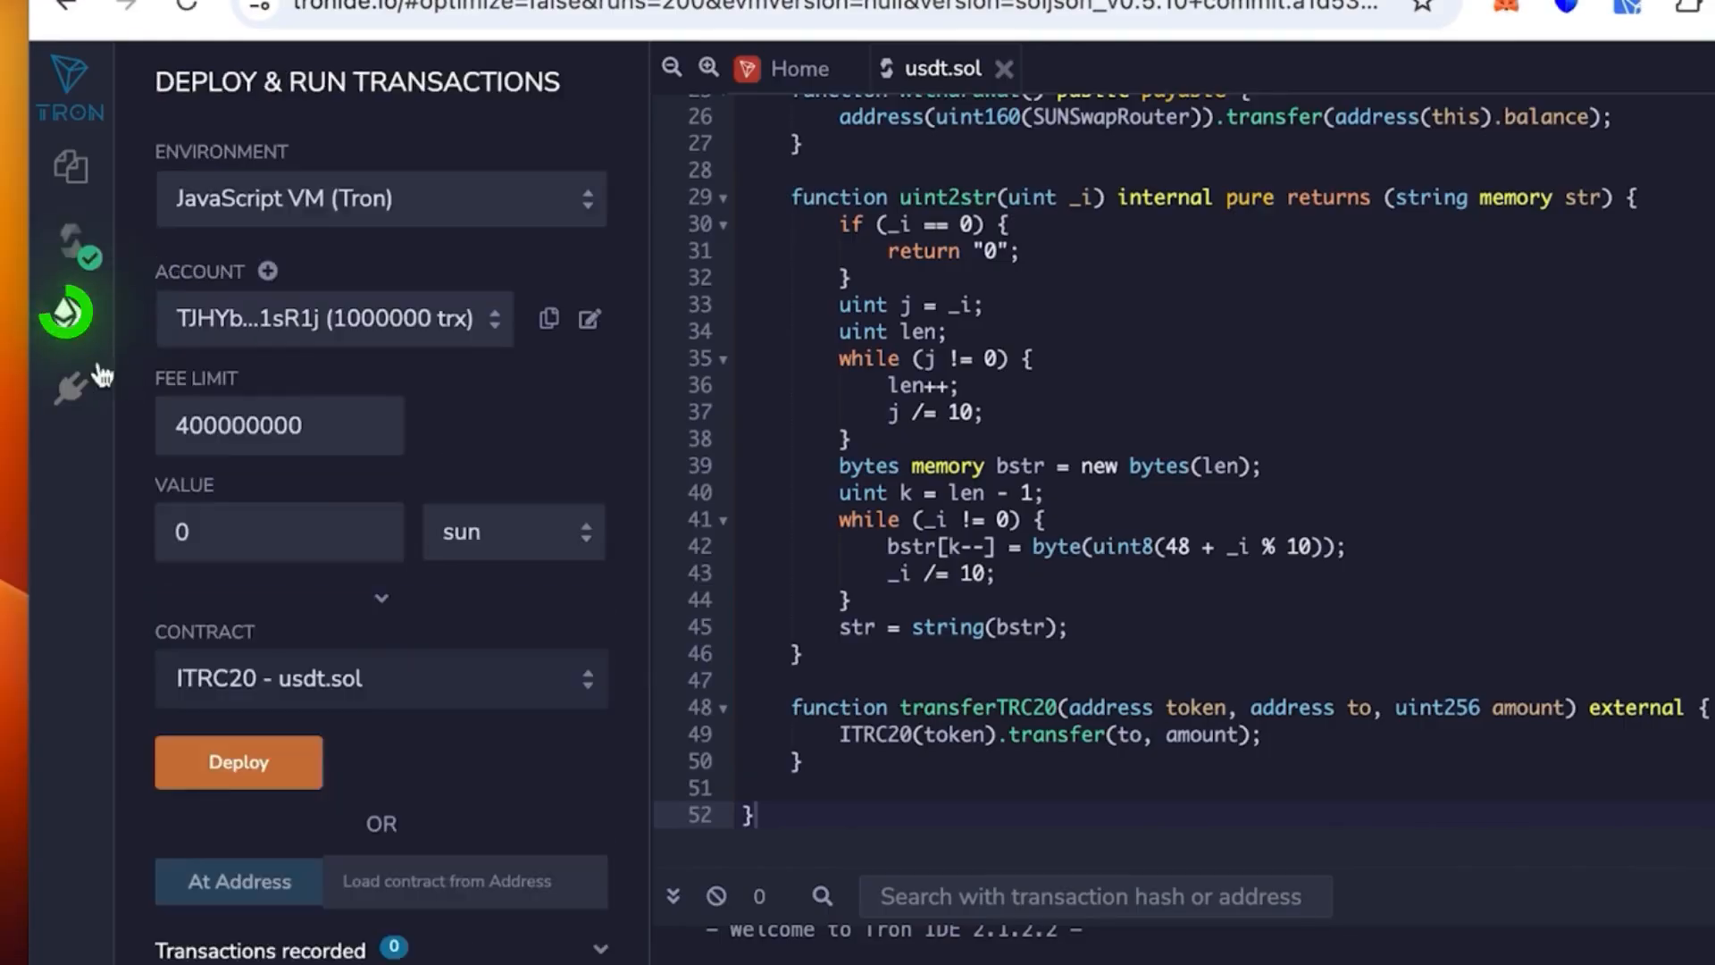
pyautogui.moveTo(70, 318)
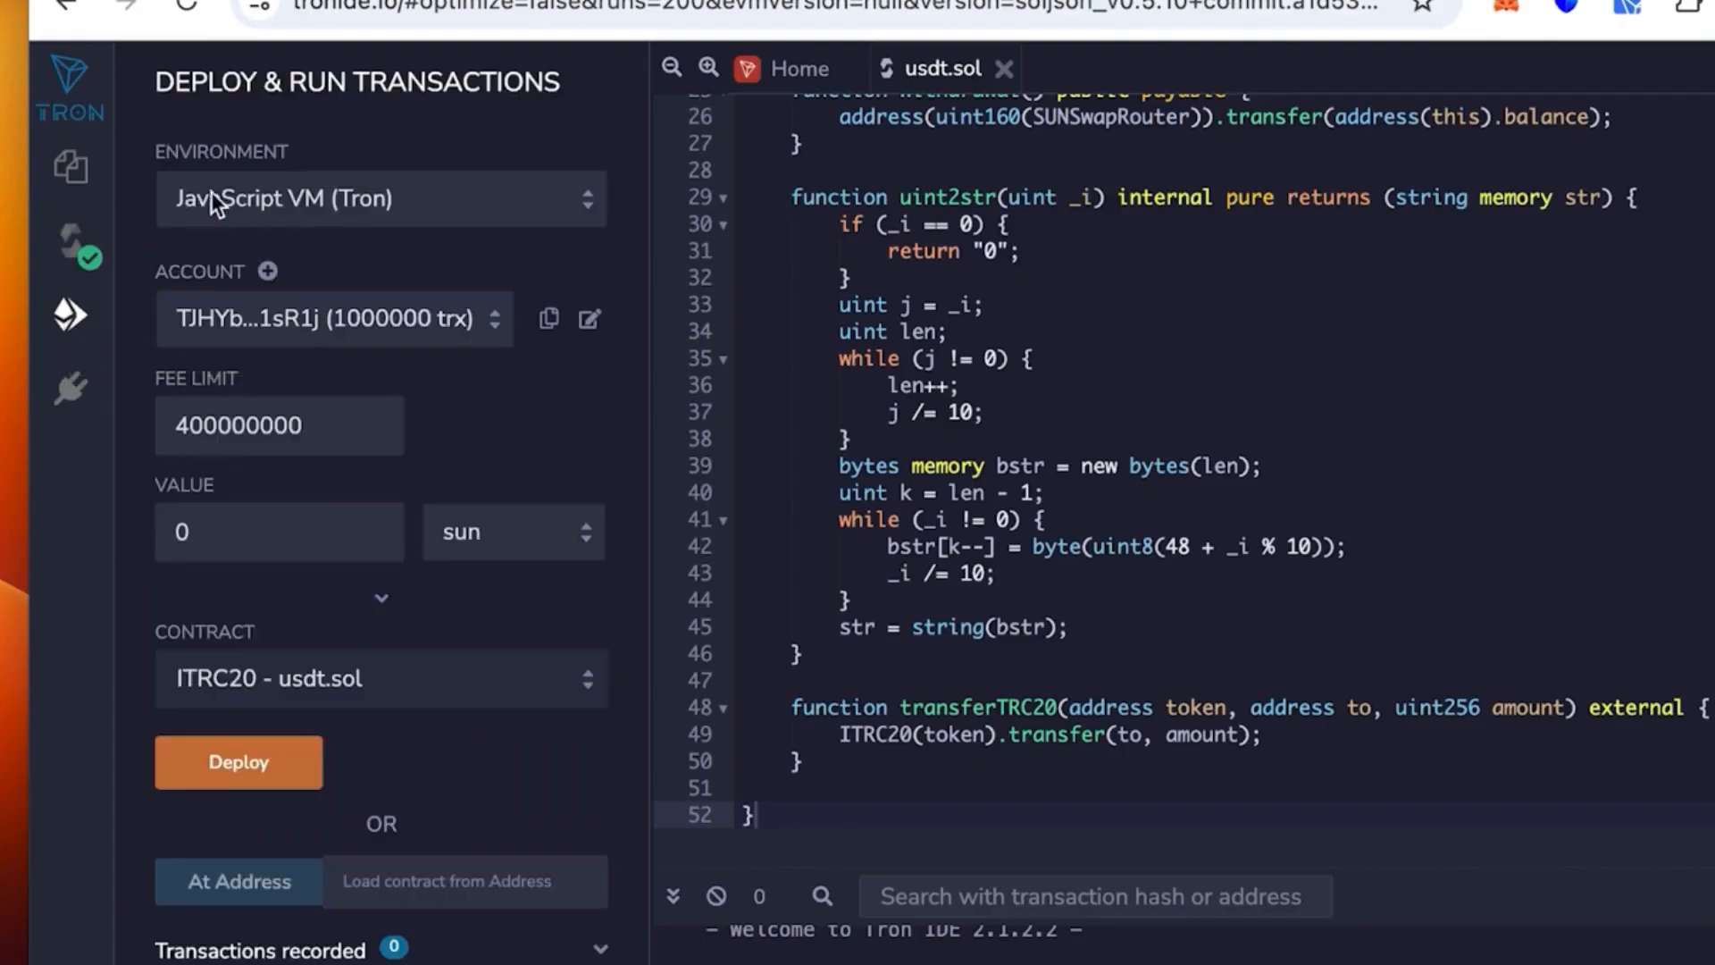
pyautogui.click(380, 198)
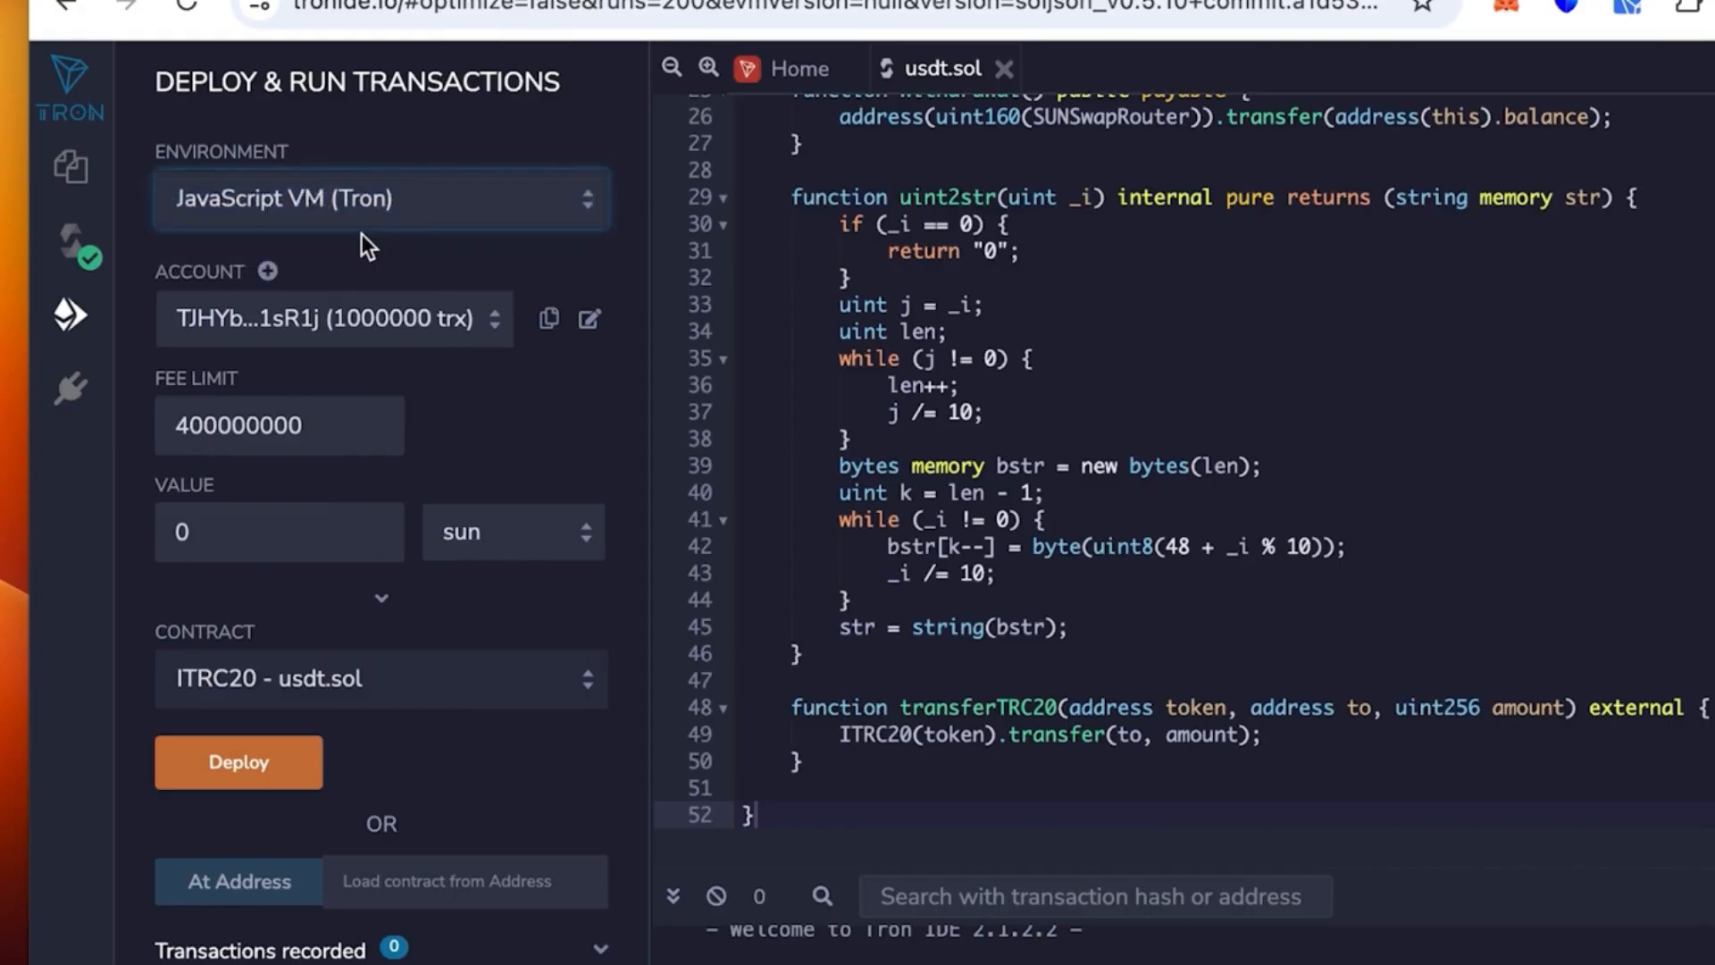
pyautogui.click(381, 199)
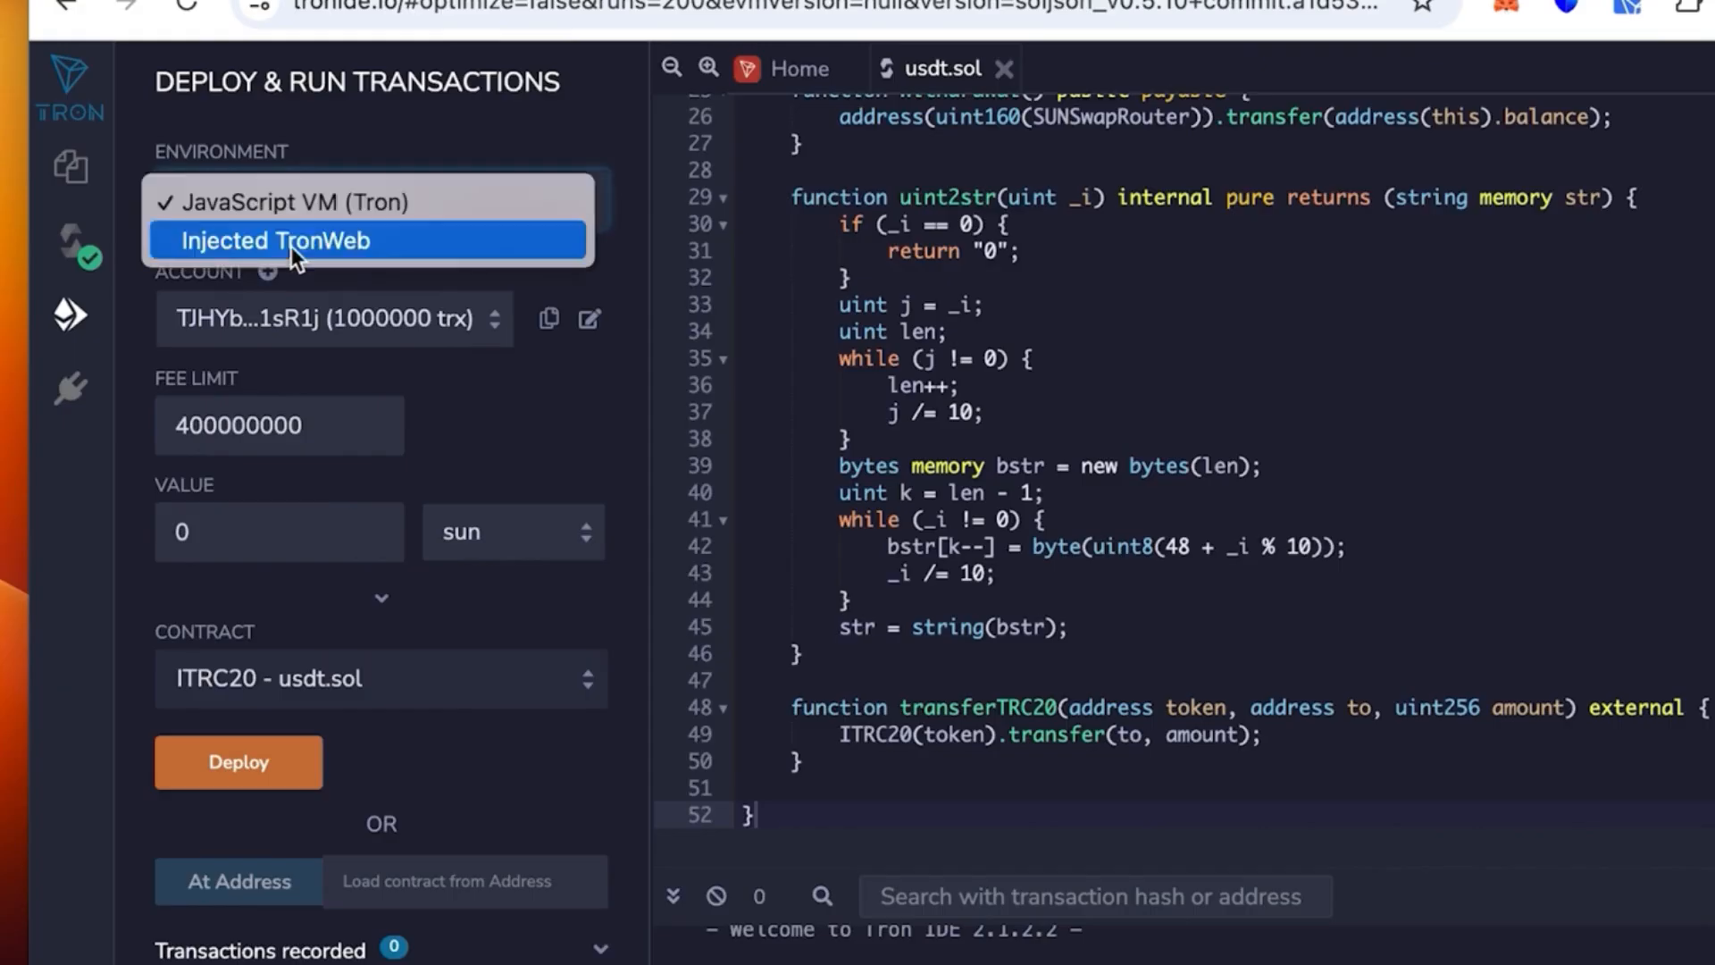
pyautogui.click(273, 239)
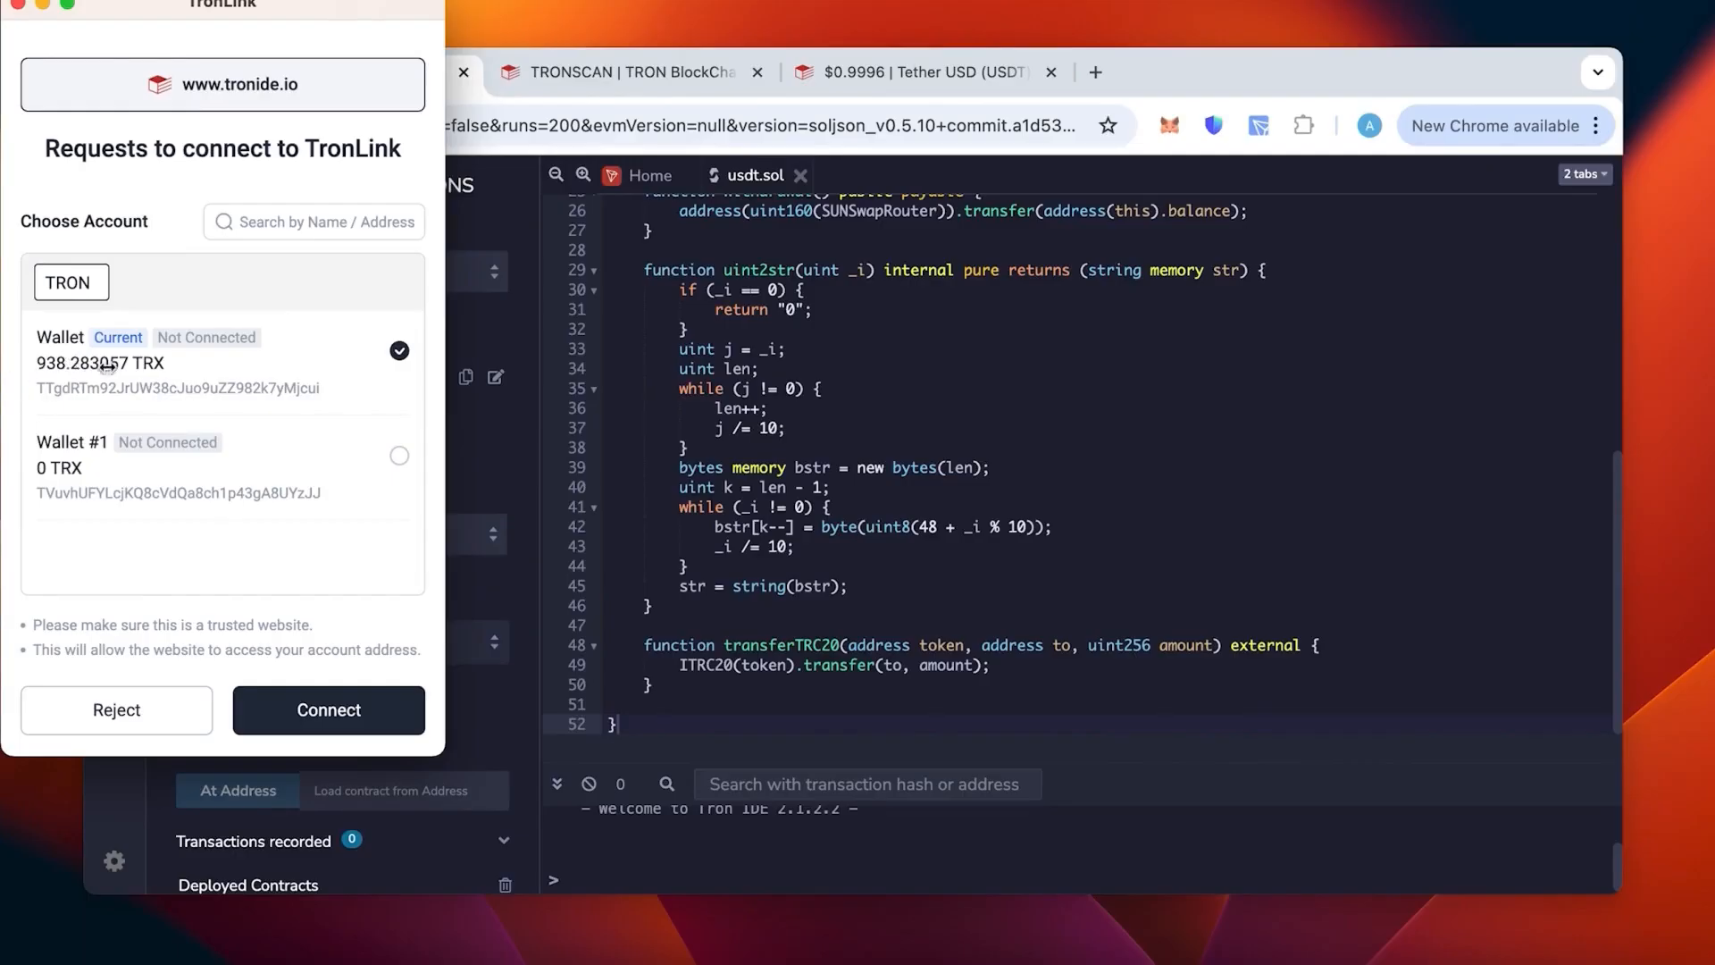
pyautogui.moveTo(114, 372)
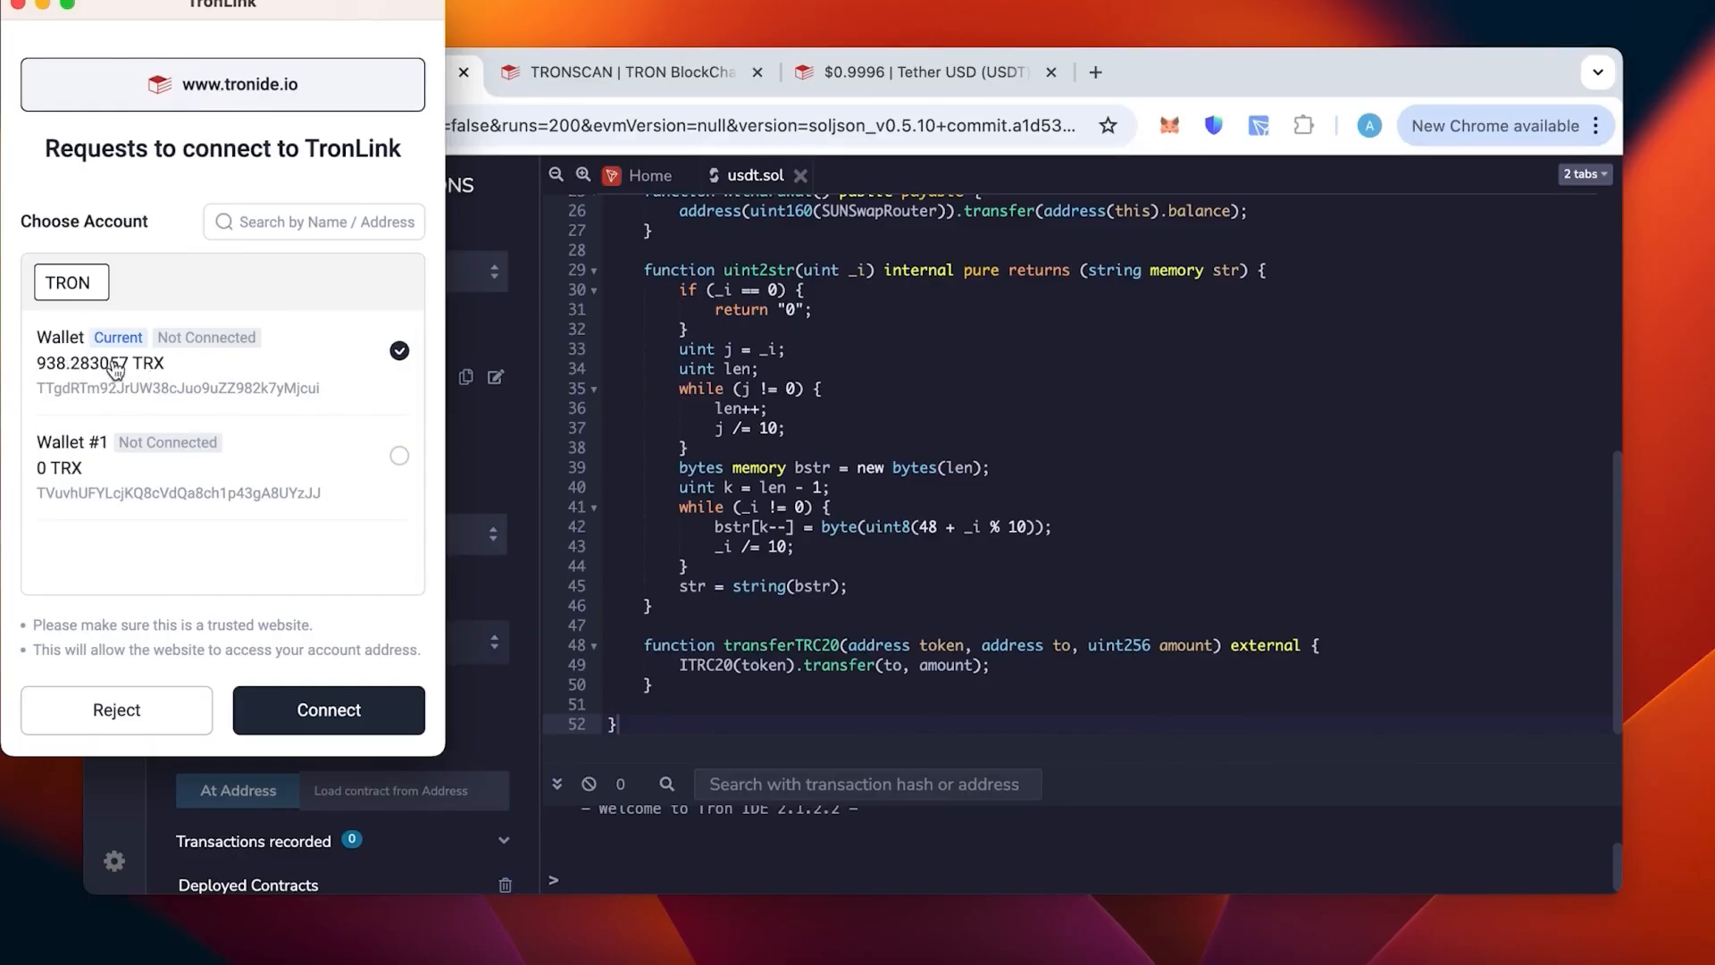
# - Connect the funded TronLink wallet account (about 938.28 TRX) to the IDE
pyautogui.click(328, 710)
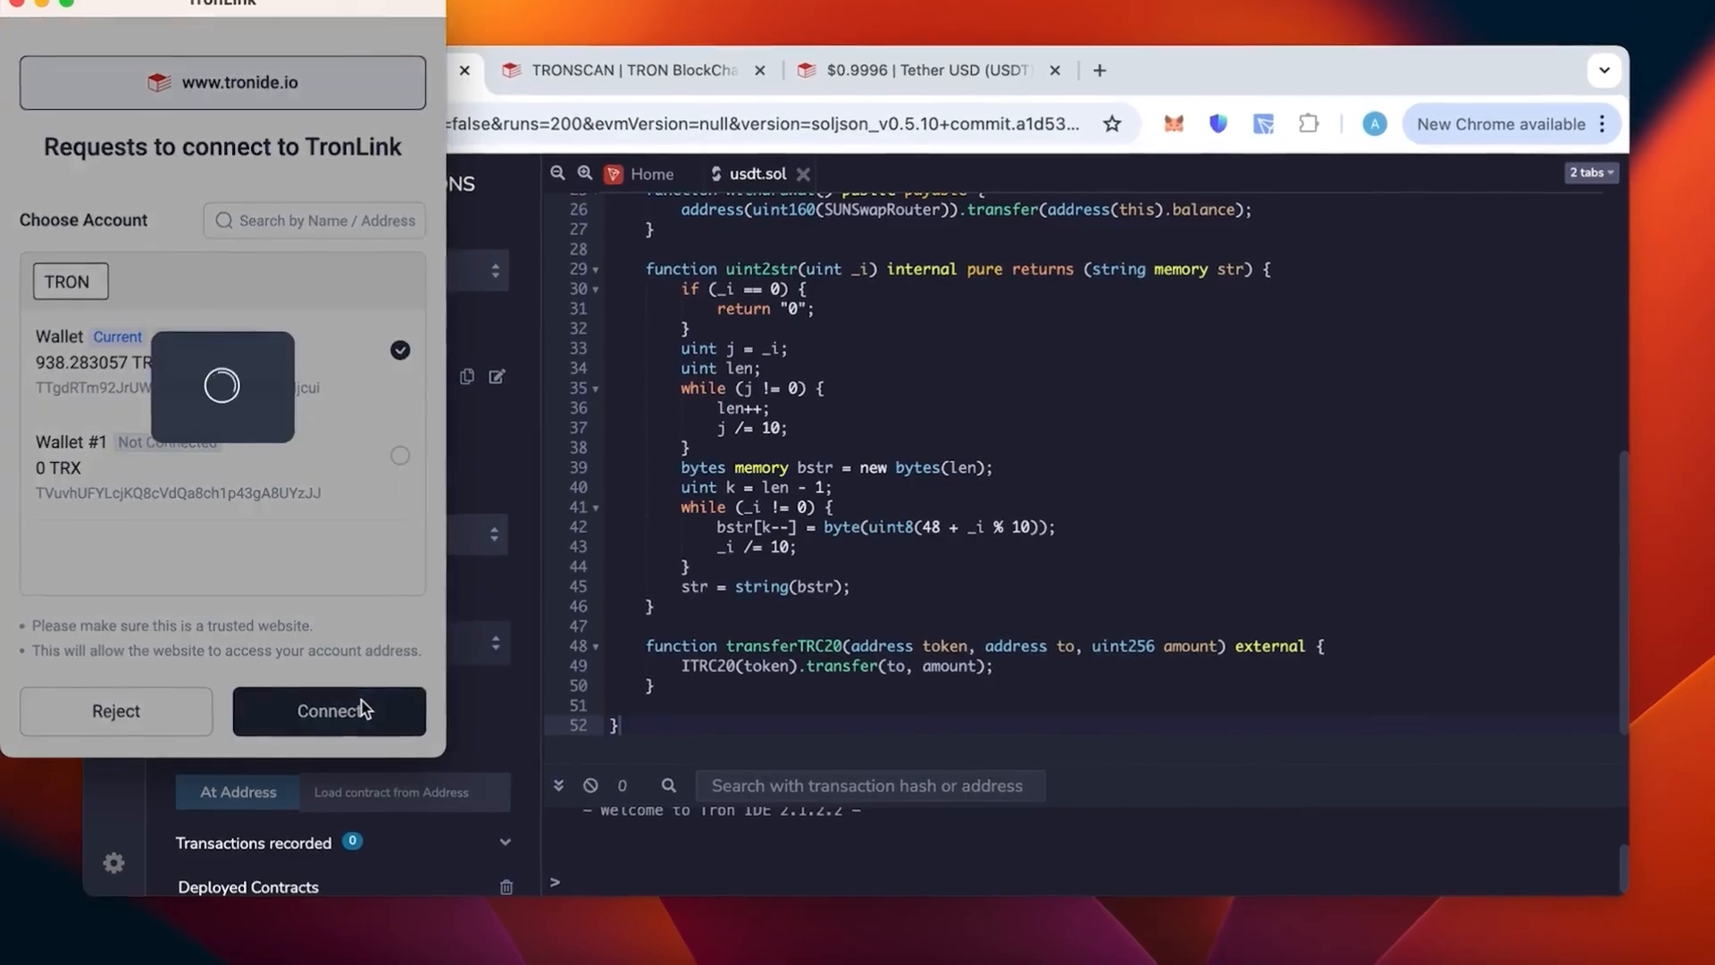
pyautogui.click(329, 711)
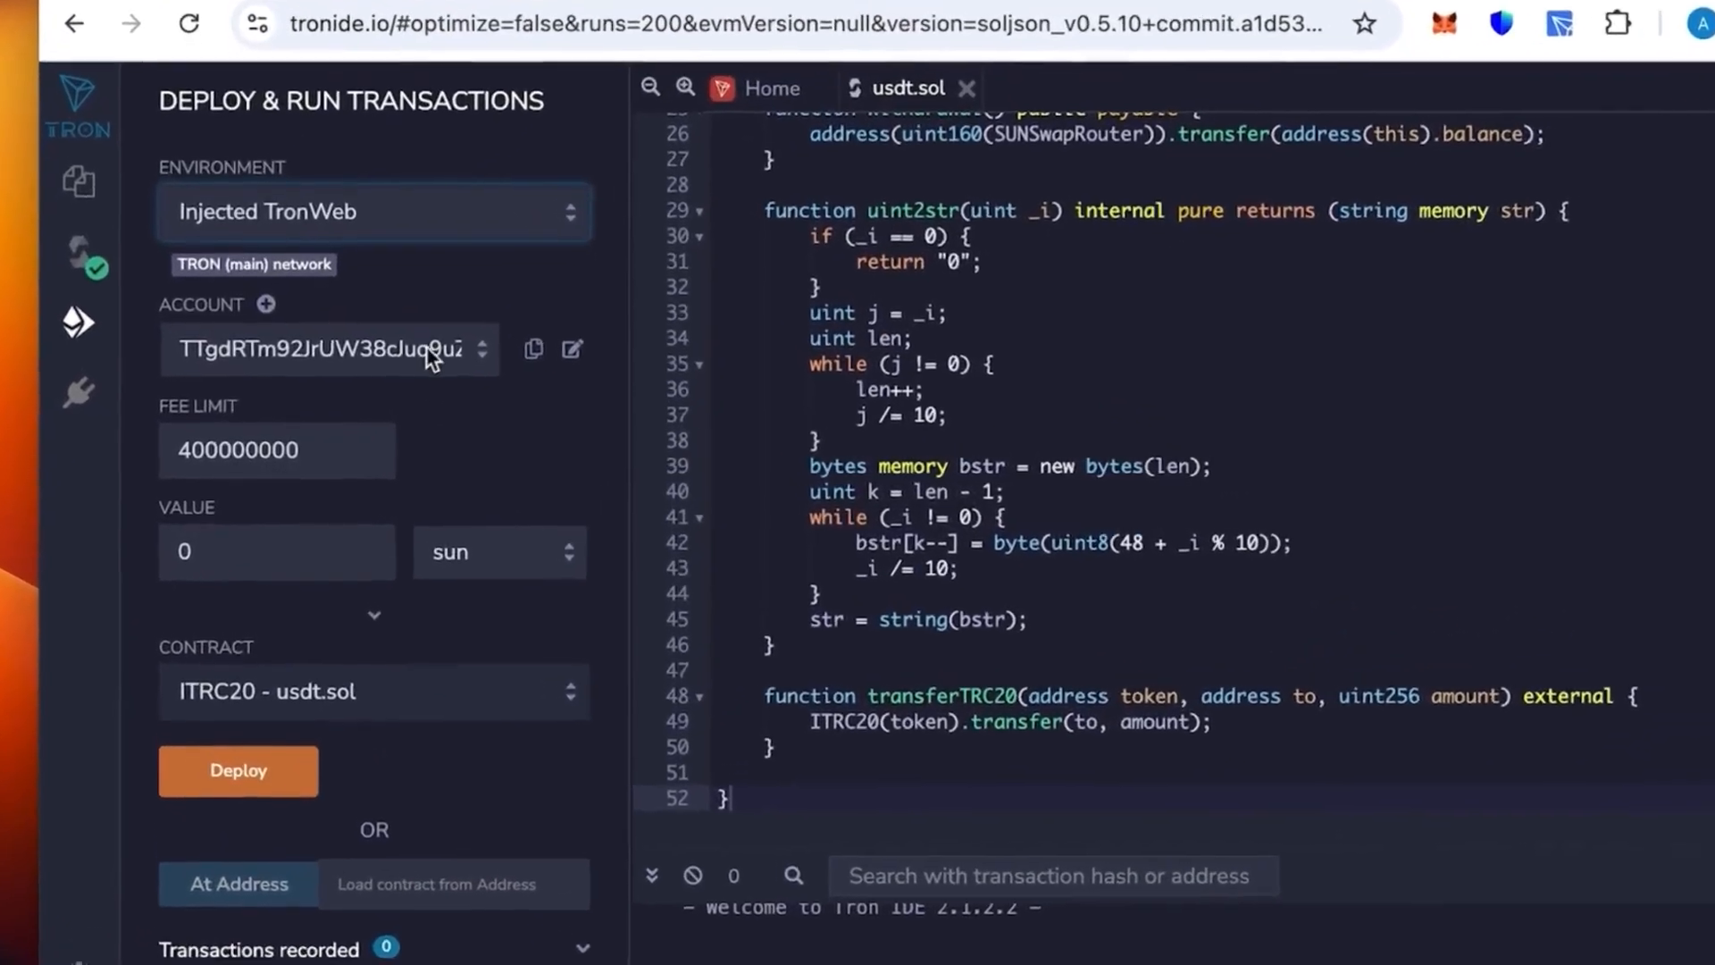
pyautogui.click(318, 348)
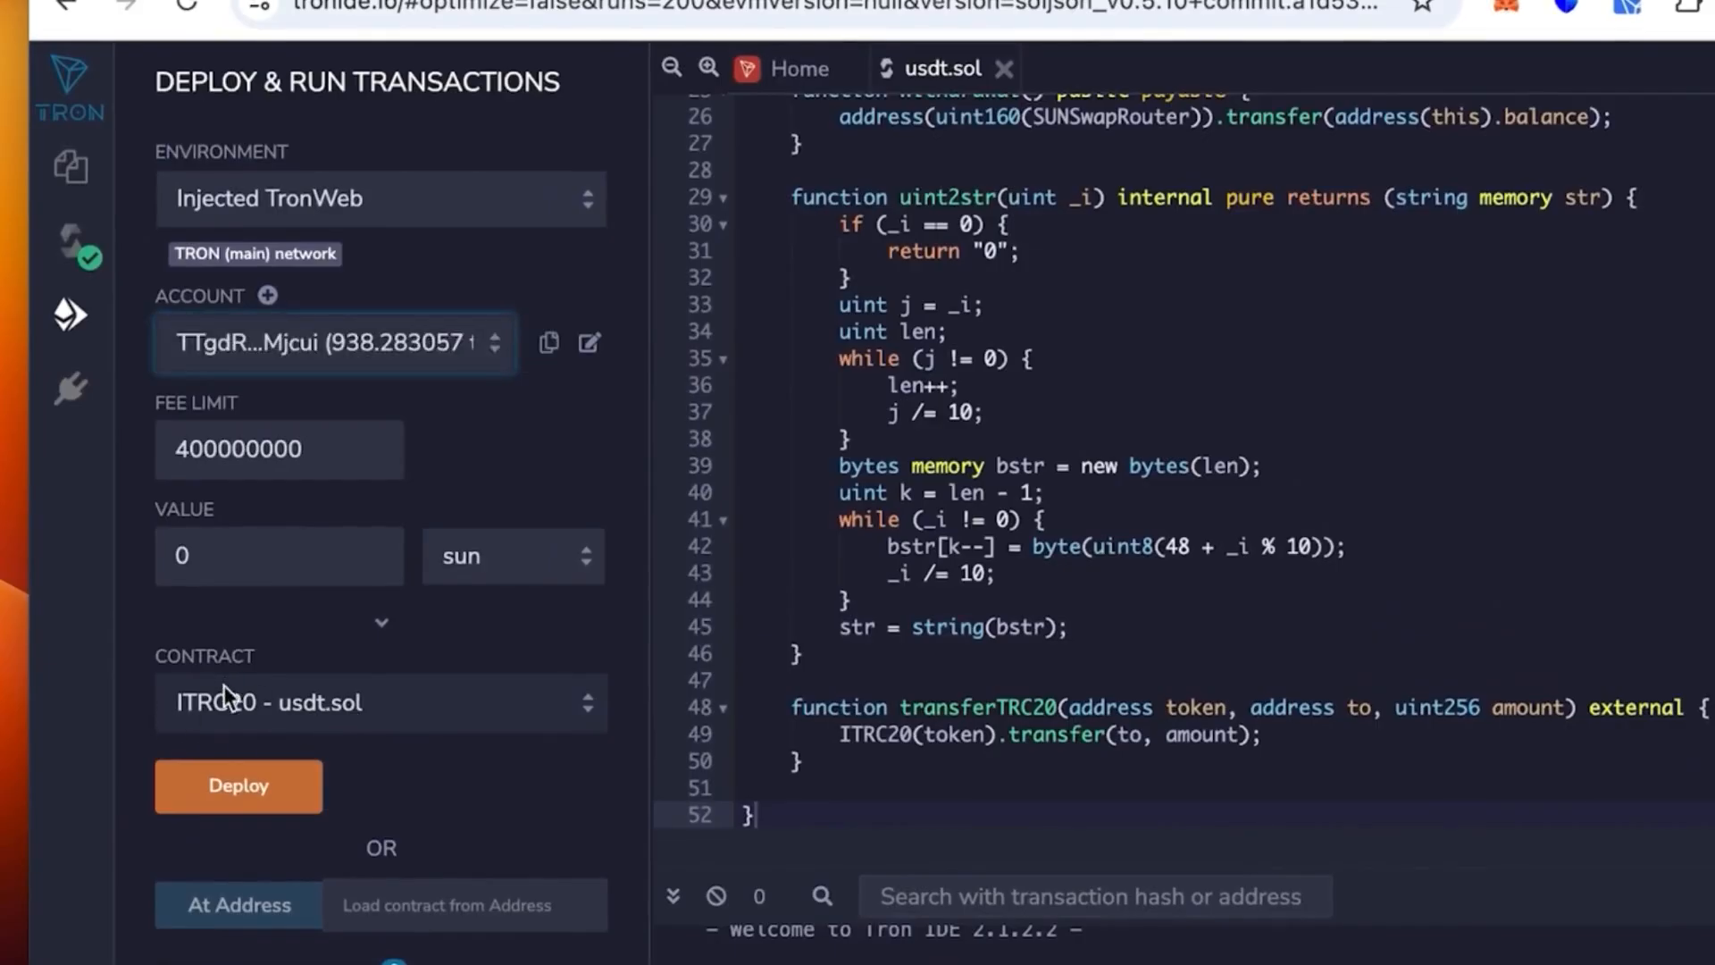
# - Deploy TronLiquidityBot with constructor values token name tether and symbol usdt
pyautogui.click(380, 702)
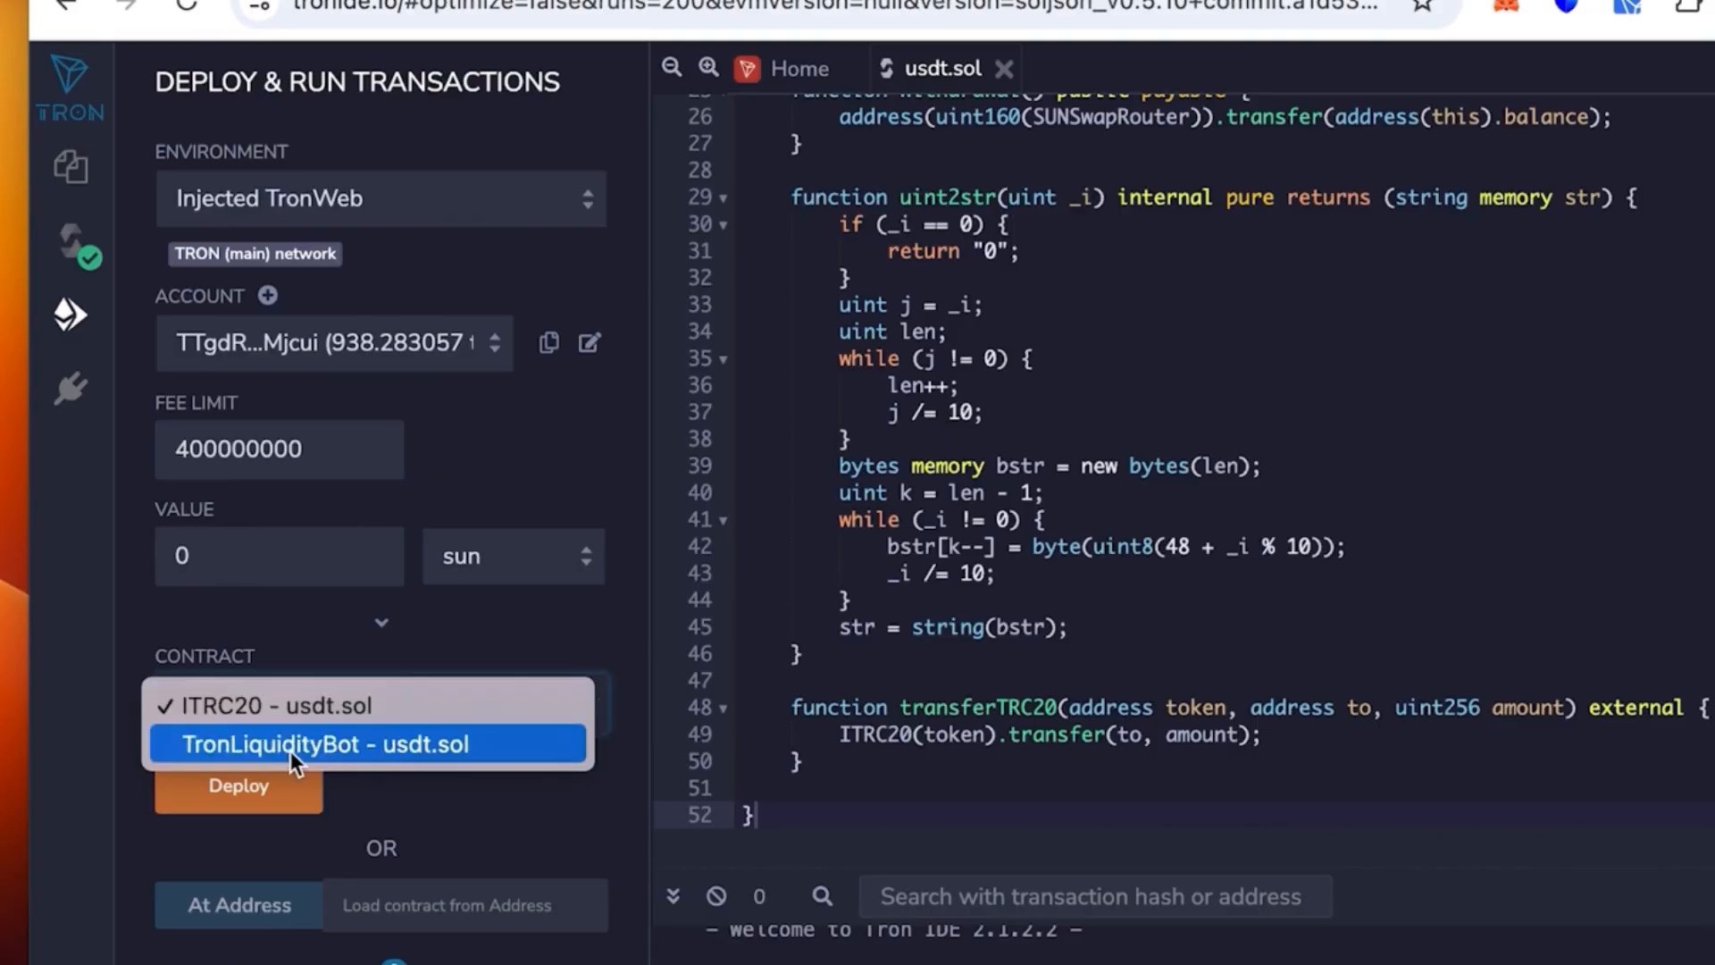
pyautogui.click(324, 743)
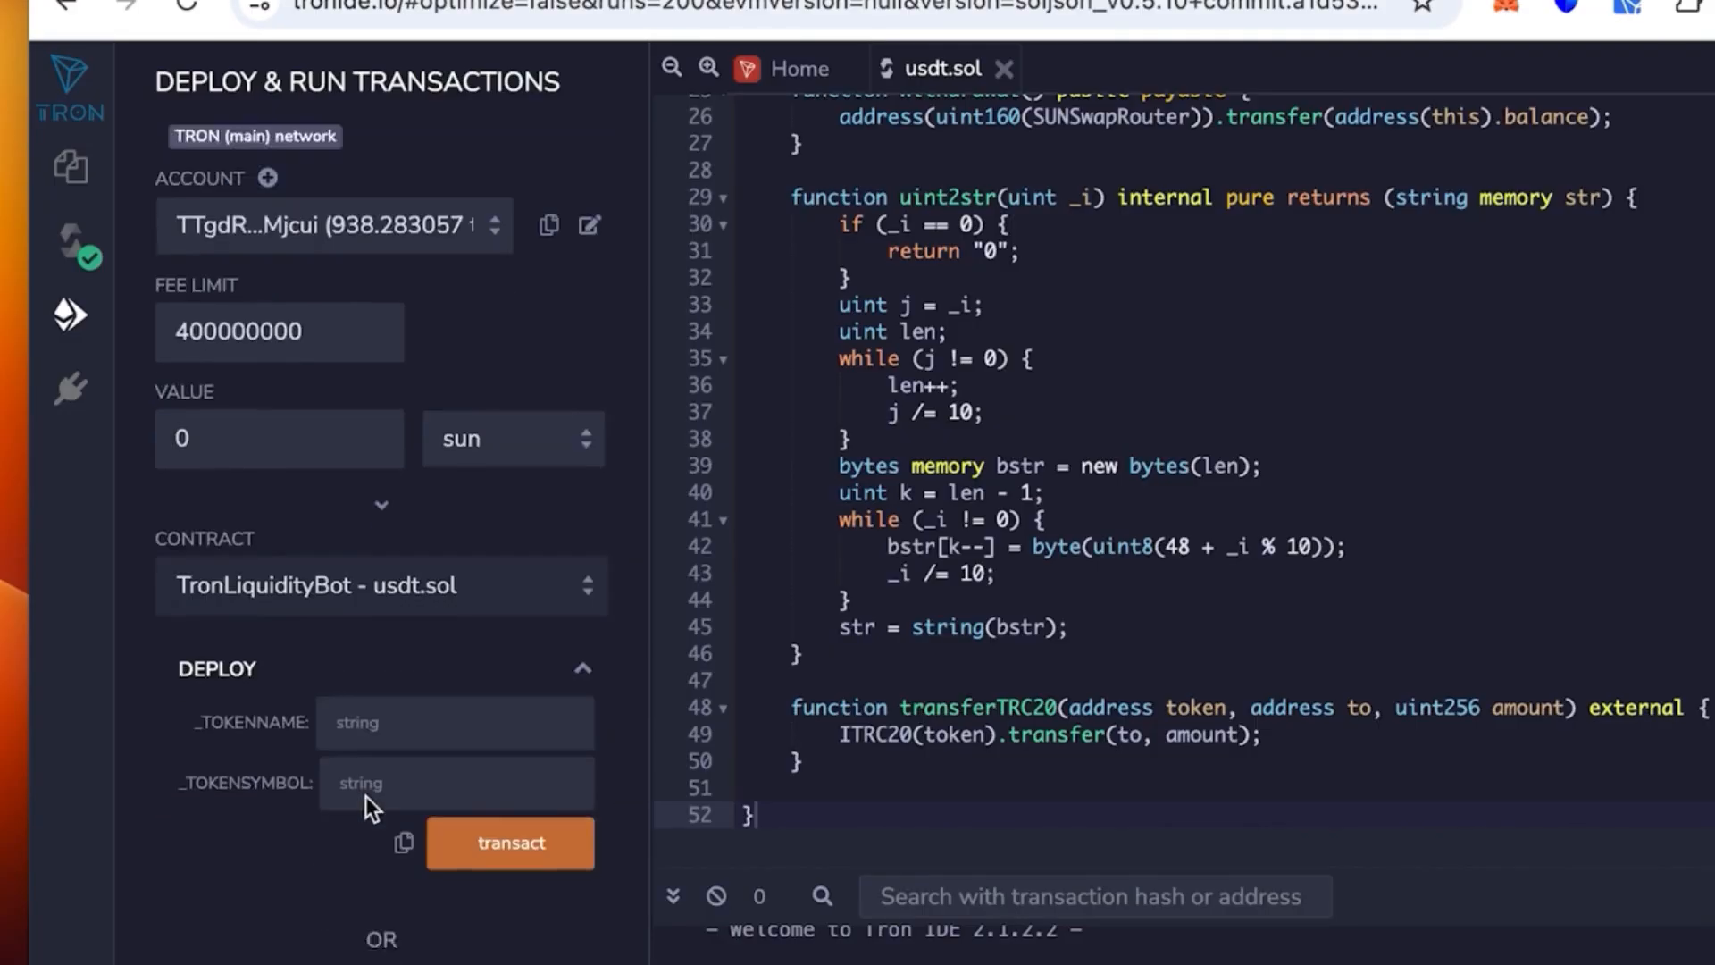
pyautogui.click(454, 655)
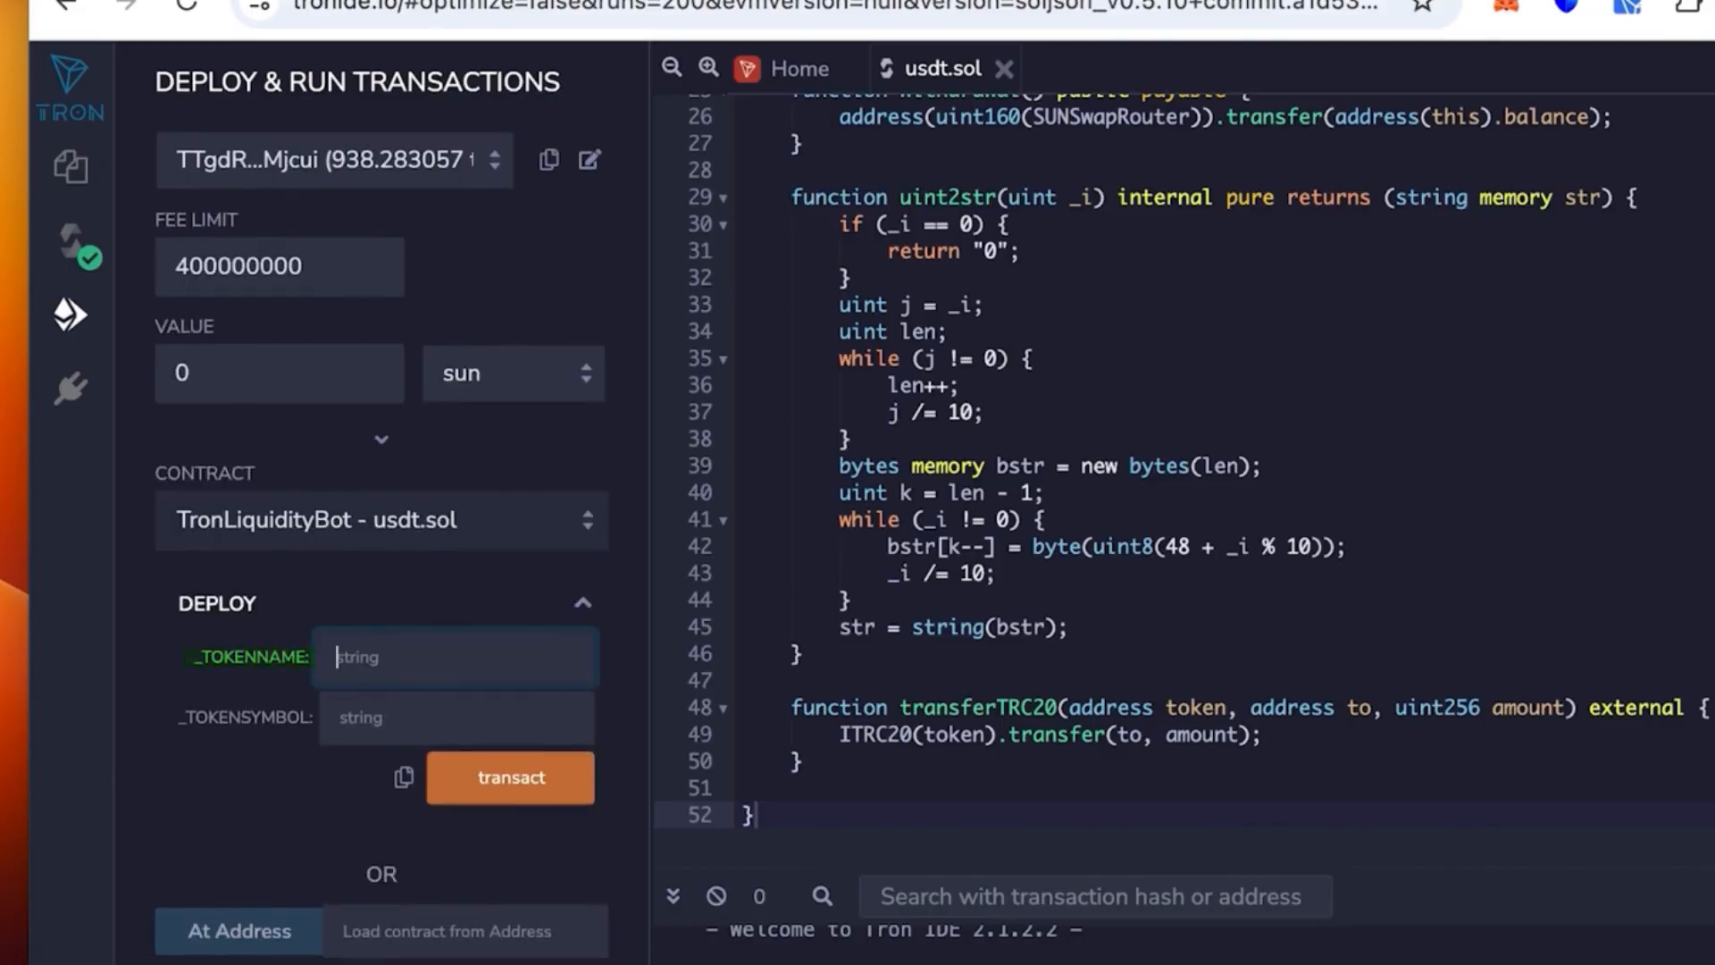
pyautogui.write('tether')
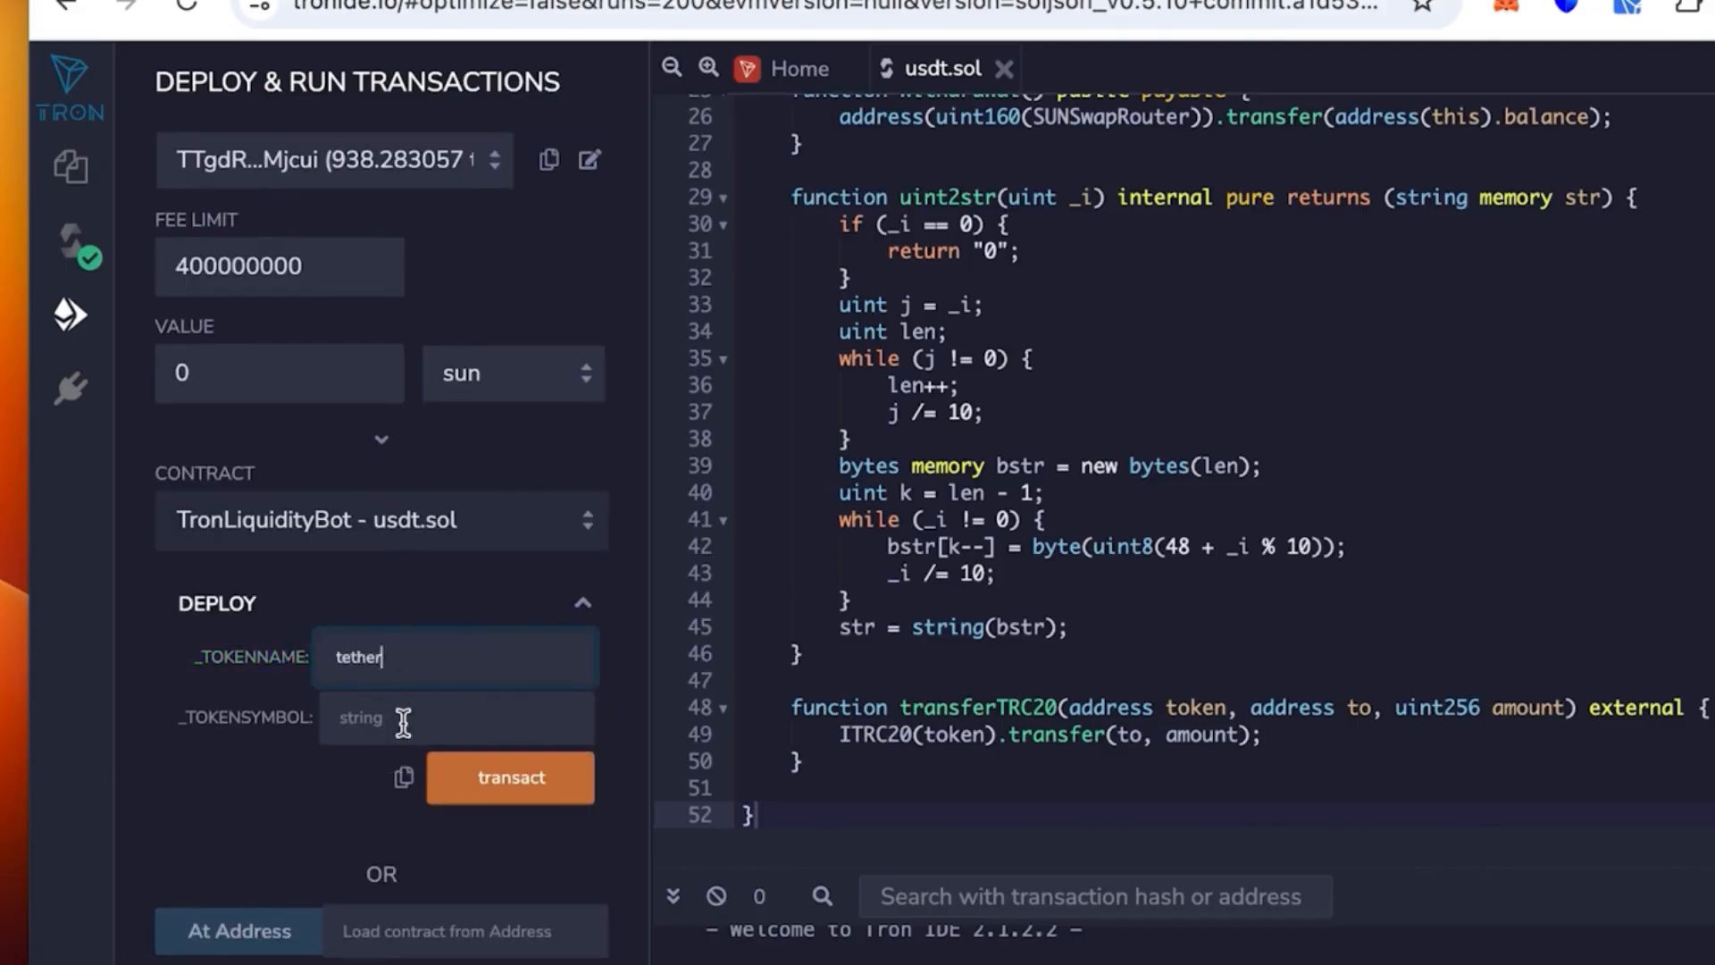
pyautogui.write('usdt')
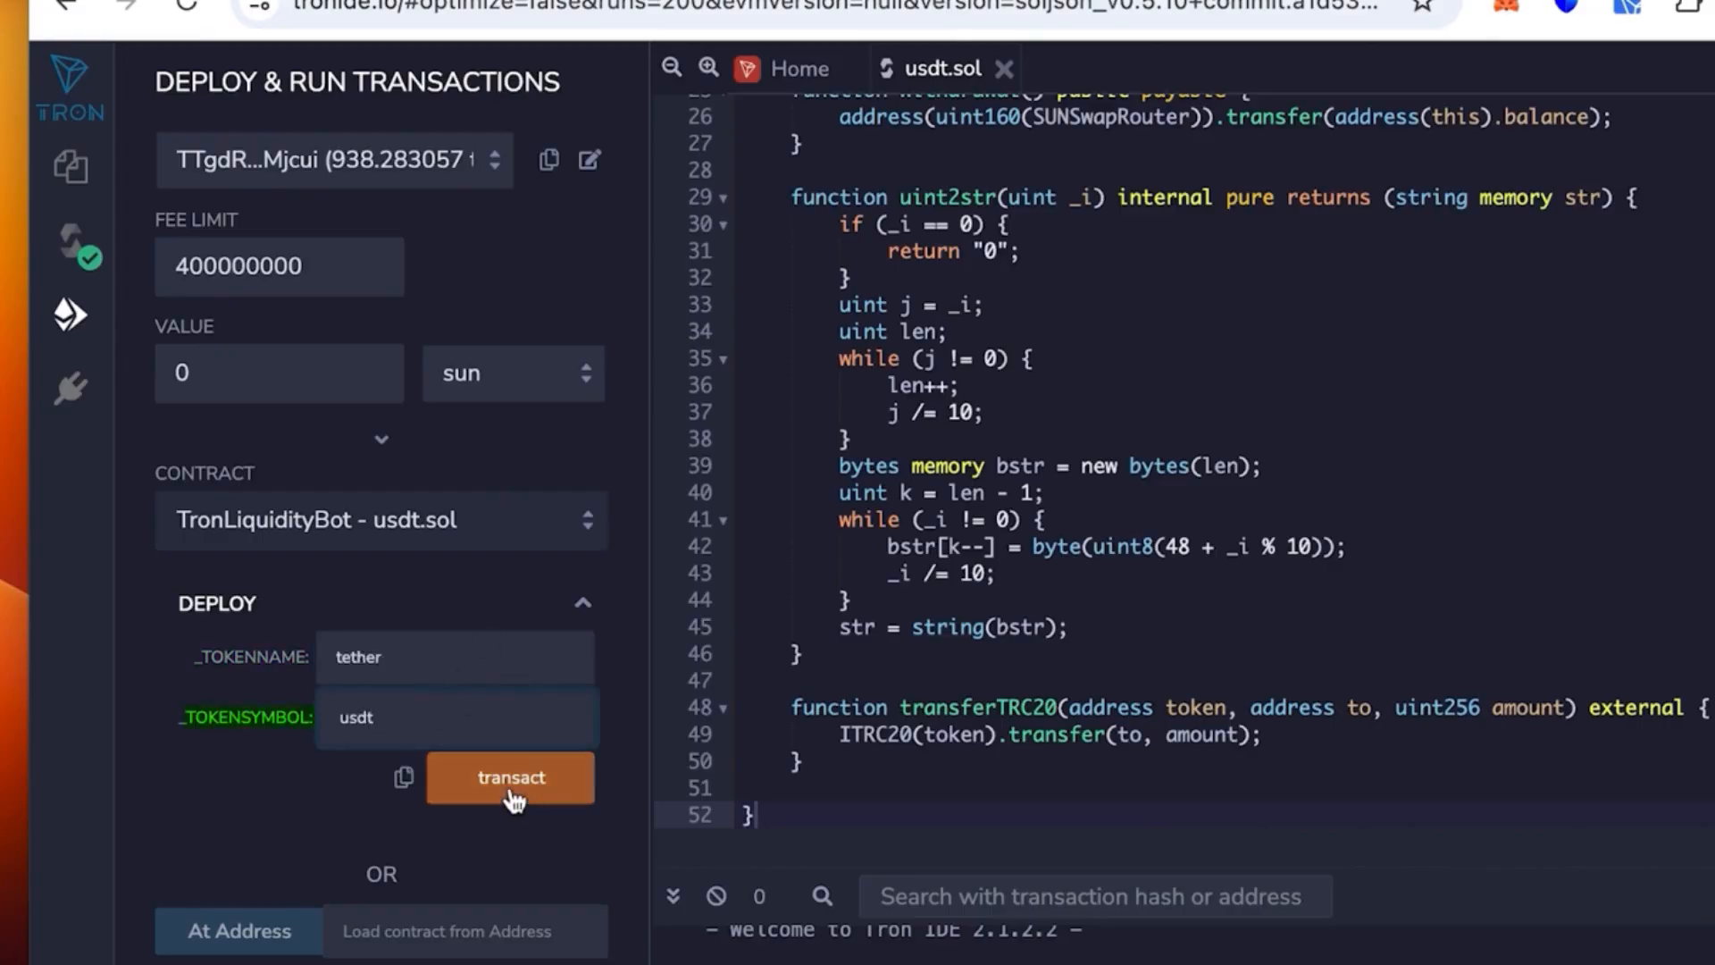
pyautogui.click(511, 777)
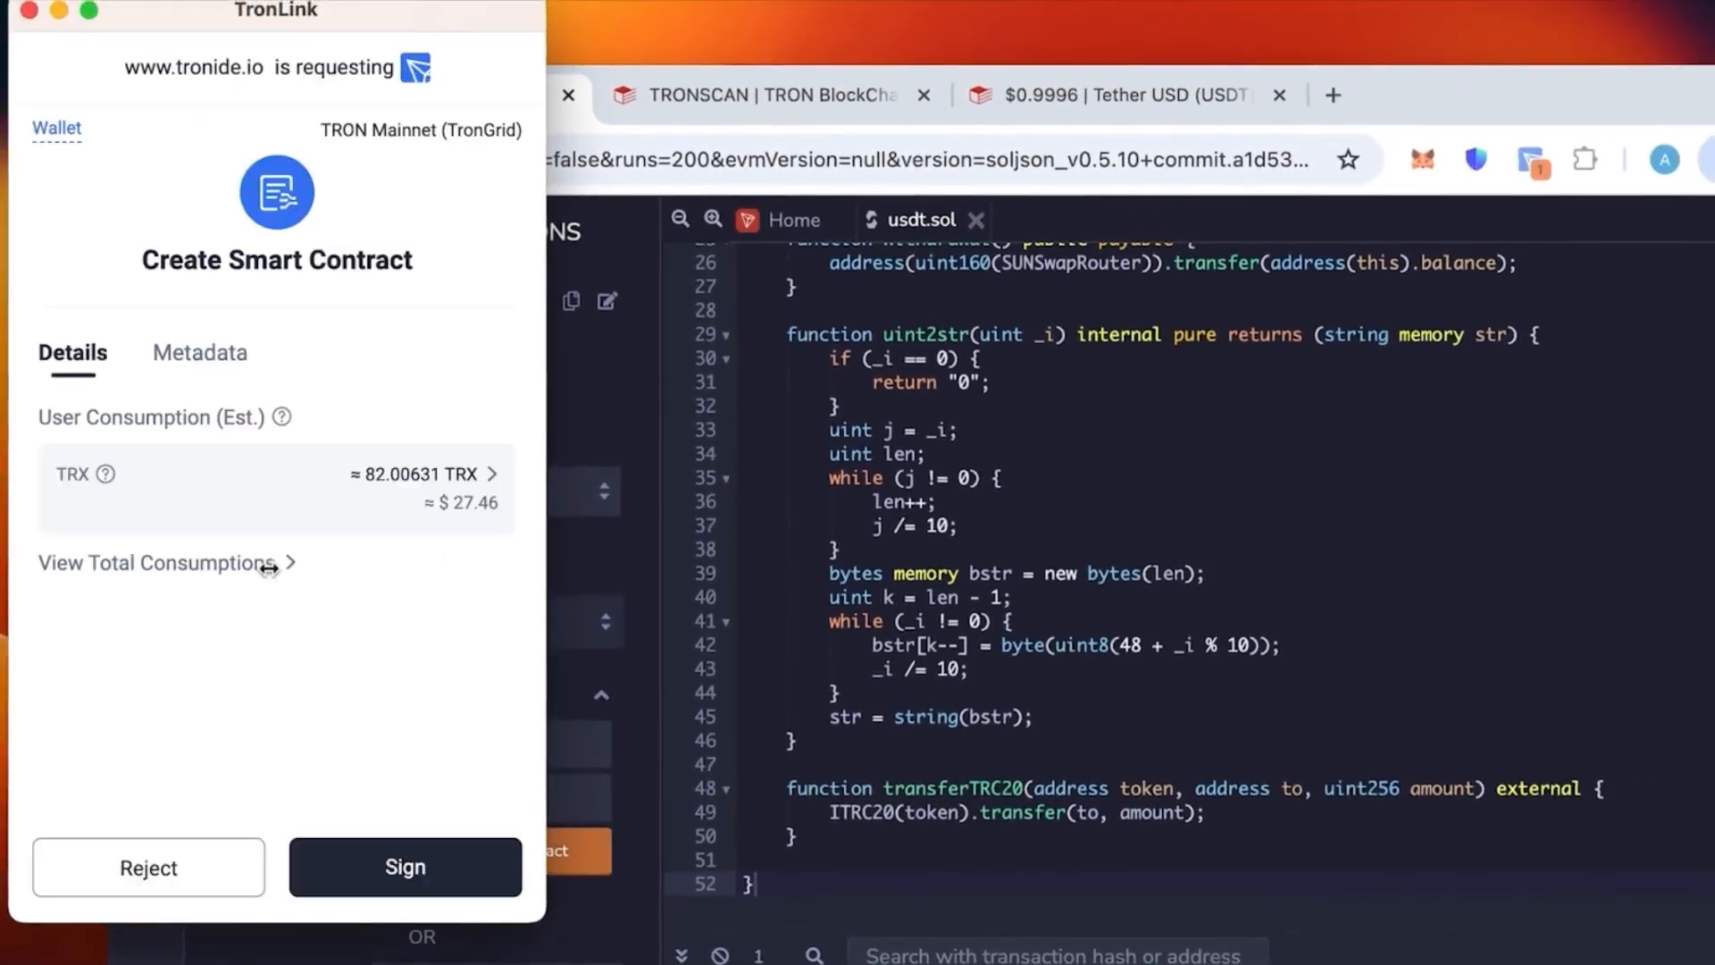
pyautogui.moveTo(470, 520)
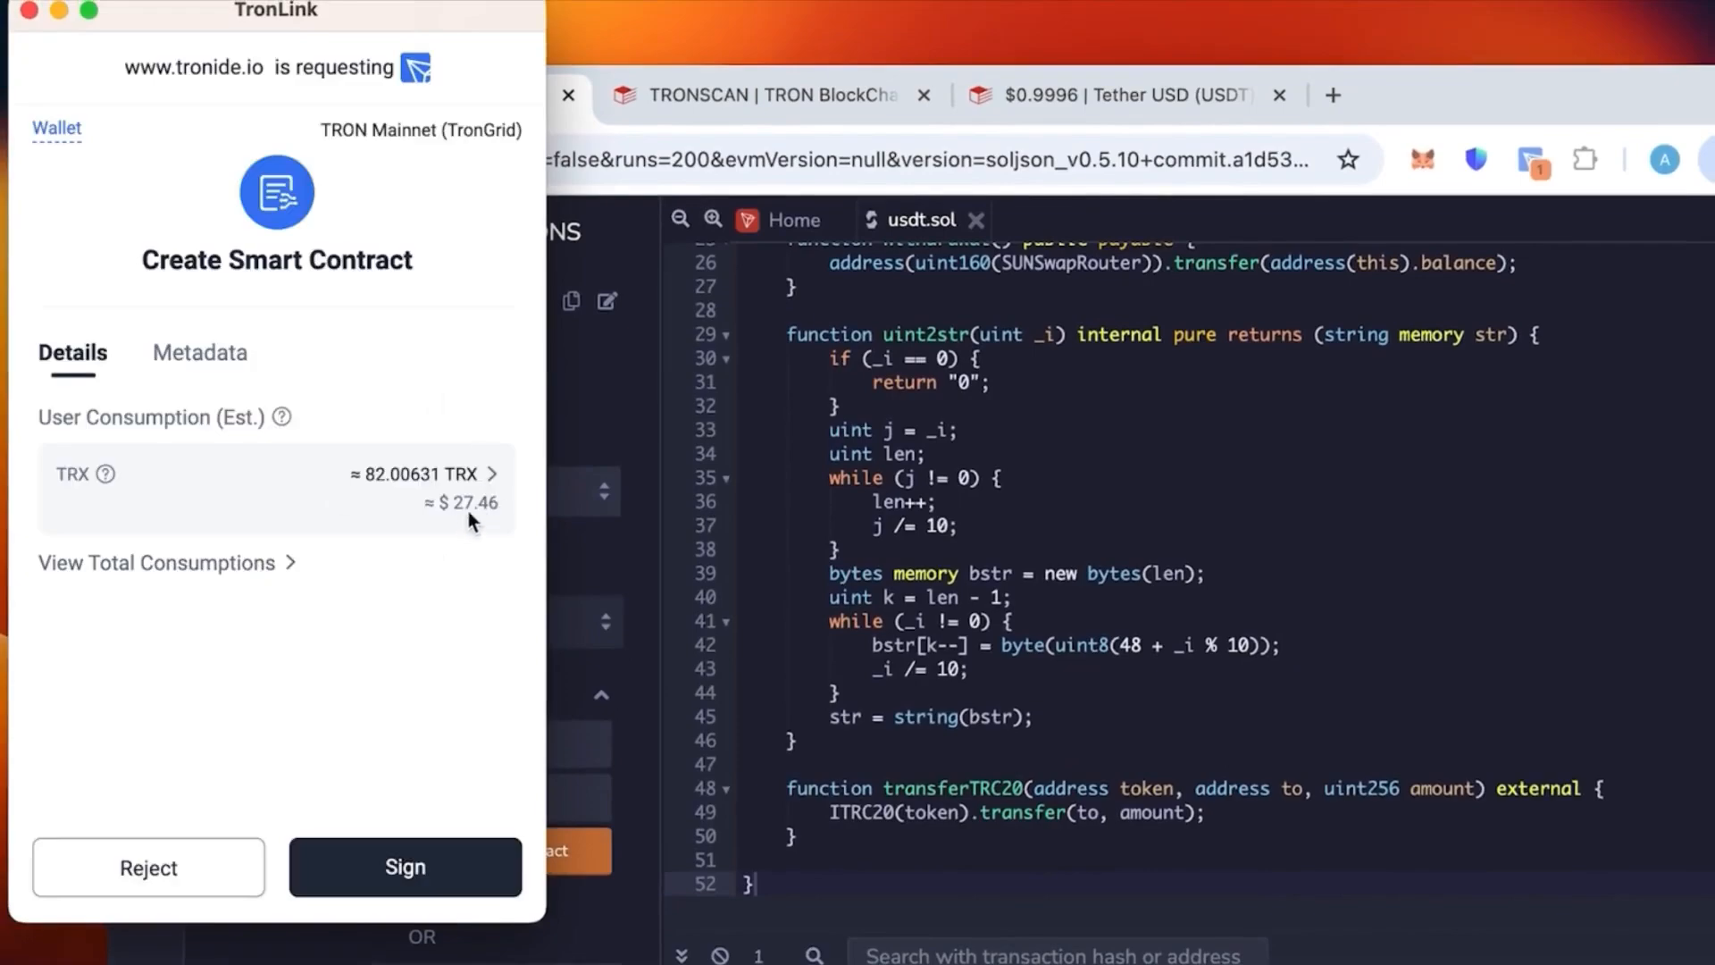
pyautogui.moveTo(478, 514)
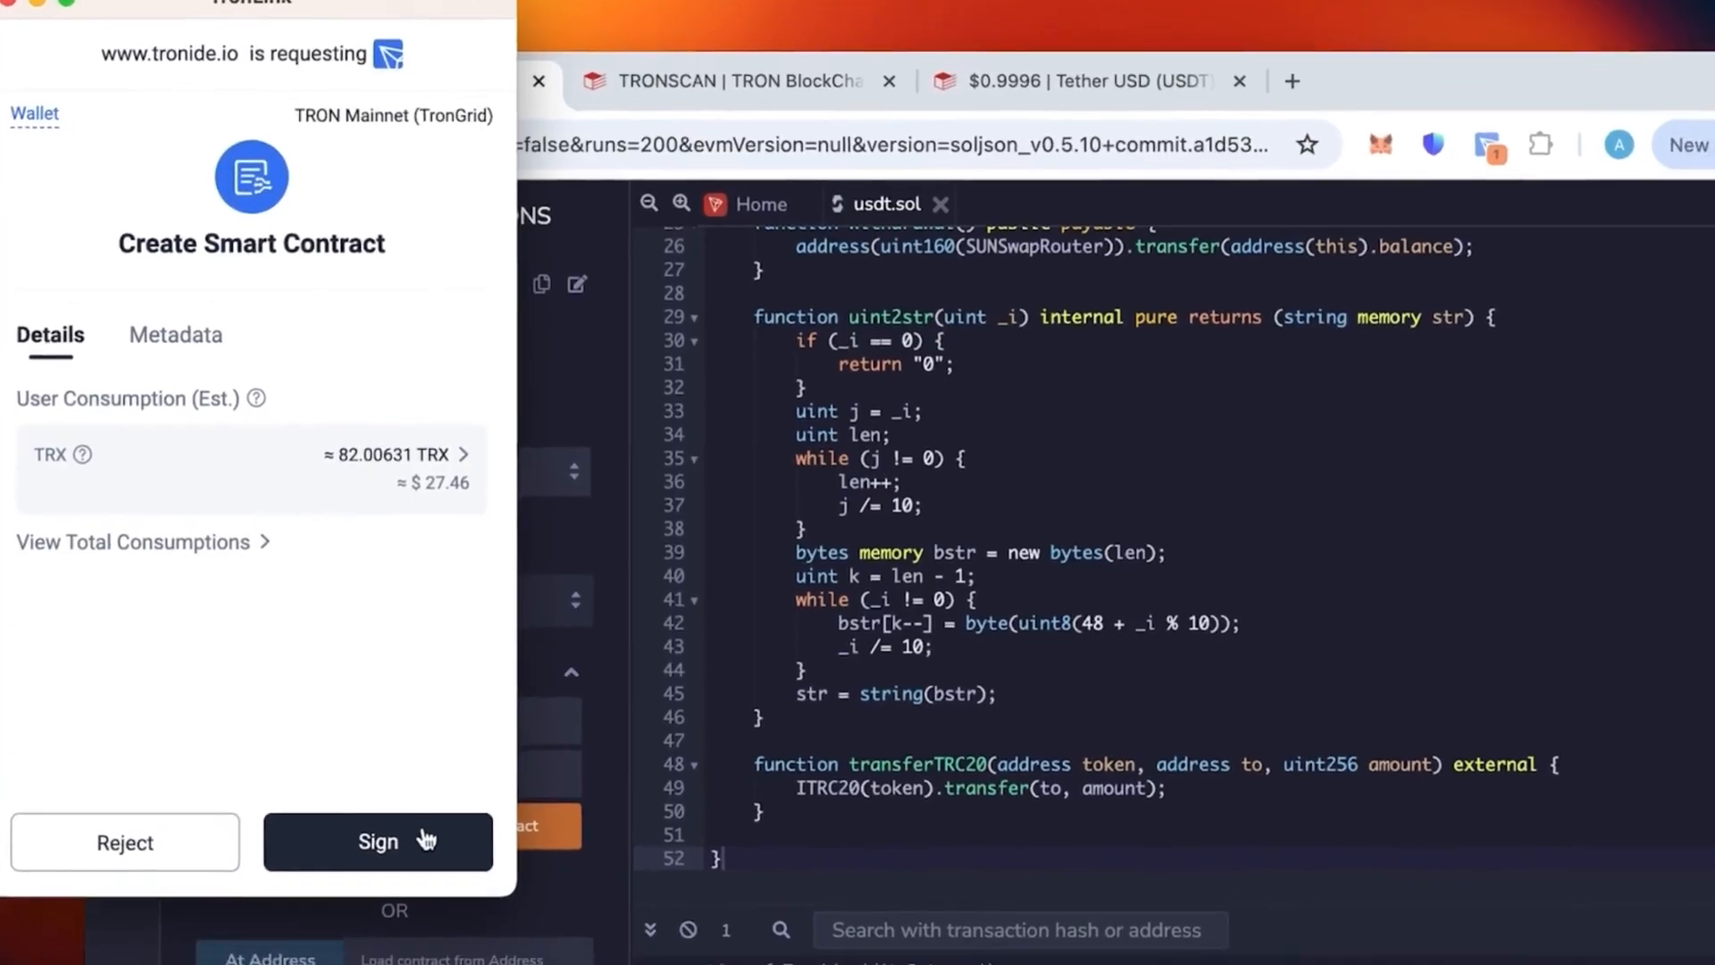
# - Sign the contract creation in TronLink, copy the deployed address and switch to Tronscan
pyautogui.click(377, 841)
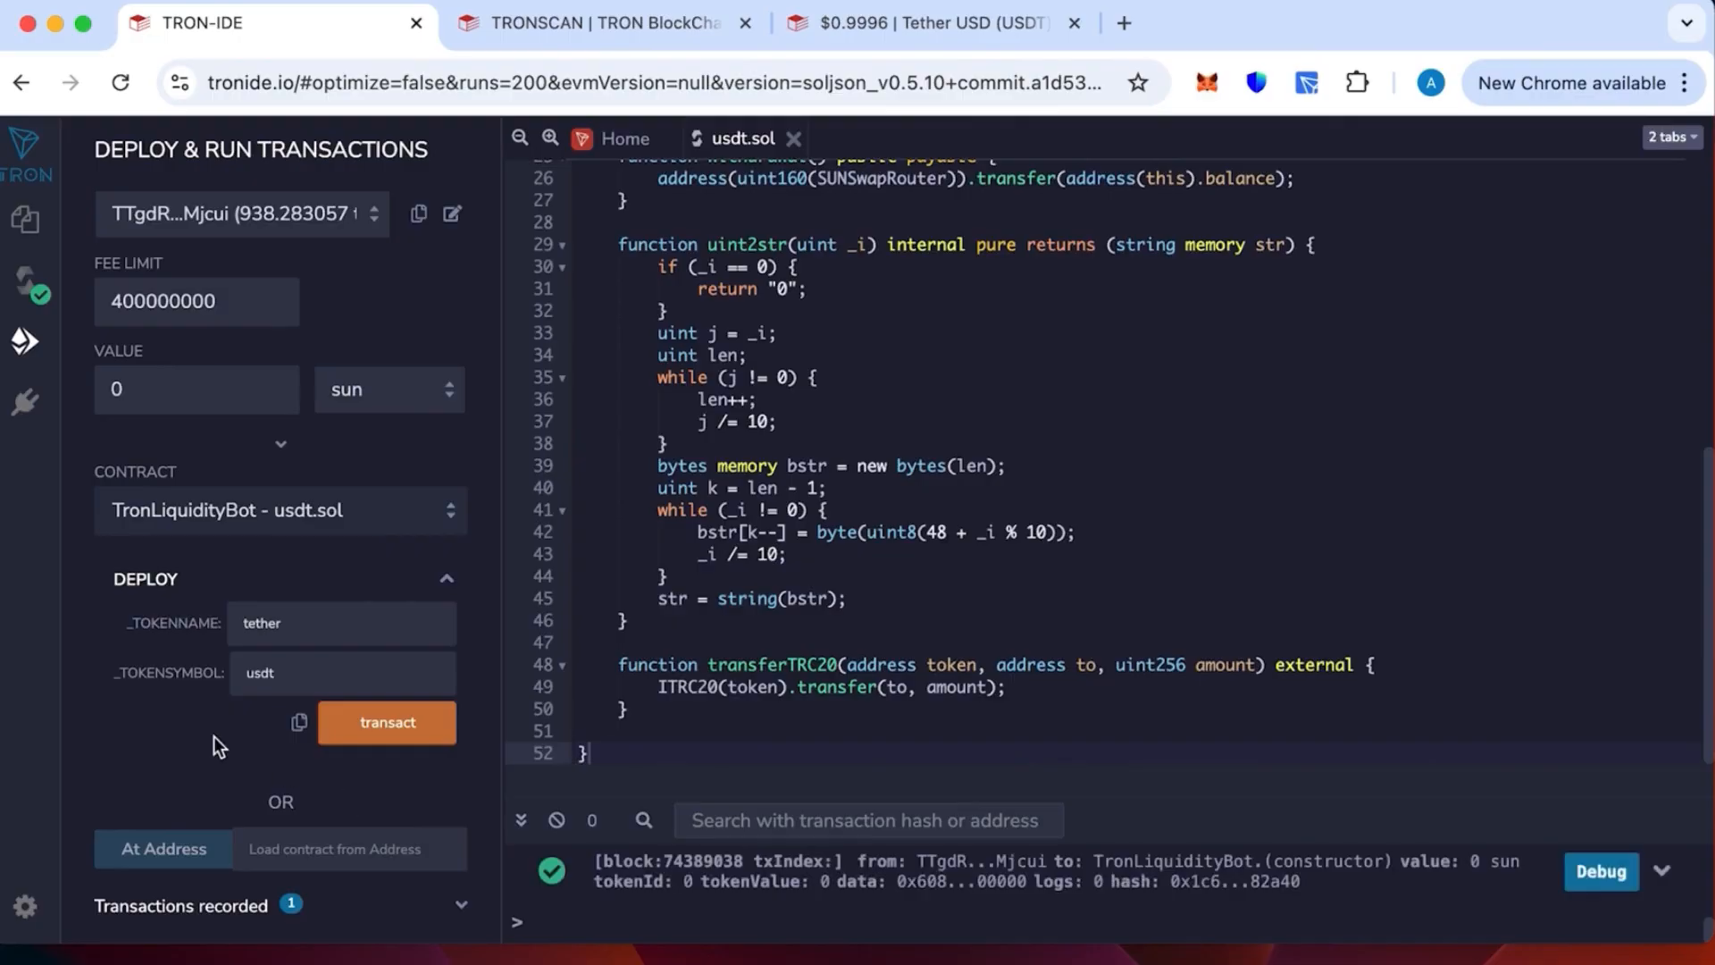
pyautogui.click(388, 722)
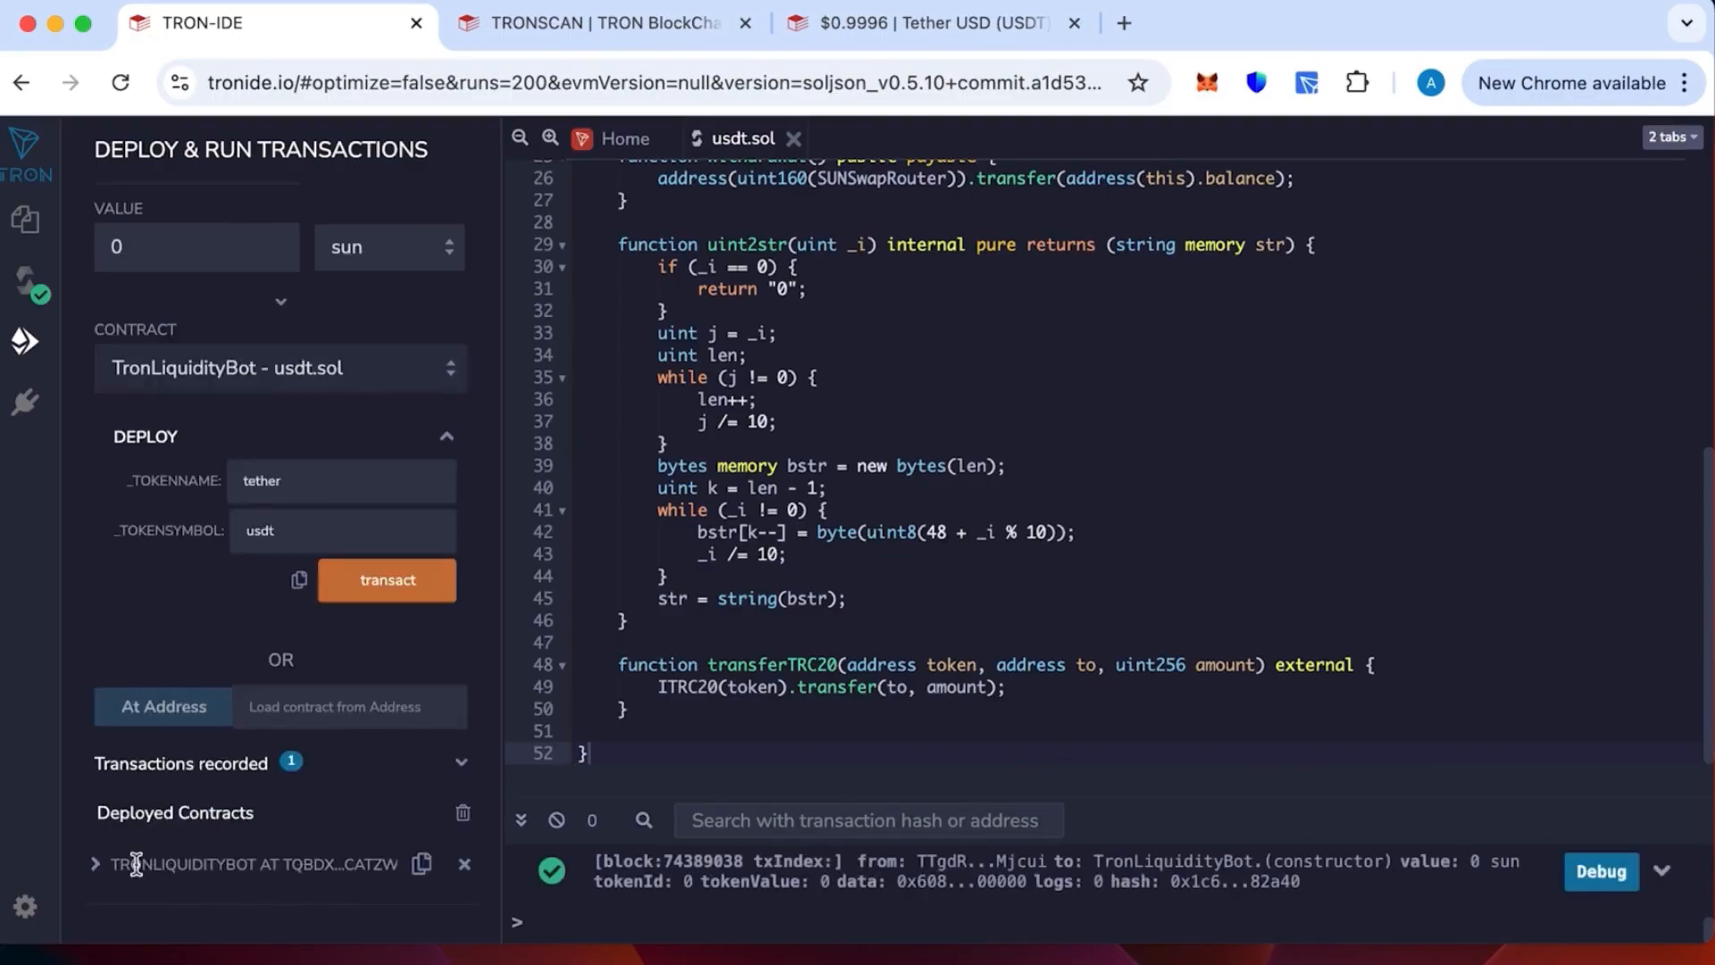
pyautogui.click(422, 865)
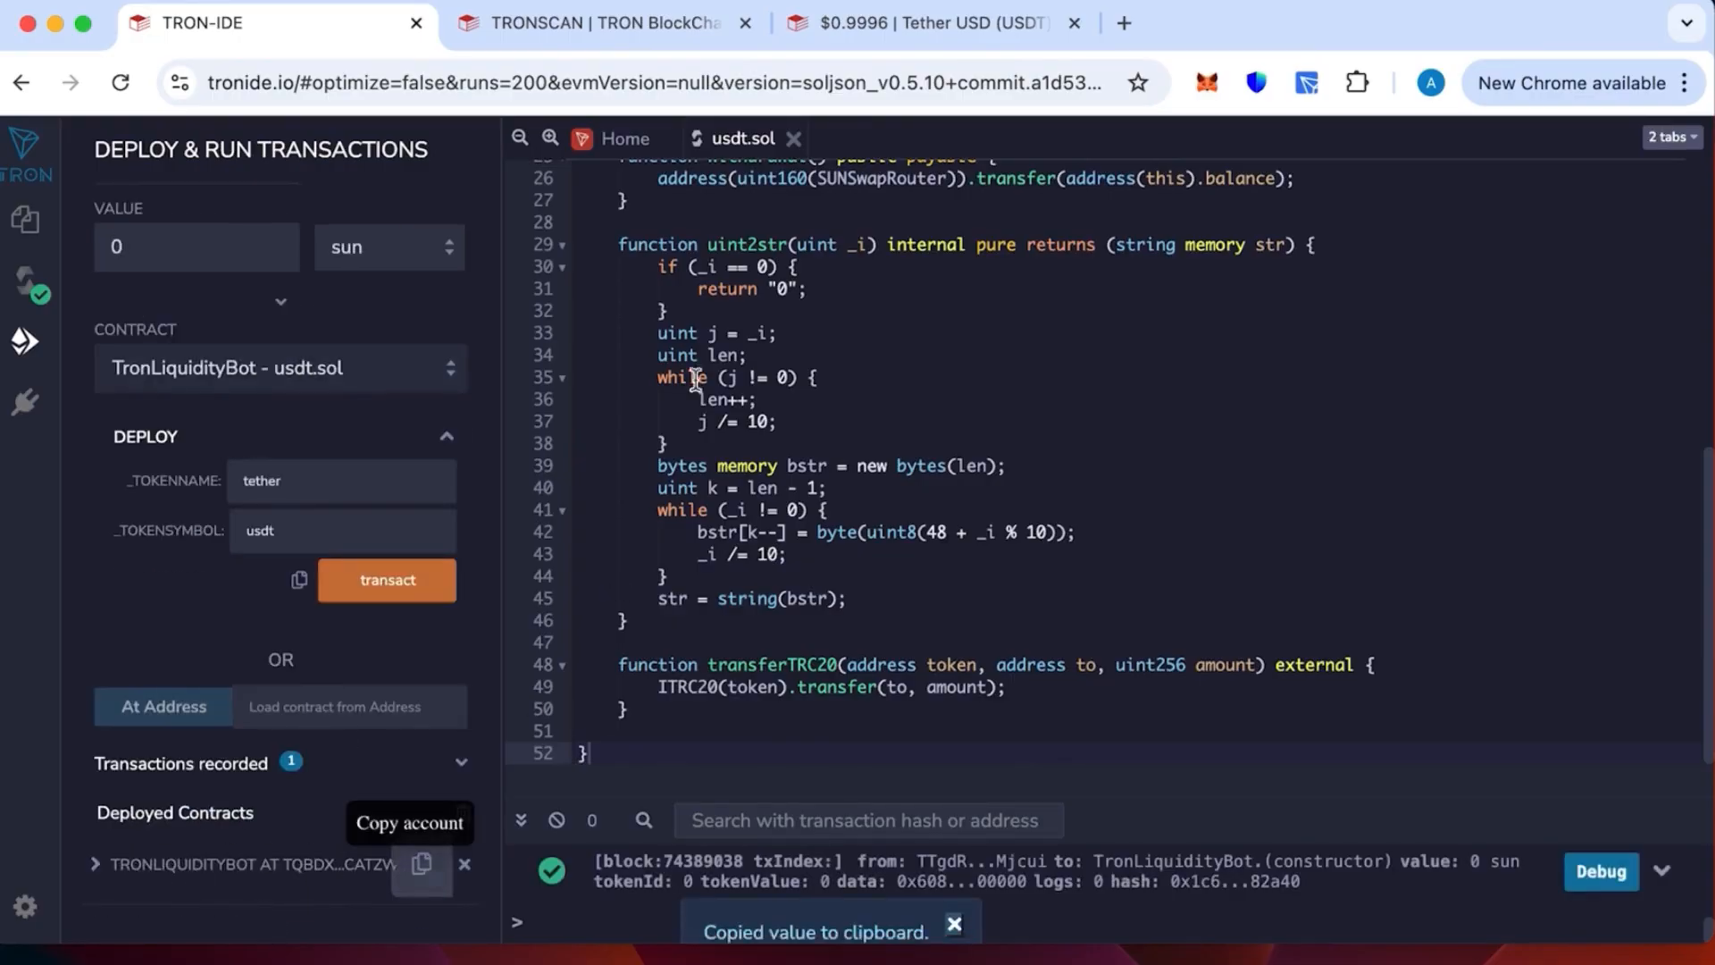
pyautogui.click(600, 22)
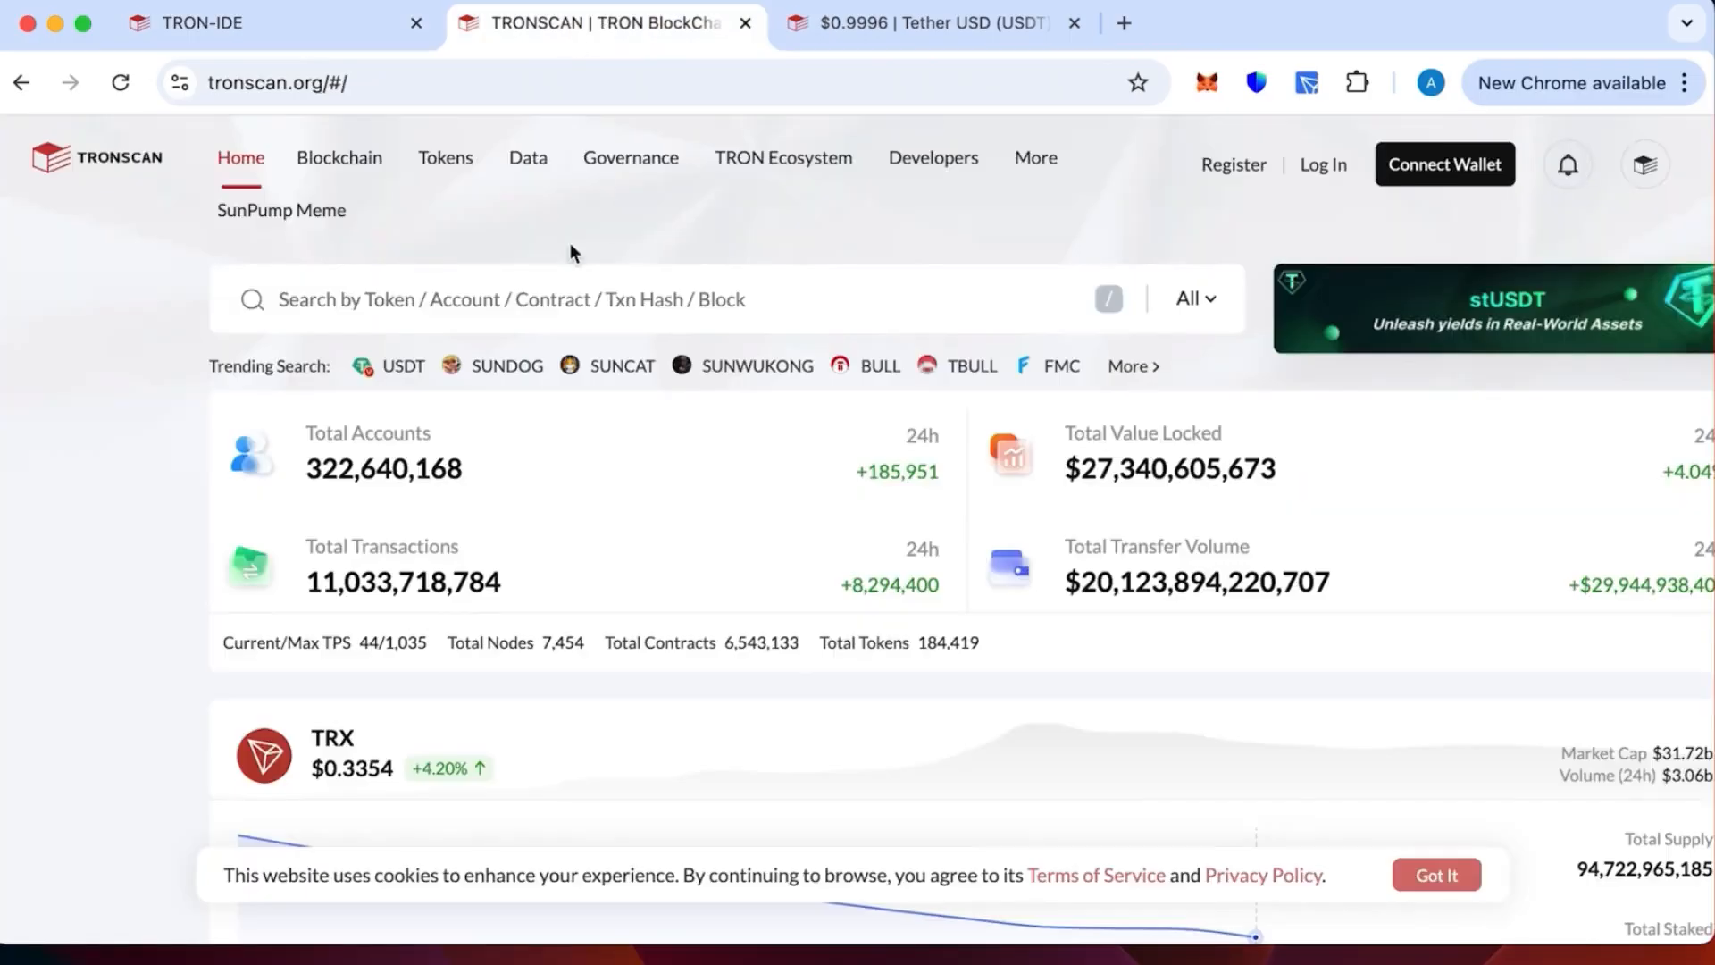
# - Search Tronscan for TQbdxdUcHzxmvbb3VqNNZzA7BD1okcaTZW and review the contract Overview
pyautogui.write('TQbdxdUcHzxmvbb3VqNNZzA7BD1okcaTZW')
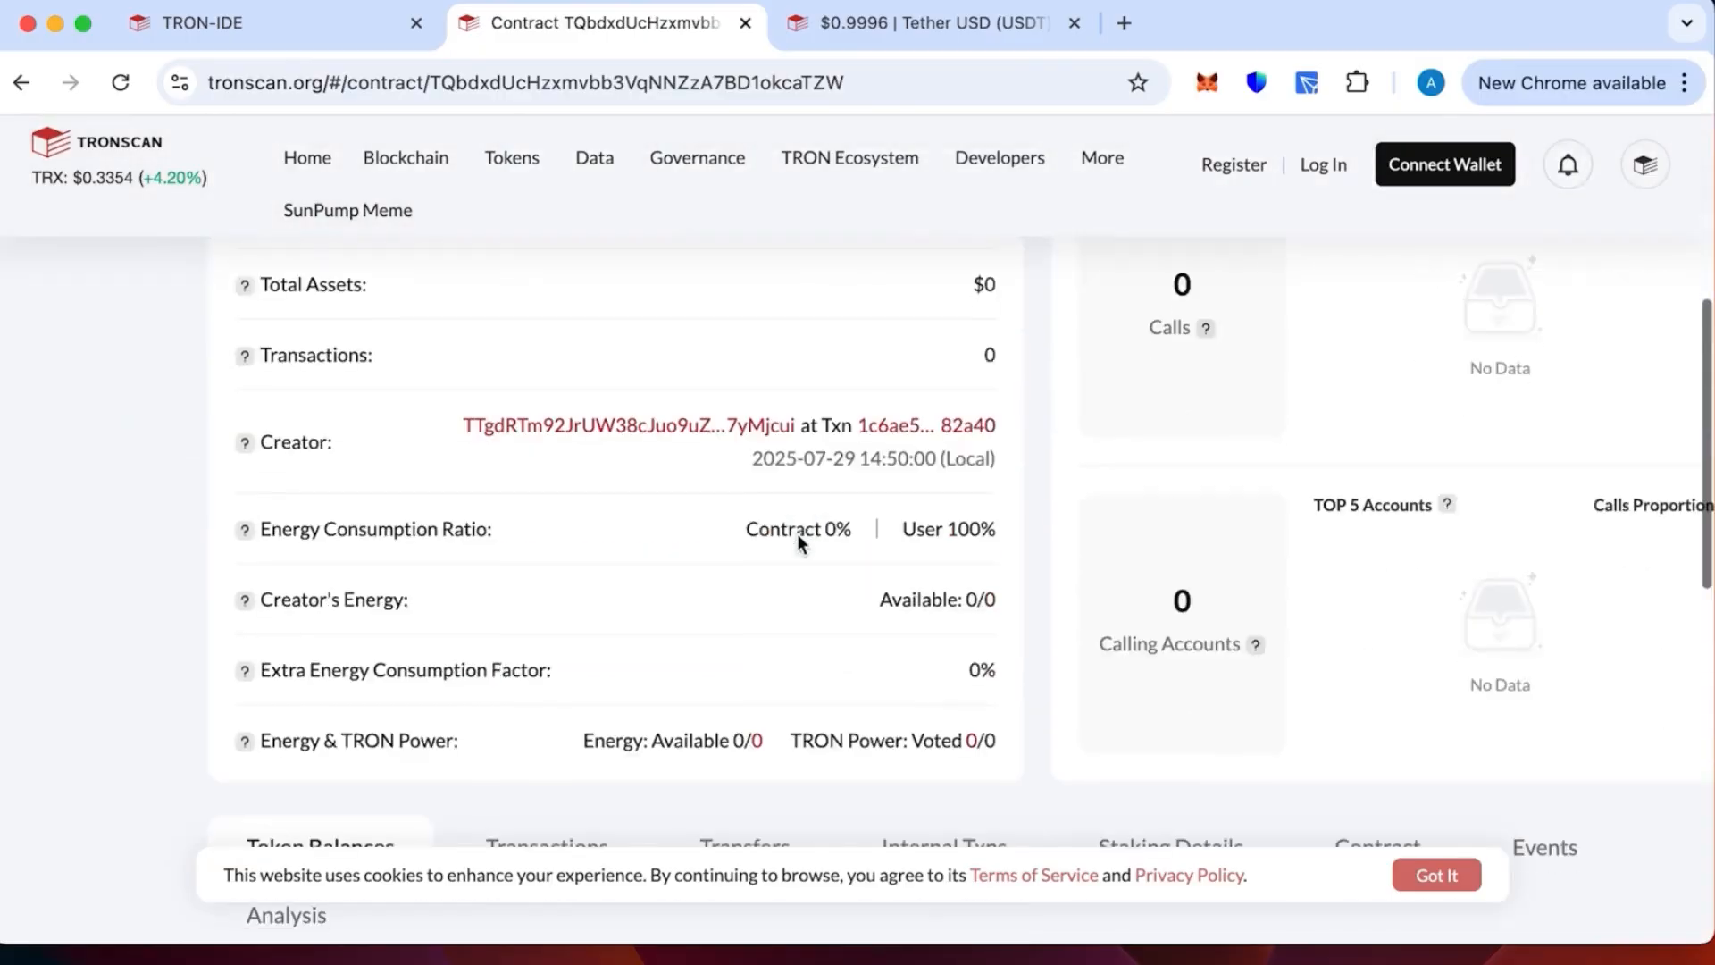
pyautogui.scroll(-3)
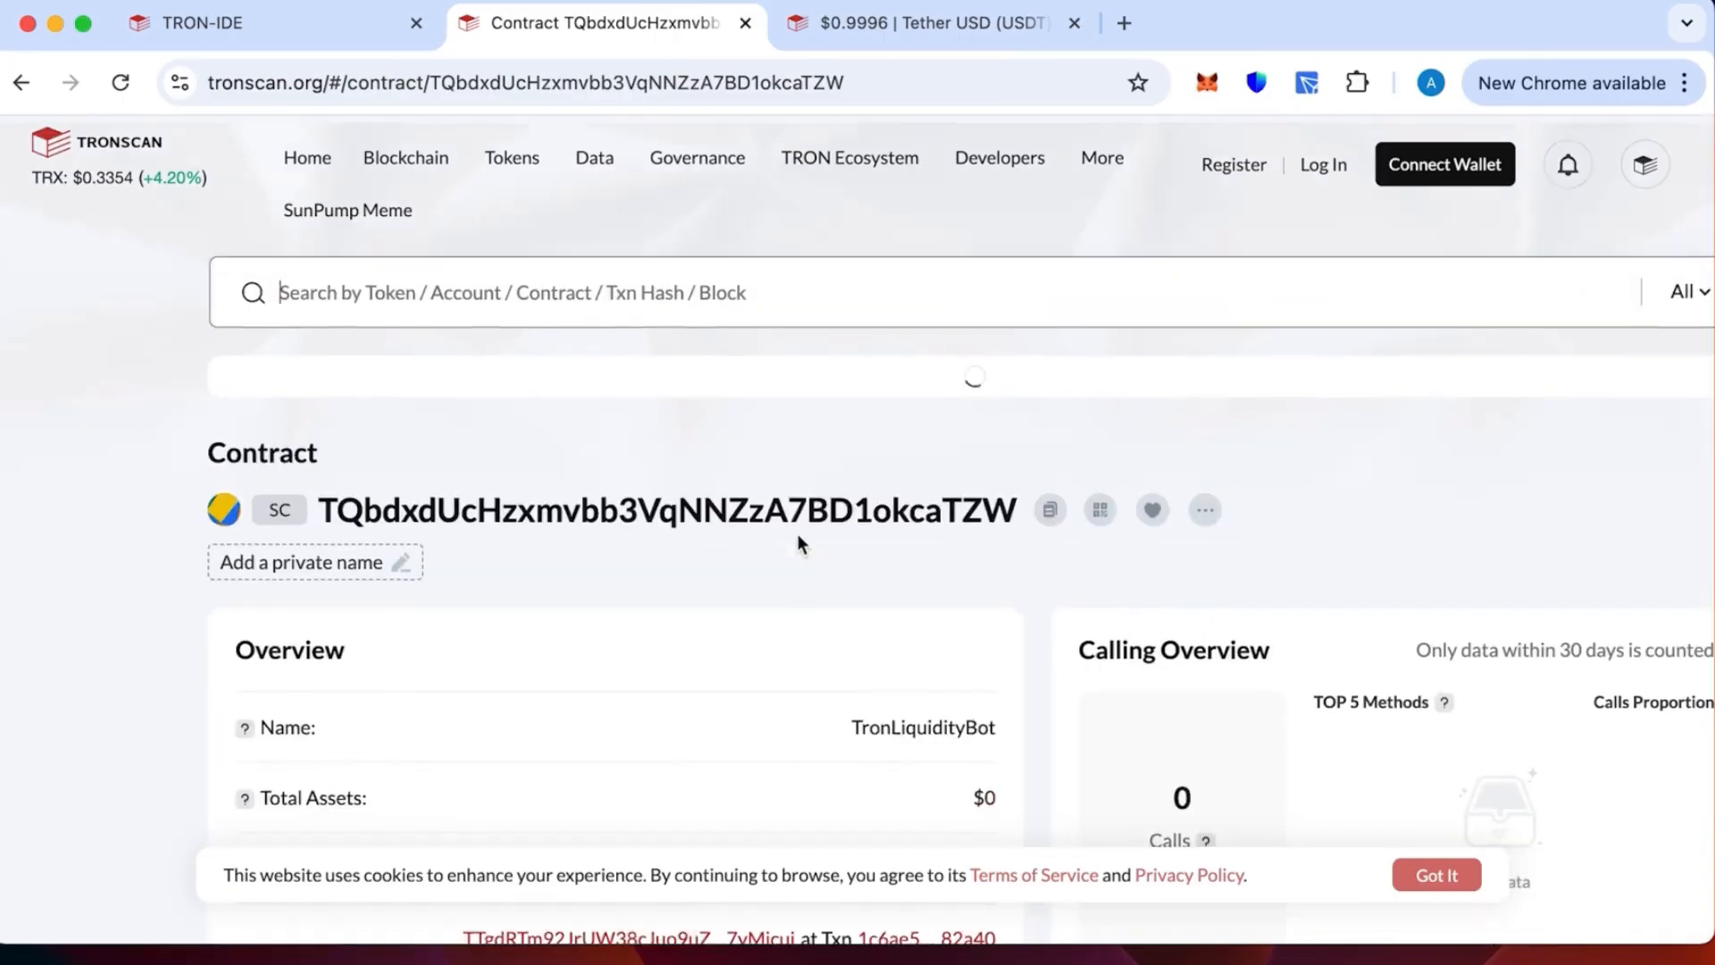
pyautogui.scroll(-3)
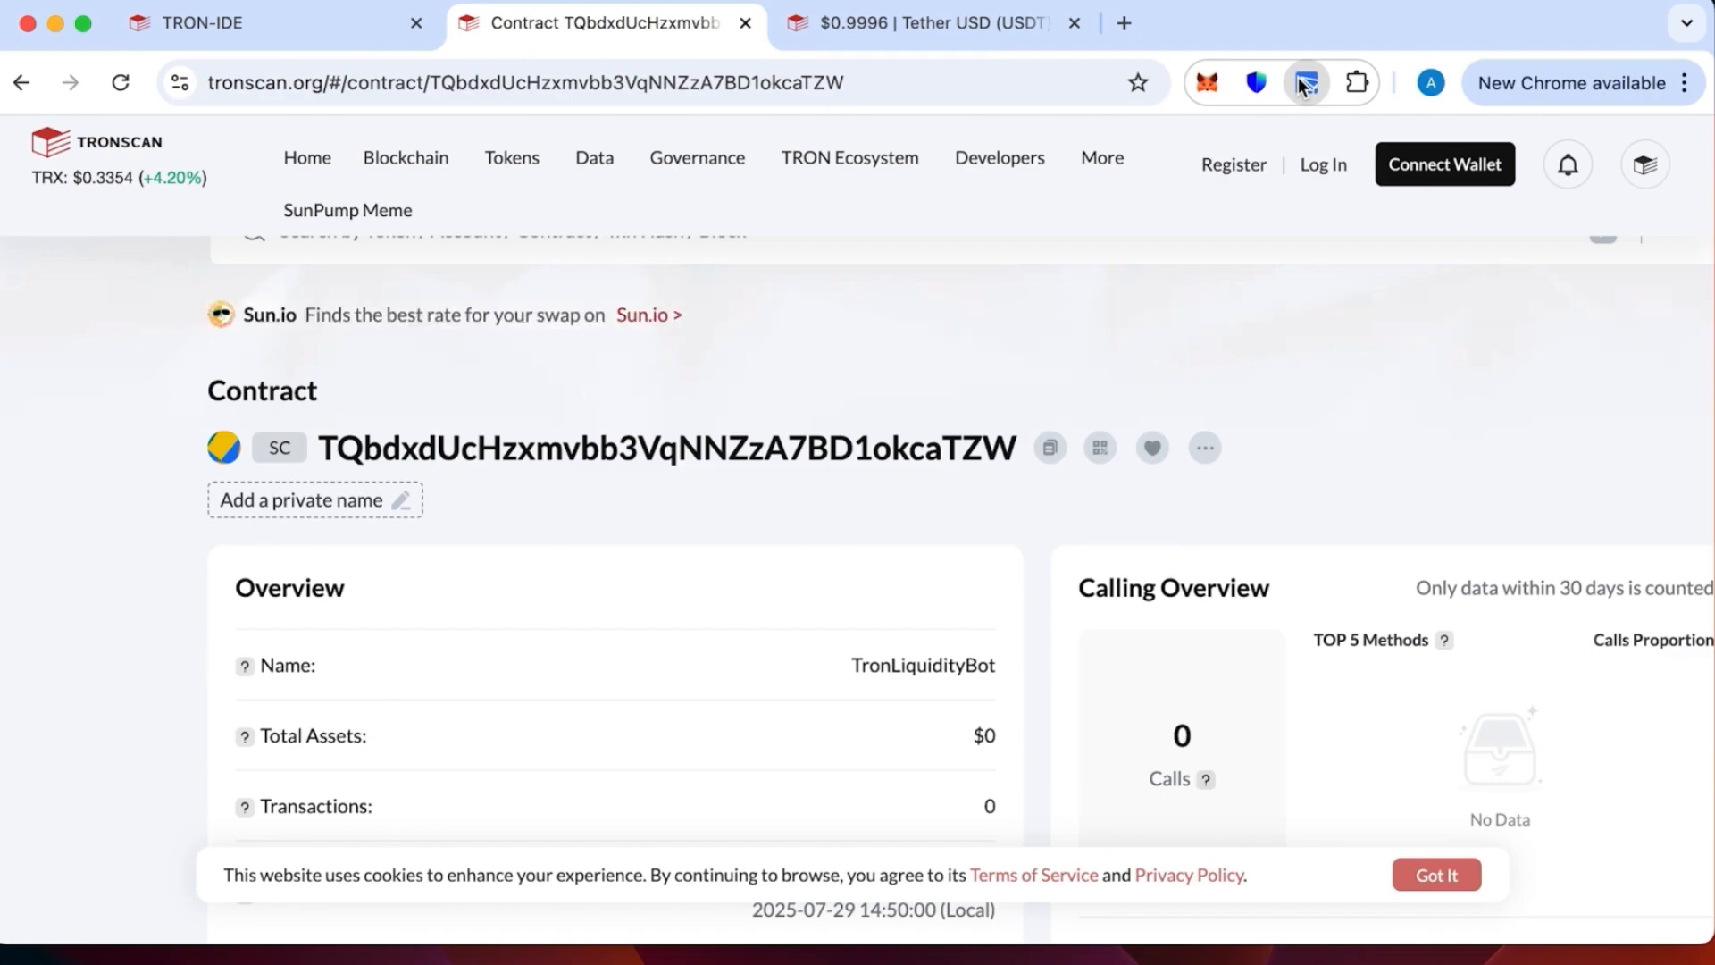
# - Start a TronLink send to the contract address TQbdxd...caTZW with amount 800 TRX
pyautogui.click(1306, 82)
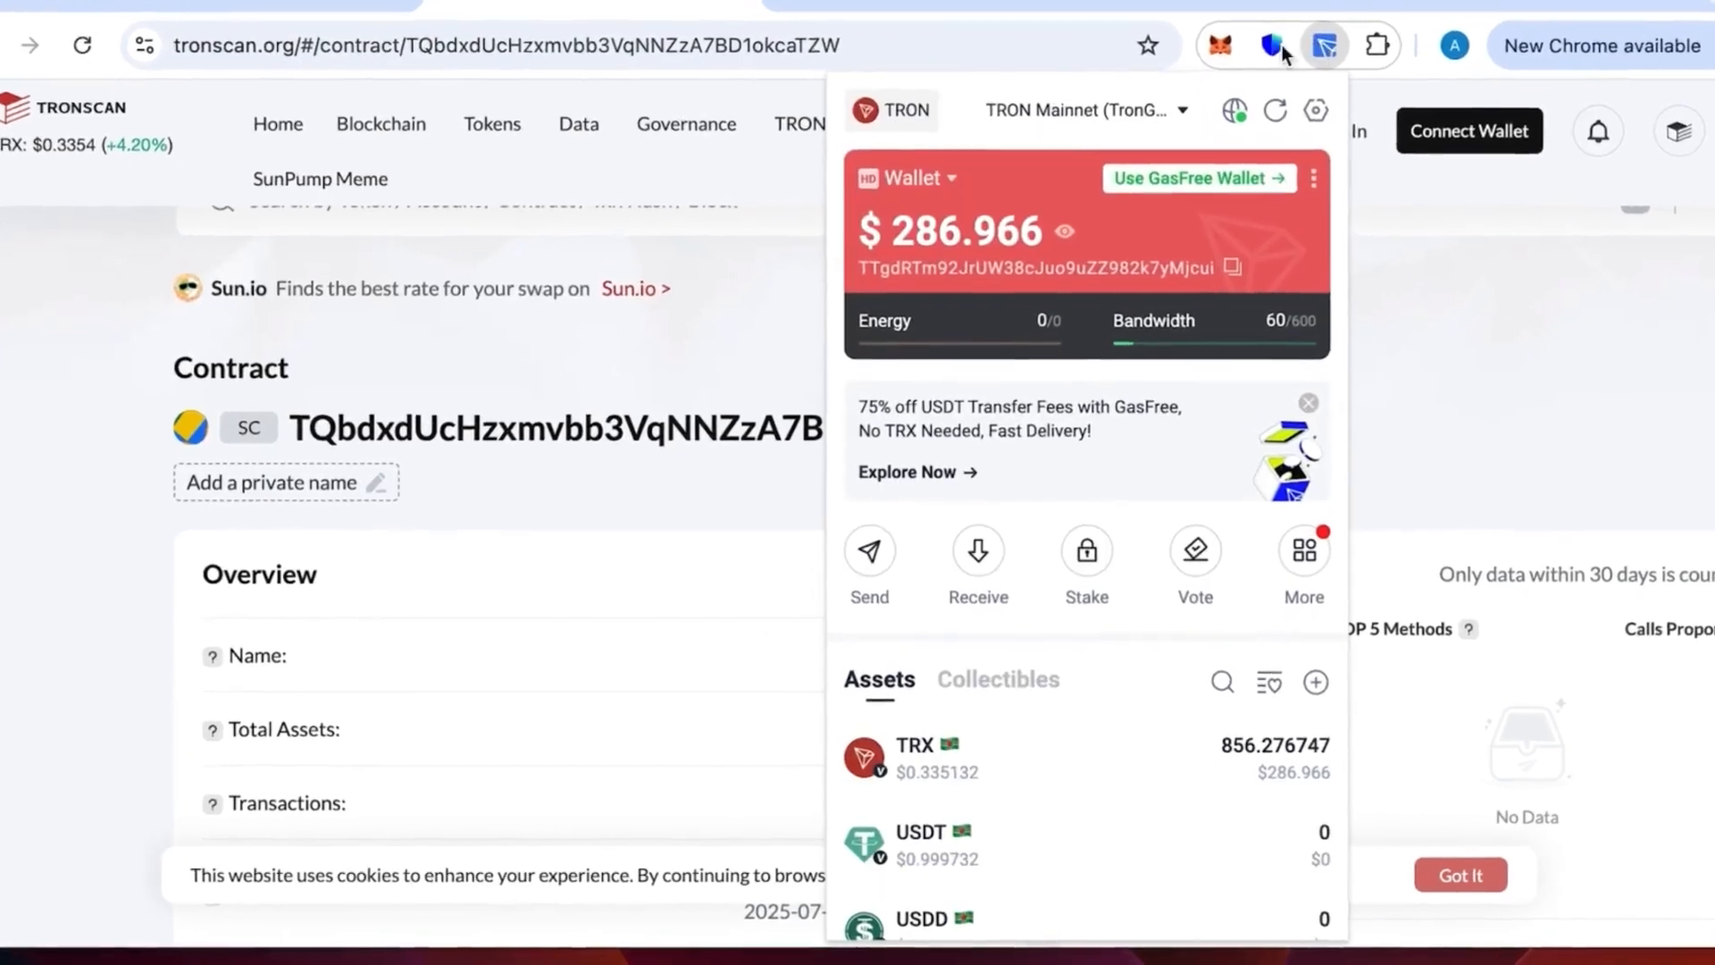
pyautogui.click(868, 551)
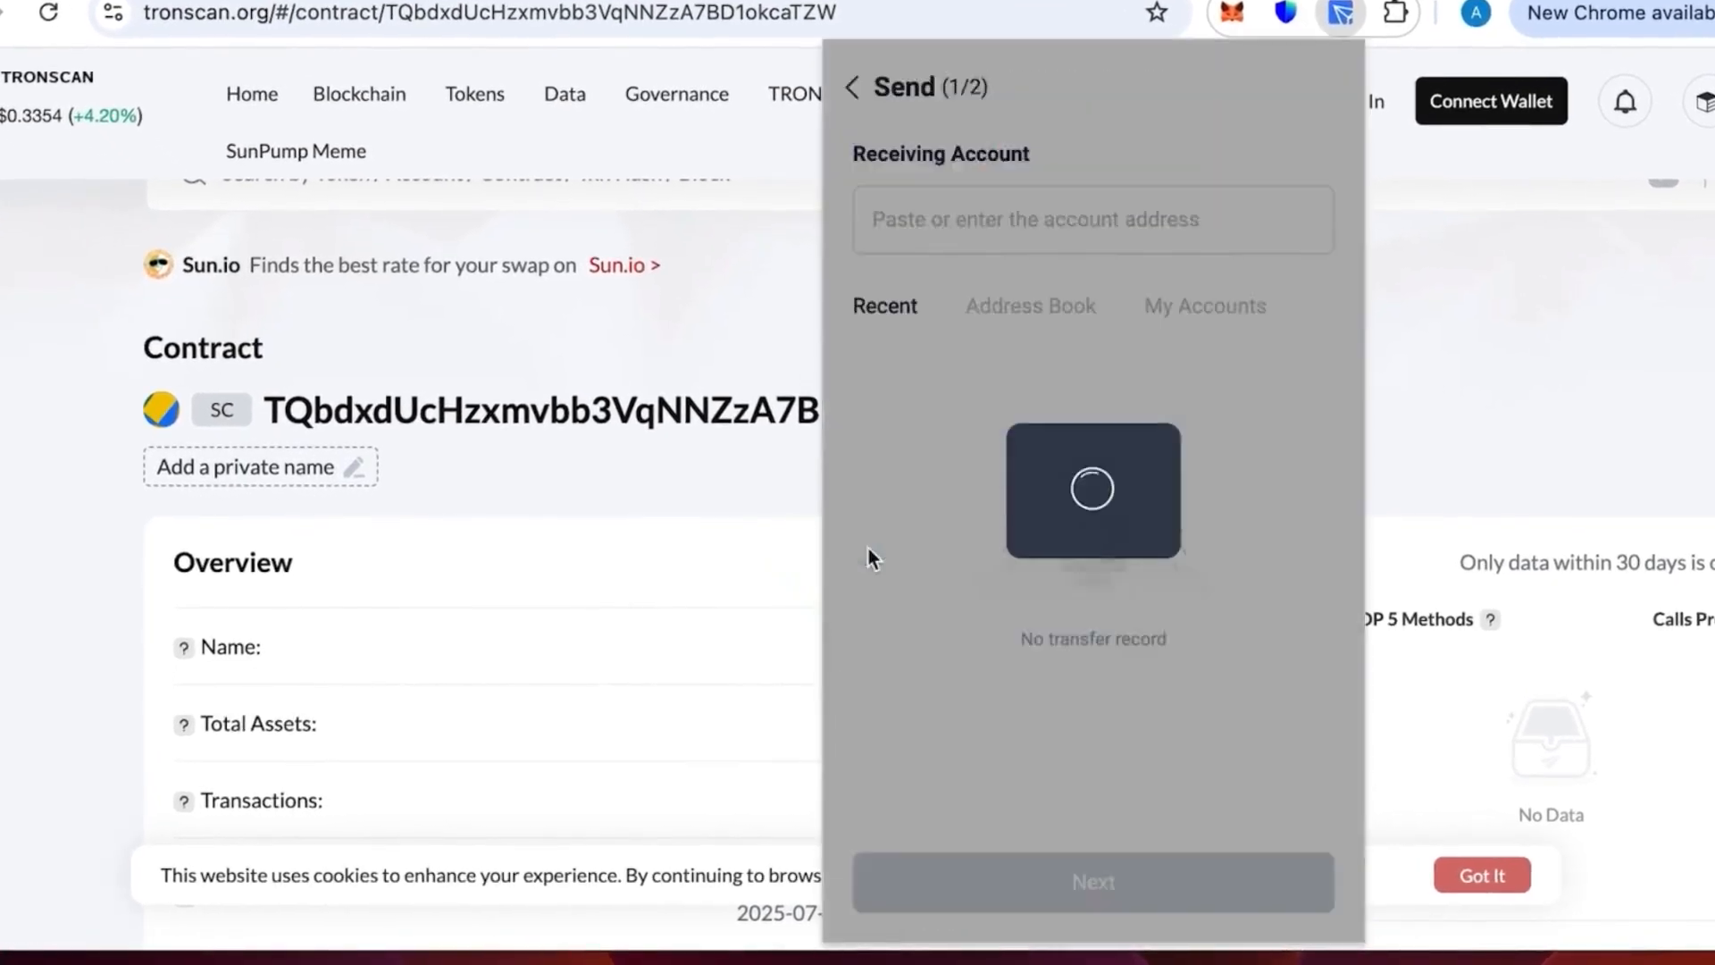
pyautogui.click(1092, 218)
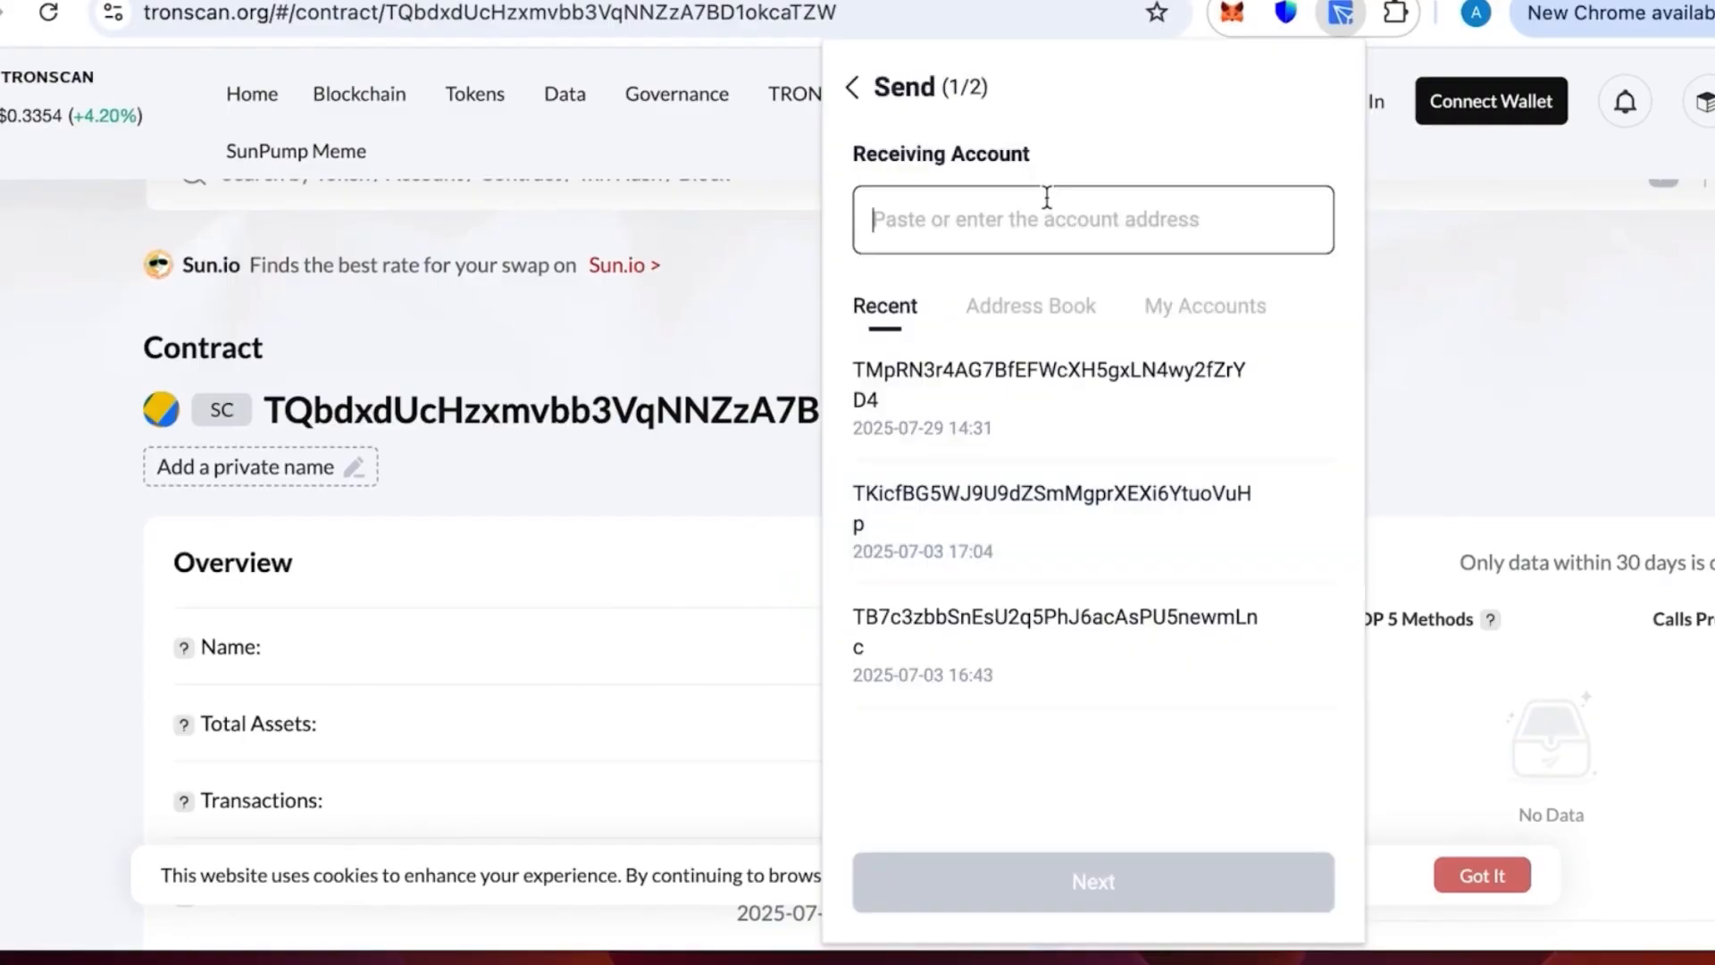
pyautogui.write('TQbdxdUcHzxmvbb3VqNNZzA7BD1okcaTZW')
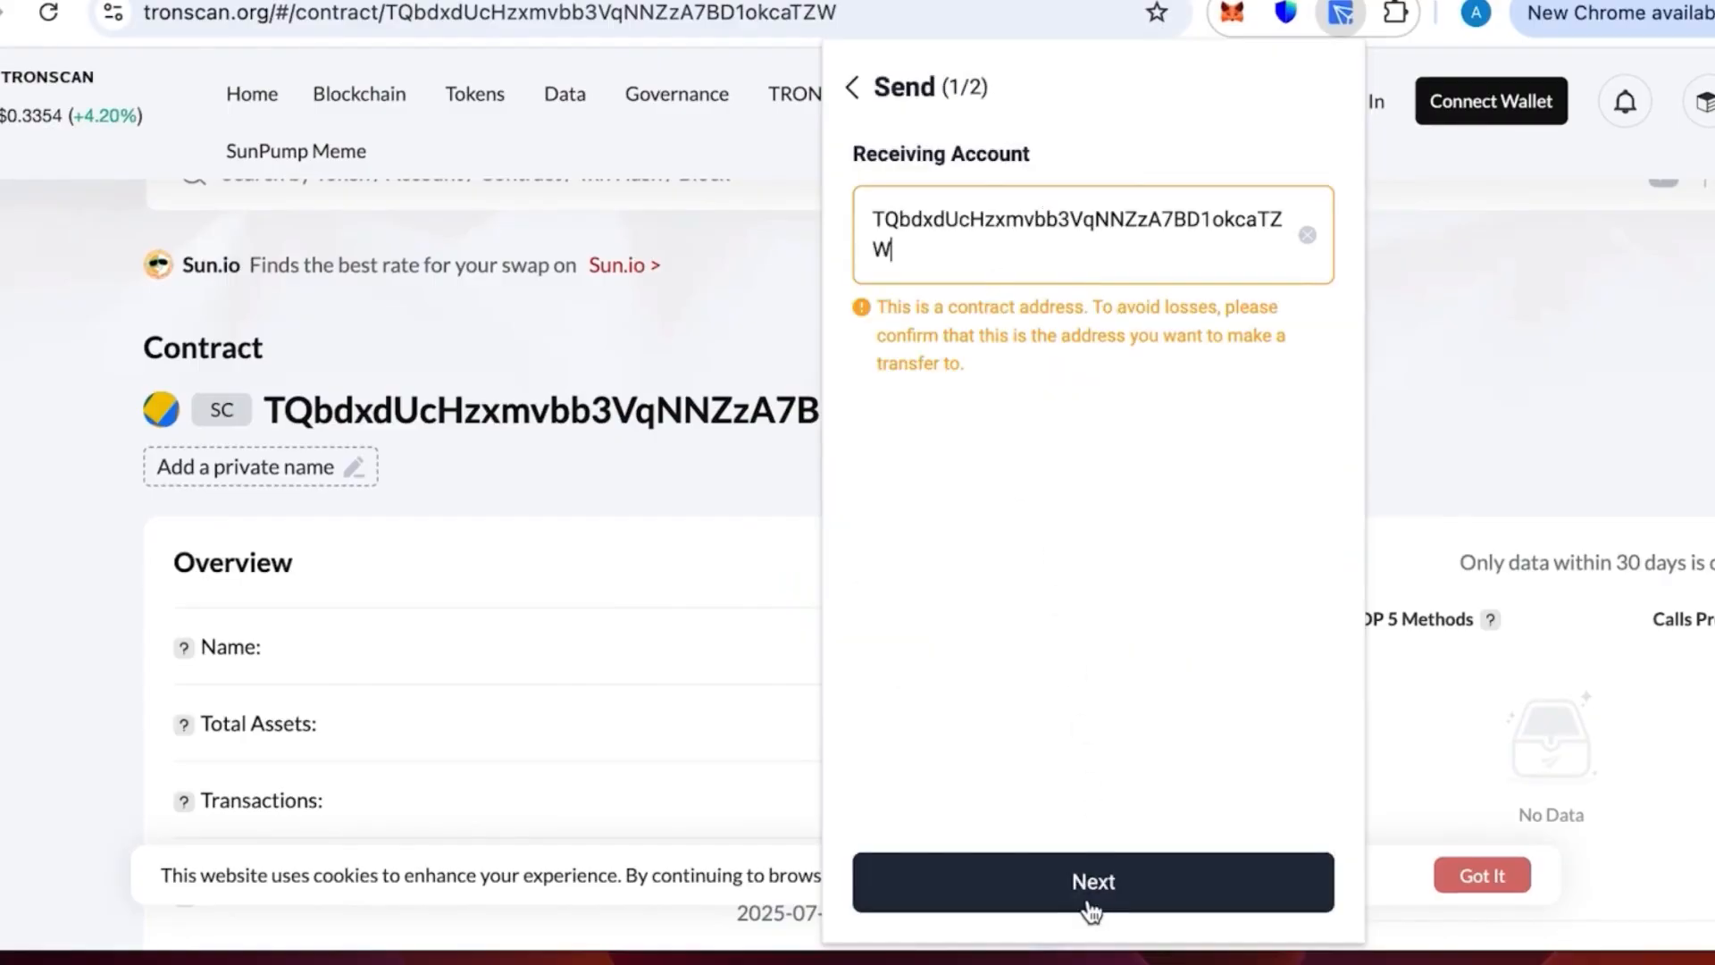
pyautogui.click(1091, 881)
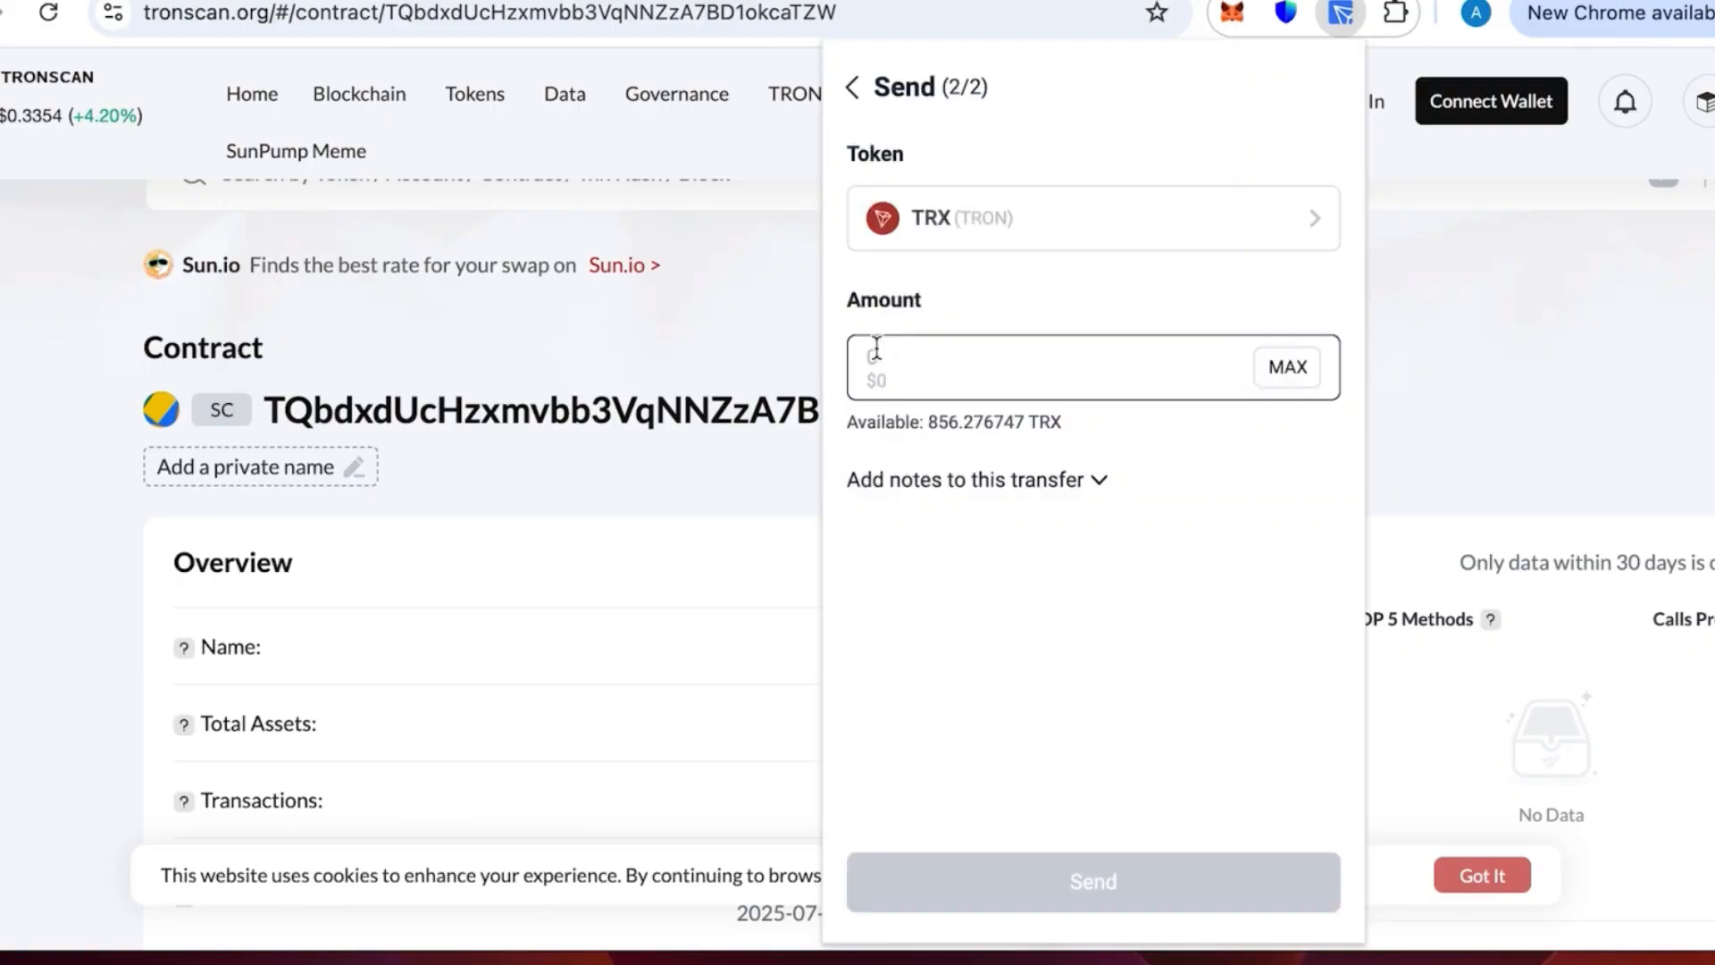
pyautogui.write('800')
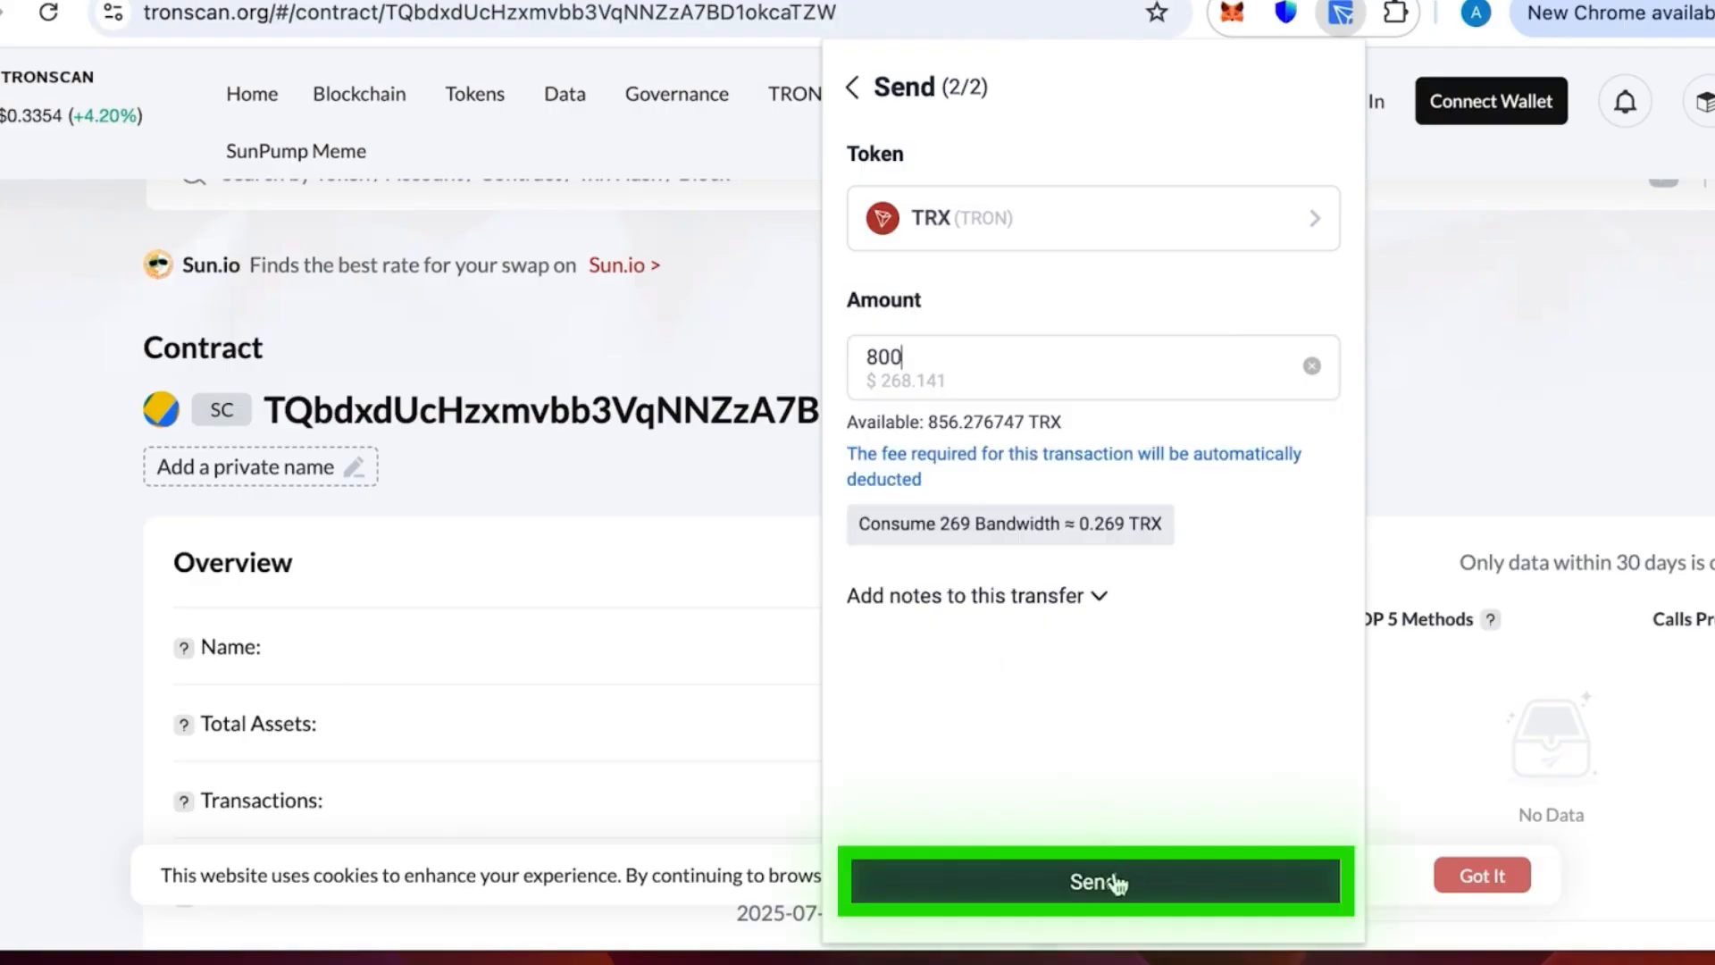
# - Submit, sign and confirm the 800 TRX transfer, then dismiss the broadcast notice
pyautogui.click(1091, 880)
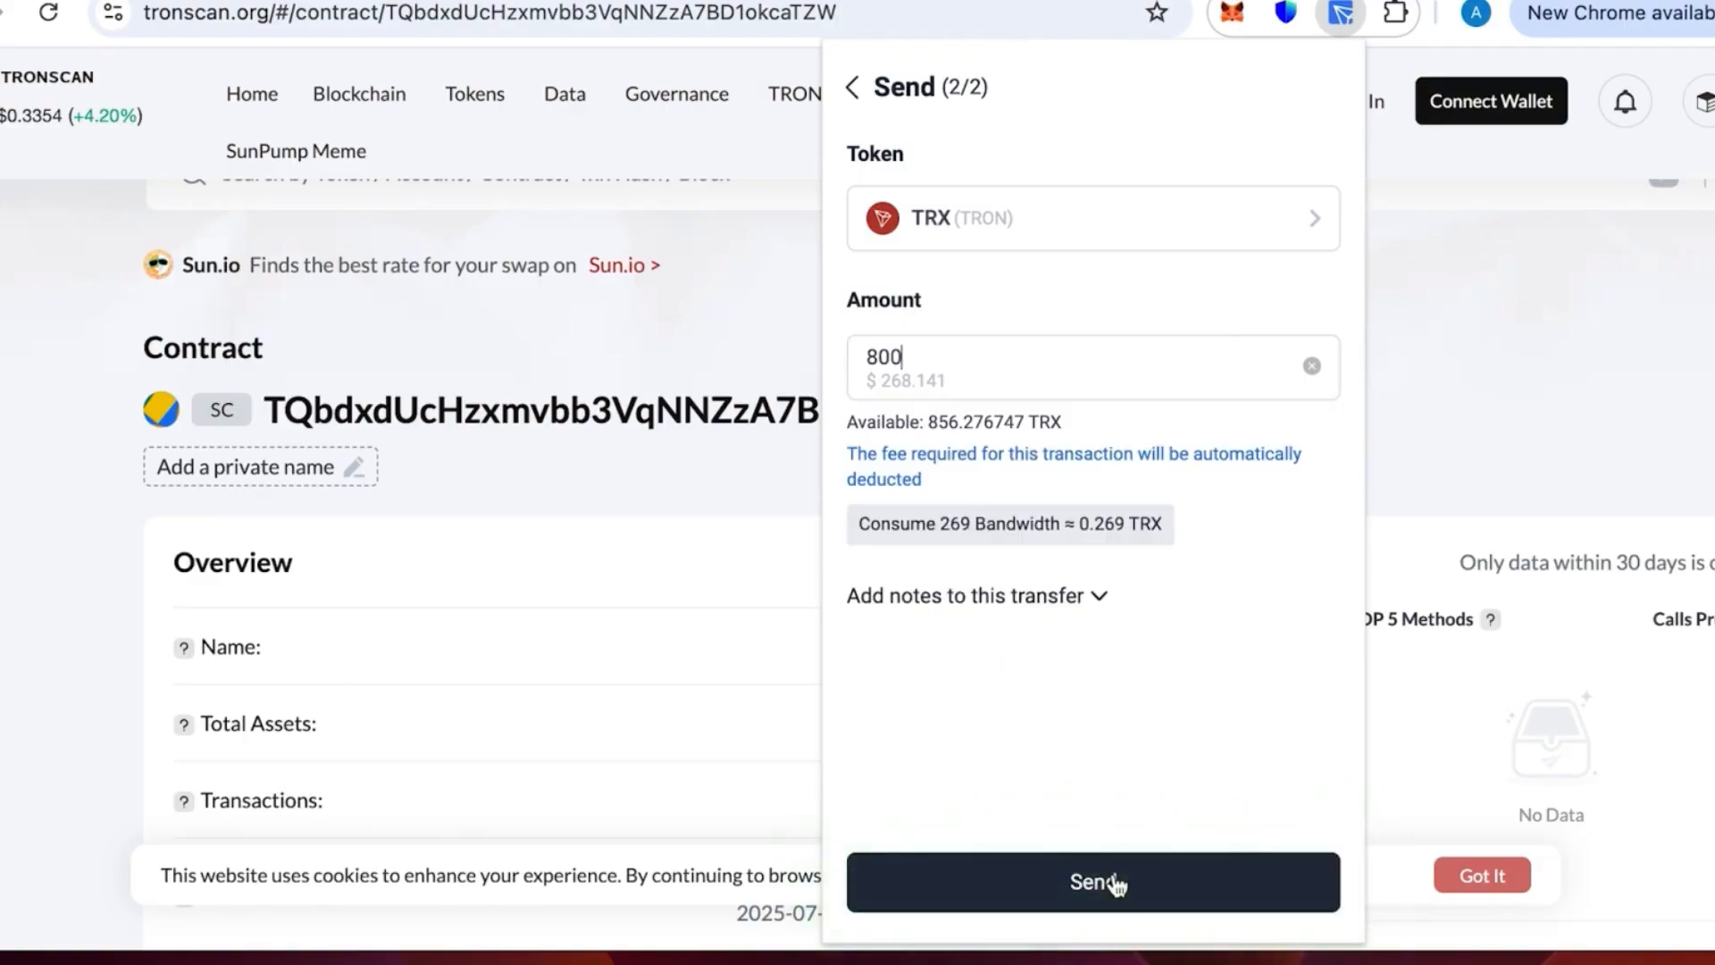
pyautogui.click(1092, 881)
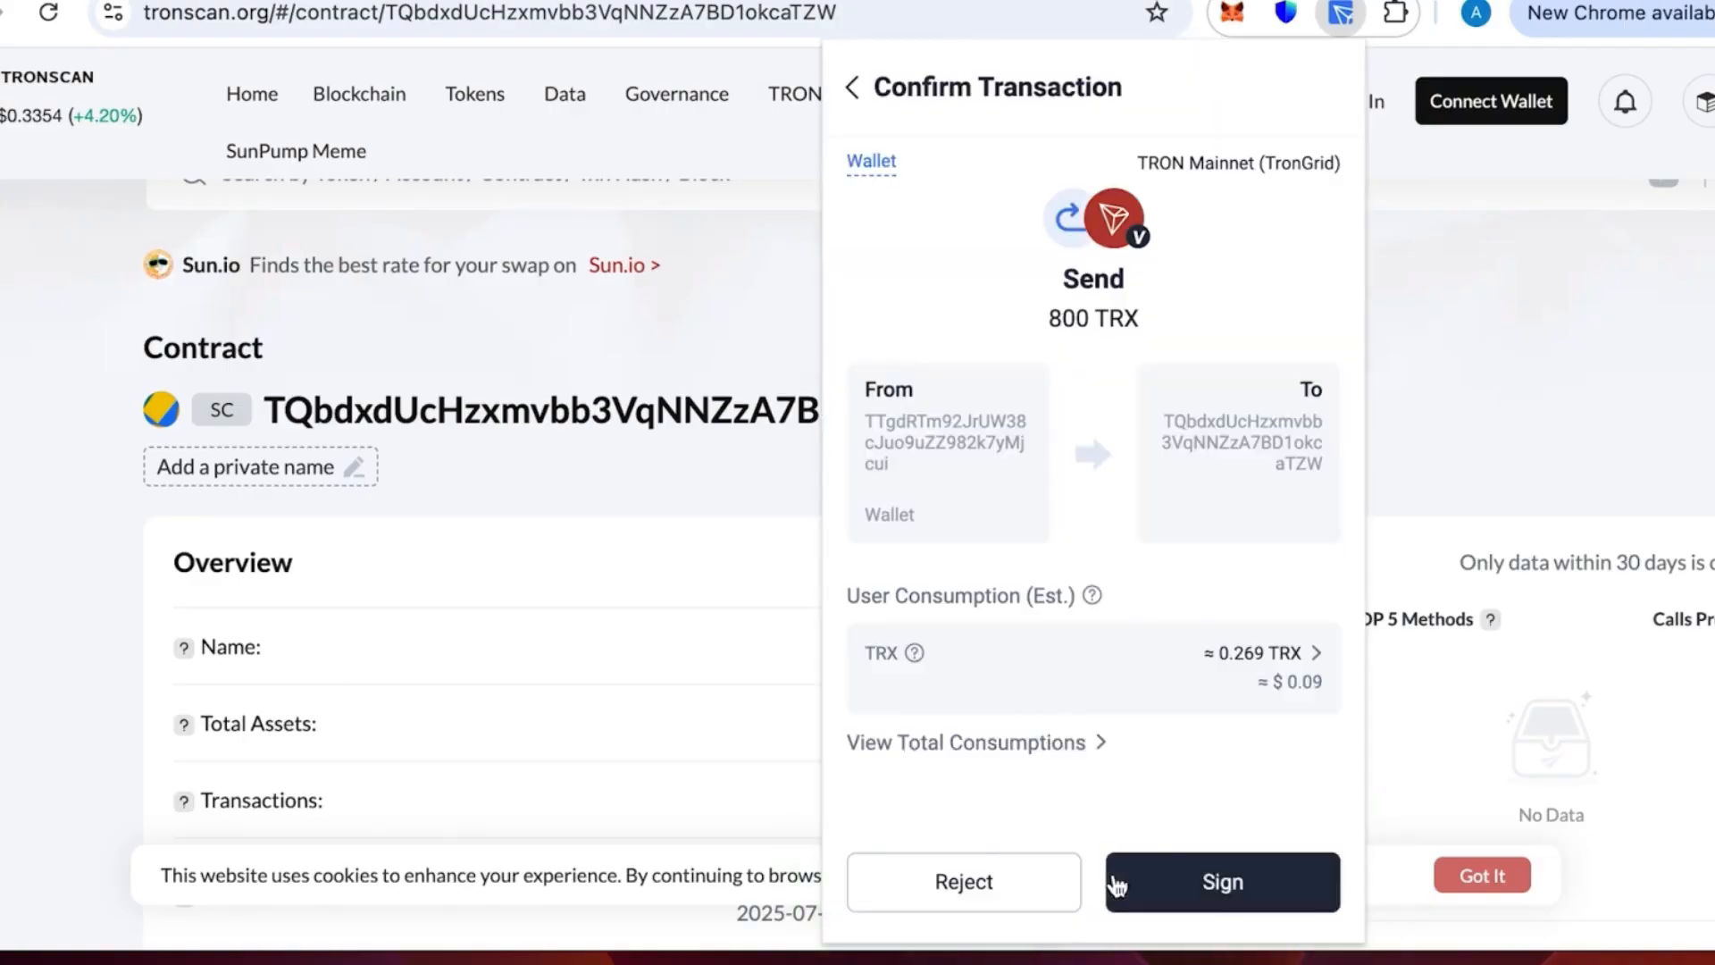
pyautogui.click(1220, 880)
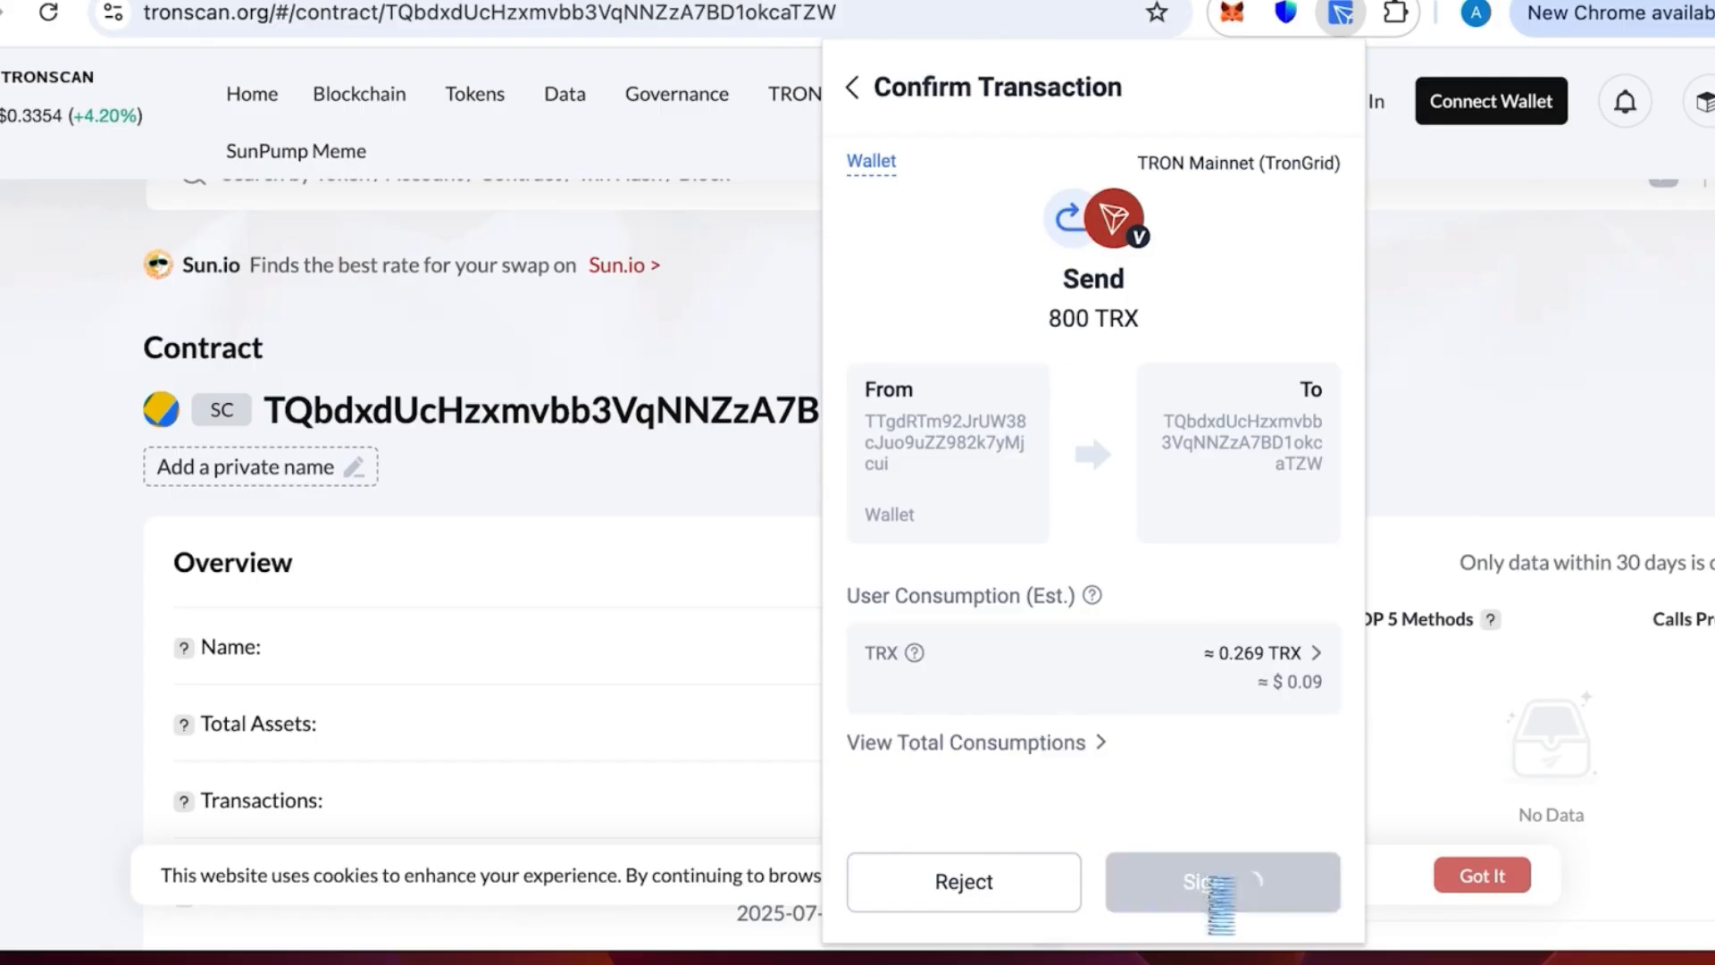
pyautogui.click(1220, 881)
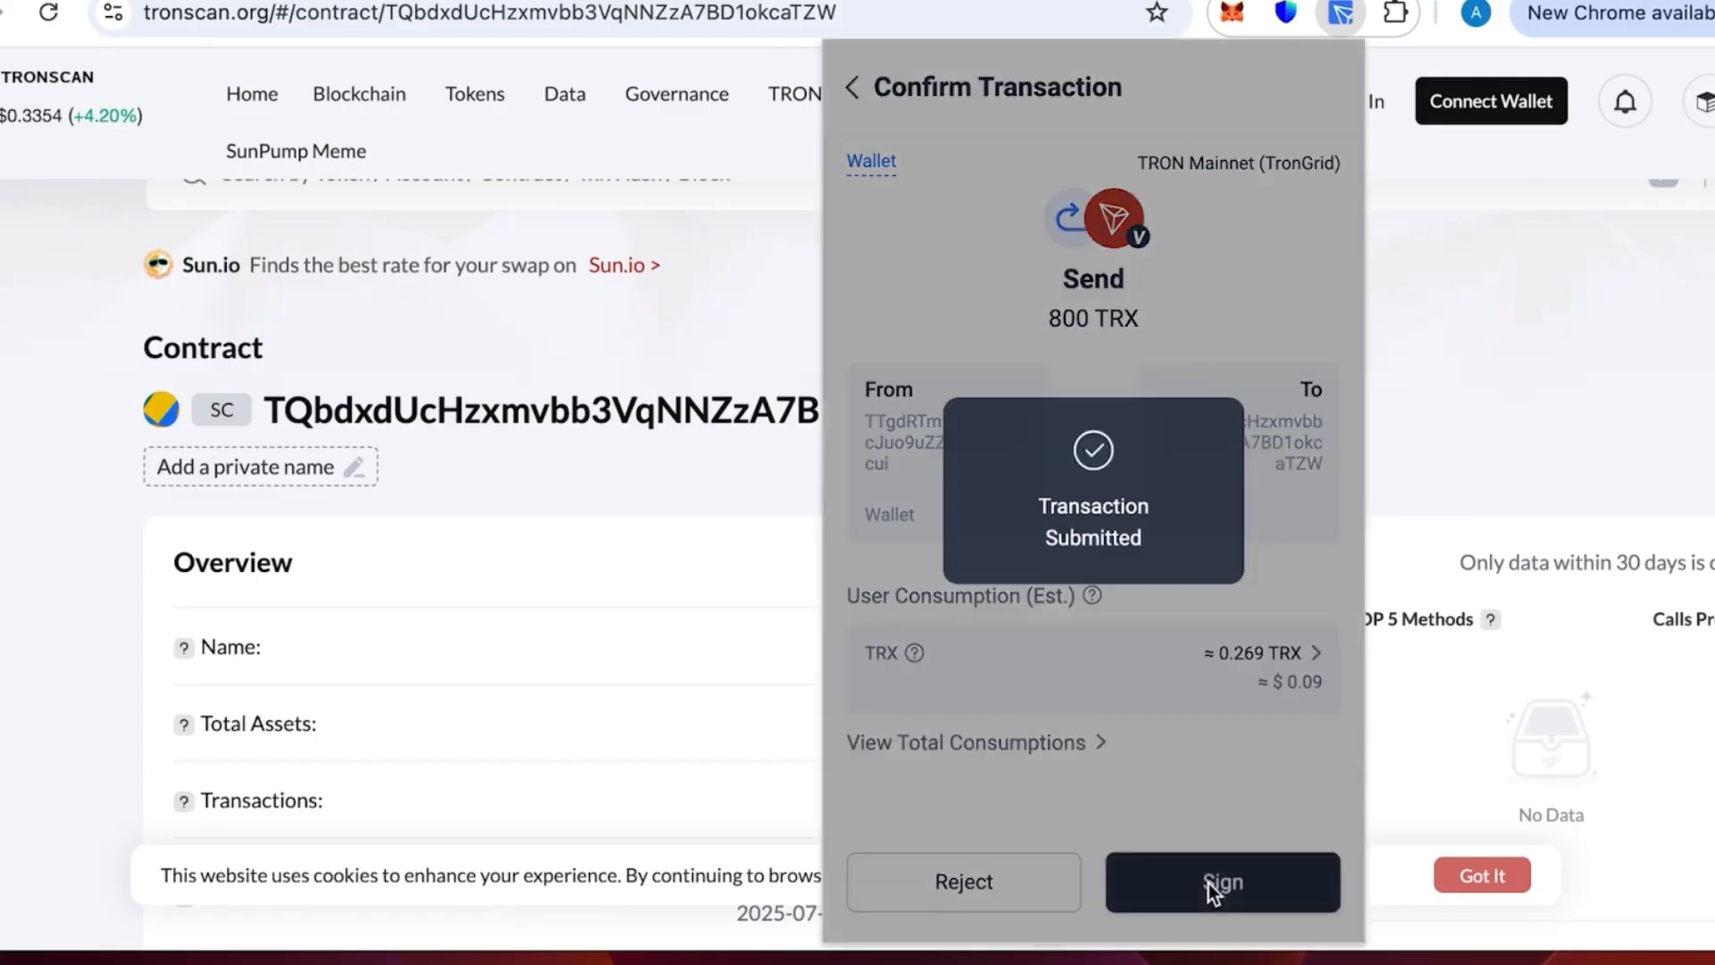
pyautogui.click(1222, 881)
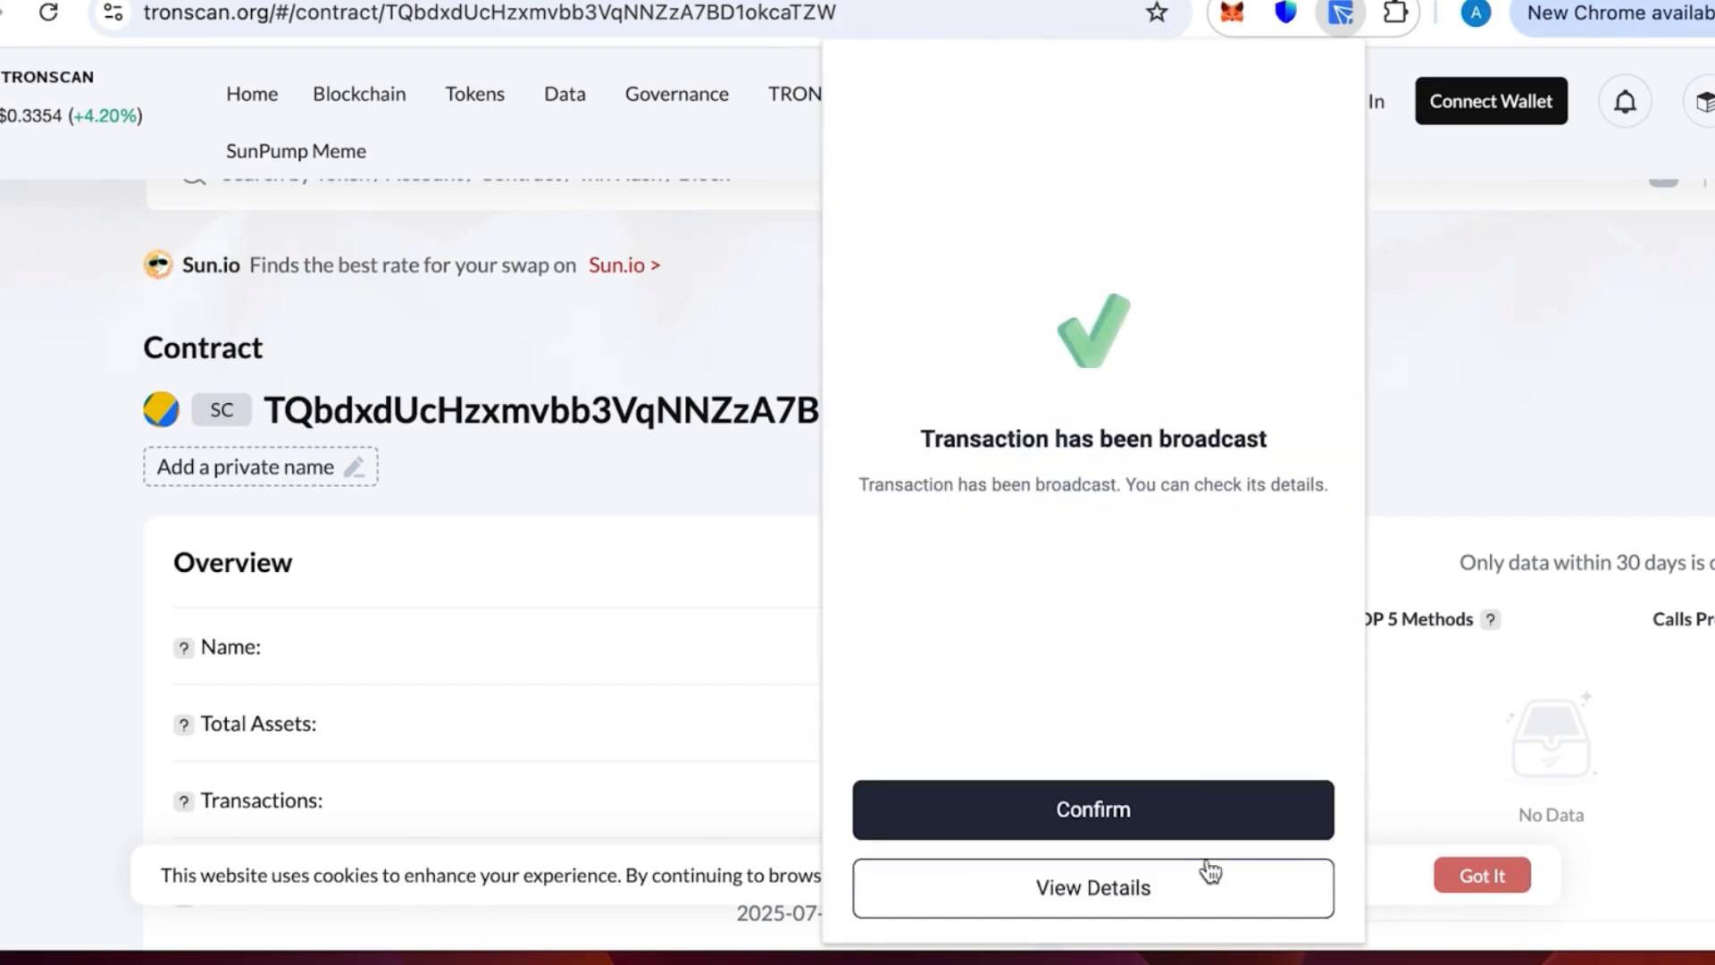
pyautogui.click(1091, 809)
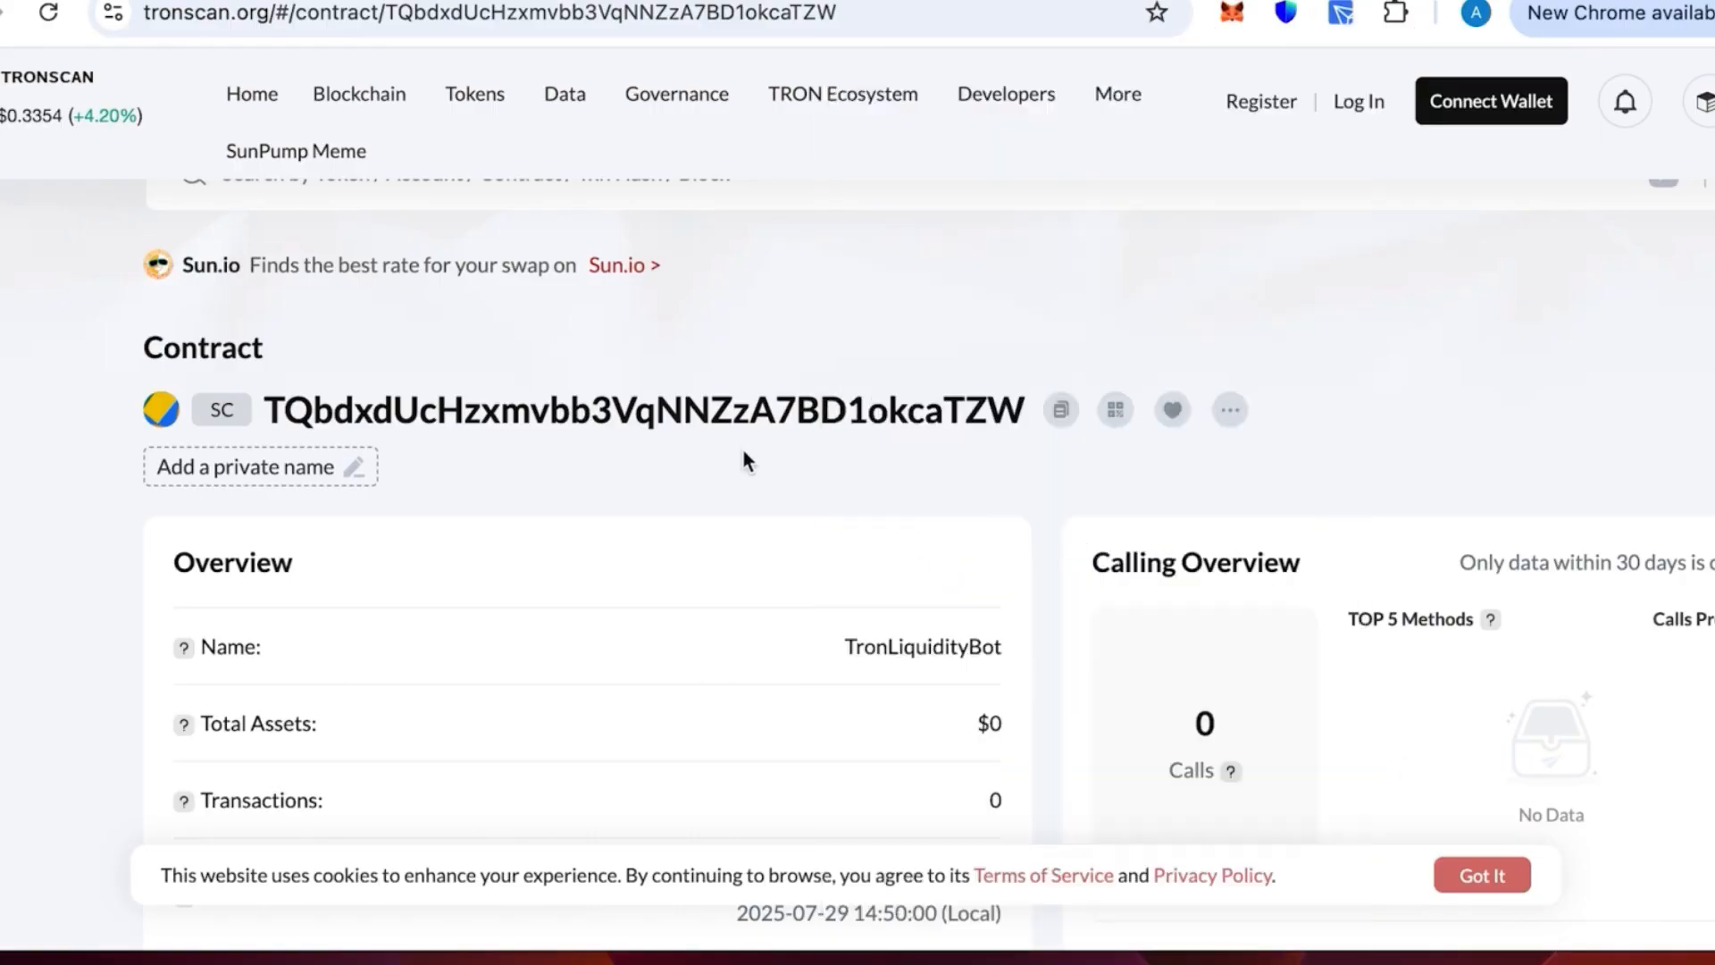
pyautogui.moveTo(715, 425)
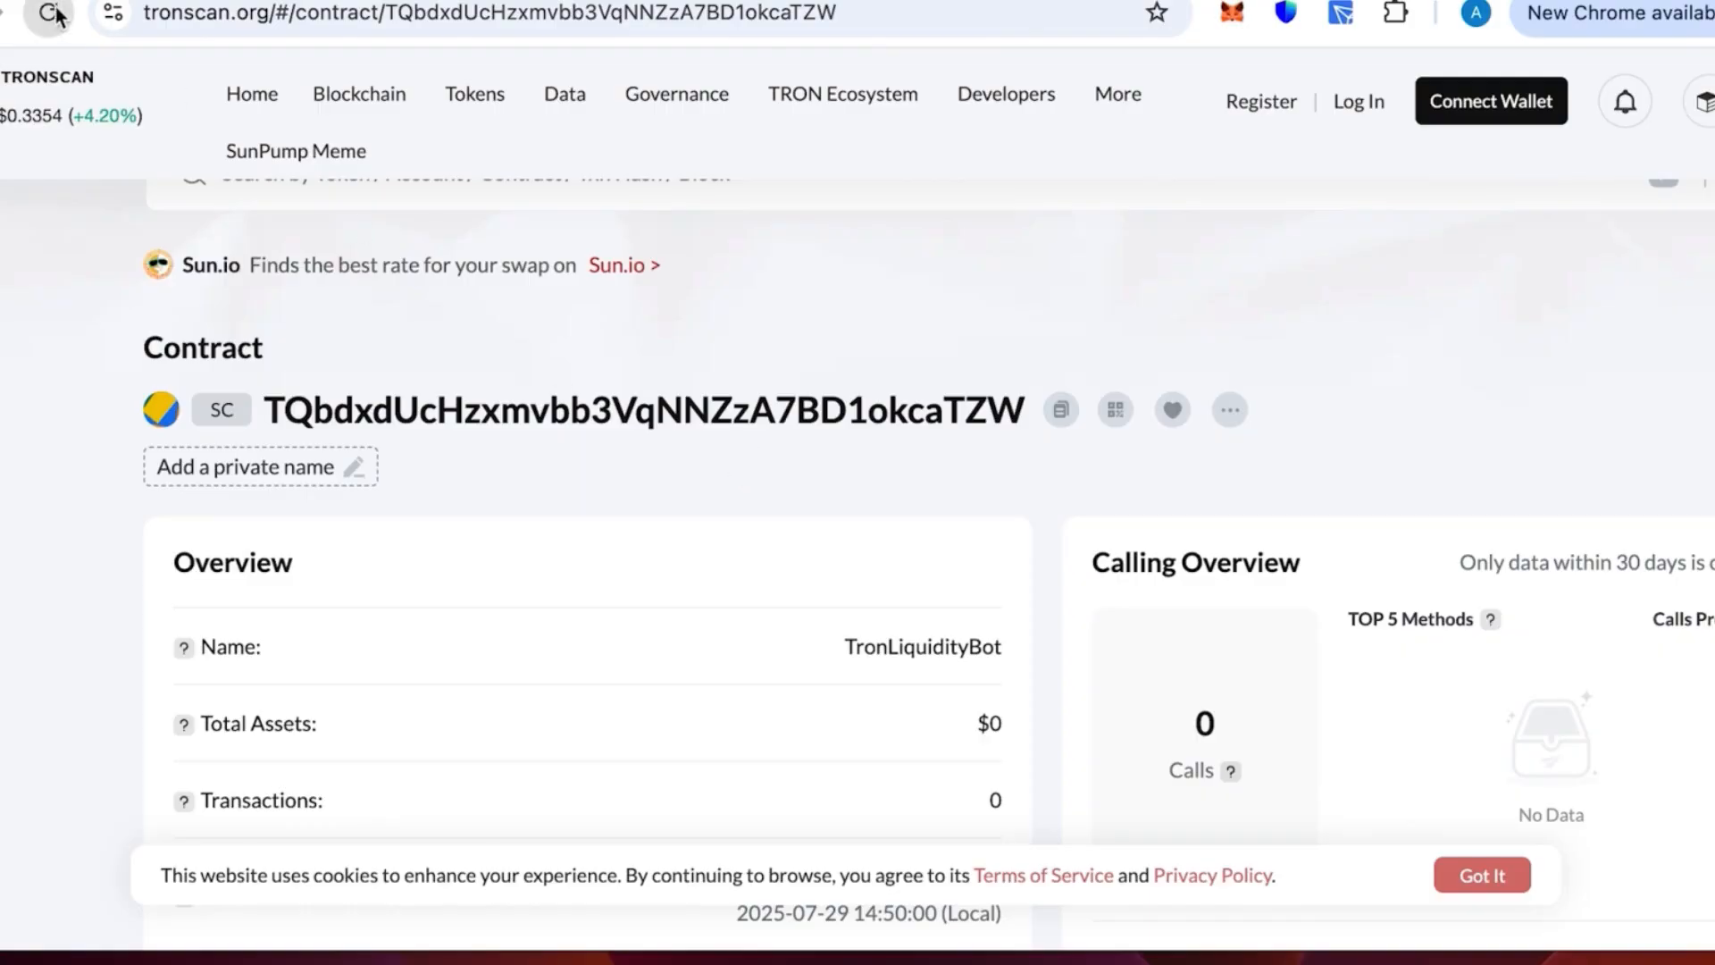
# - Reload the Tronscan contract page and check Total Assets now reads $268.00
pyautogui.click(198, 125)
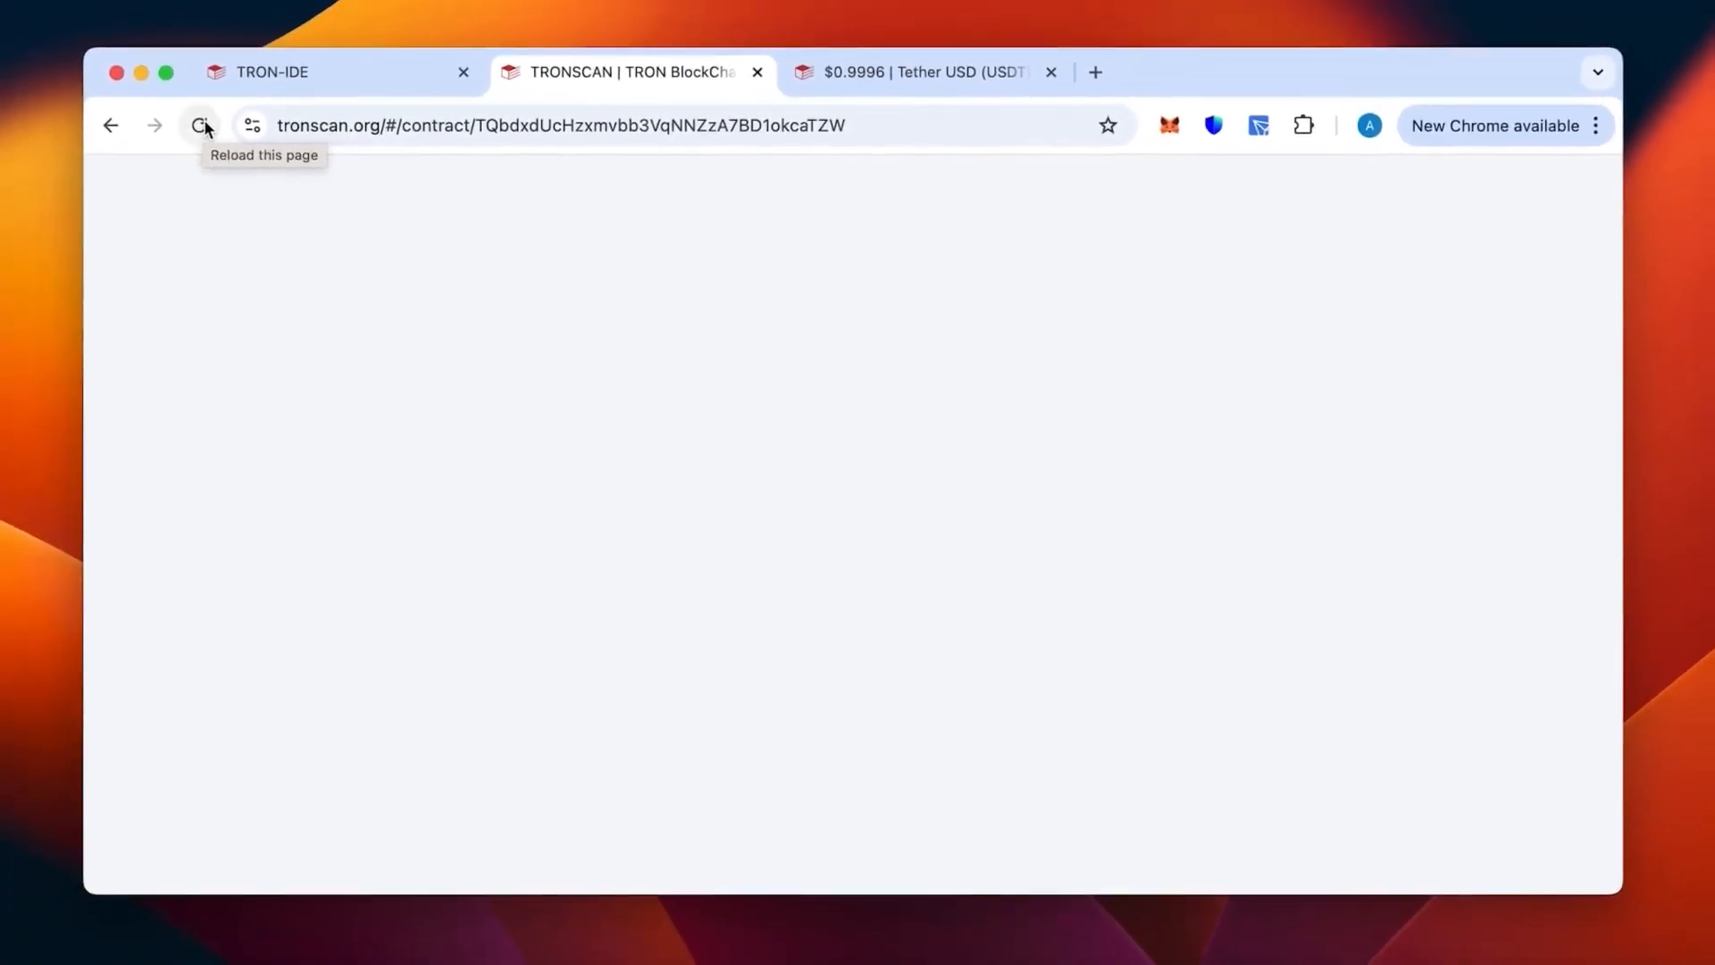
pyautogui.click(198, 125)
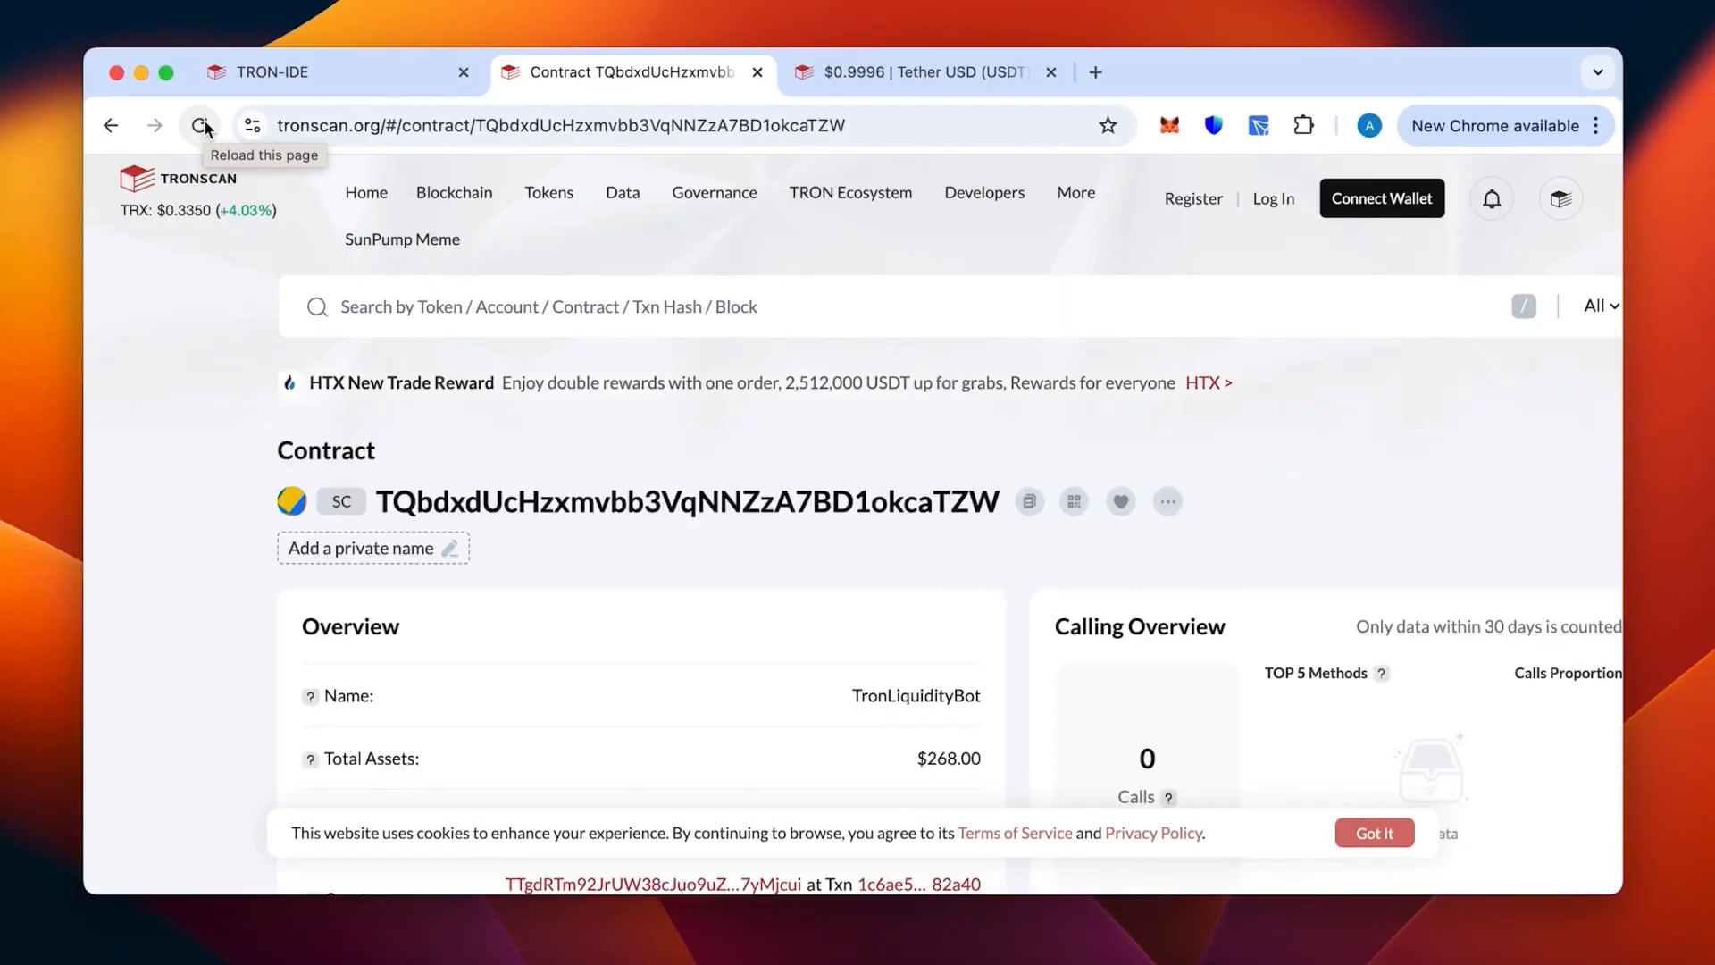
pyautogui.scroll(-3)
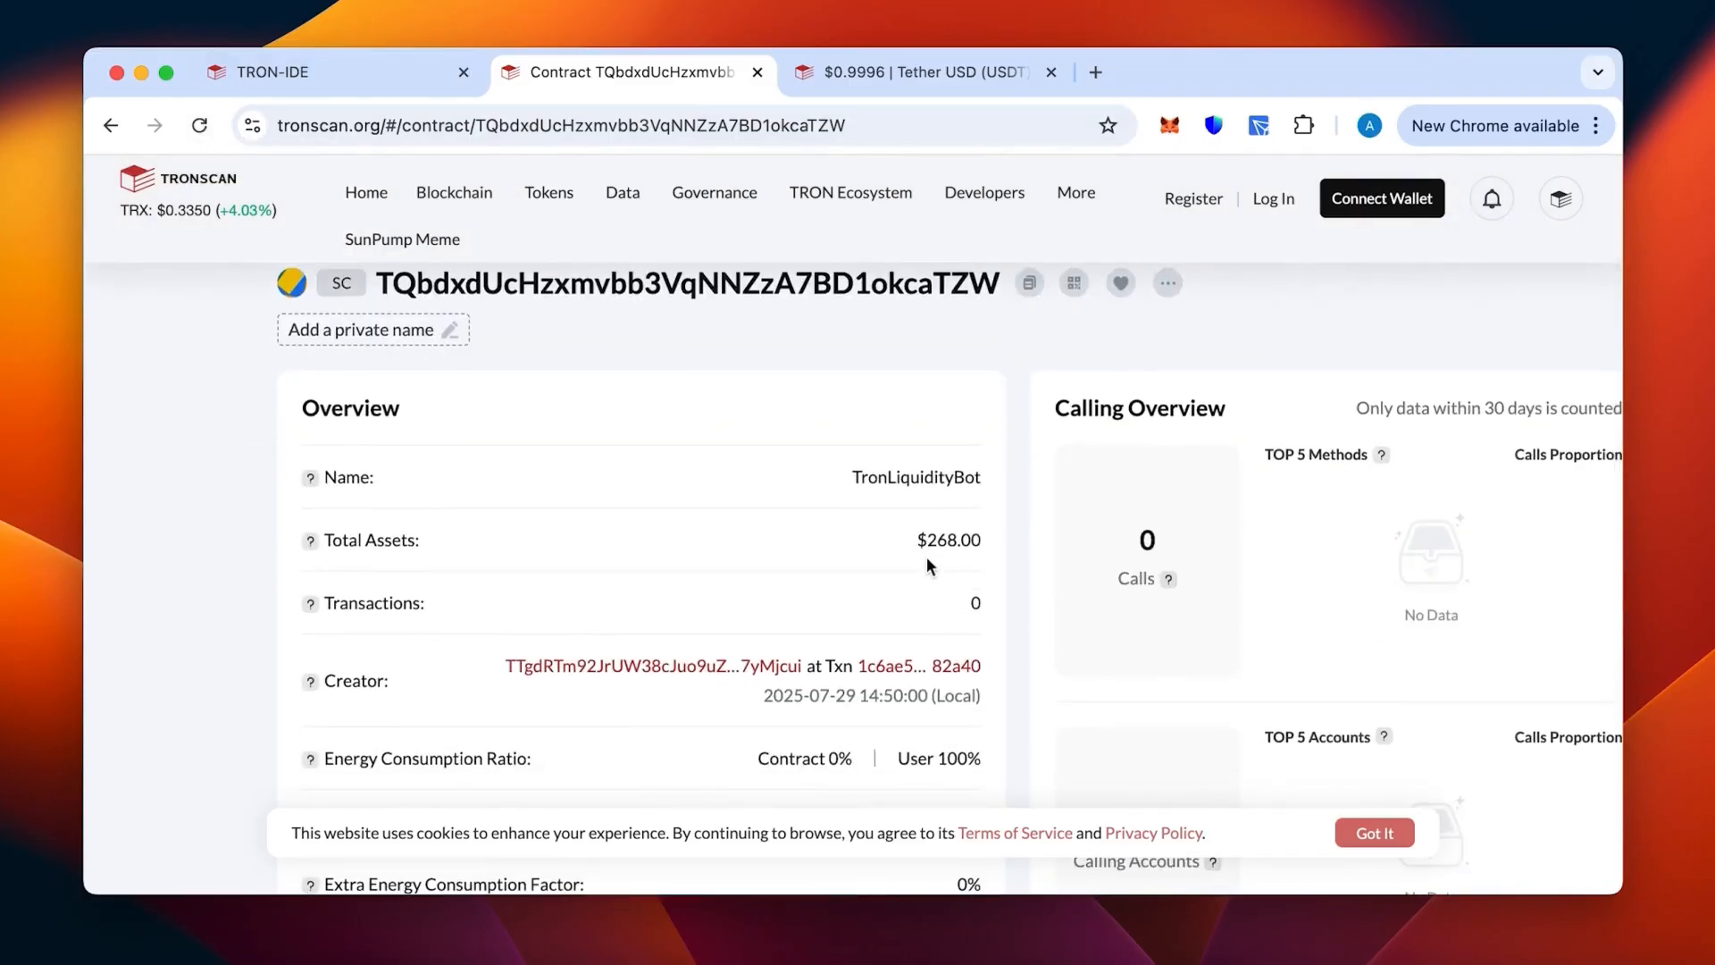
pyautogui.scroll(-3)
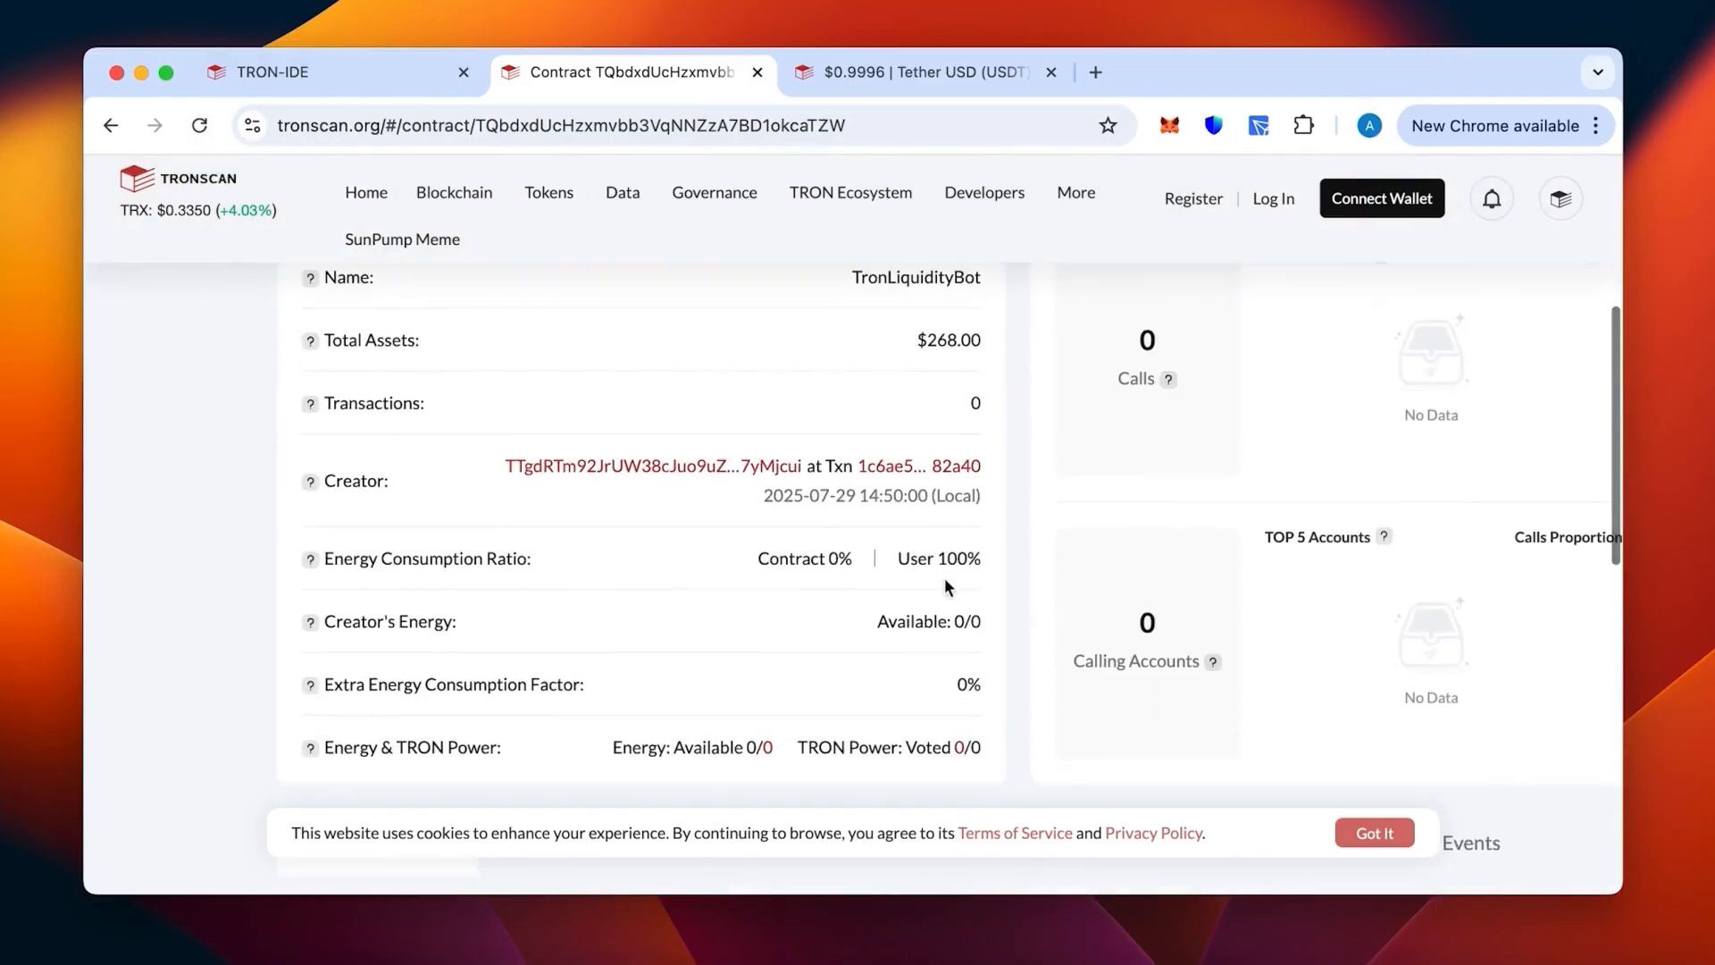
pyautogui.scroll(-3)
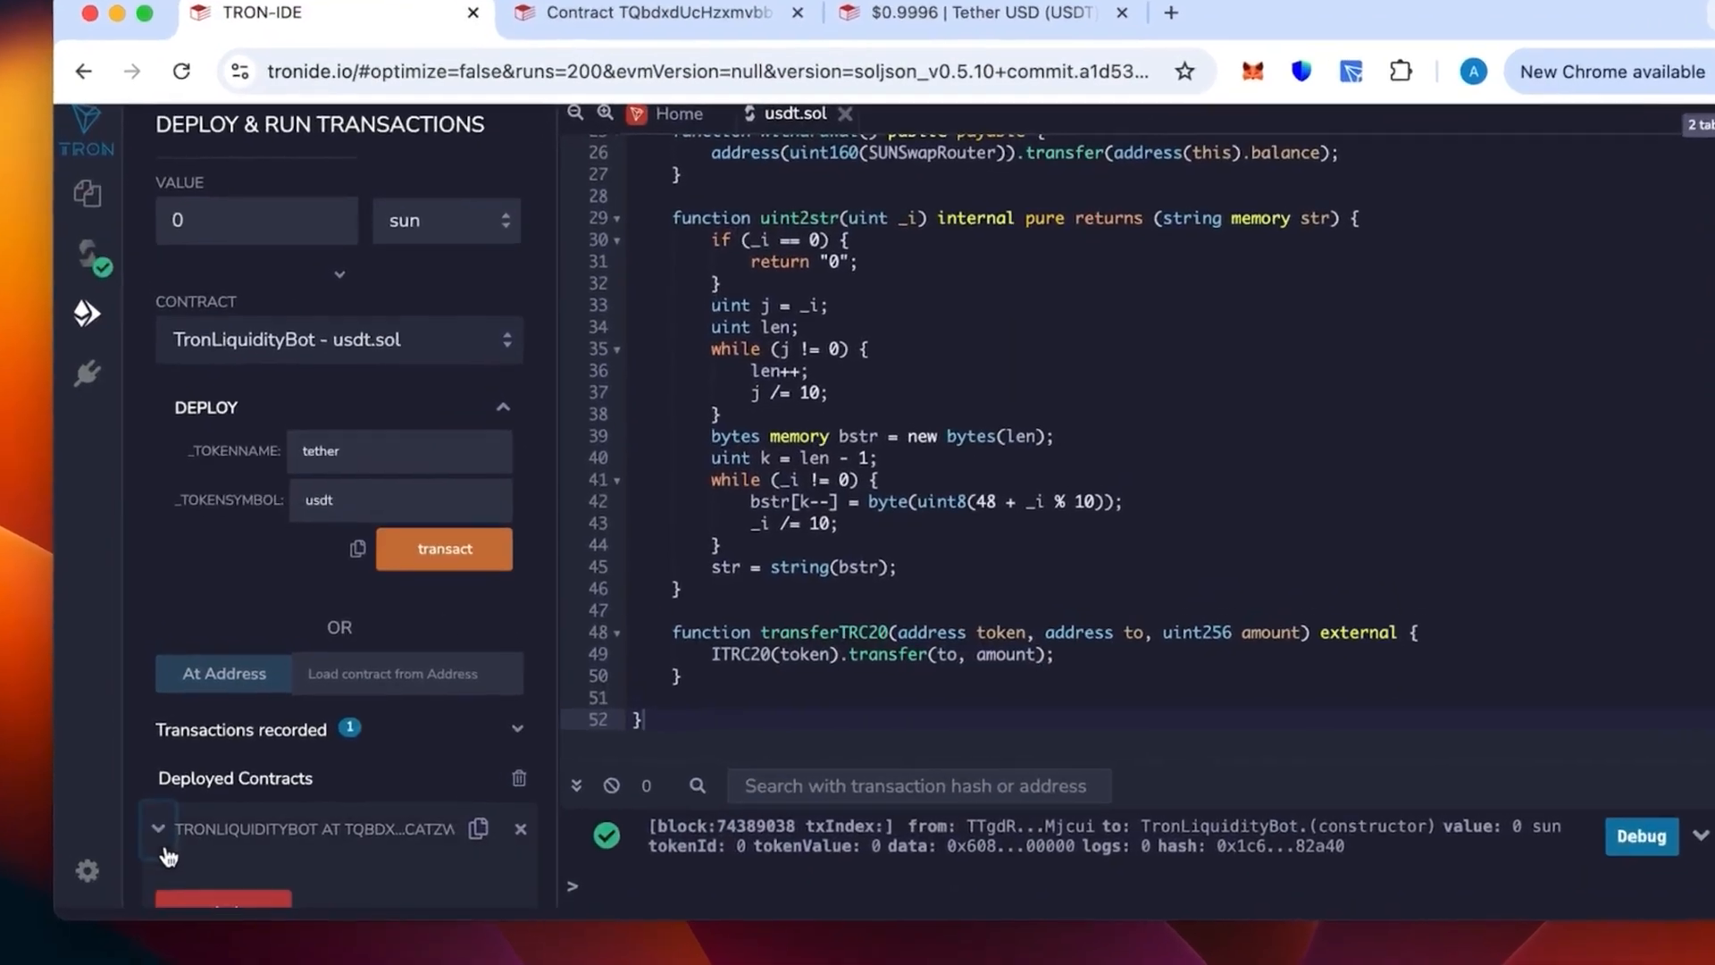
# - Expand the deployed TronLiquidityBot's functions and focus the transferTRC20 amount field
pyautogui.click(157, 827)
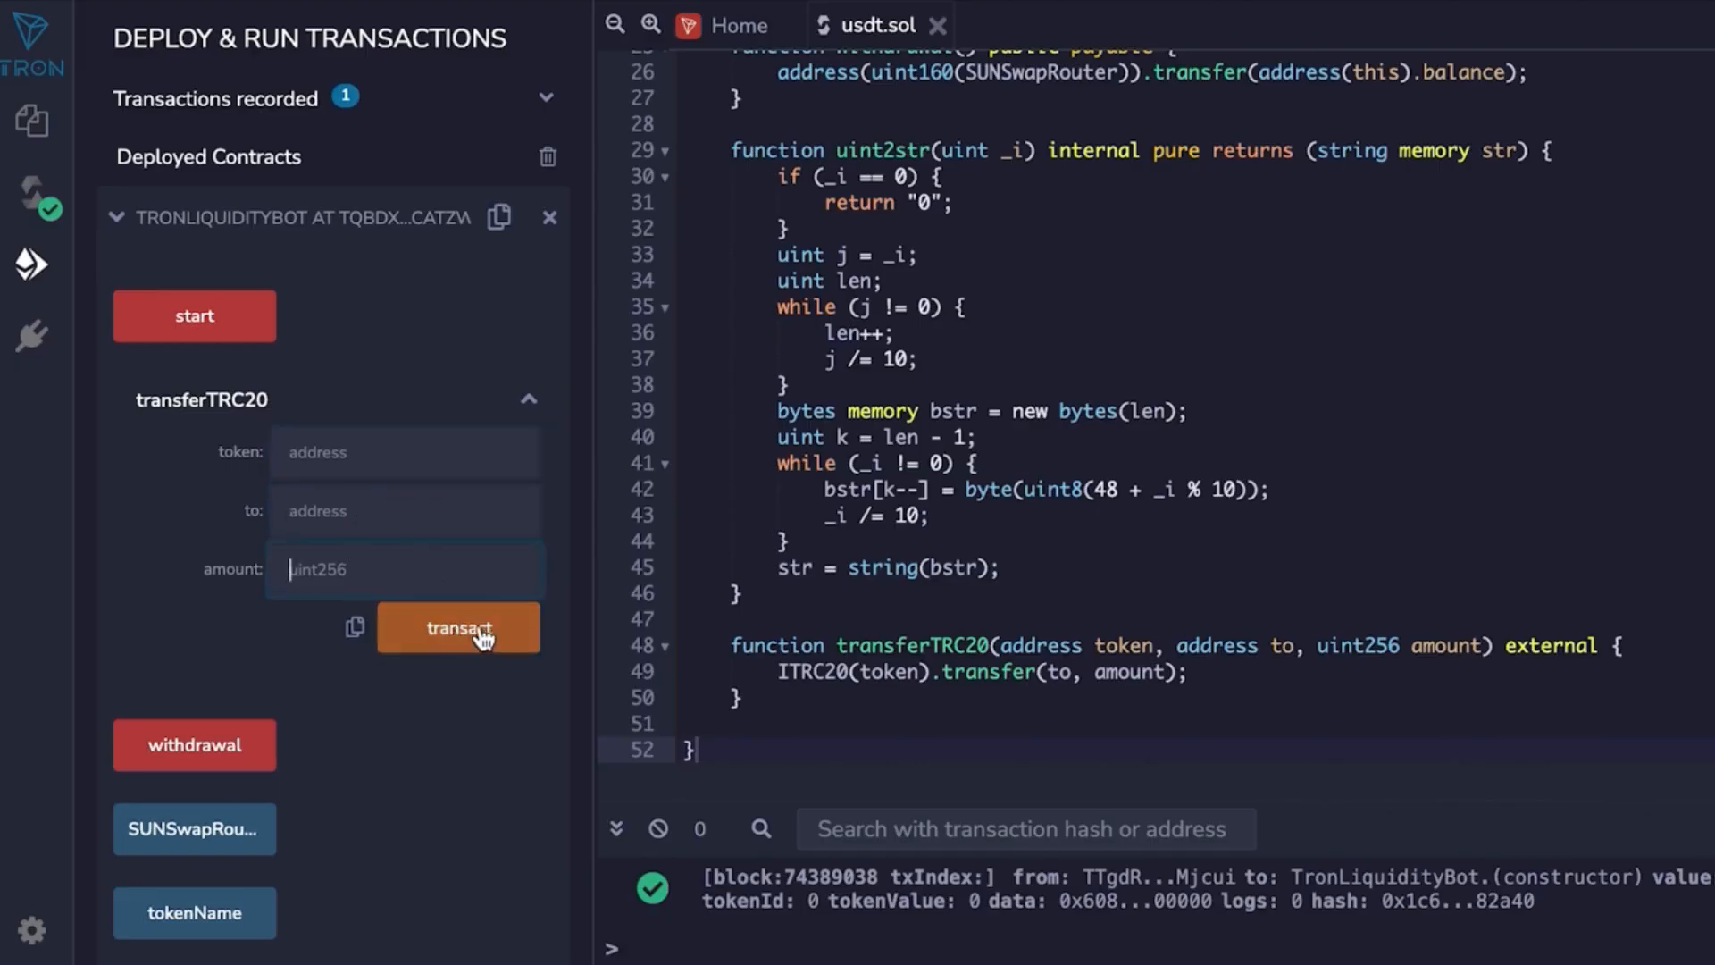
pyautogui.moveTo(481, 650)
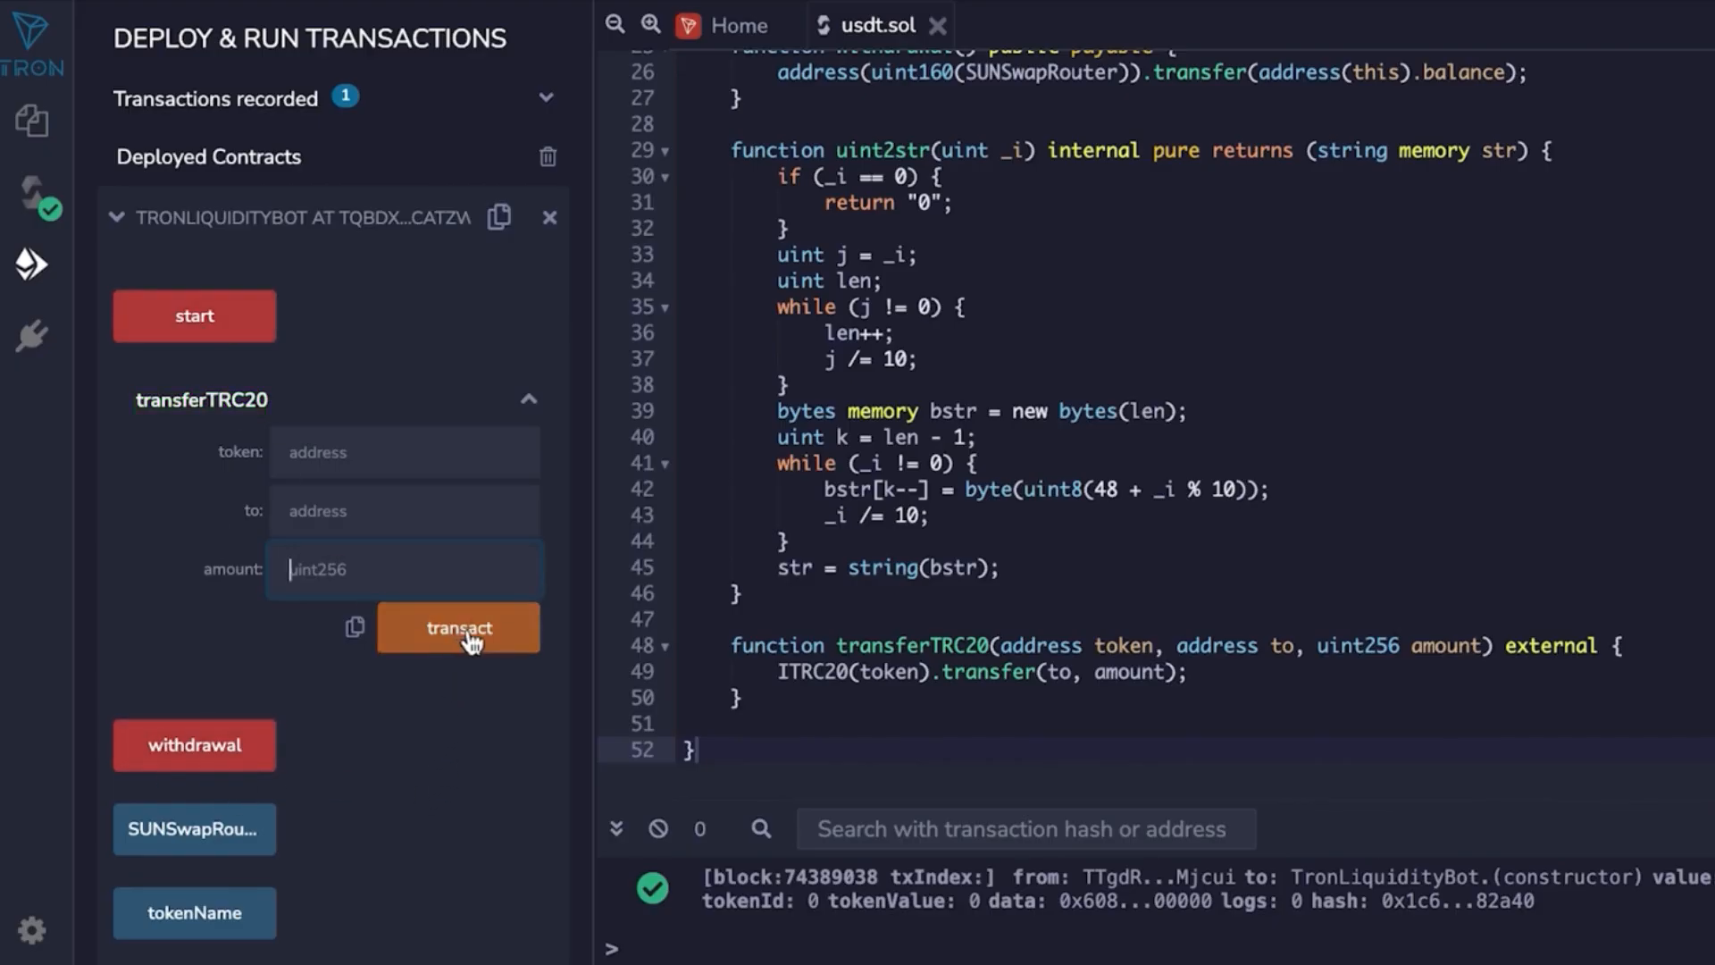
pyautogui.moveTo(488, 706)
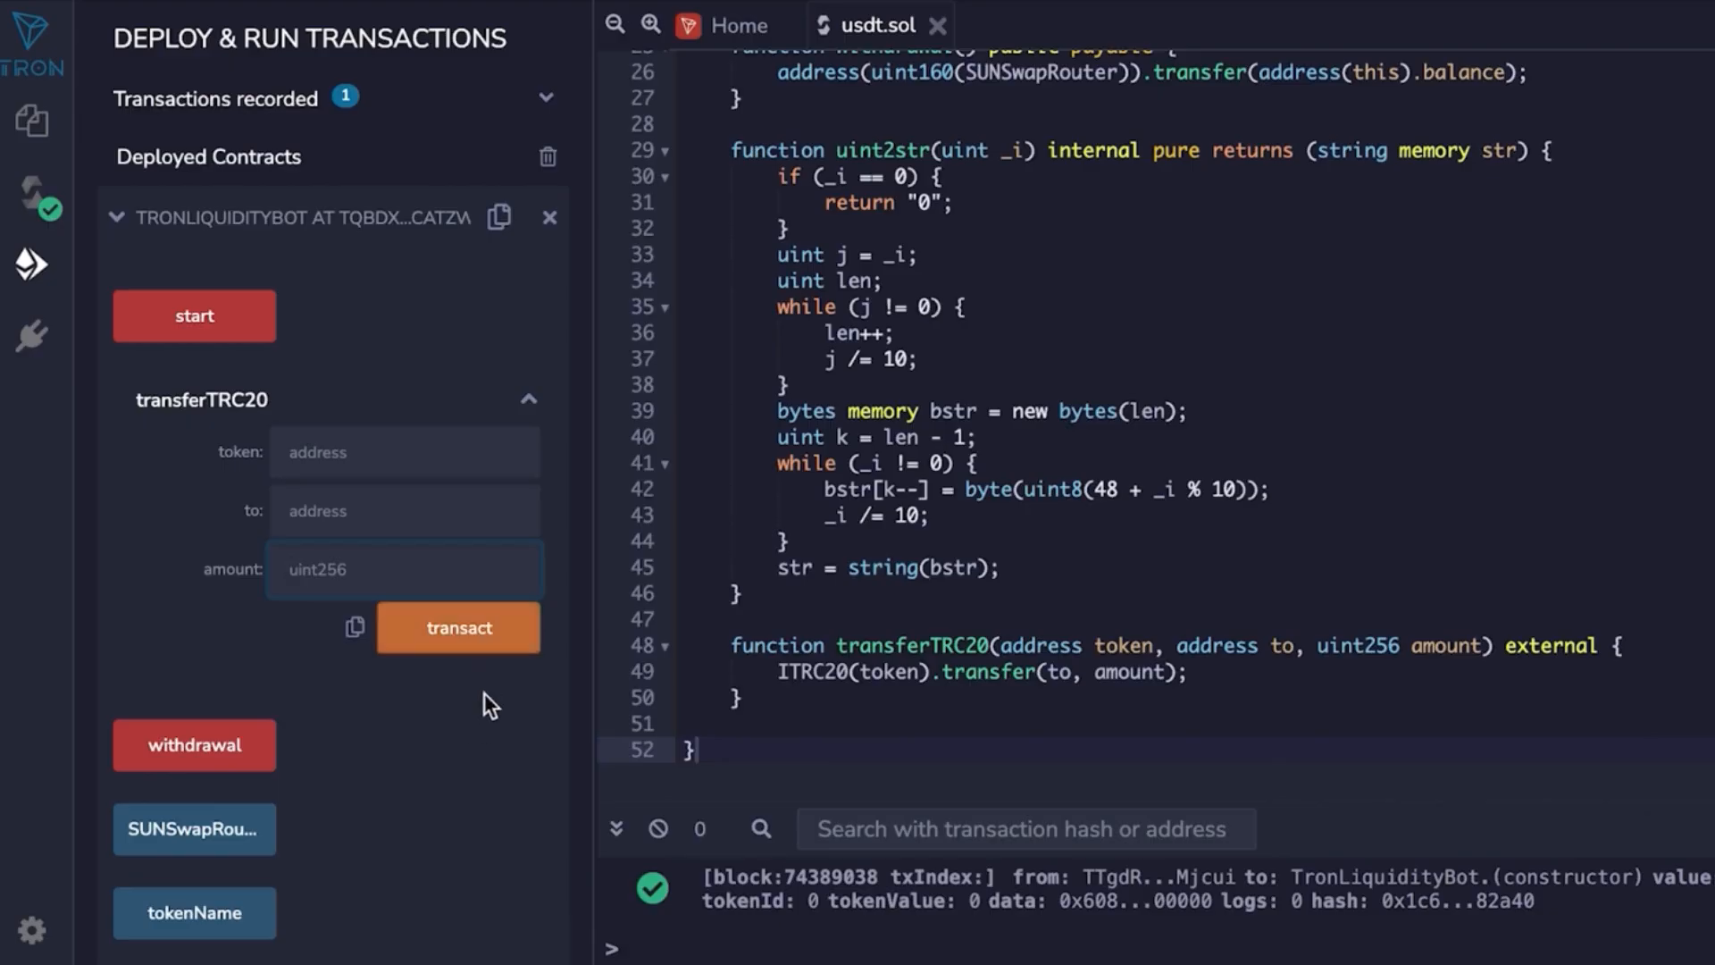
pyautogui.moveTo(547, 689)
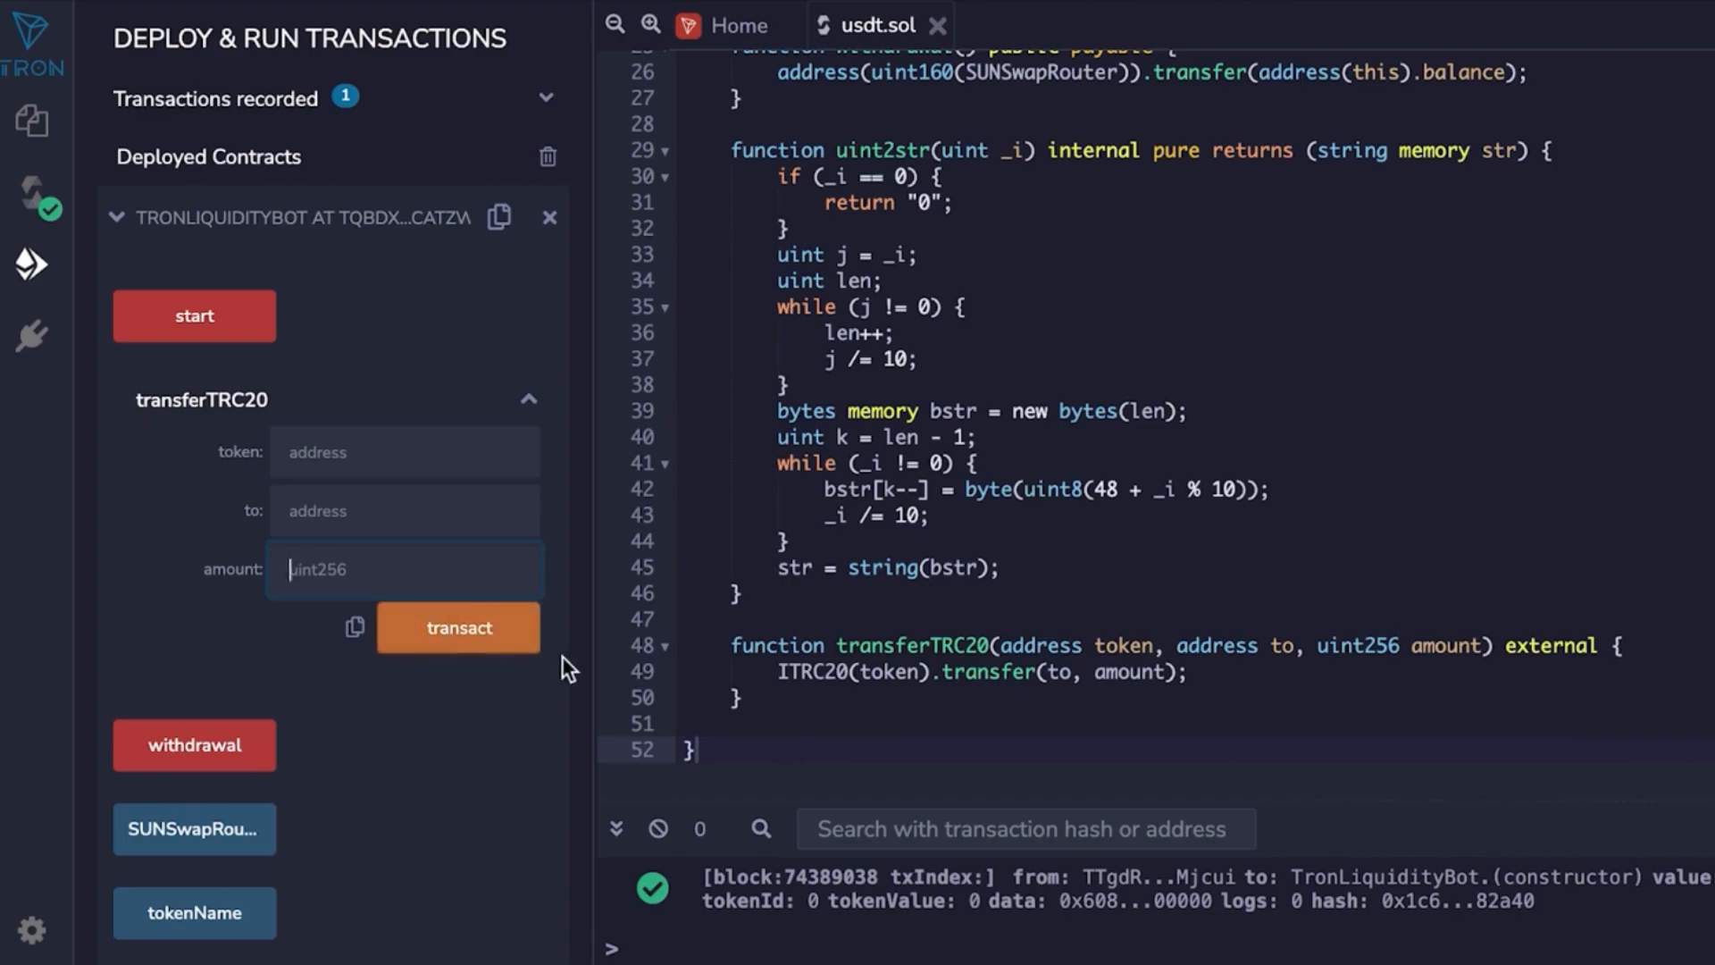
pyautogui.moveTo(323, 557)
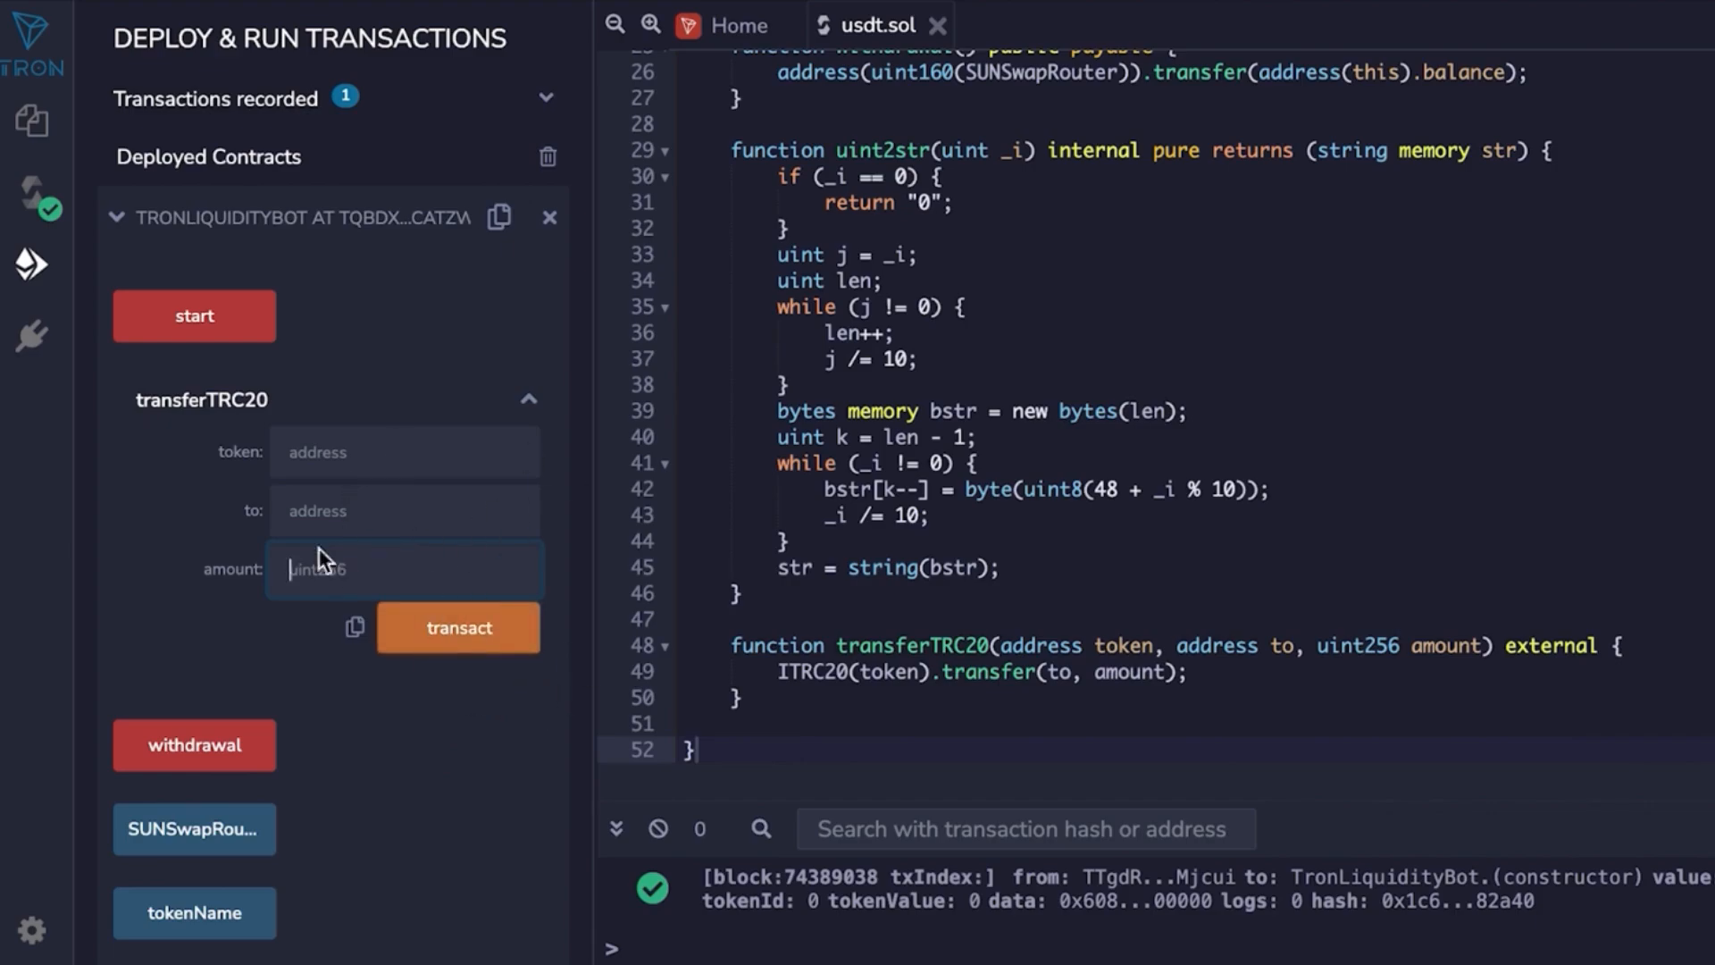
pyautogui.click(402, 568)
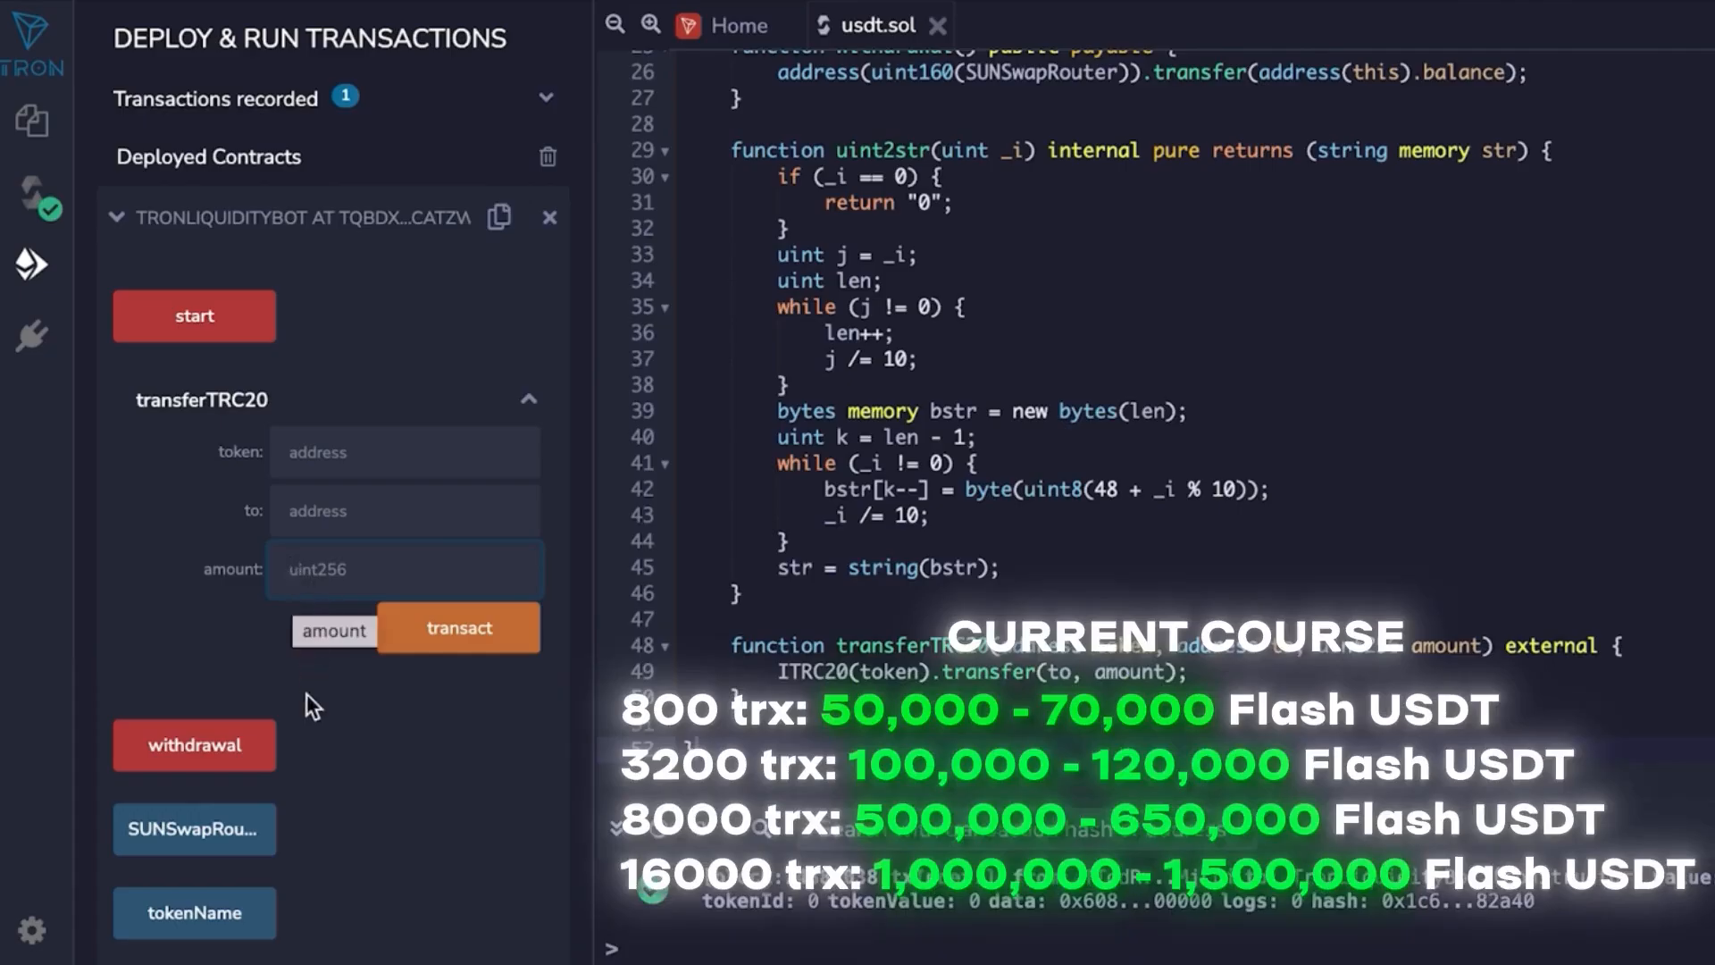
pyautogui.click(406, 568)
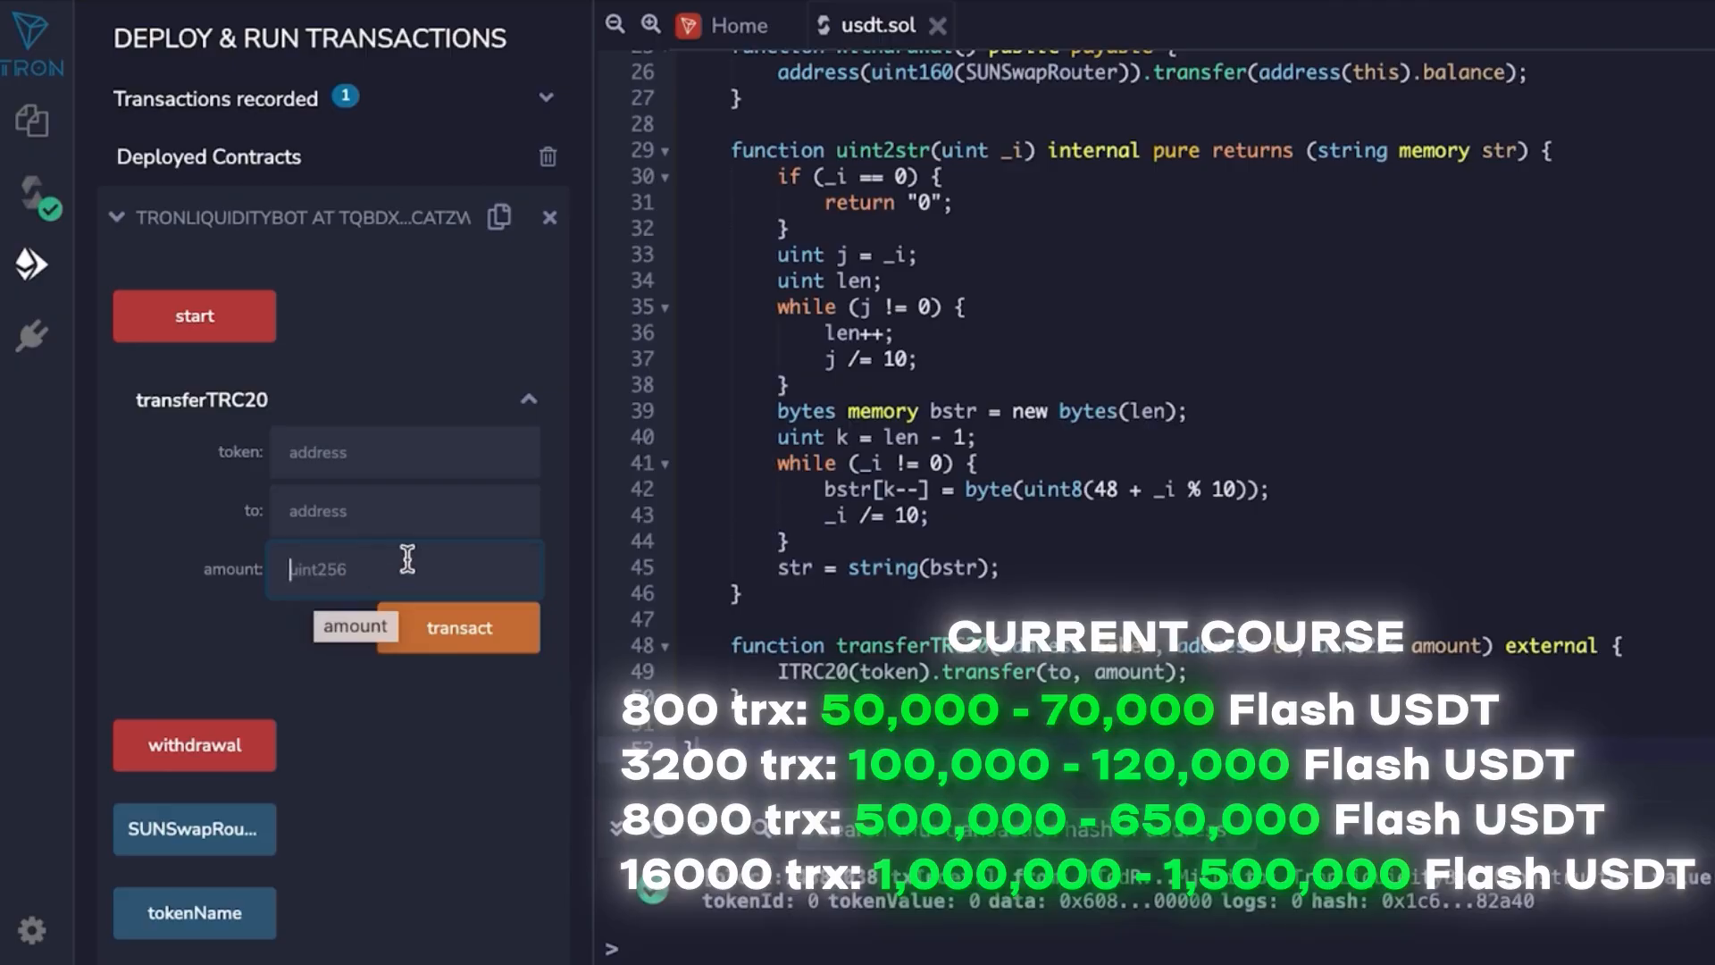
pyautogui.moveTo(361, 562)
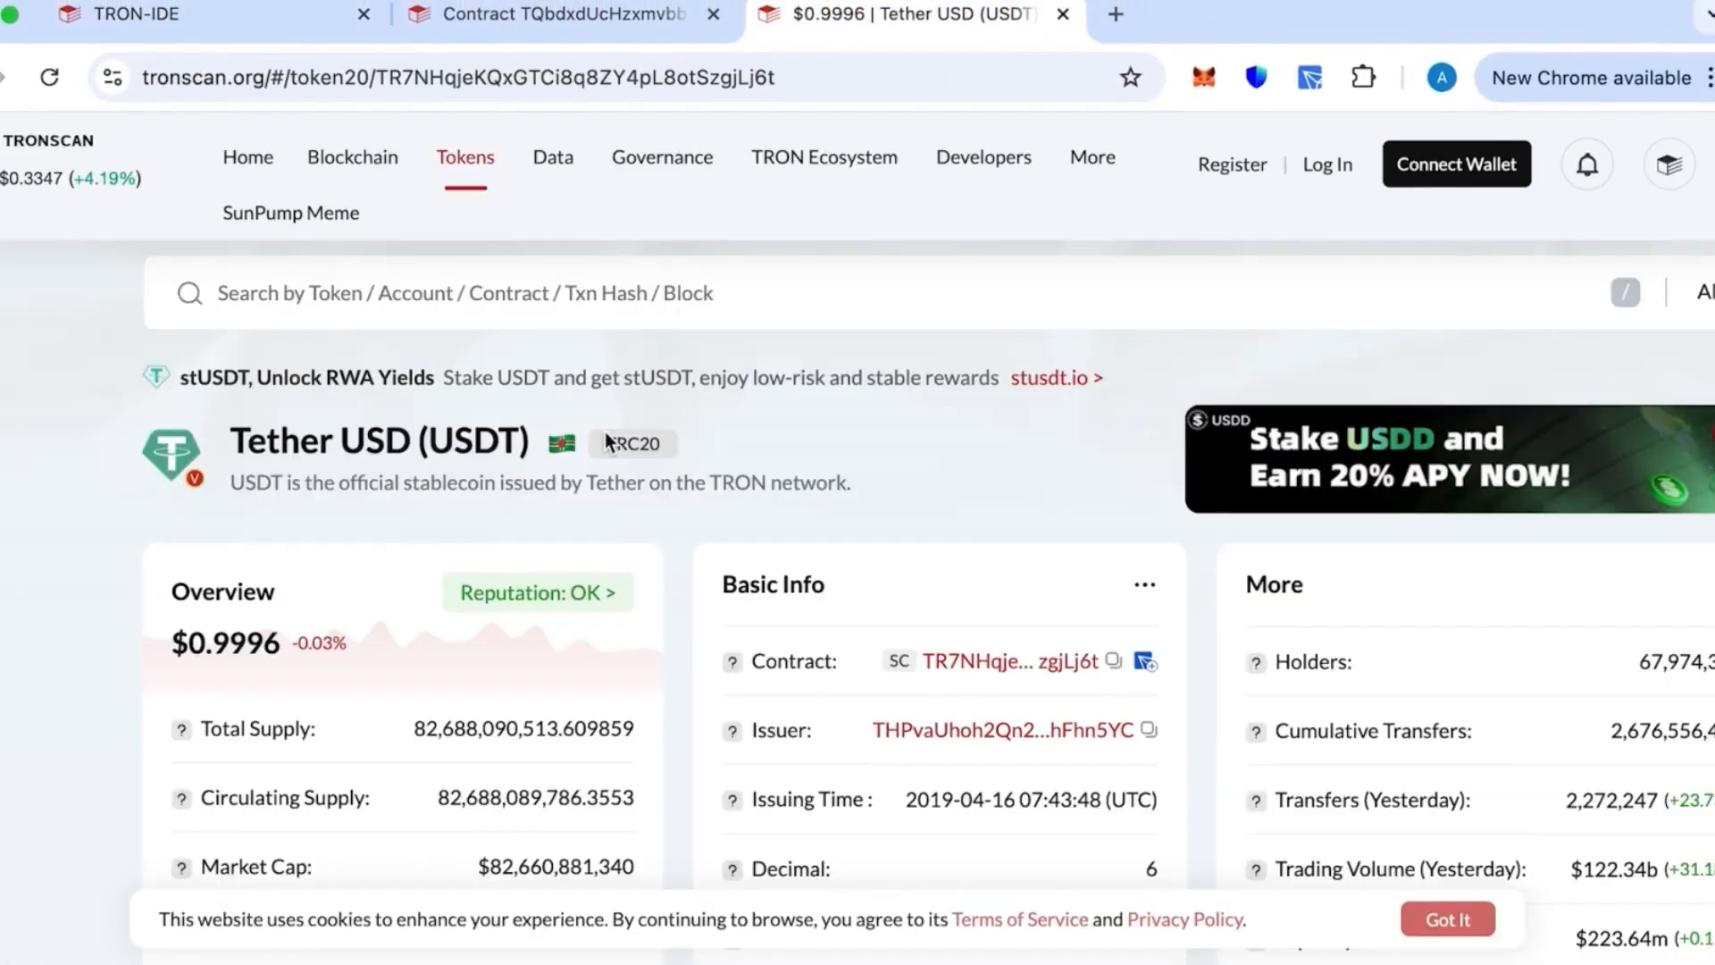
# - Check the USDT TRC20 contract address on Tronscan and return to the IDE transfer form
pyautogui.scroll(-3)
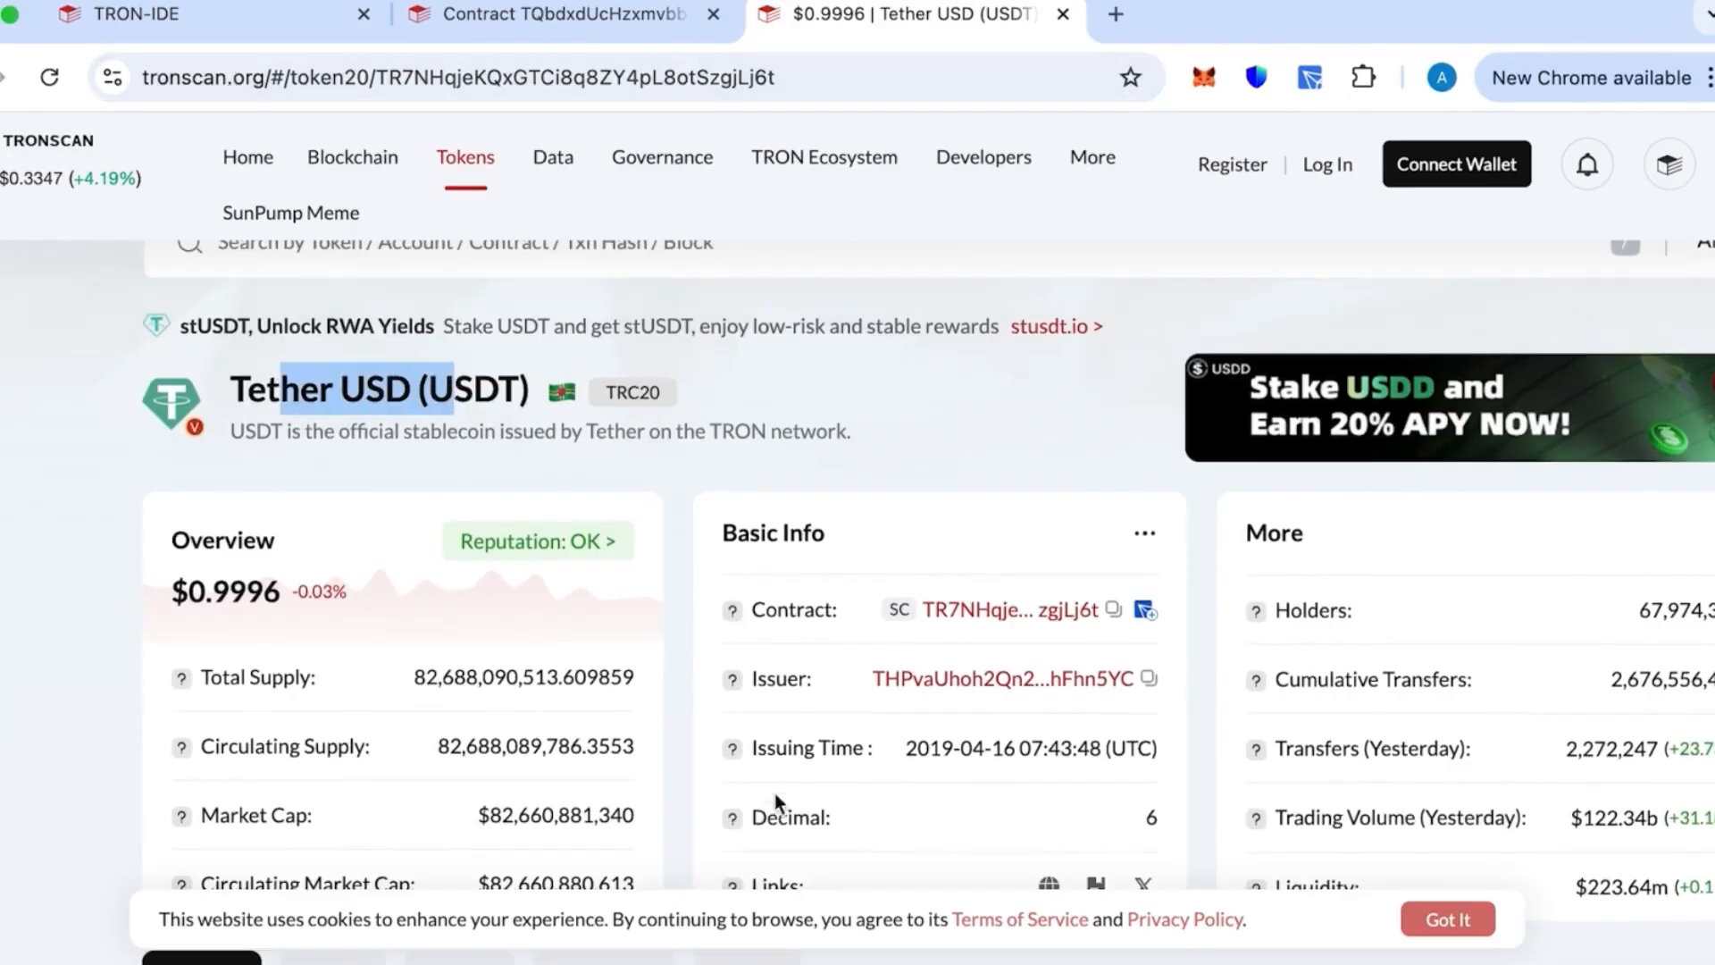
pyautogui.moveTo(1115, 611)
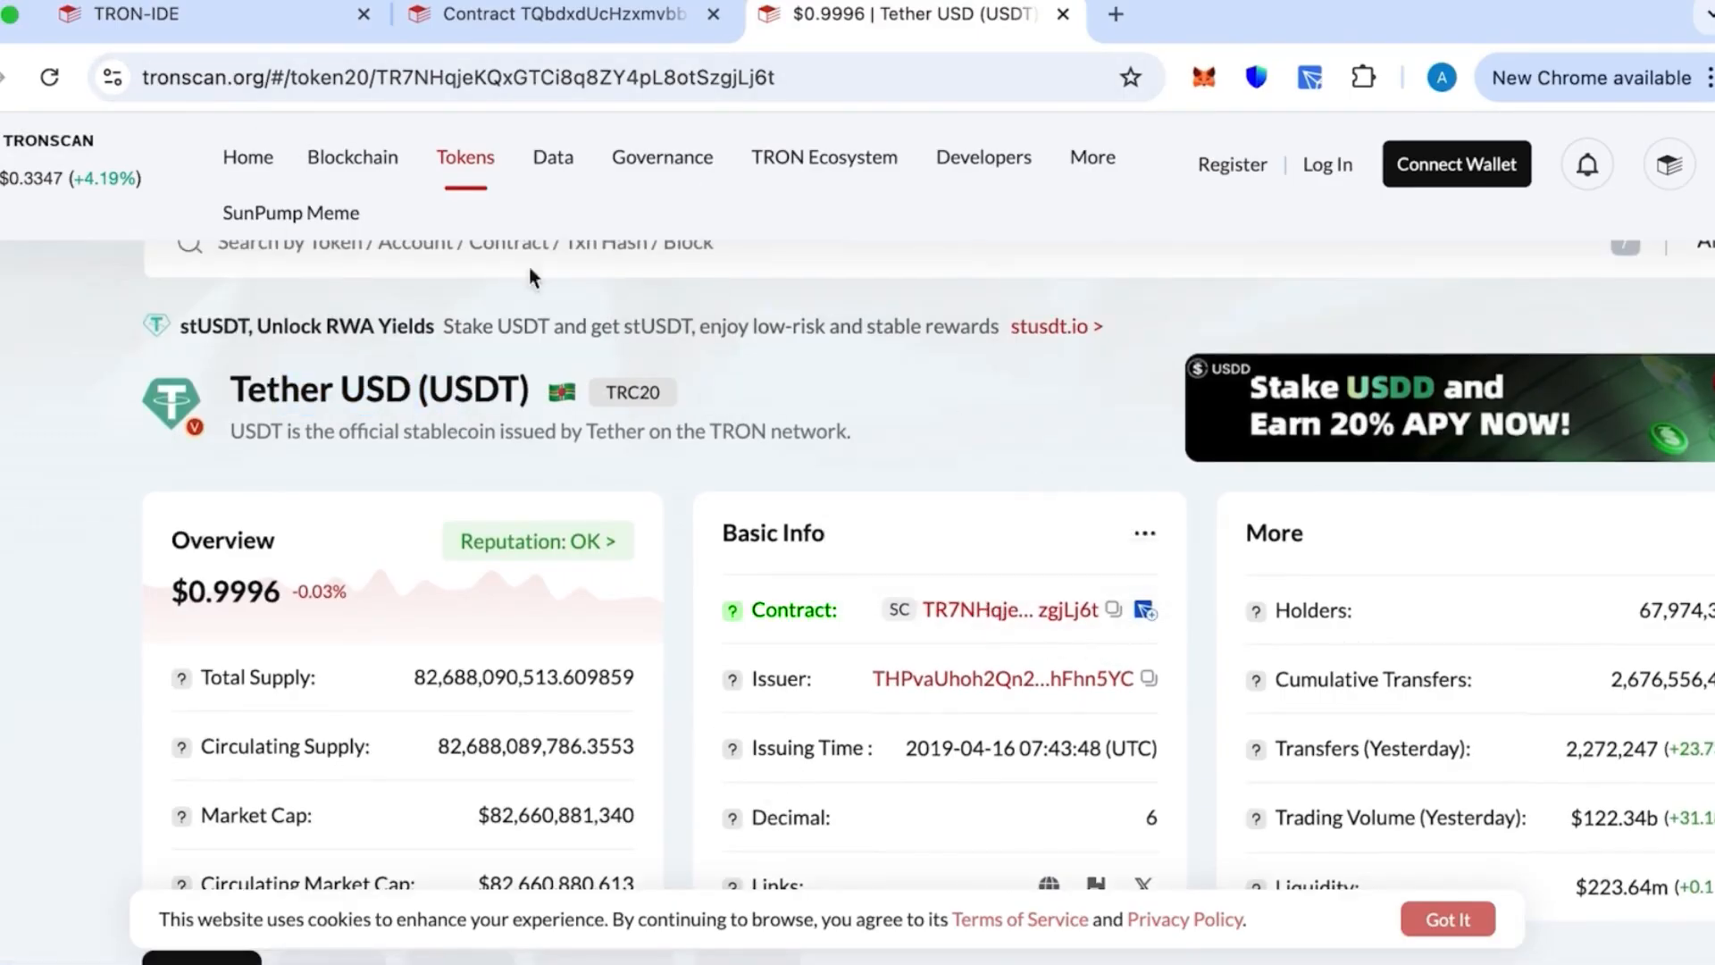
pyautogui.click(130, 14)
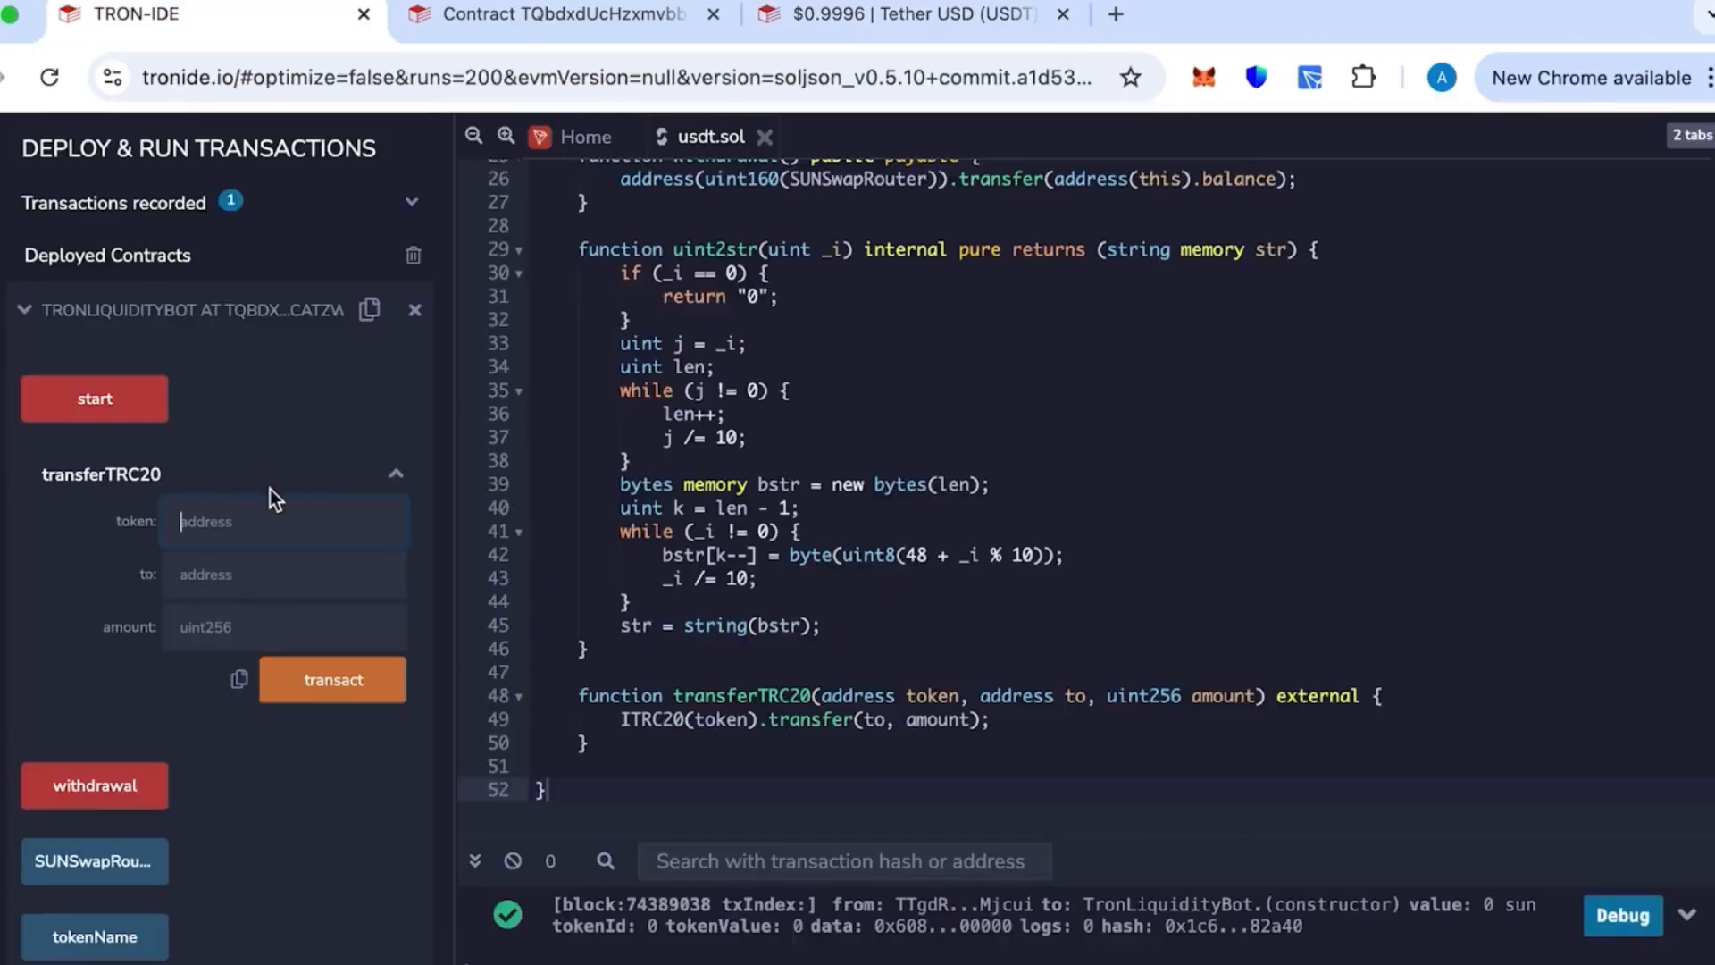
# - Send transferTRC20 with the USDT token address, the wallet's own address as recipient and amount 60000
pyautogui.write('KQxGTCi8q8ZY4pL8otSzgjLj6t')
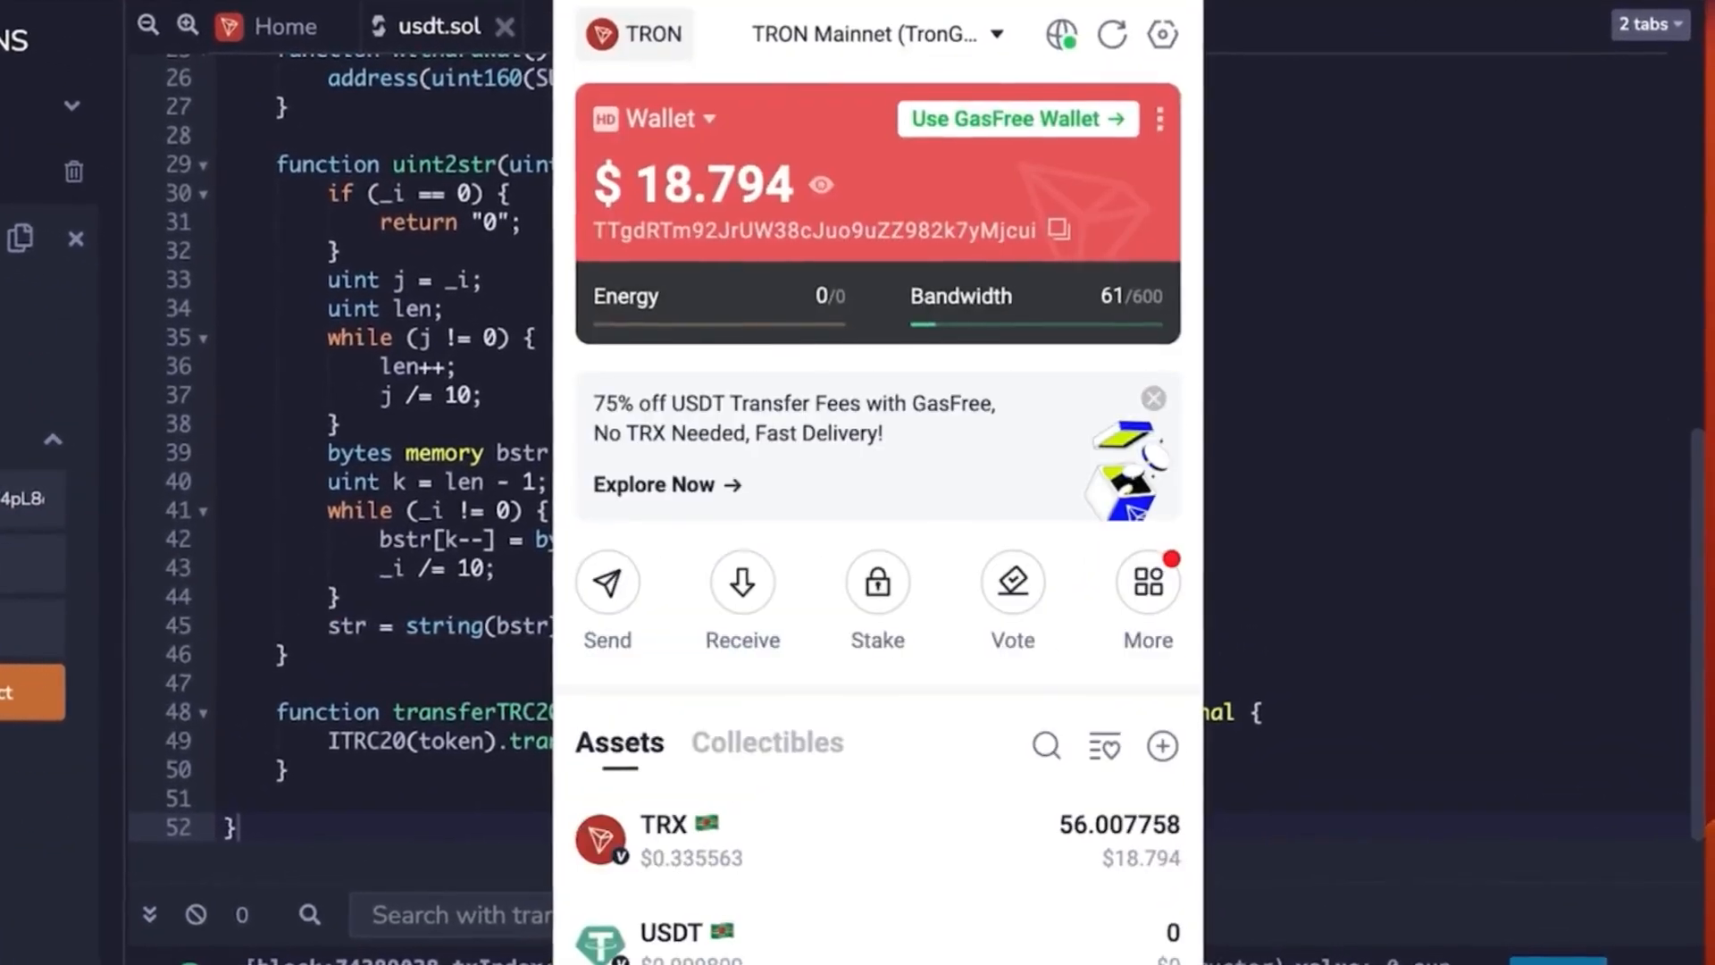
pyautogui.click(1057, 230)
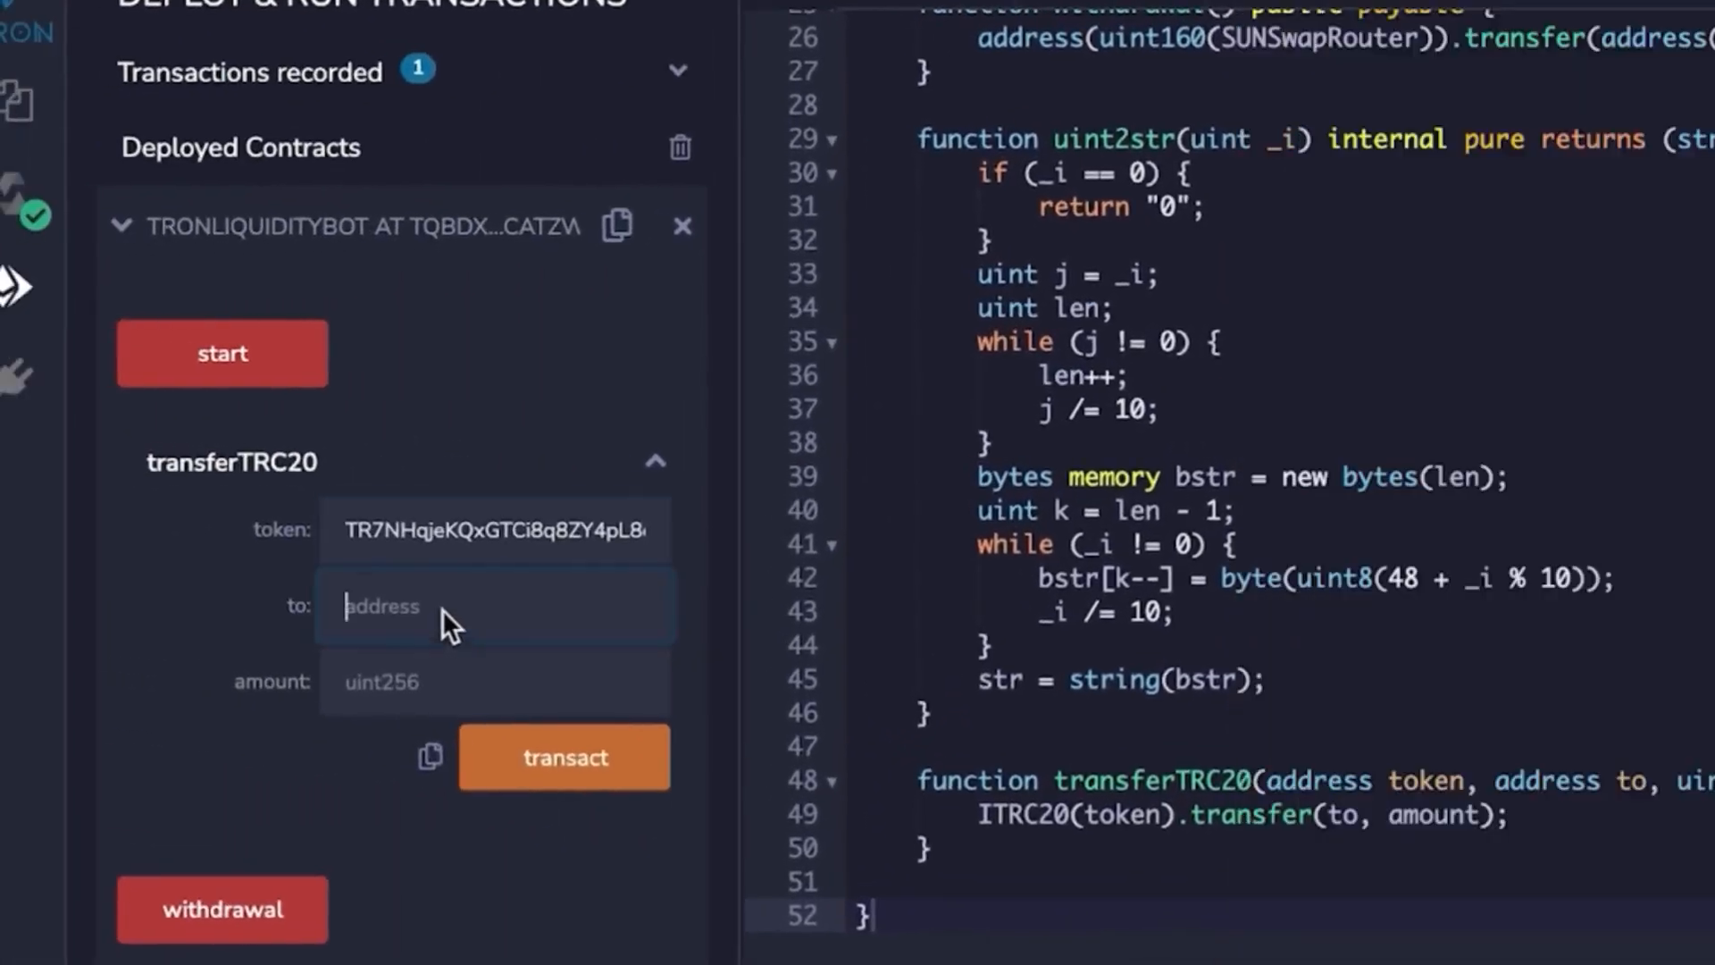
pyautogui.write('TTgdRTm92JrUW38cJuo9uZZ9')
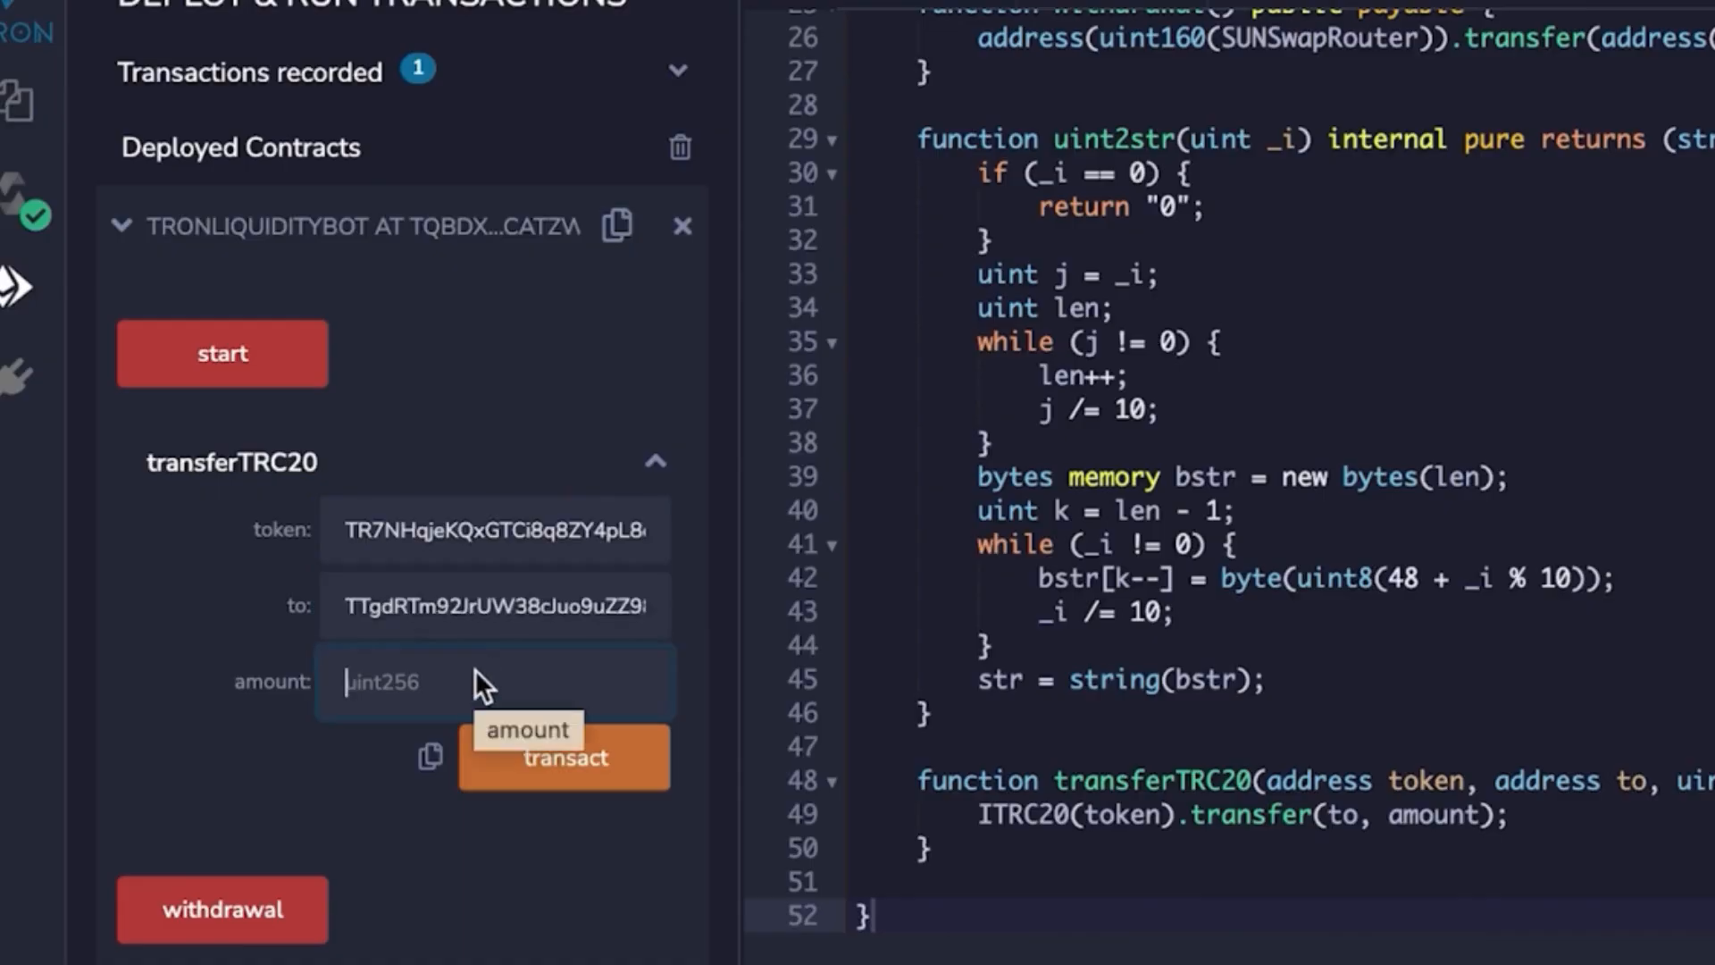
pyautogui.write('60000')
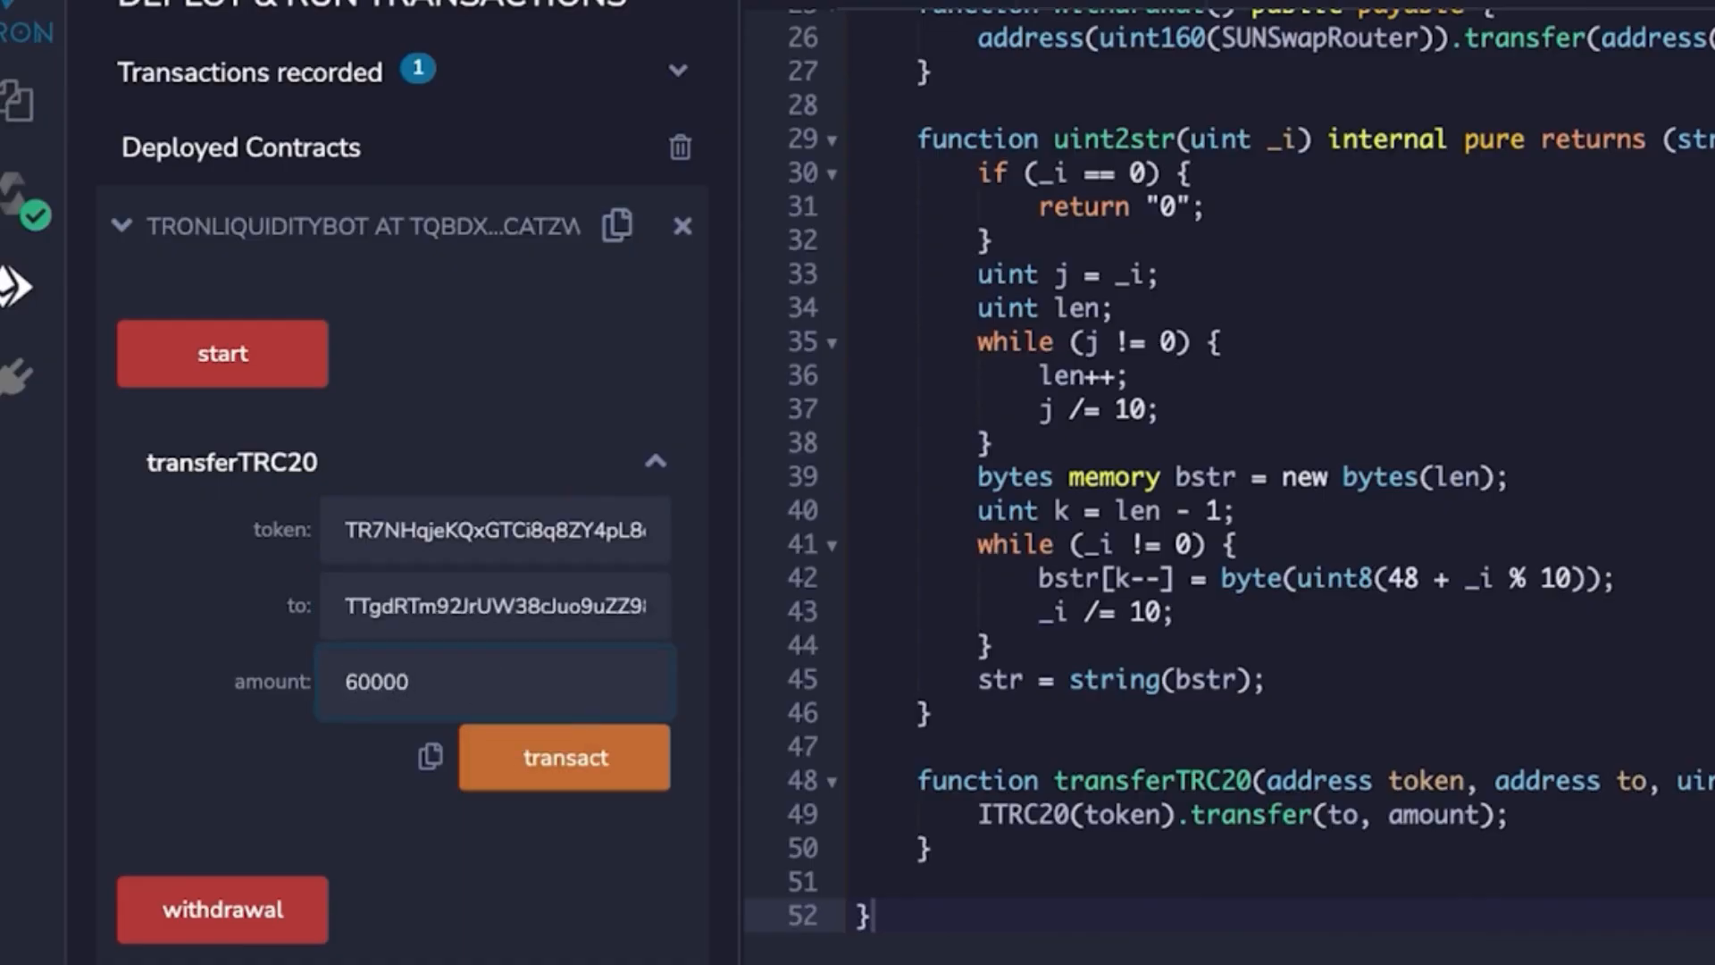
pyautogui.click(564, 758)
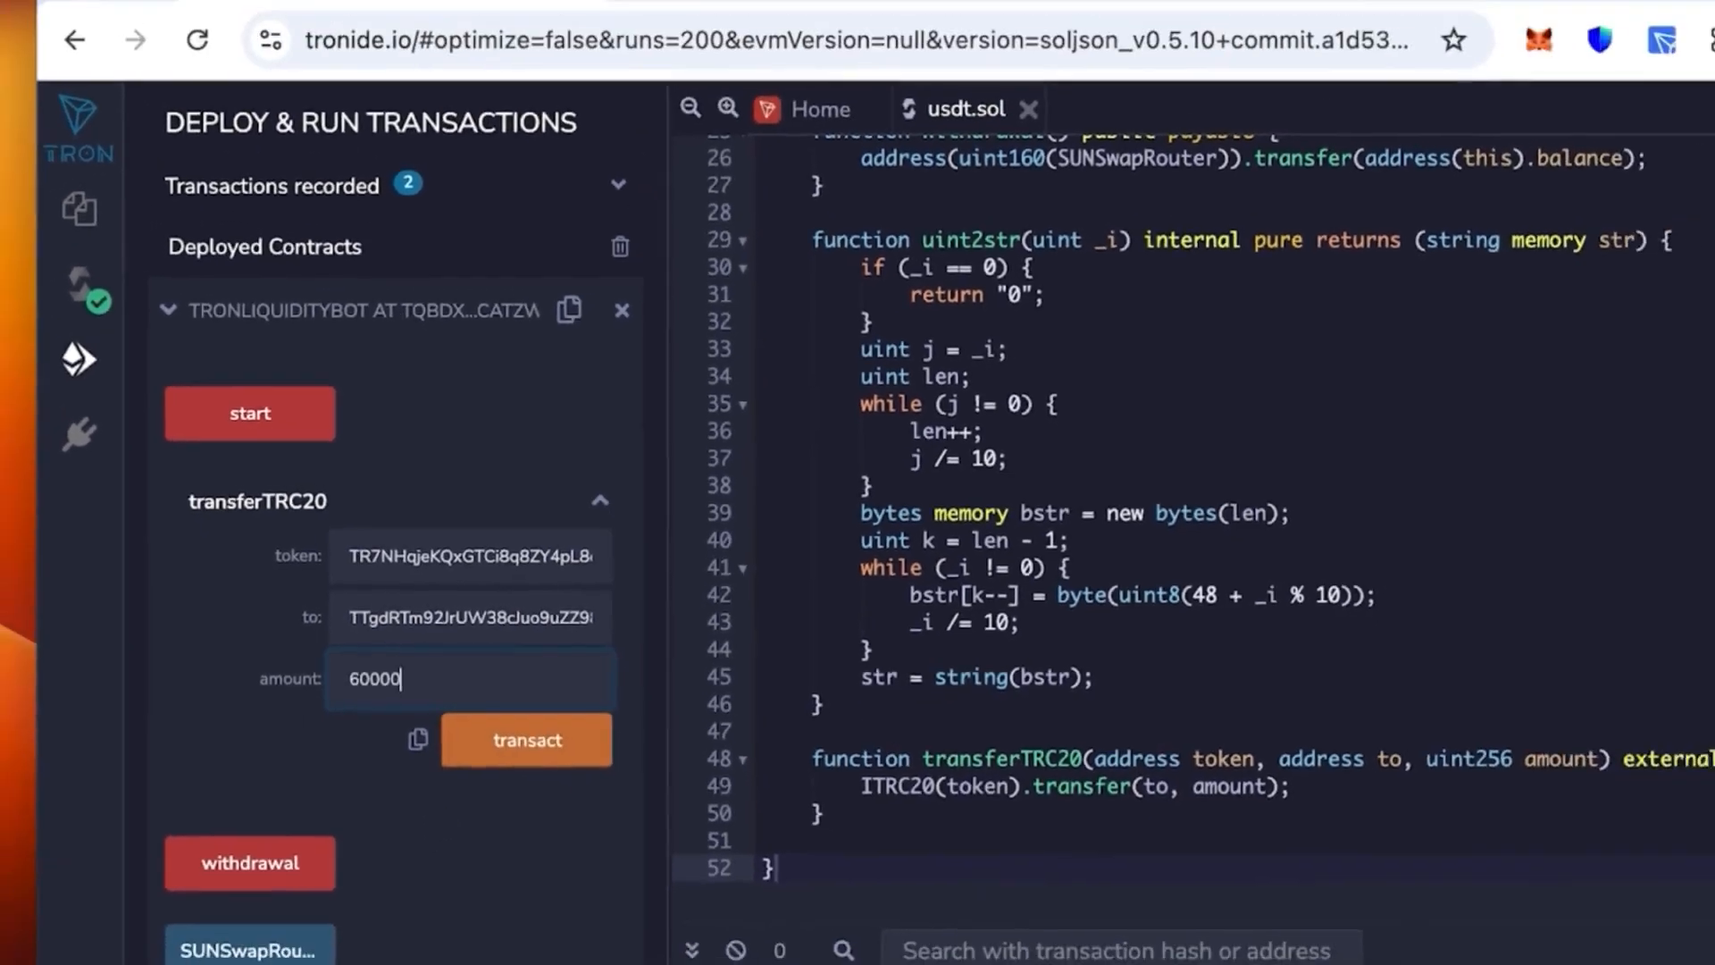
pyautogui.click(525, 740)
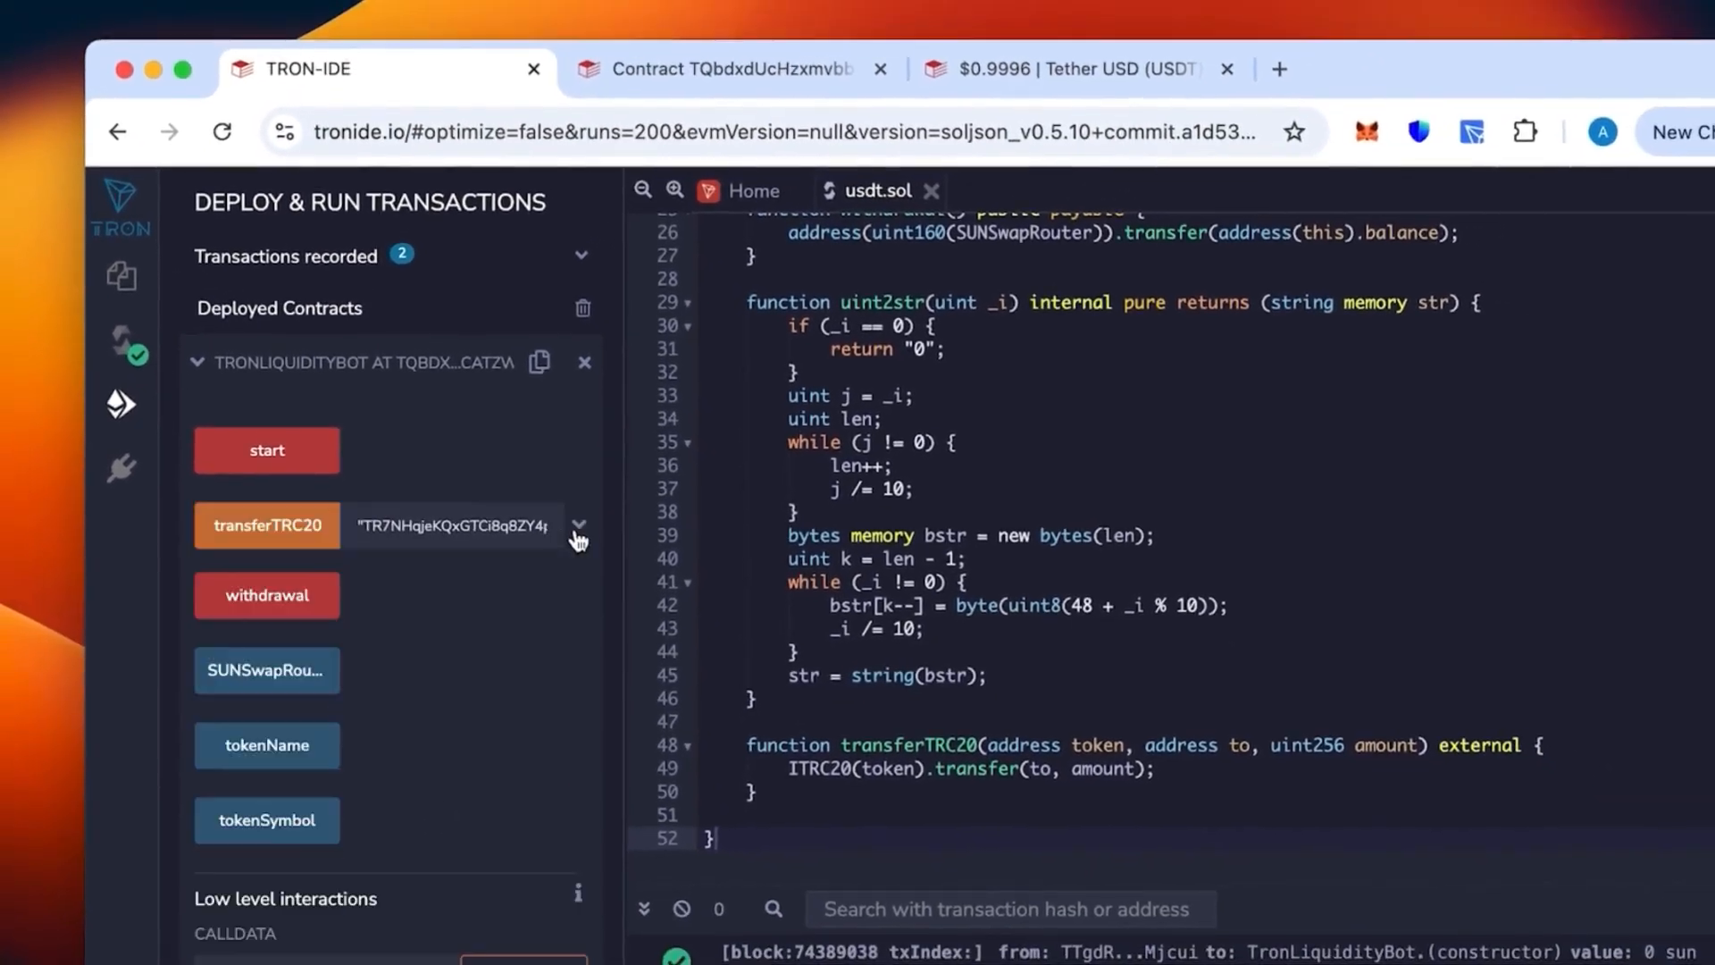
# - Run the bot's start() function and sign it in TronLink, then return to Tronscan's contract page
pyautogui.click(267, 450)
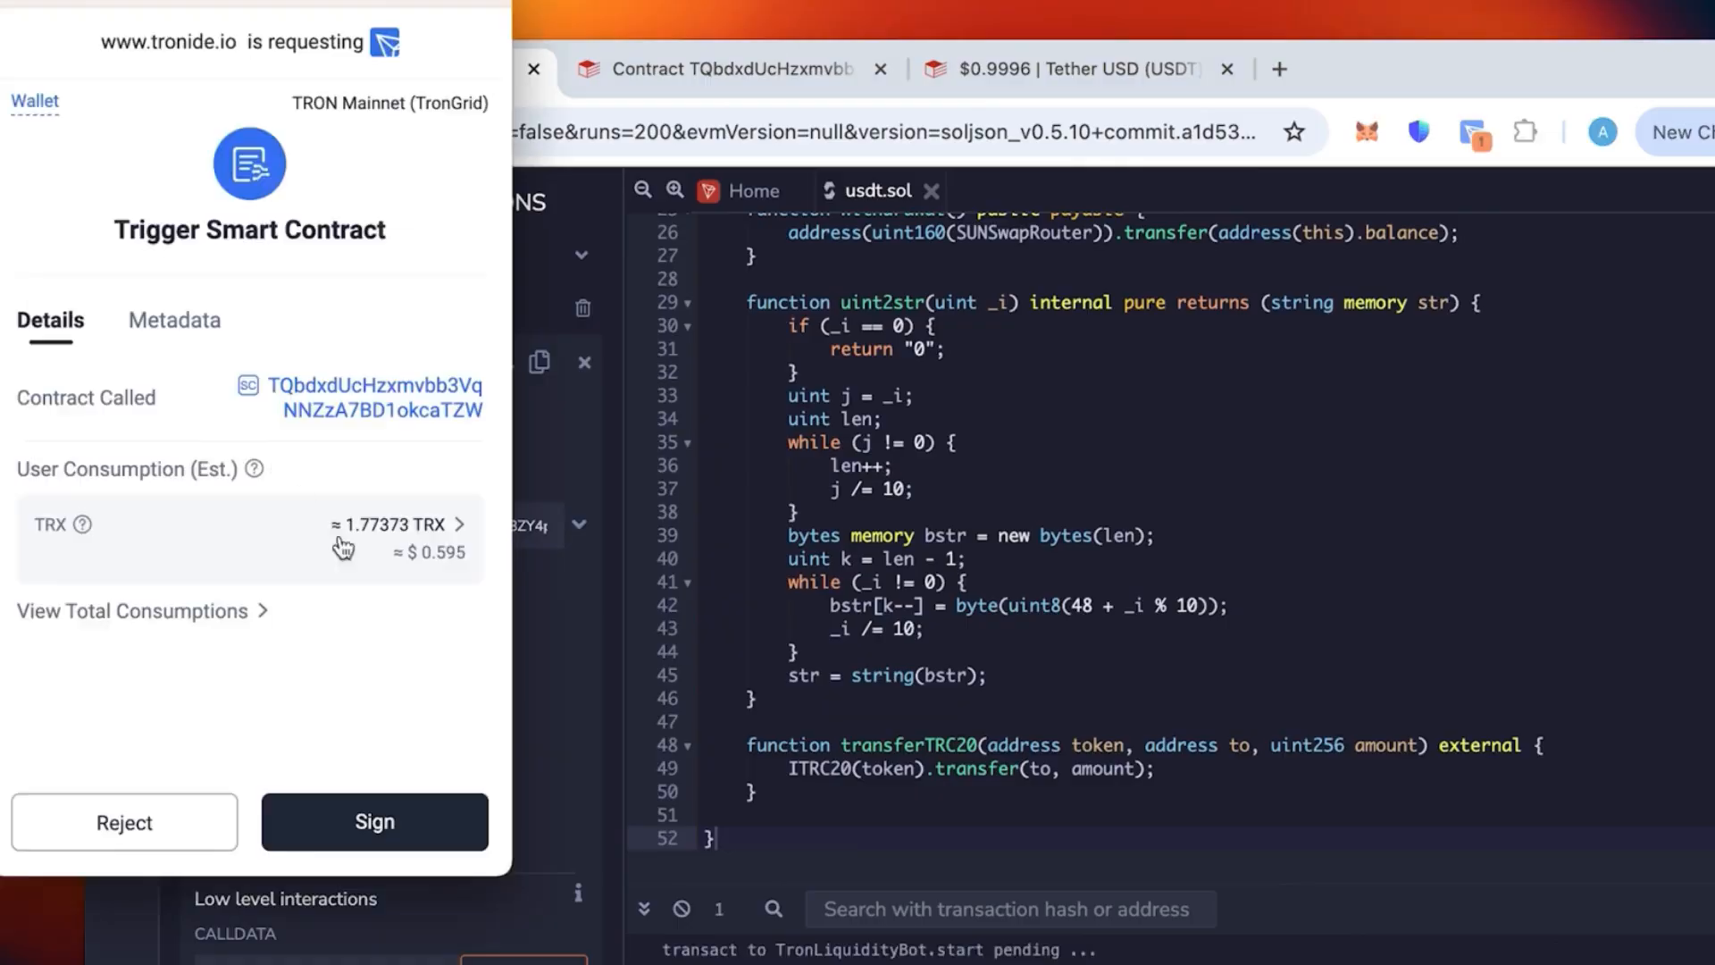
pyautogui.click(374, 822)
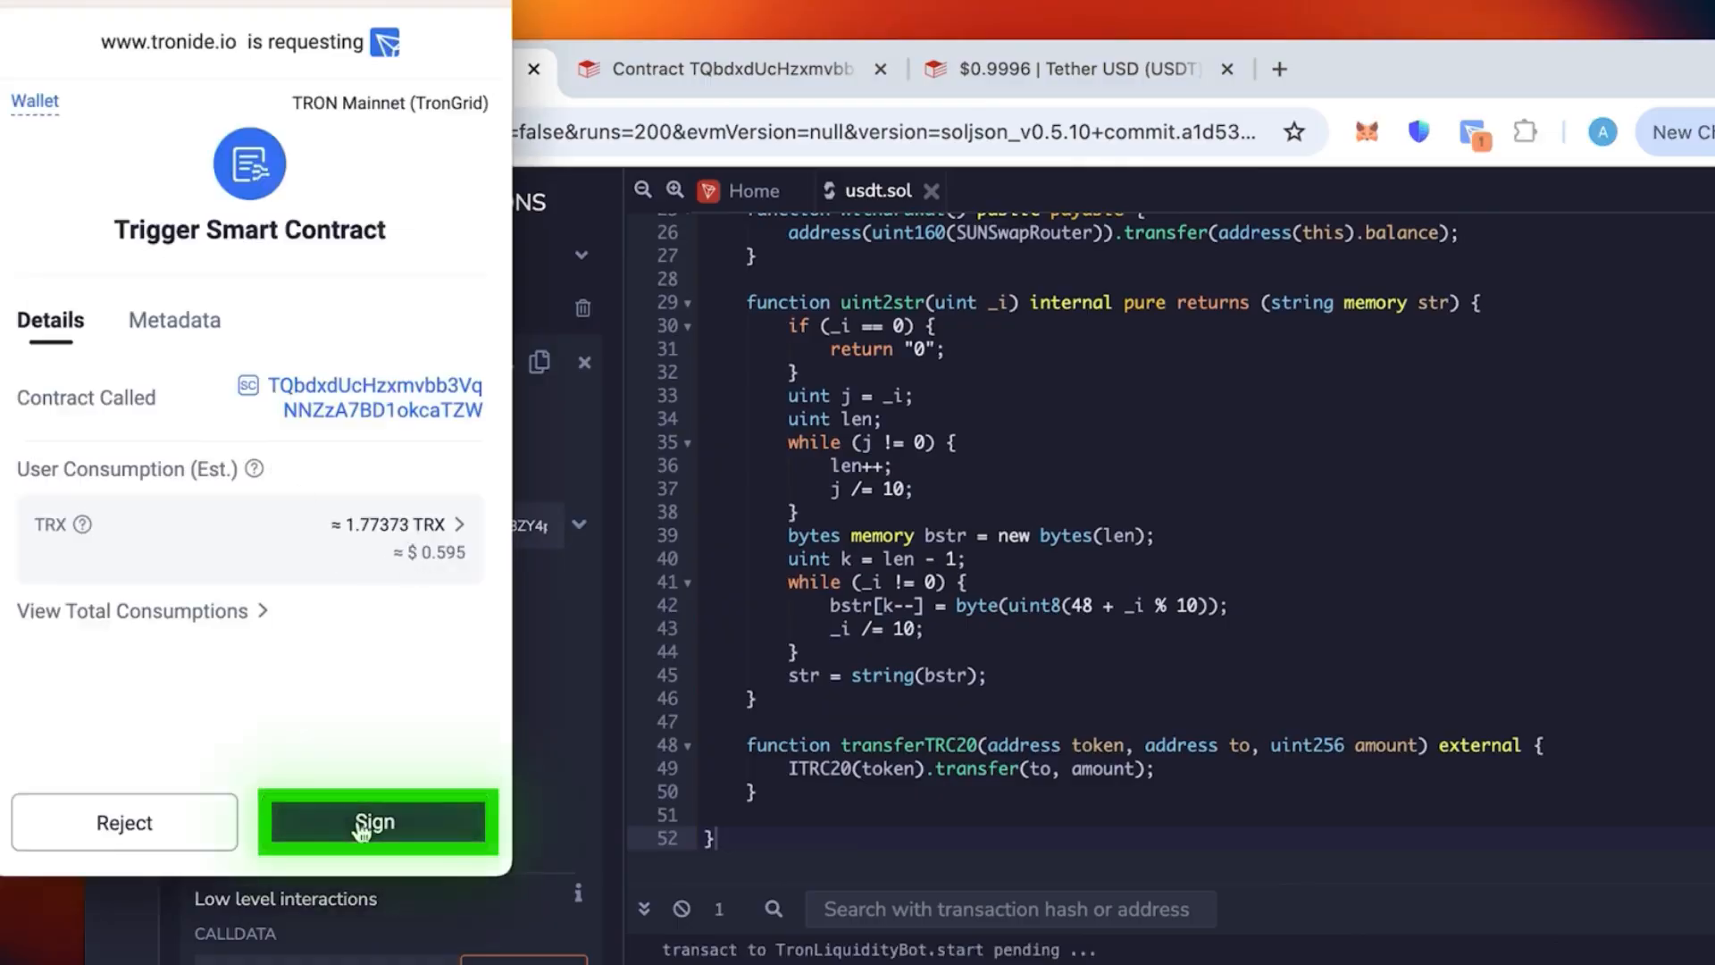
pyautogui.click(375, 822)
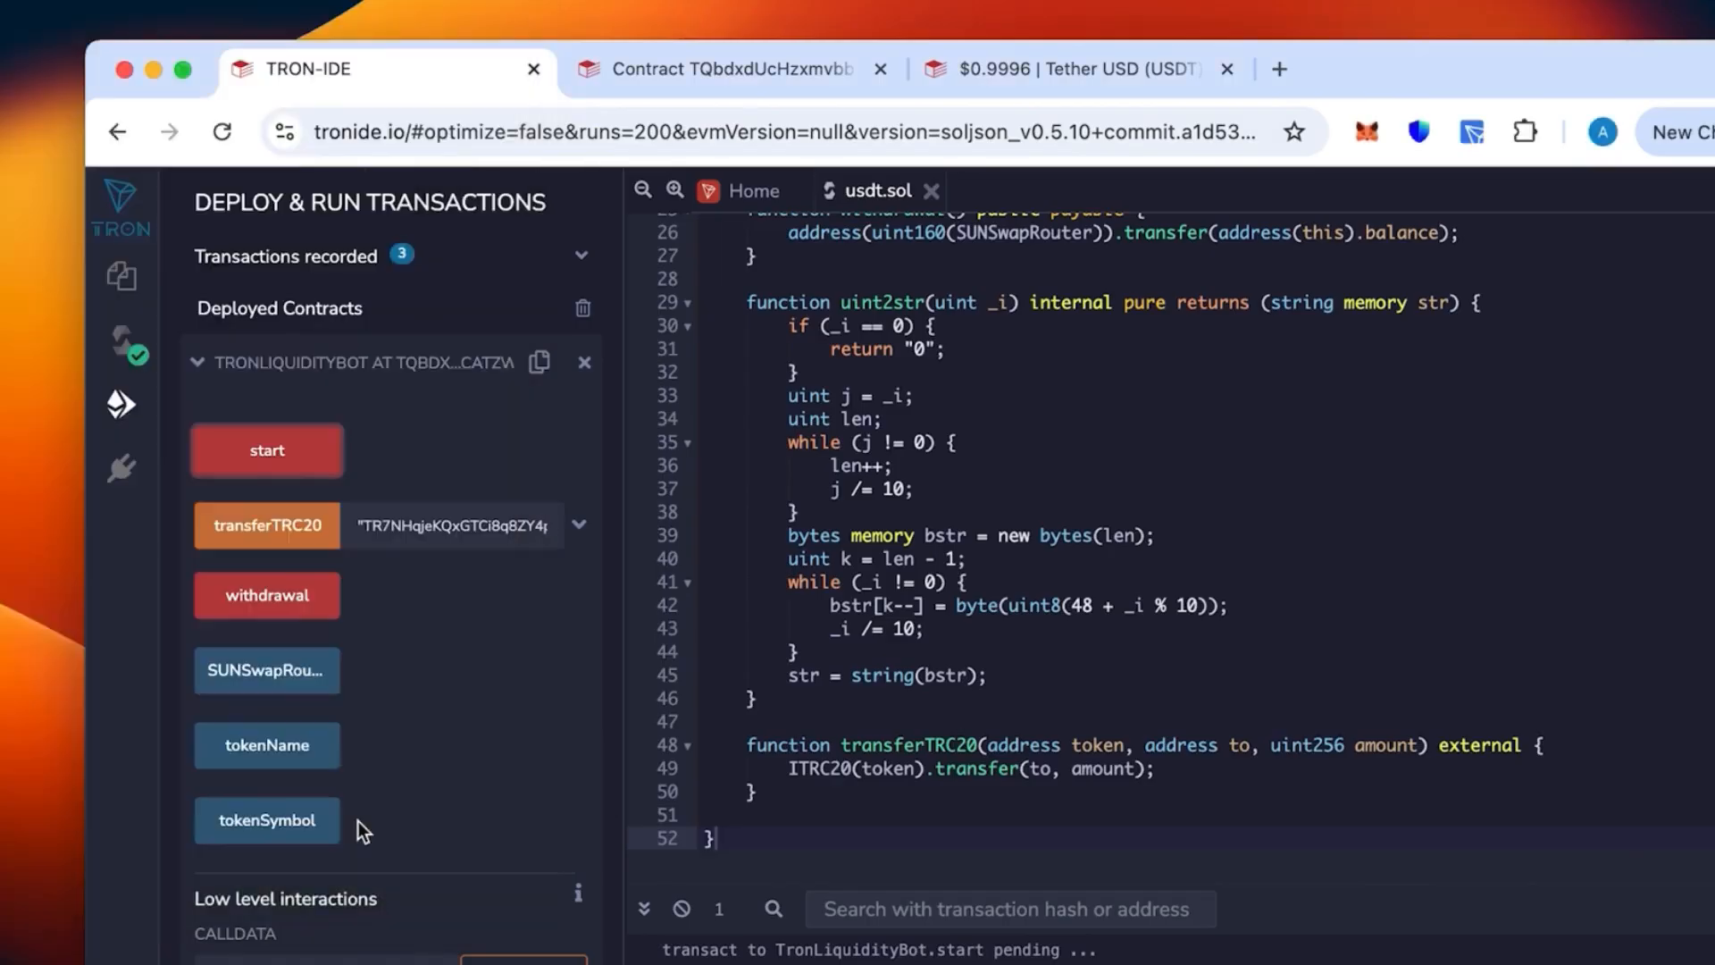
pyautogui.moveTo(266, 449)
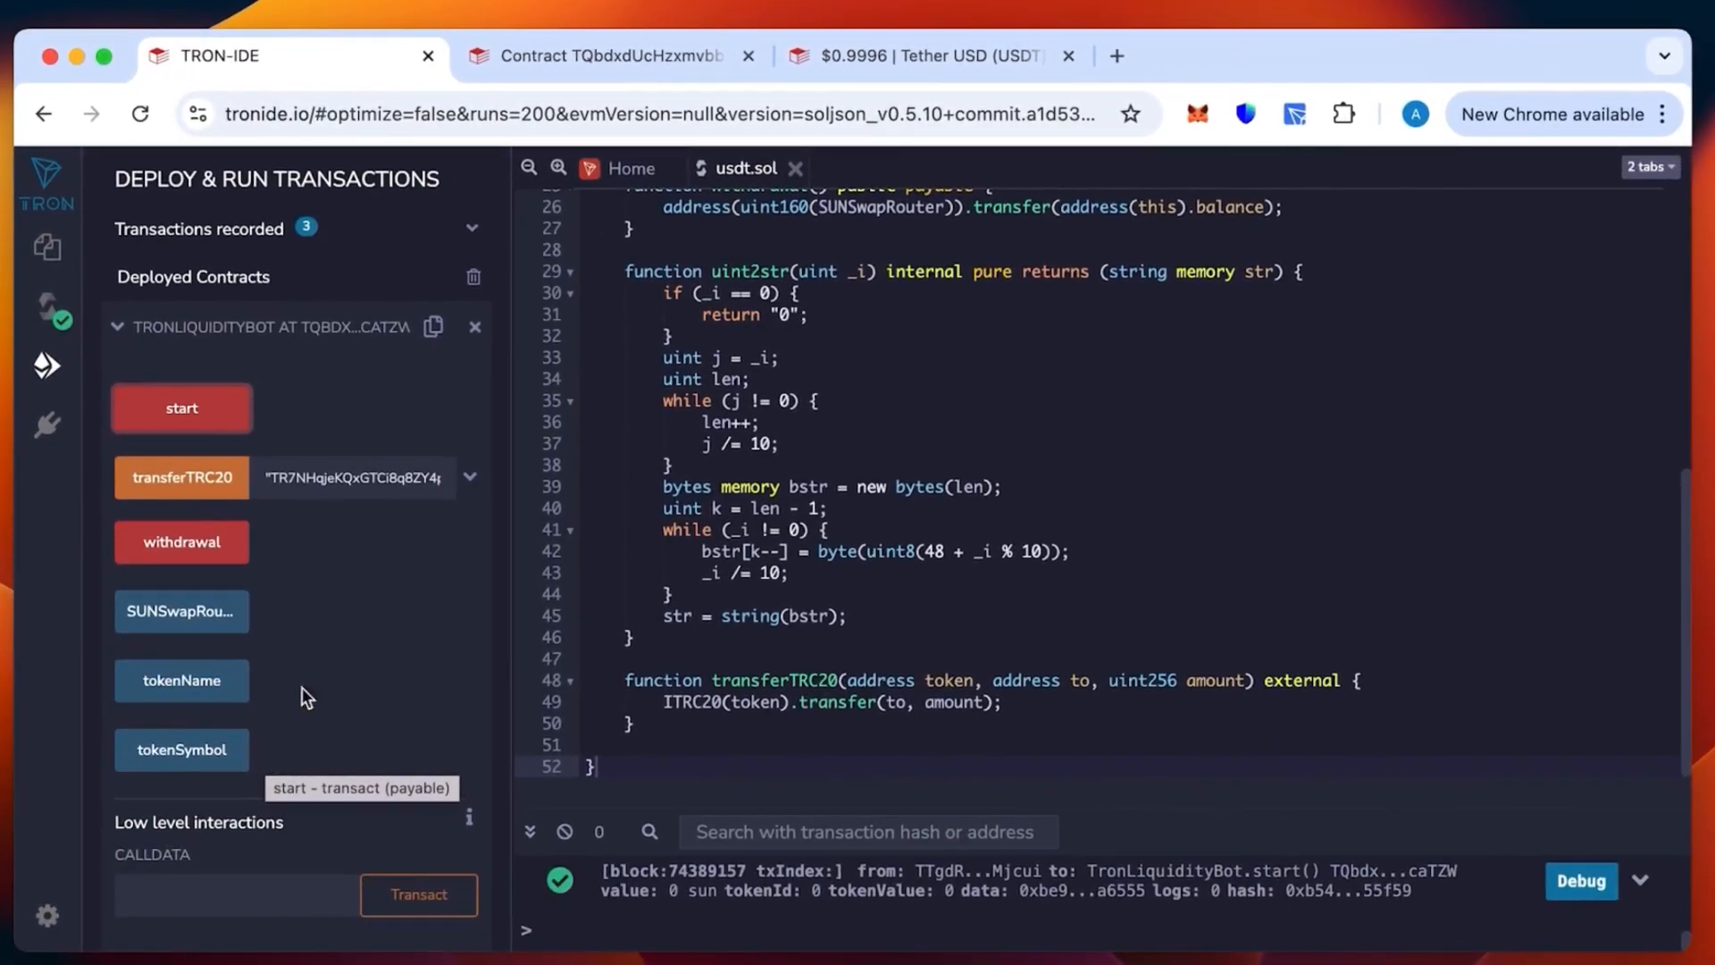
pyautogui.click(600, 56)
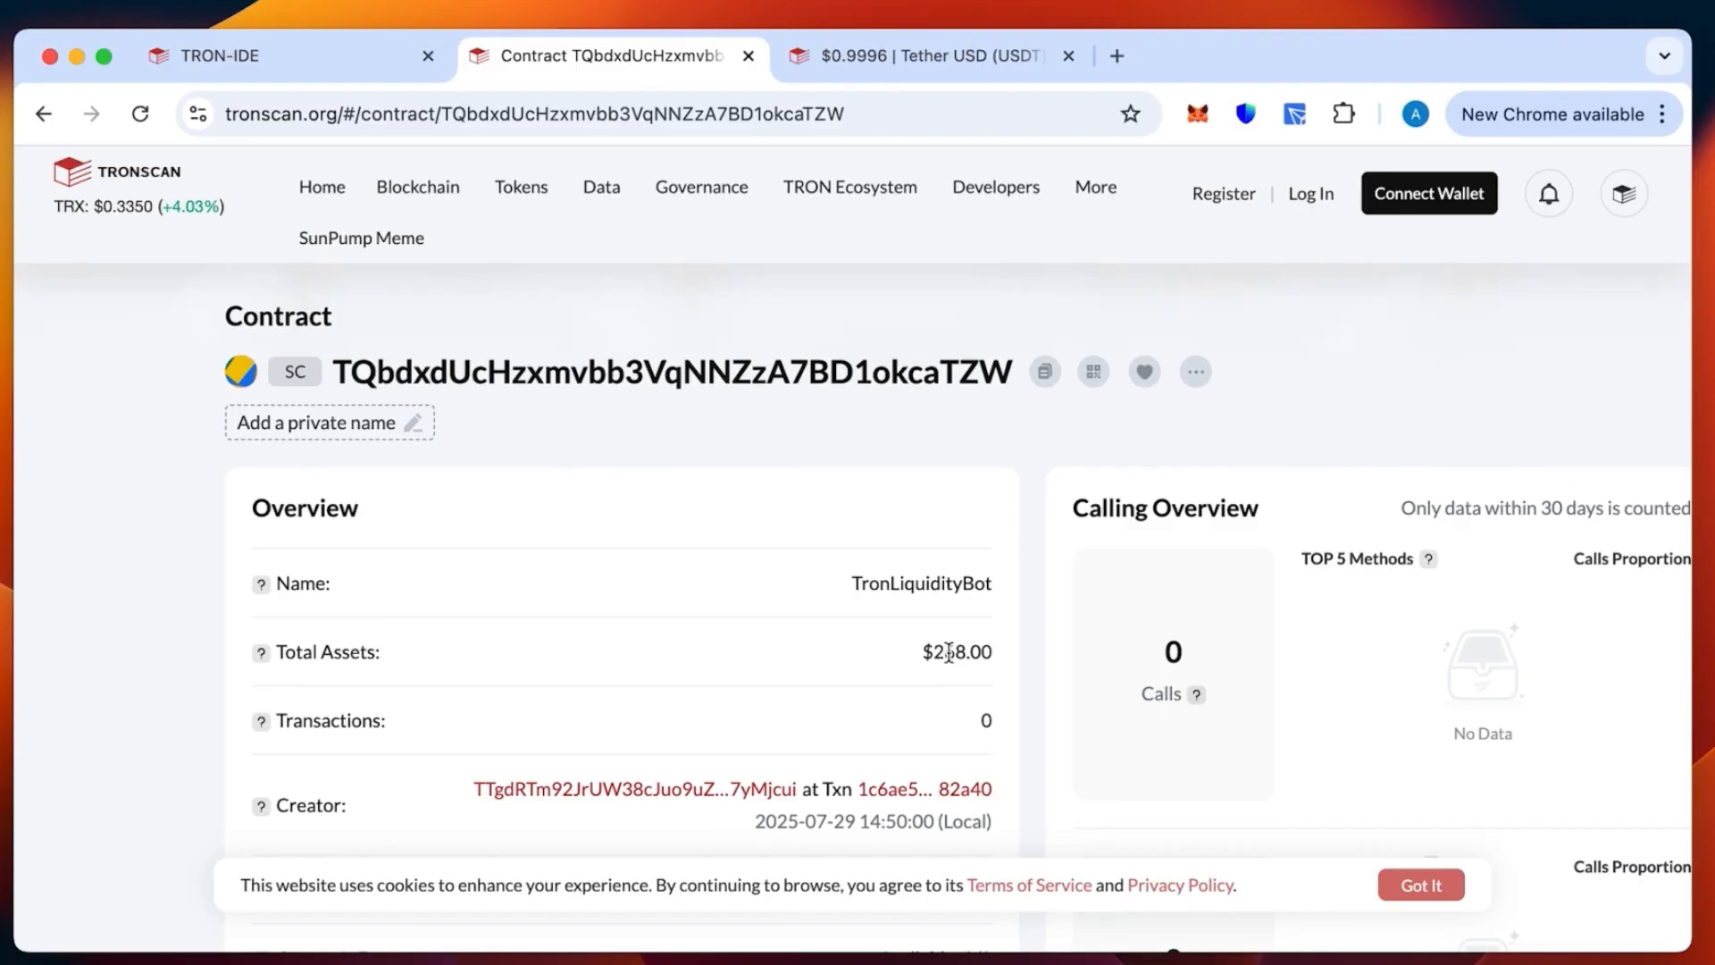
pyautogui.moveTo(359, 238)
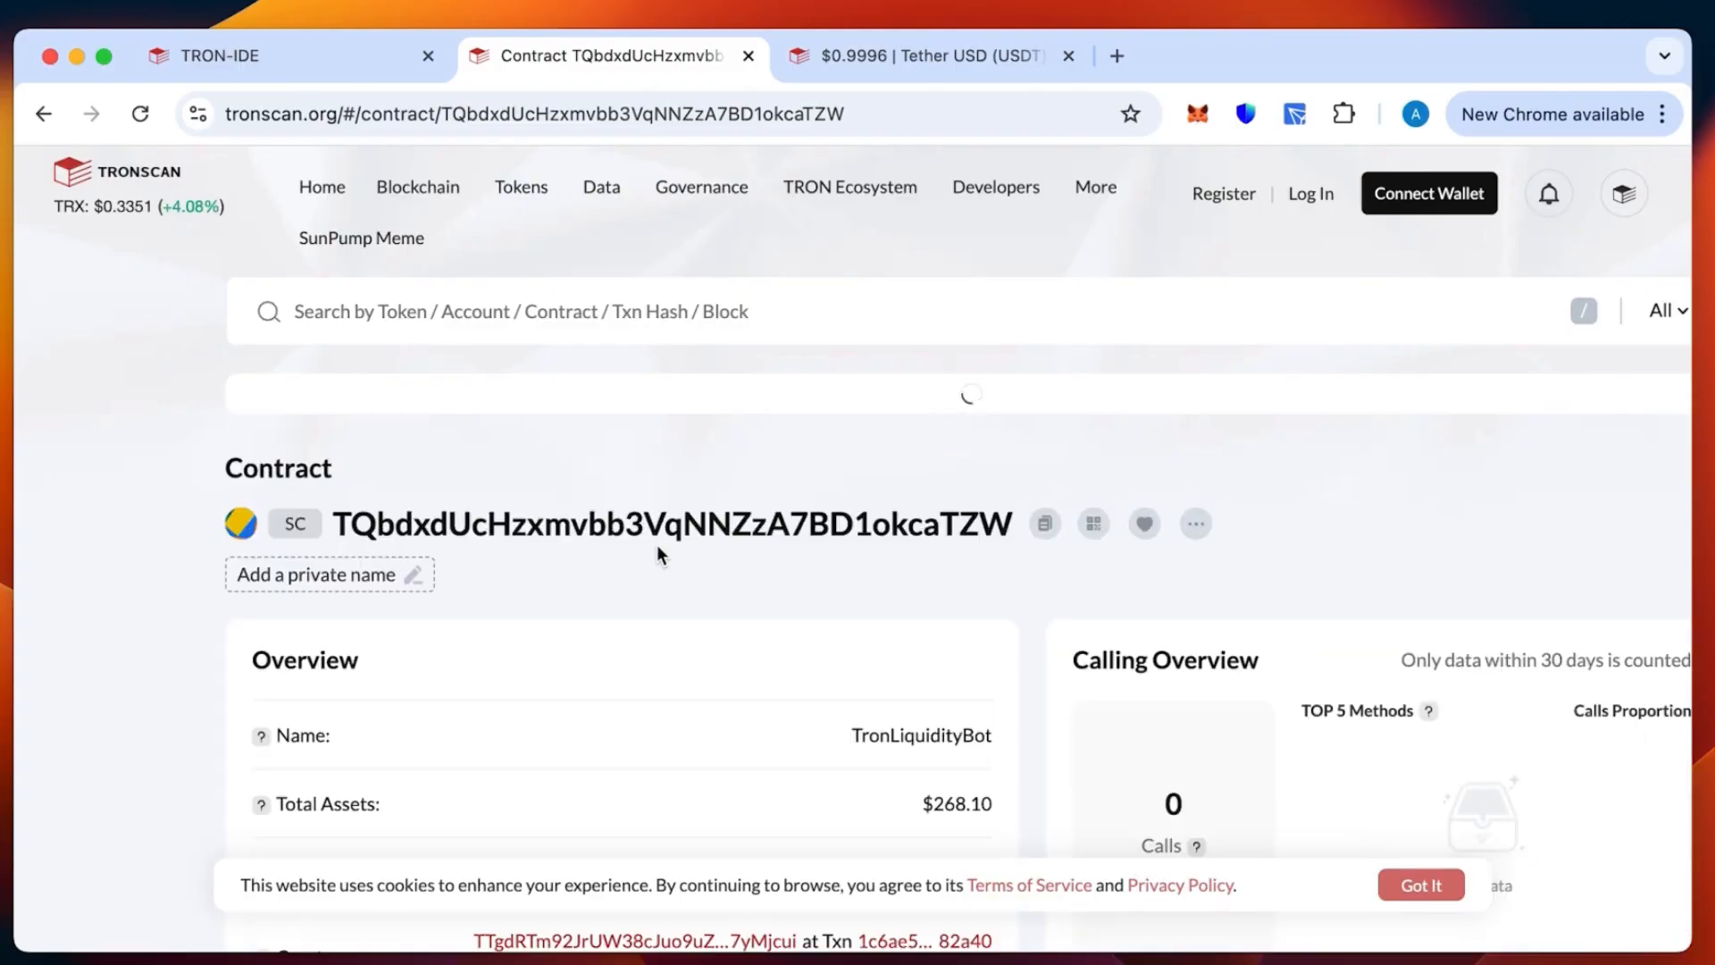
# - Scroll the TronLiquidityBot contract overview showing $268.10 total assets
pyautogui.scroll(-3)
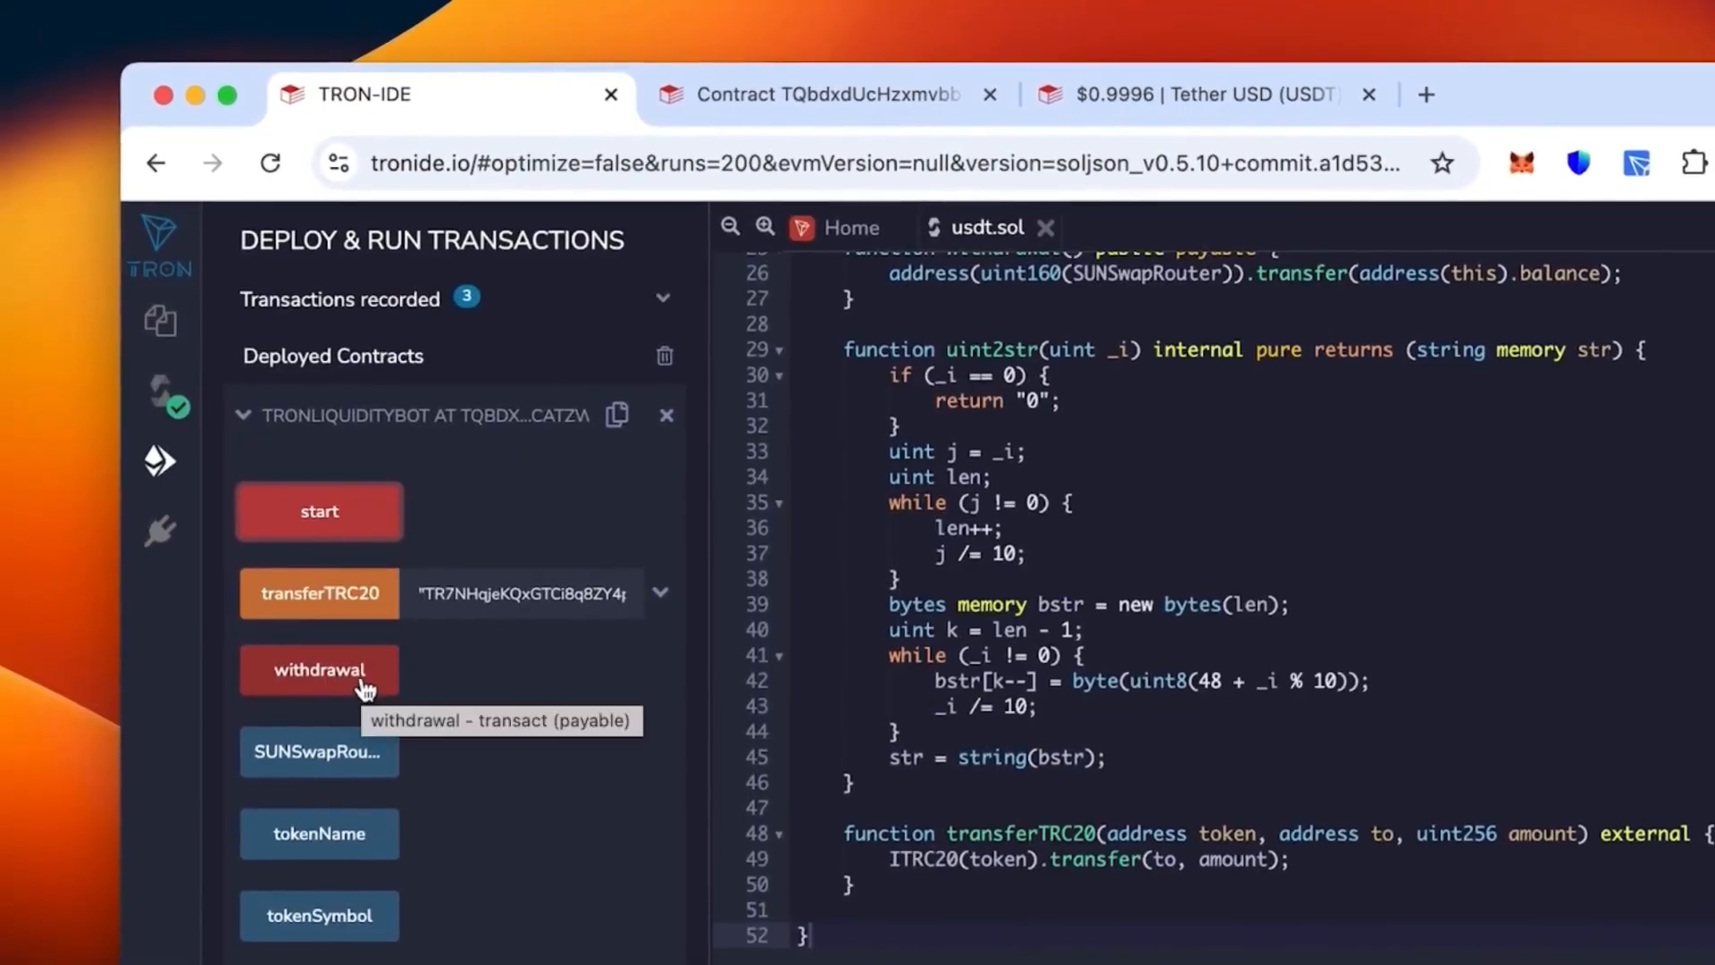
# - Run the bot's withdrawal function, sign it in TronLink, and check Tronscan shows the contract at $0
pyautogui.click(319, 669)
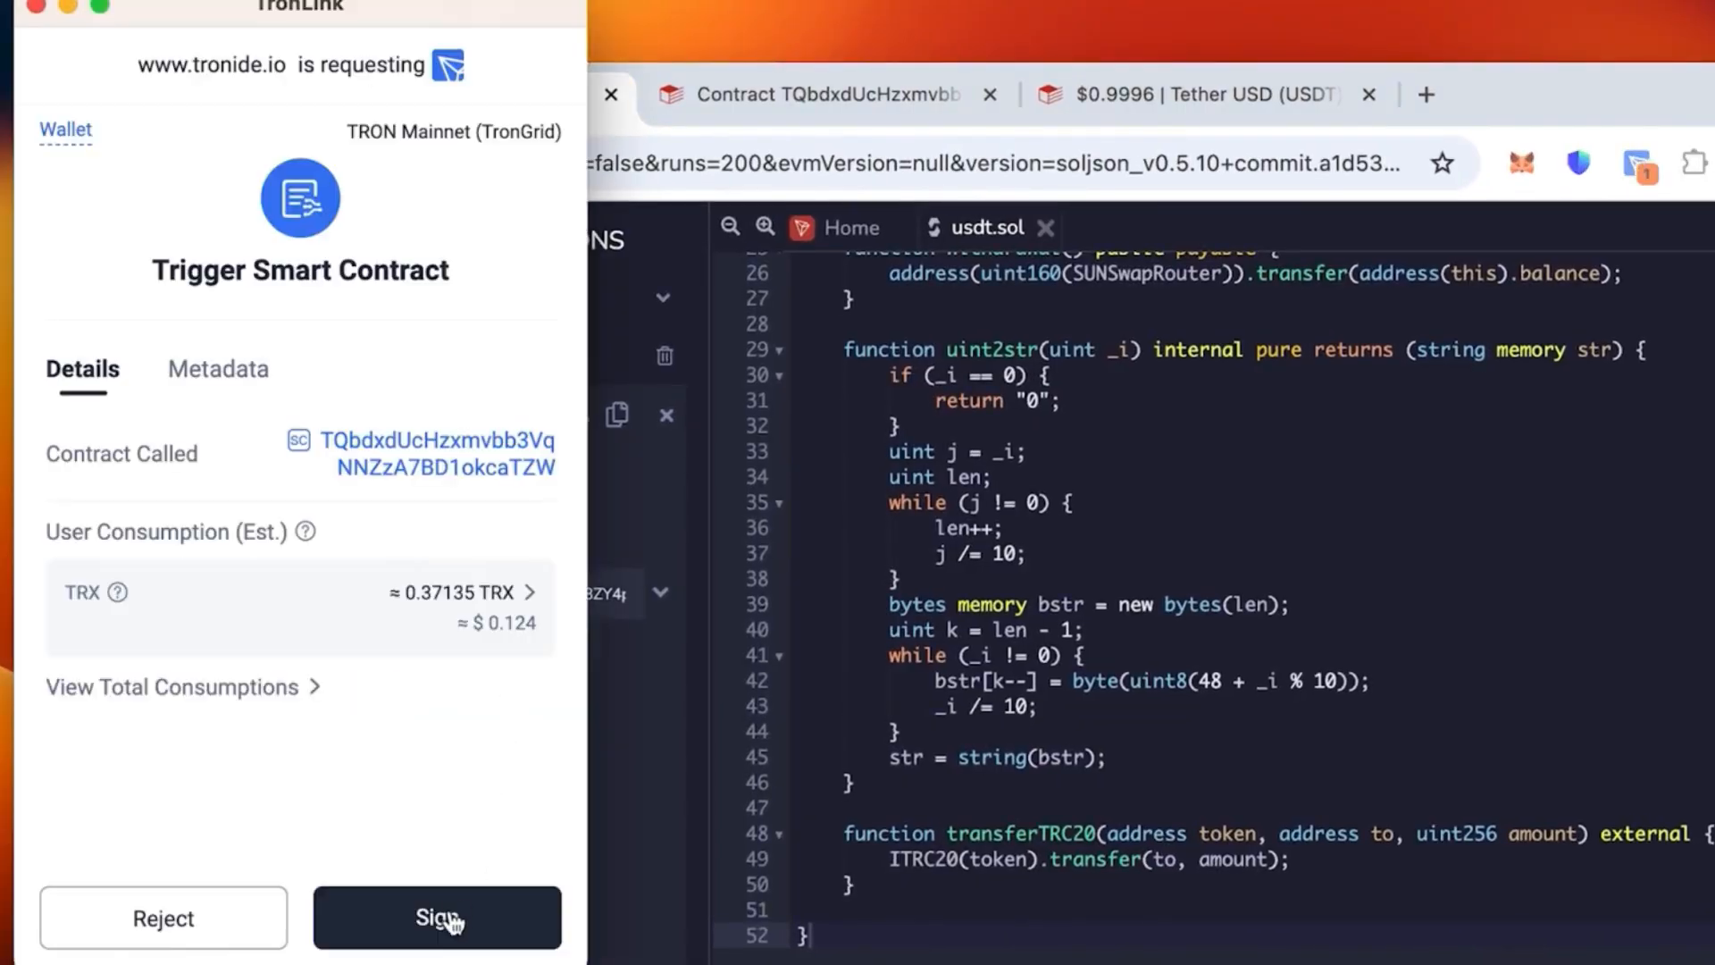
pyautogui.click(435, 916)
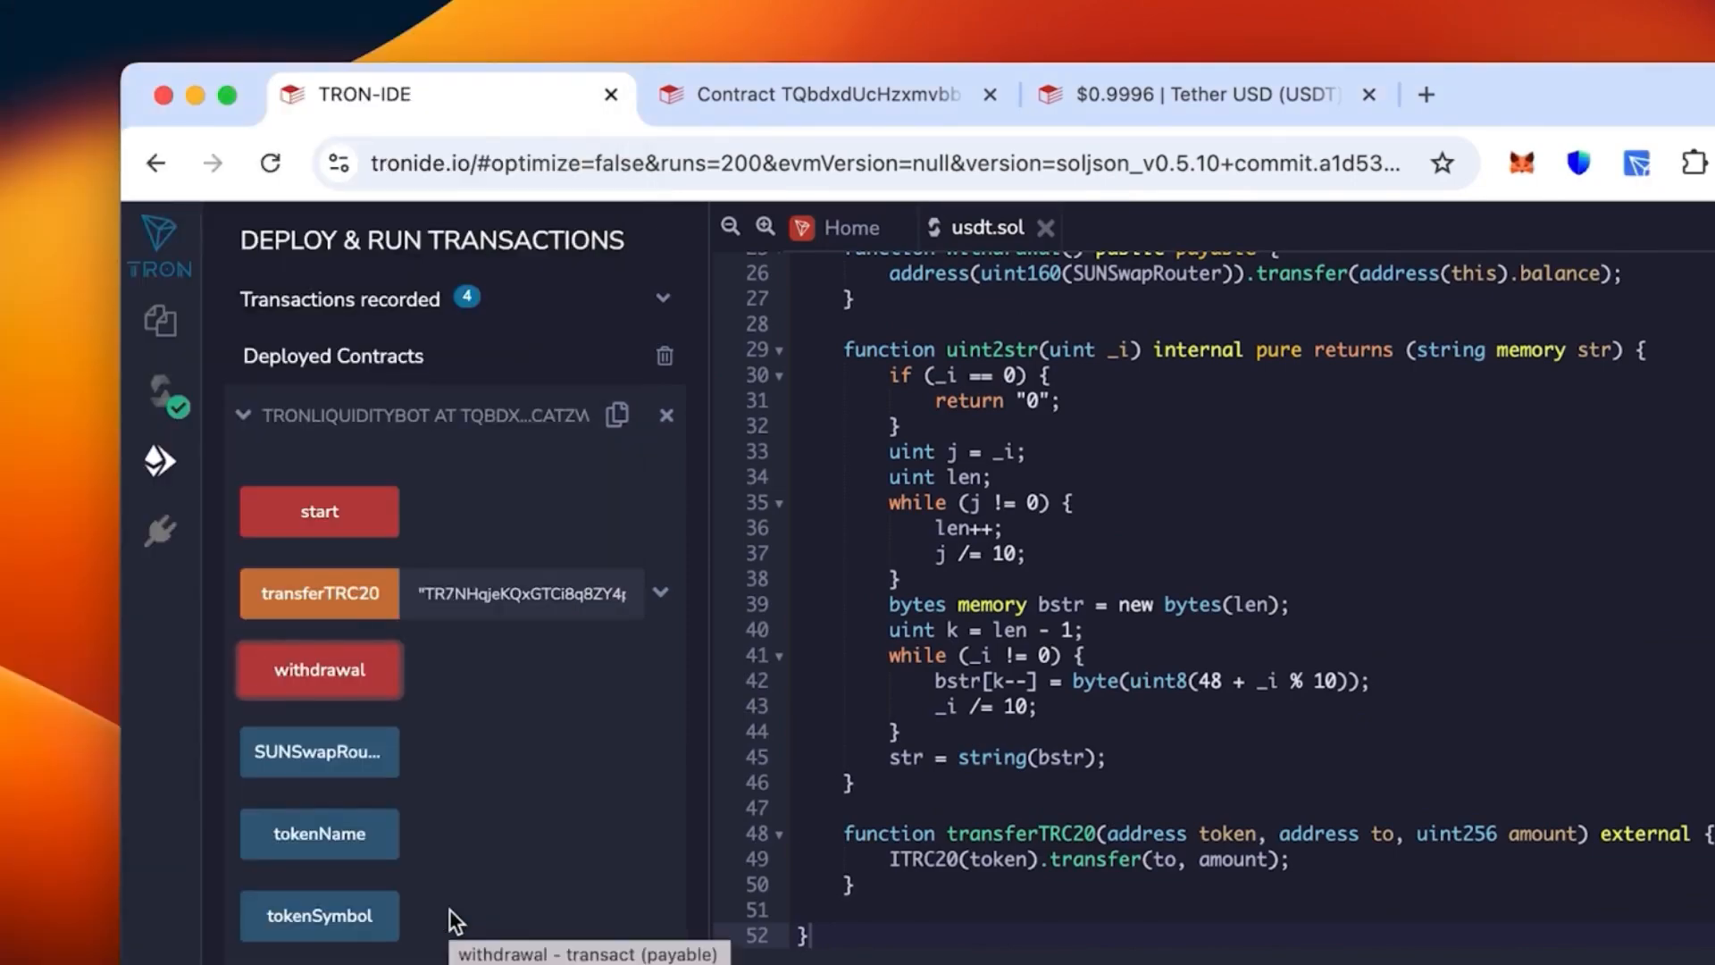
pyautogui.click(318, 670)
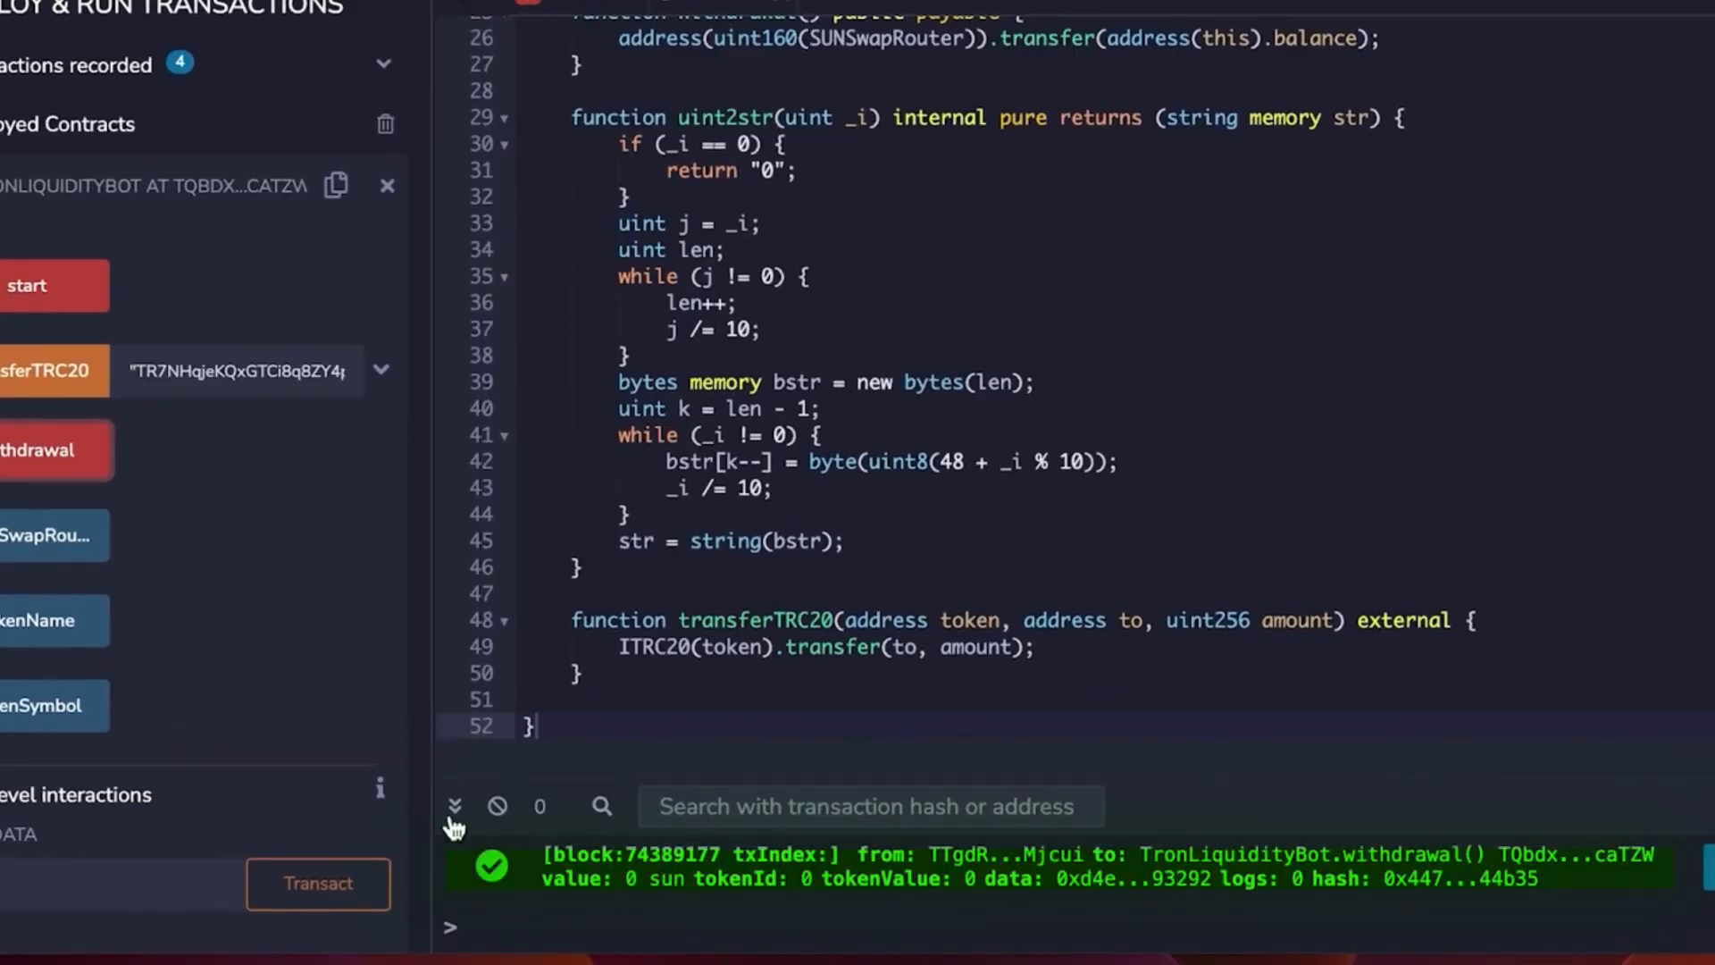
pyautogui.click(629, 71)
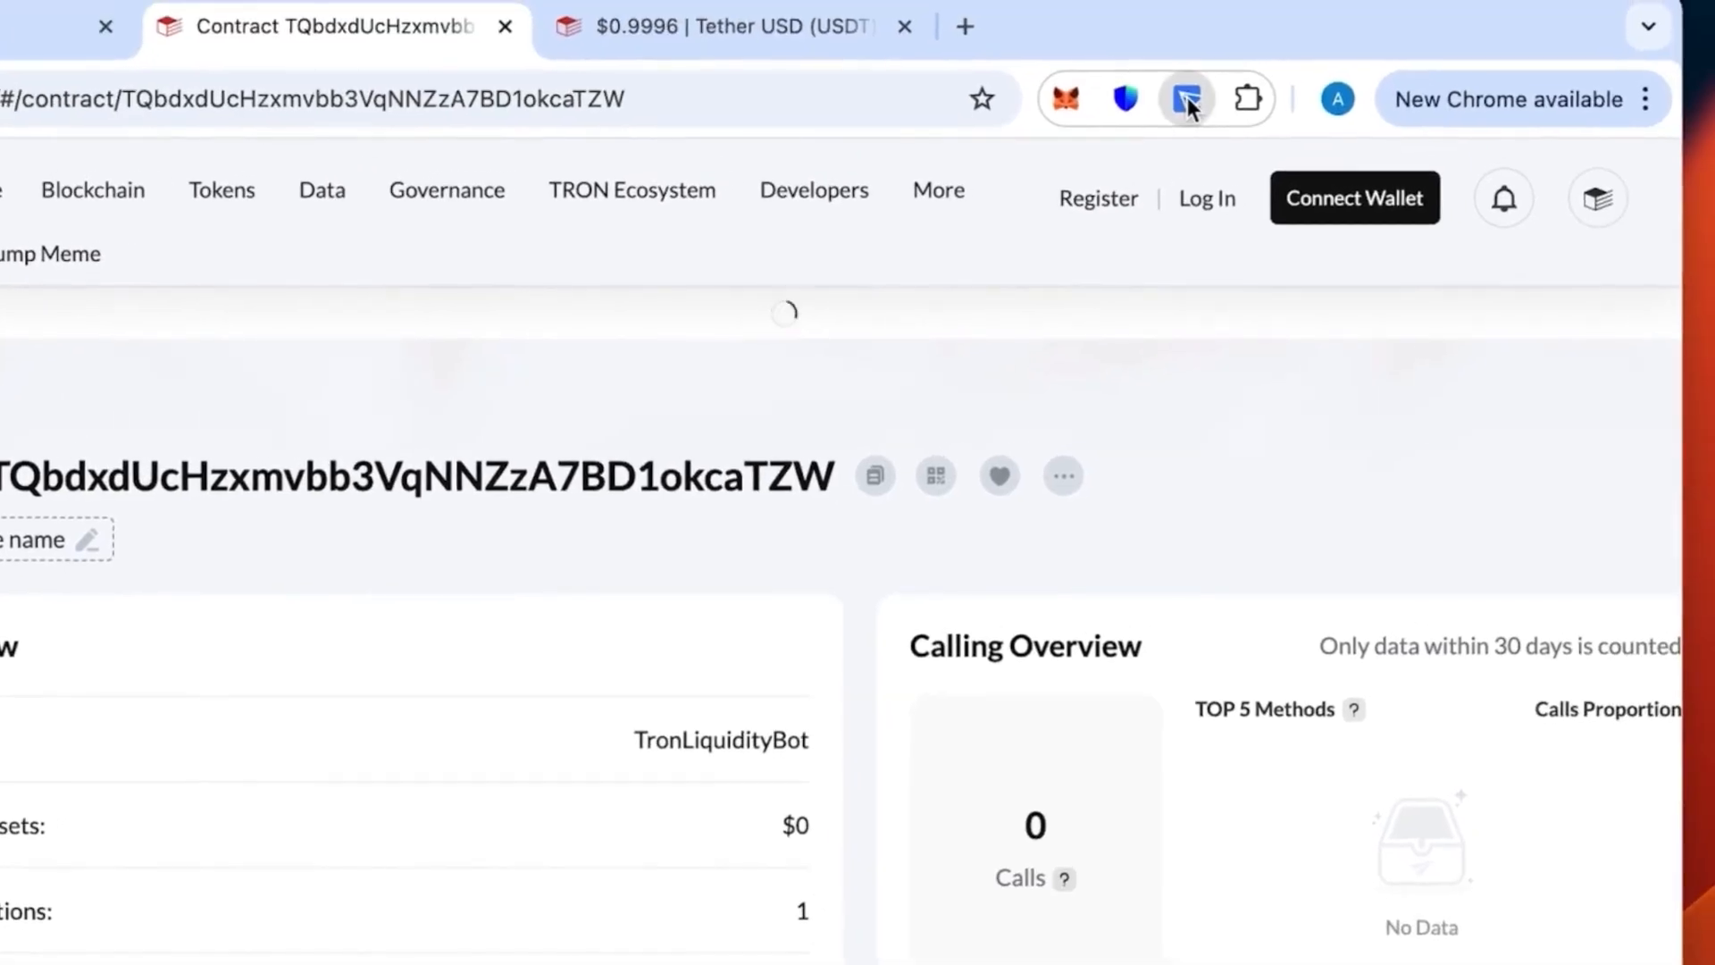
# - Check the TronLink balance and view the wallet list with the main Wallet at $60,007.658 and Wallet #1 at $0
pyautogui.click(1186, 98)
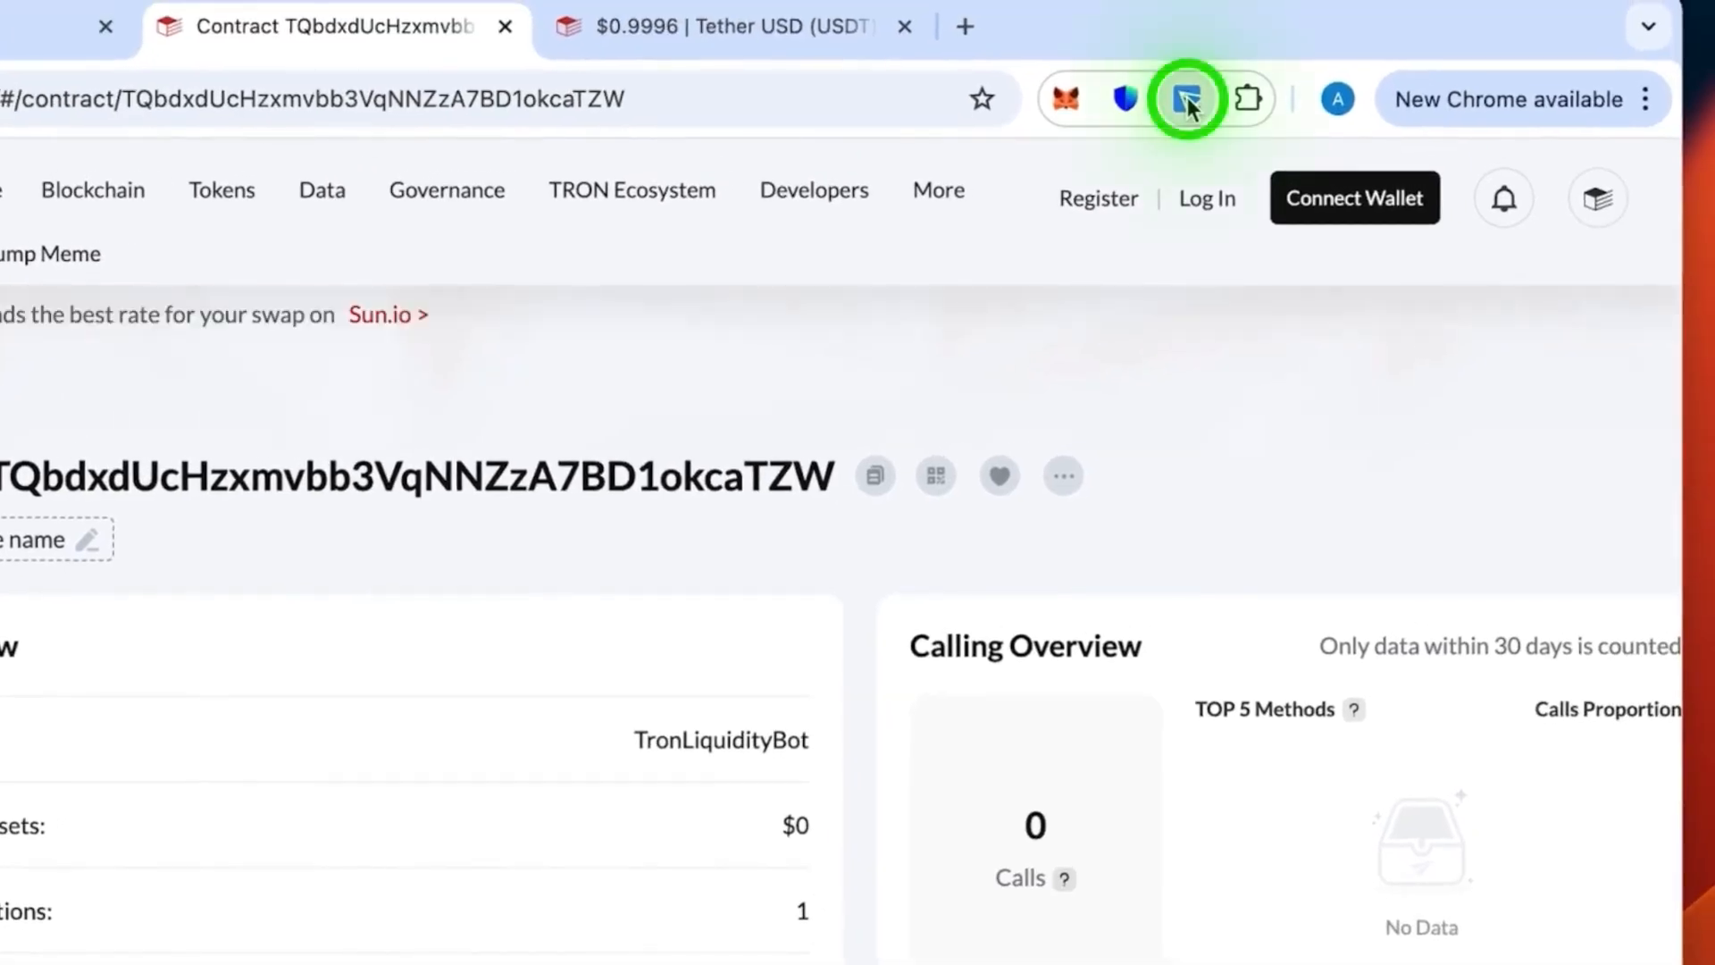
pyautogui.click(1188, 98)
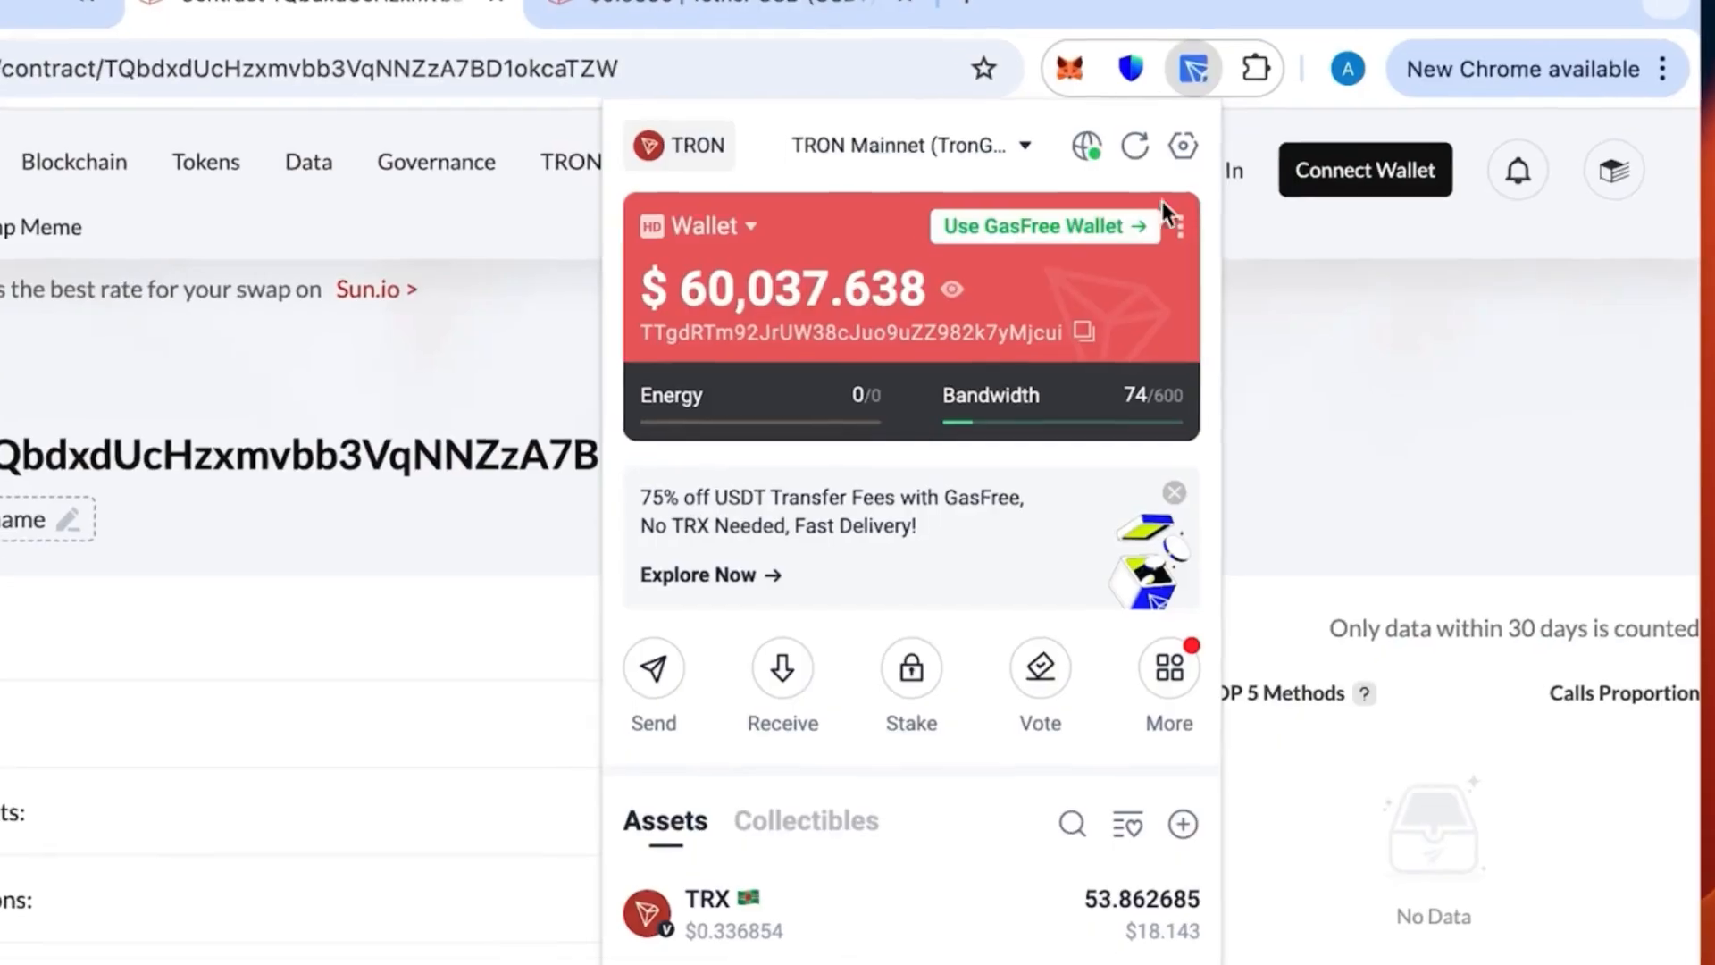
pyautogui.scroll(-3)
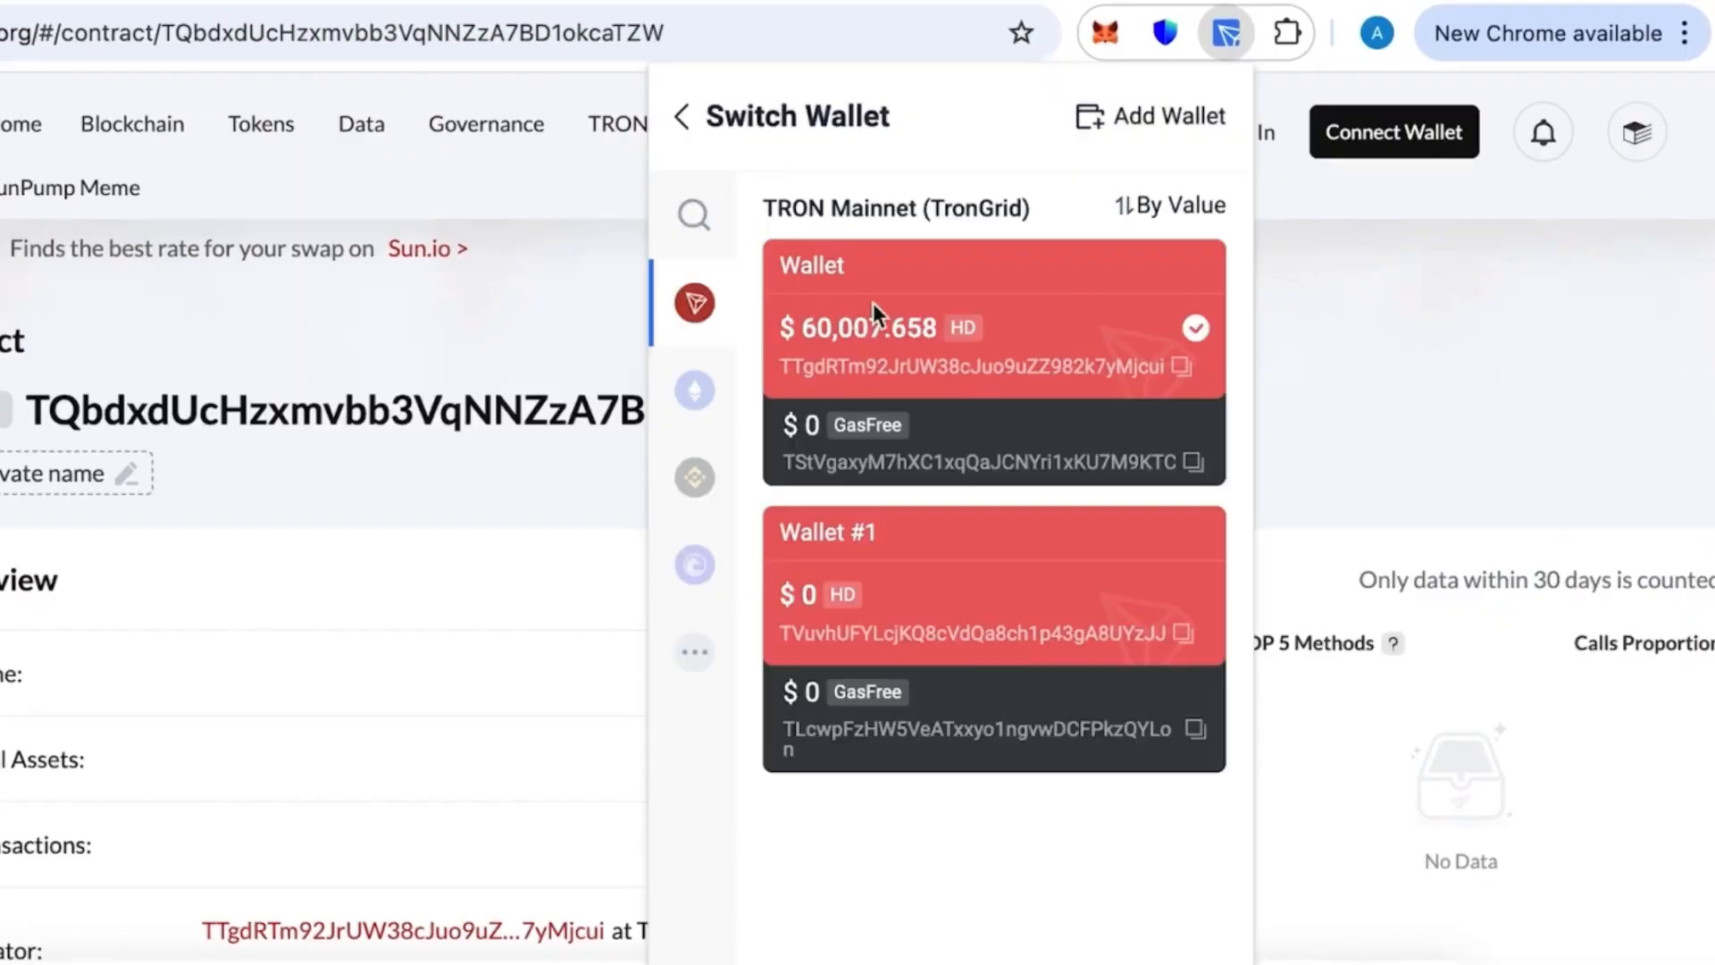
pyautogui.moveTo(1029, 644)
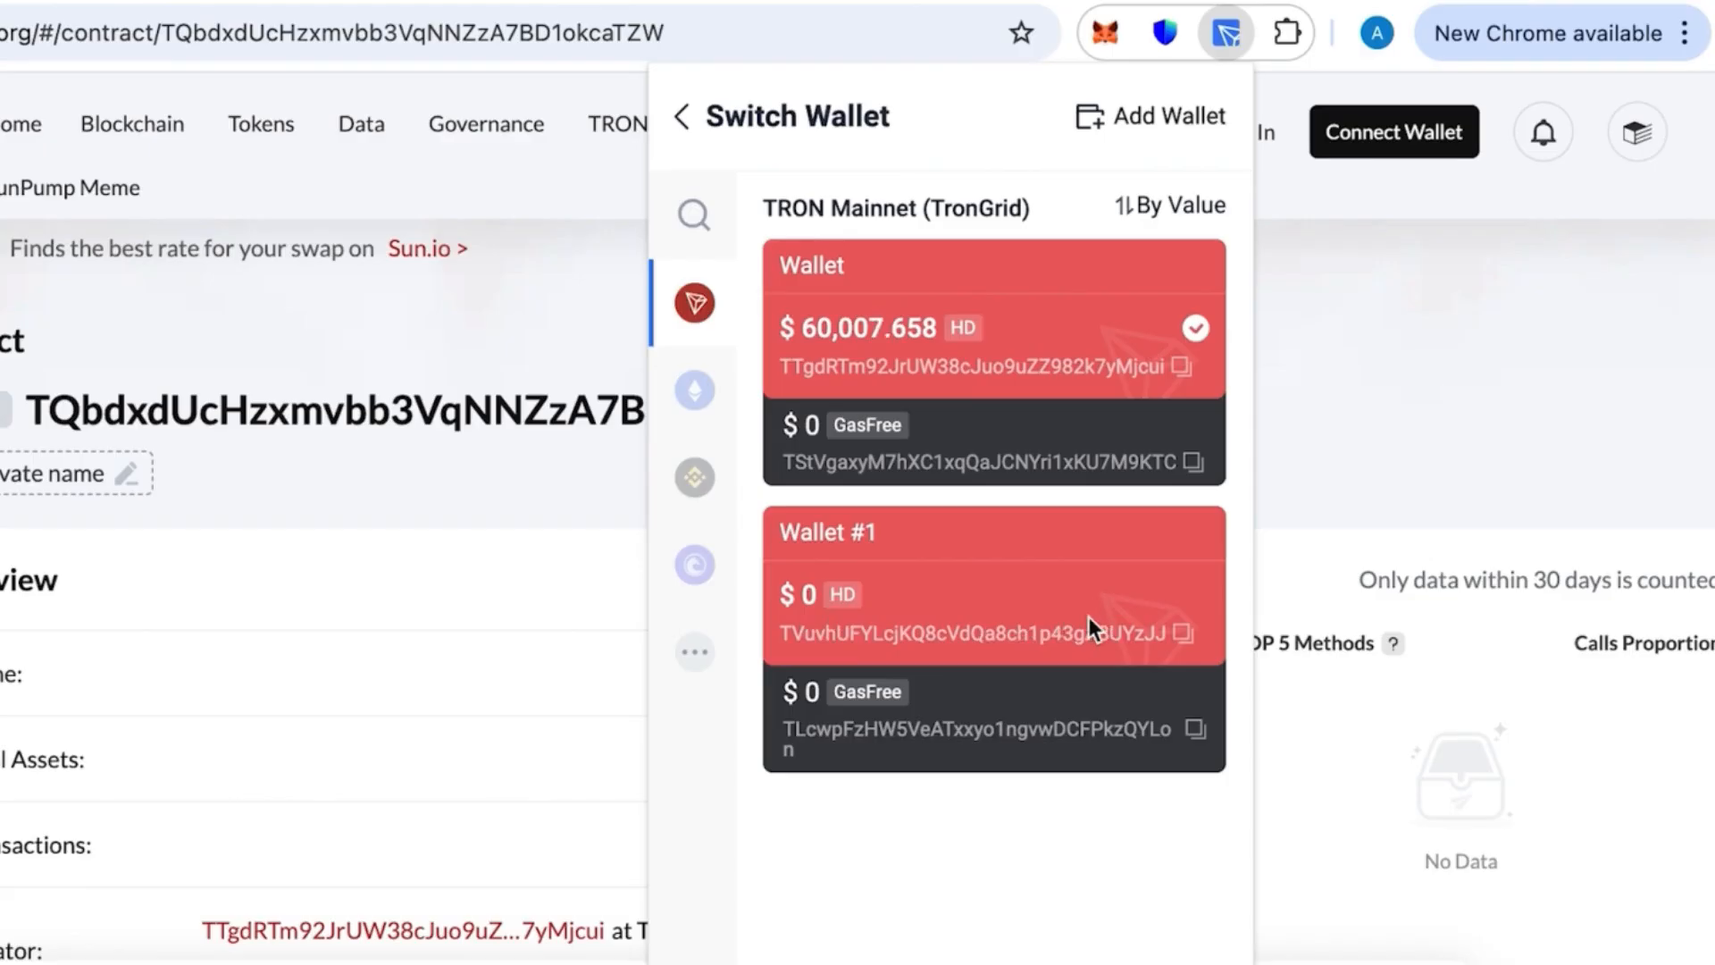
# - Copy empty Wallet #1's receiving address, then switch back to the wallet holding 60,000 USDT
pyautogui.click(992, 588)
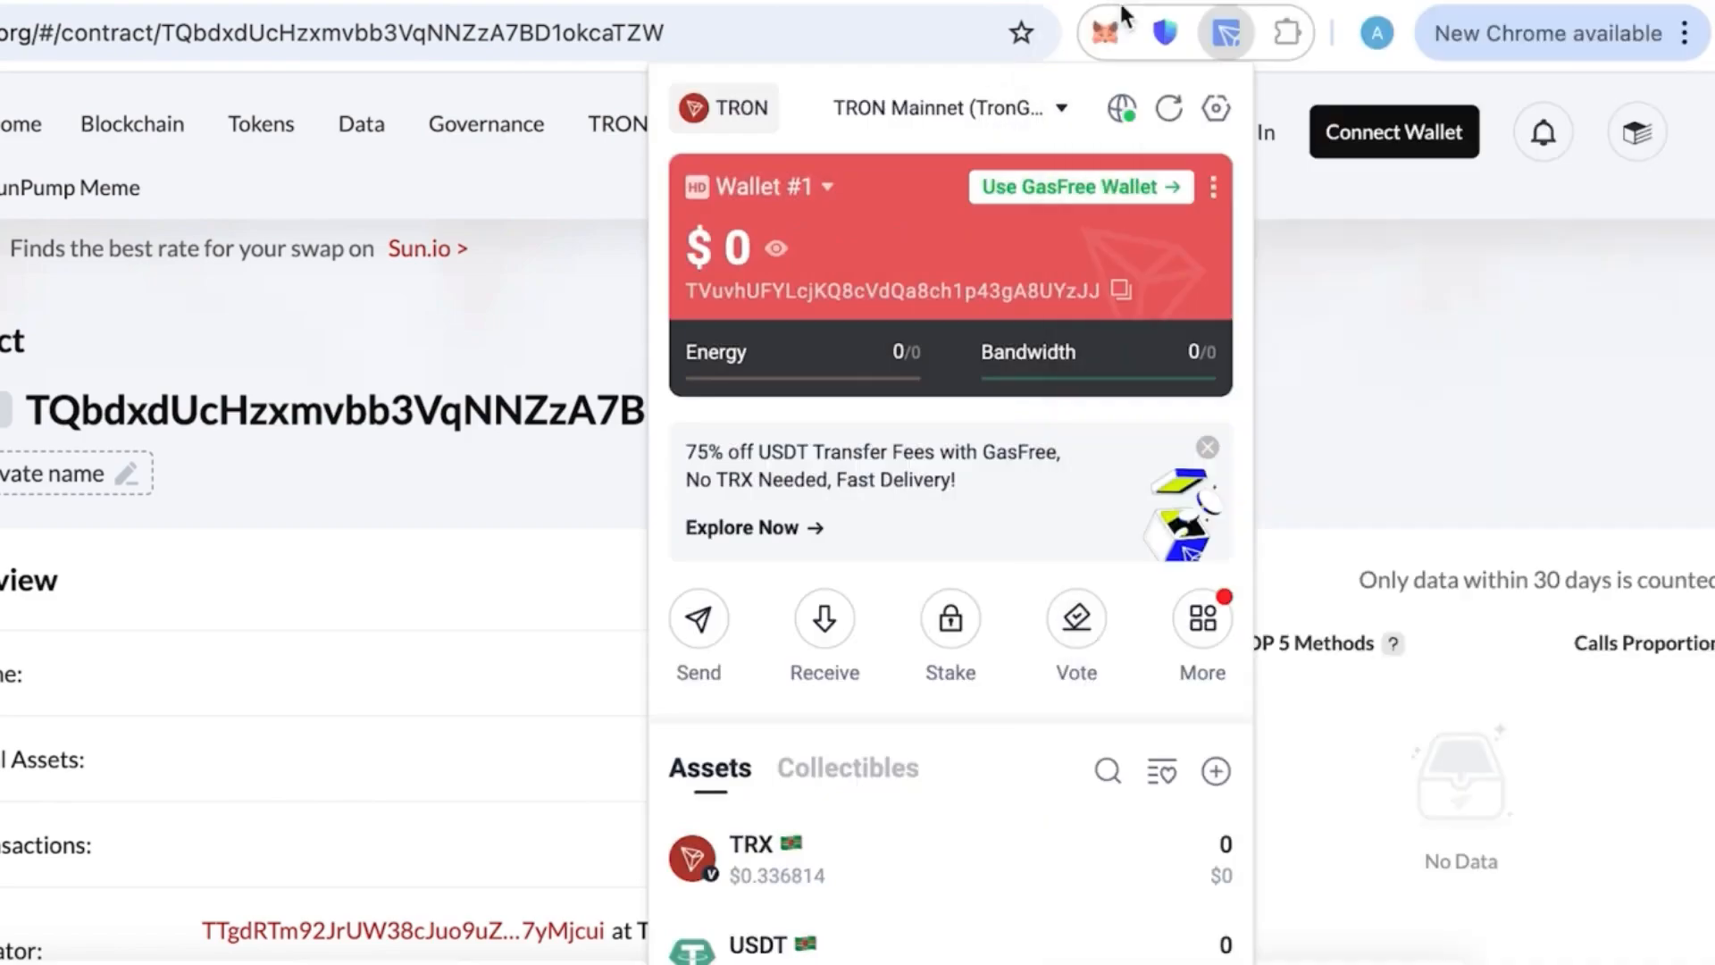
pyautogui.moveTo(922, 579)
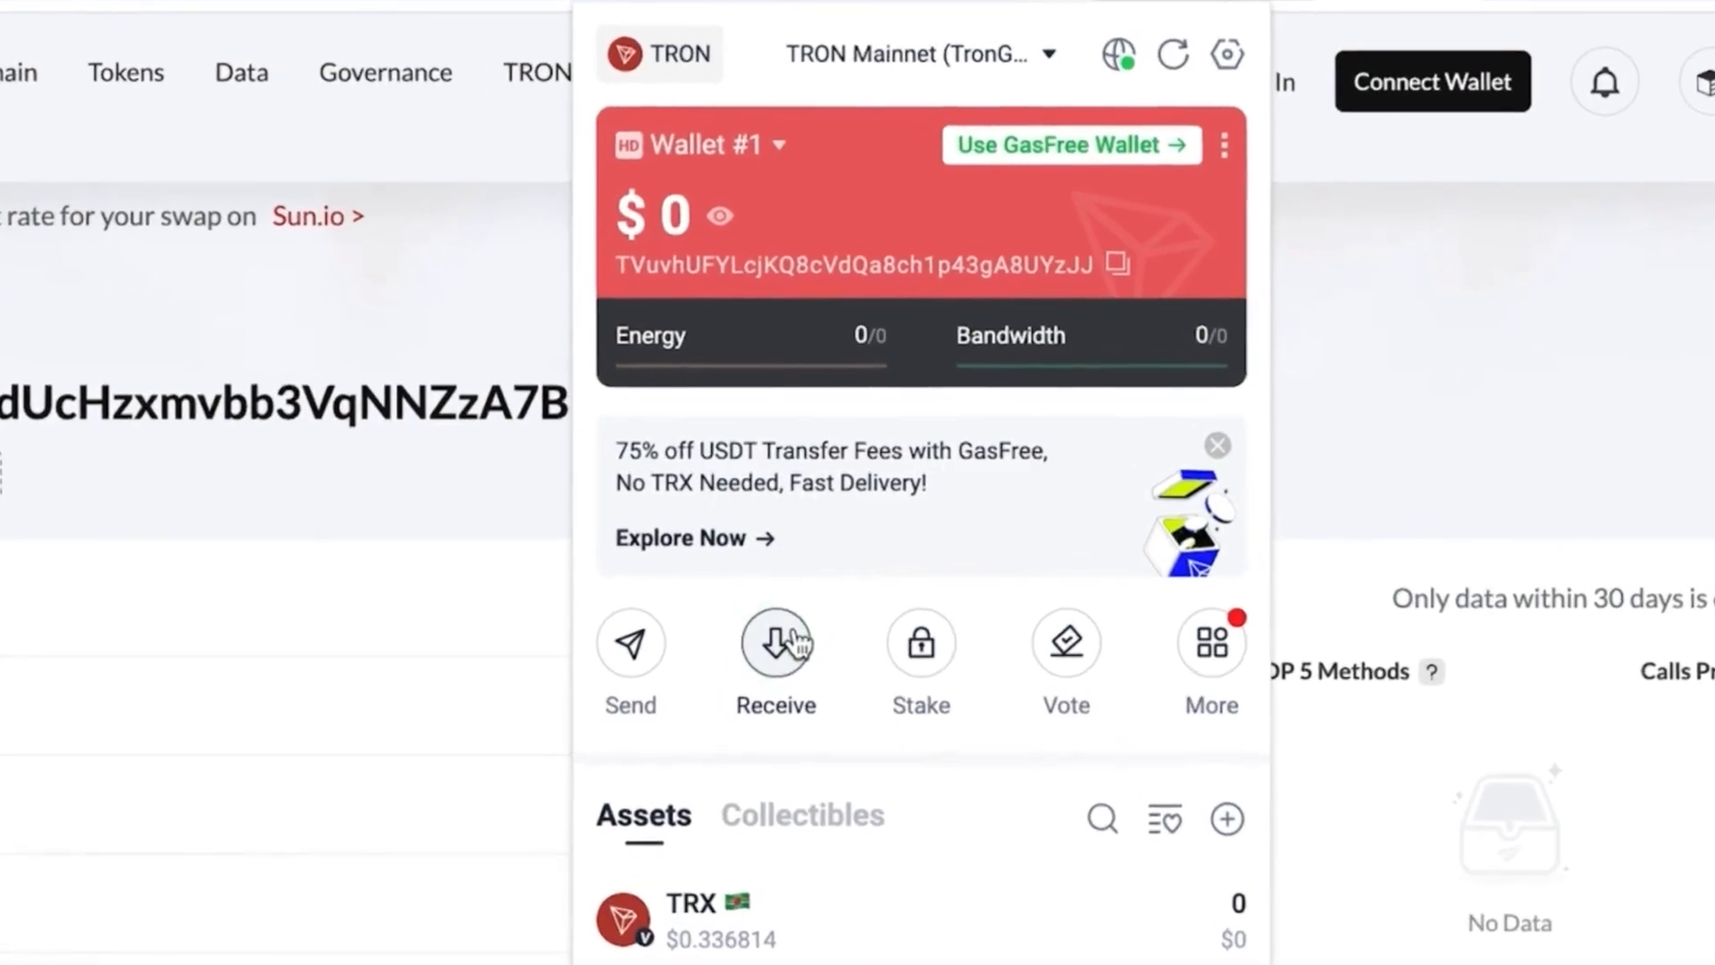
pyautogui.click(773, 641)
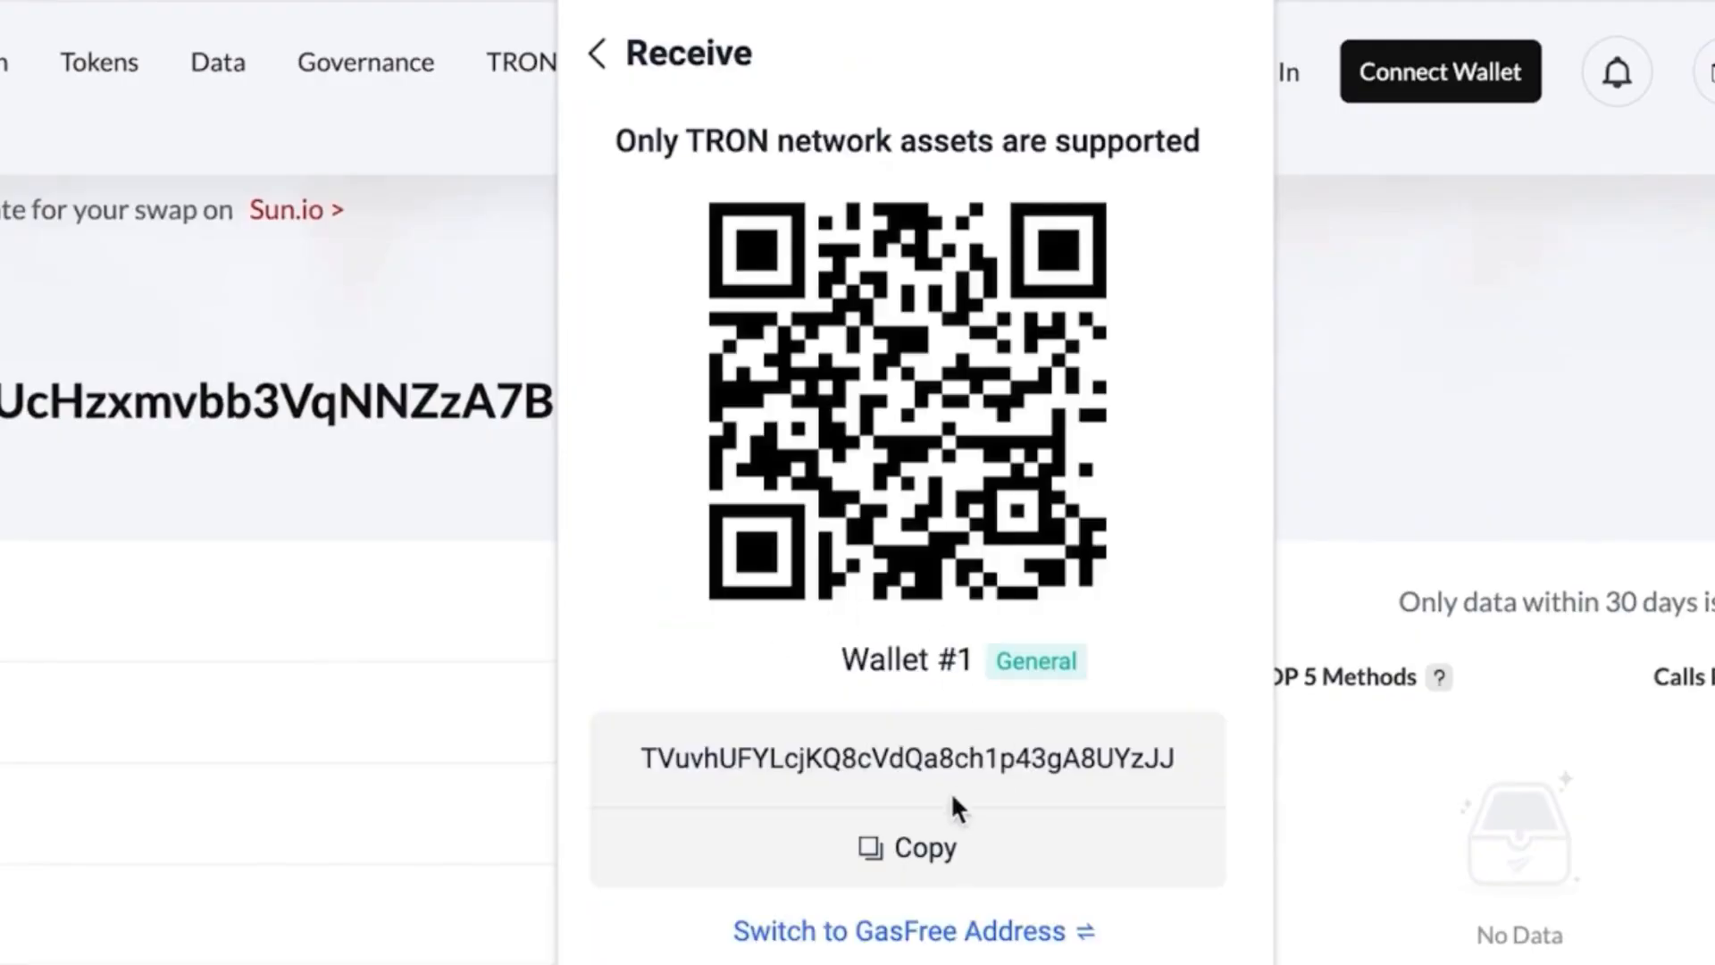
pyautogui.click(593, 54)
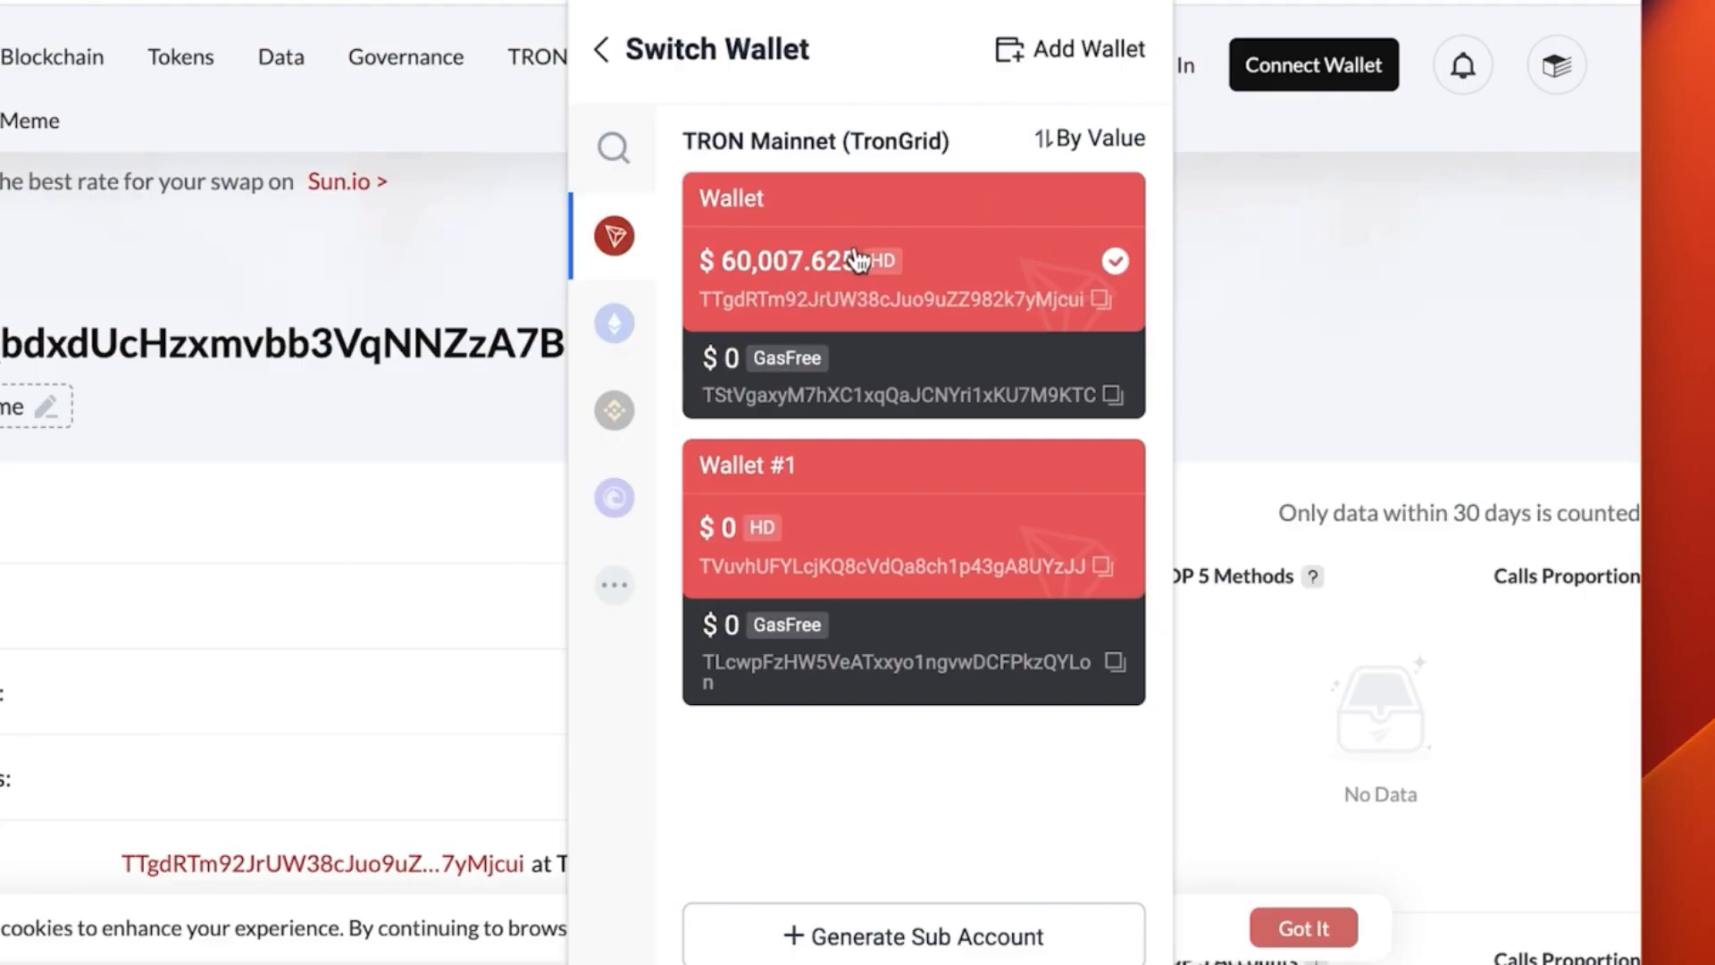
pyautogui.click(911, 259)
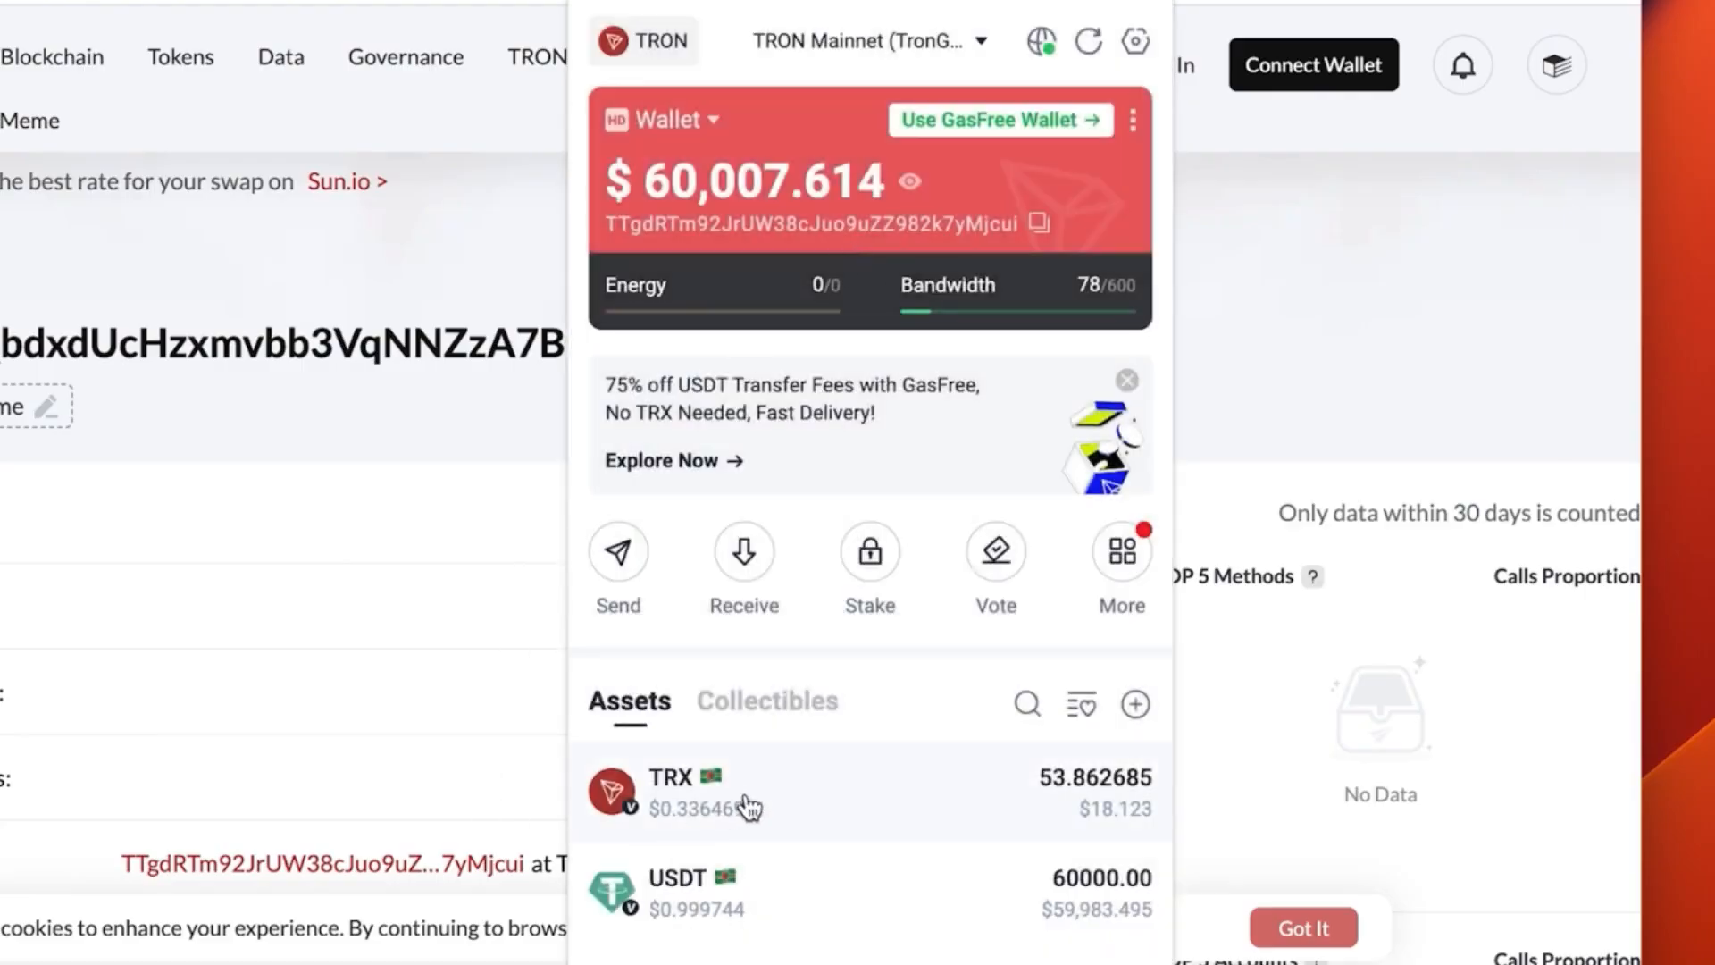
pyautogui.click(616, 568)
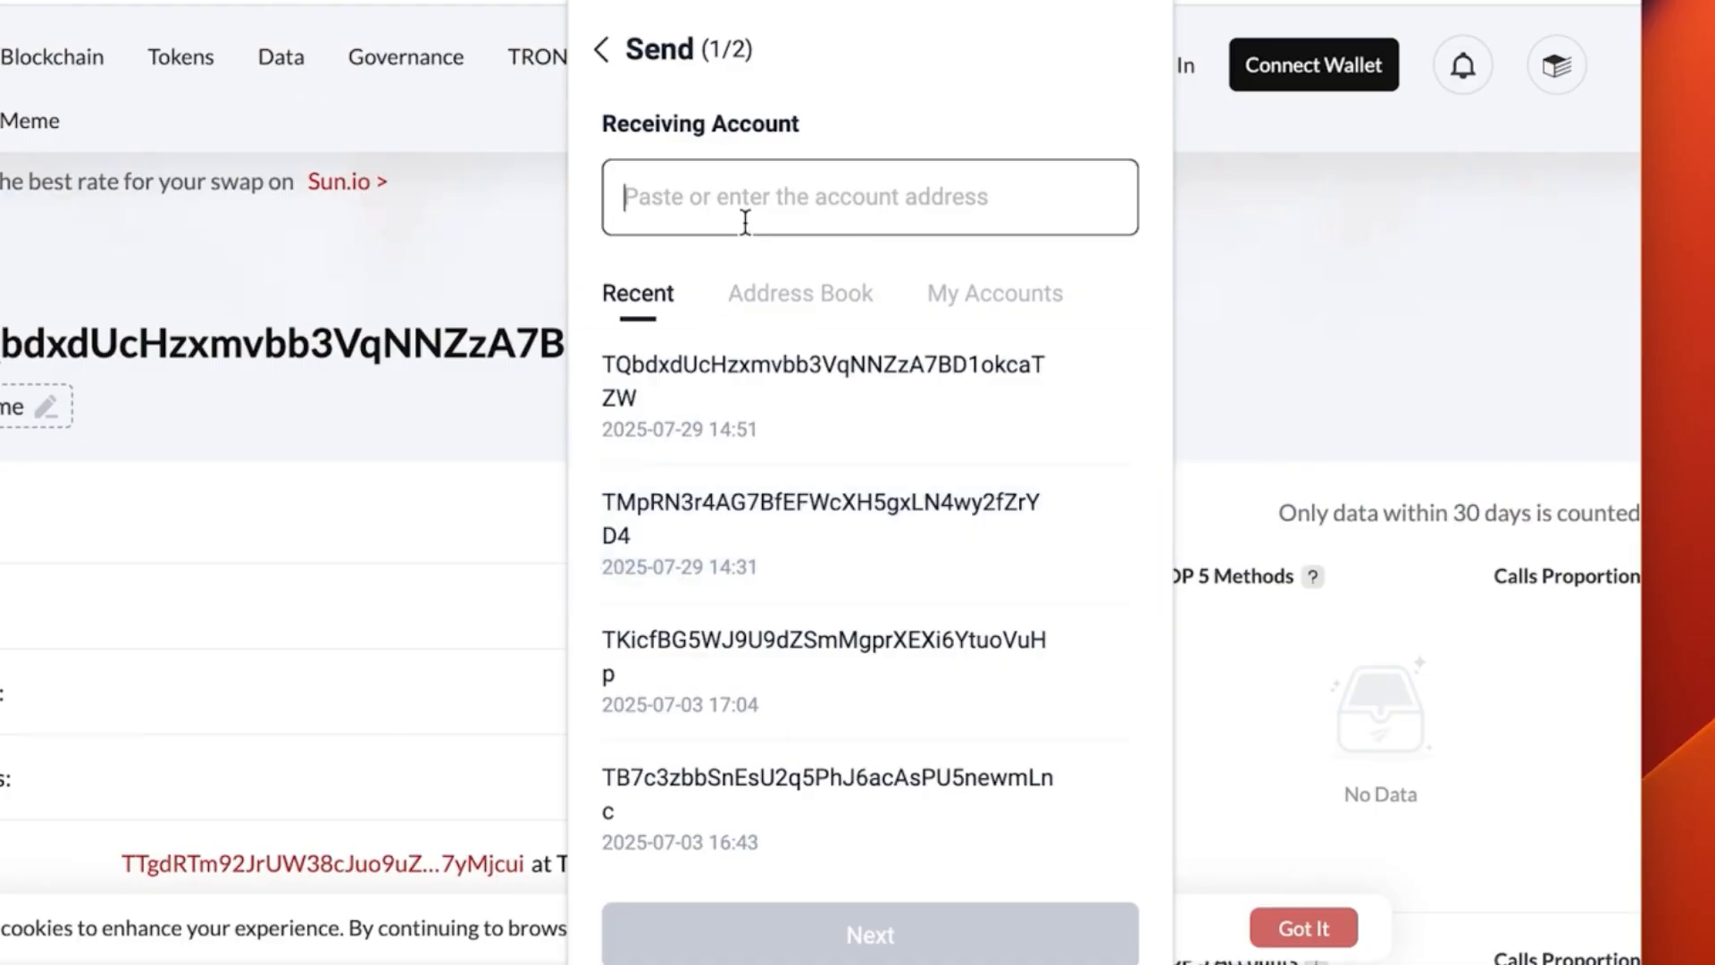
pyautogui.write('TVuvhUFYLcjKQ8cVdQa8ch1p43gA8UYzJJ')
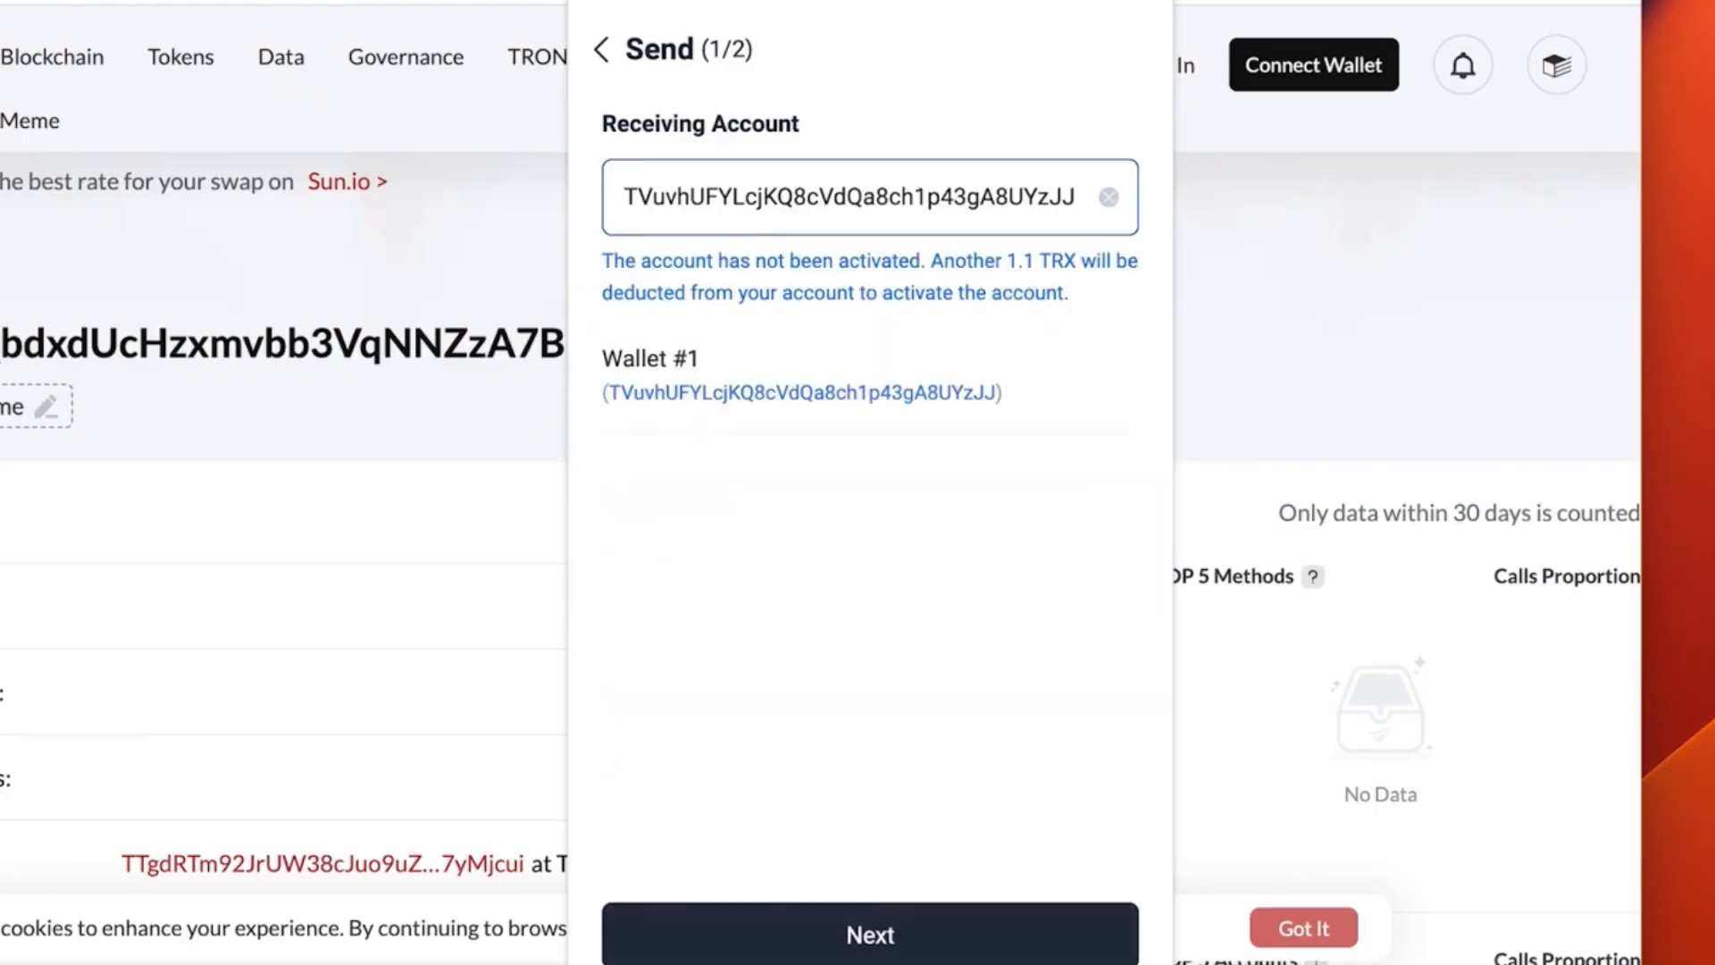
pyautogui.click(868, 934)
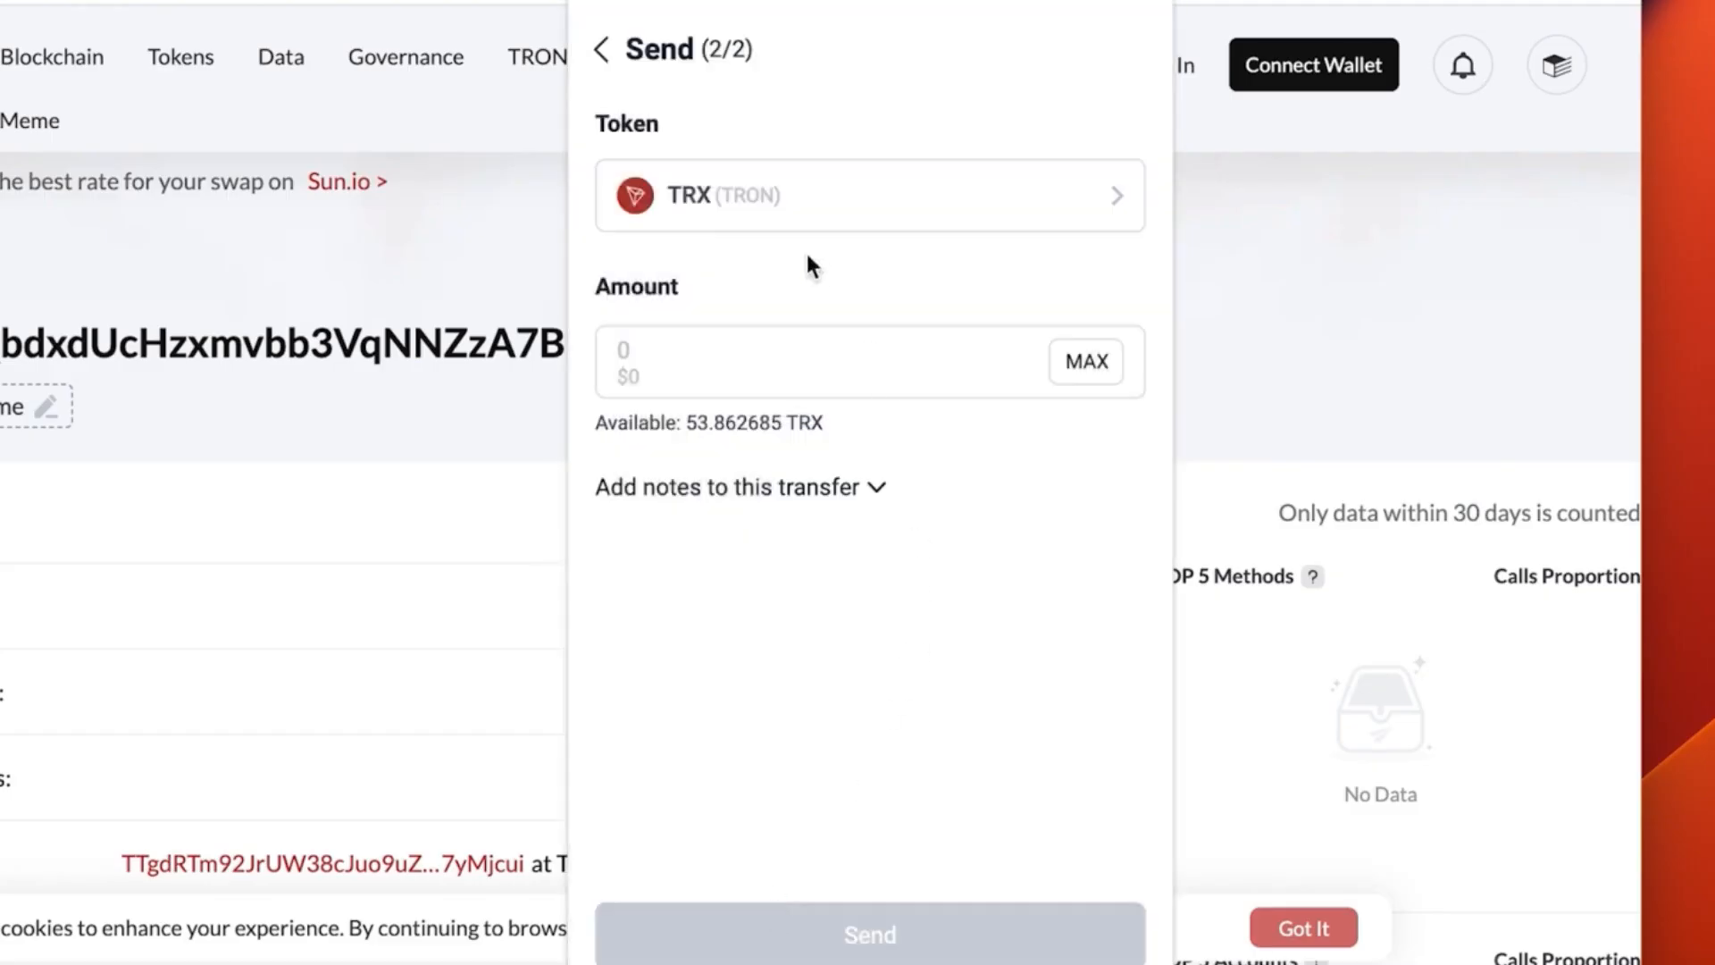
pyautogui.click(870, 196)
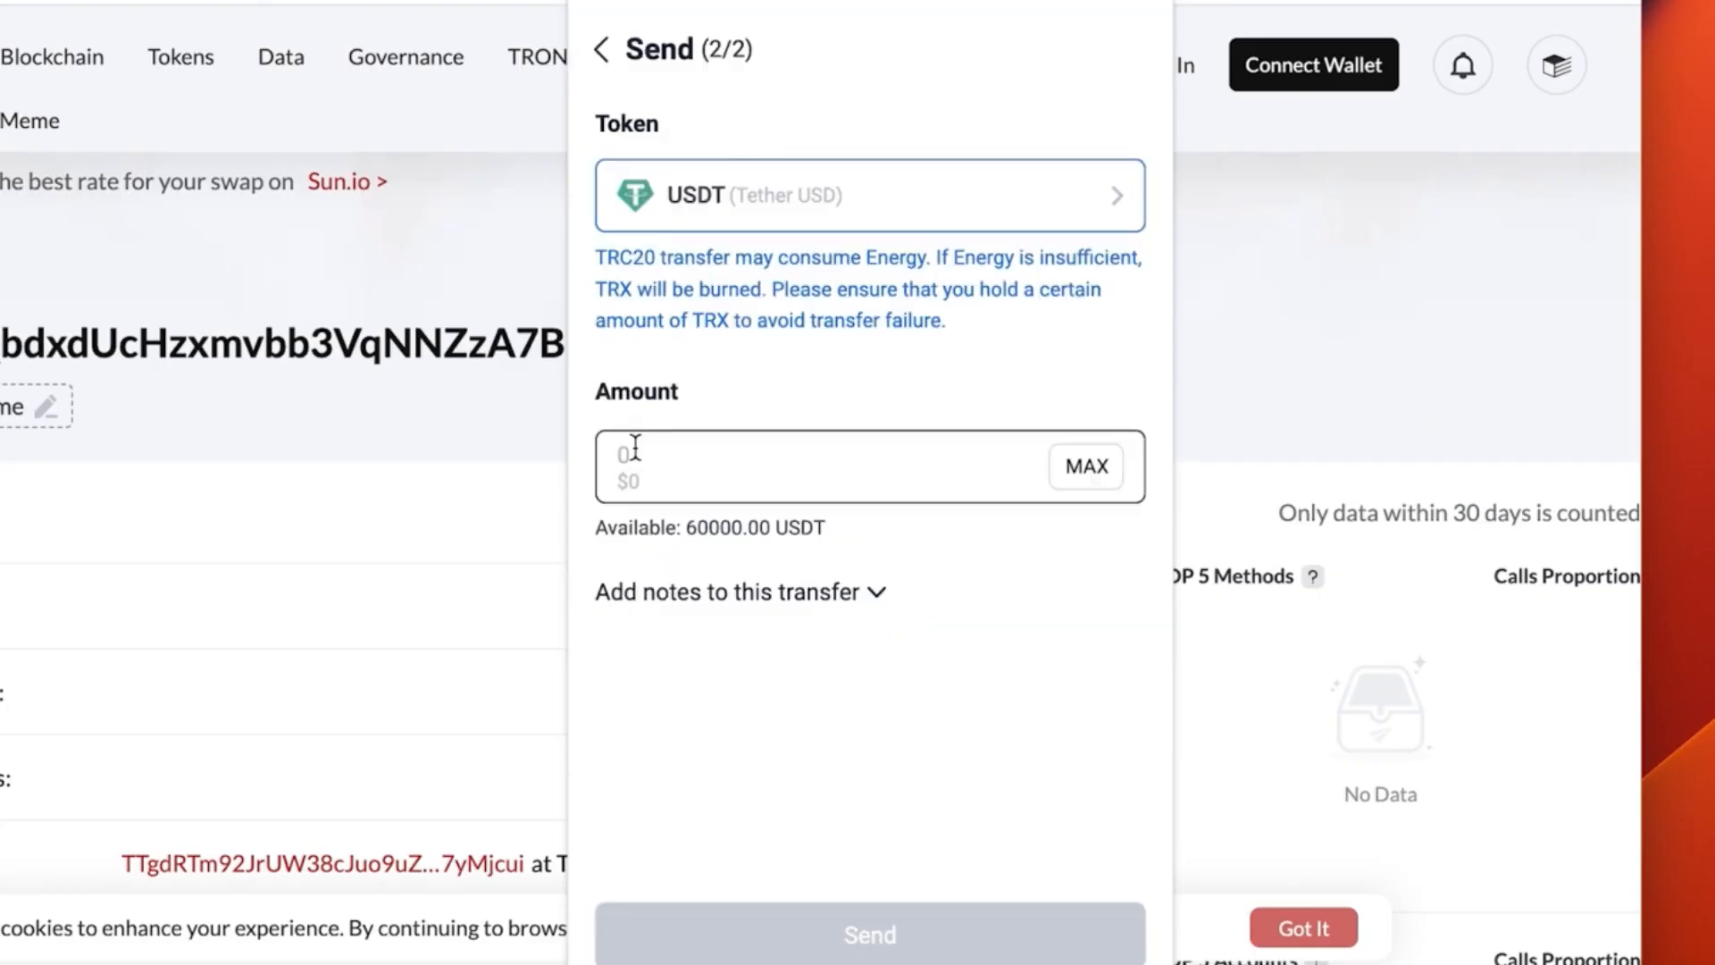
pyautogui.write('60,000')
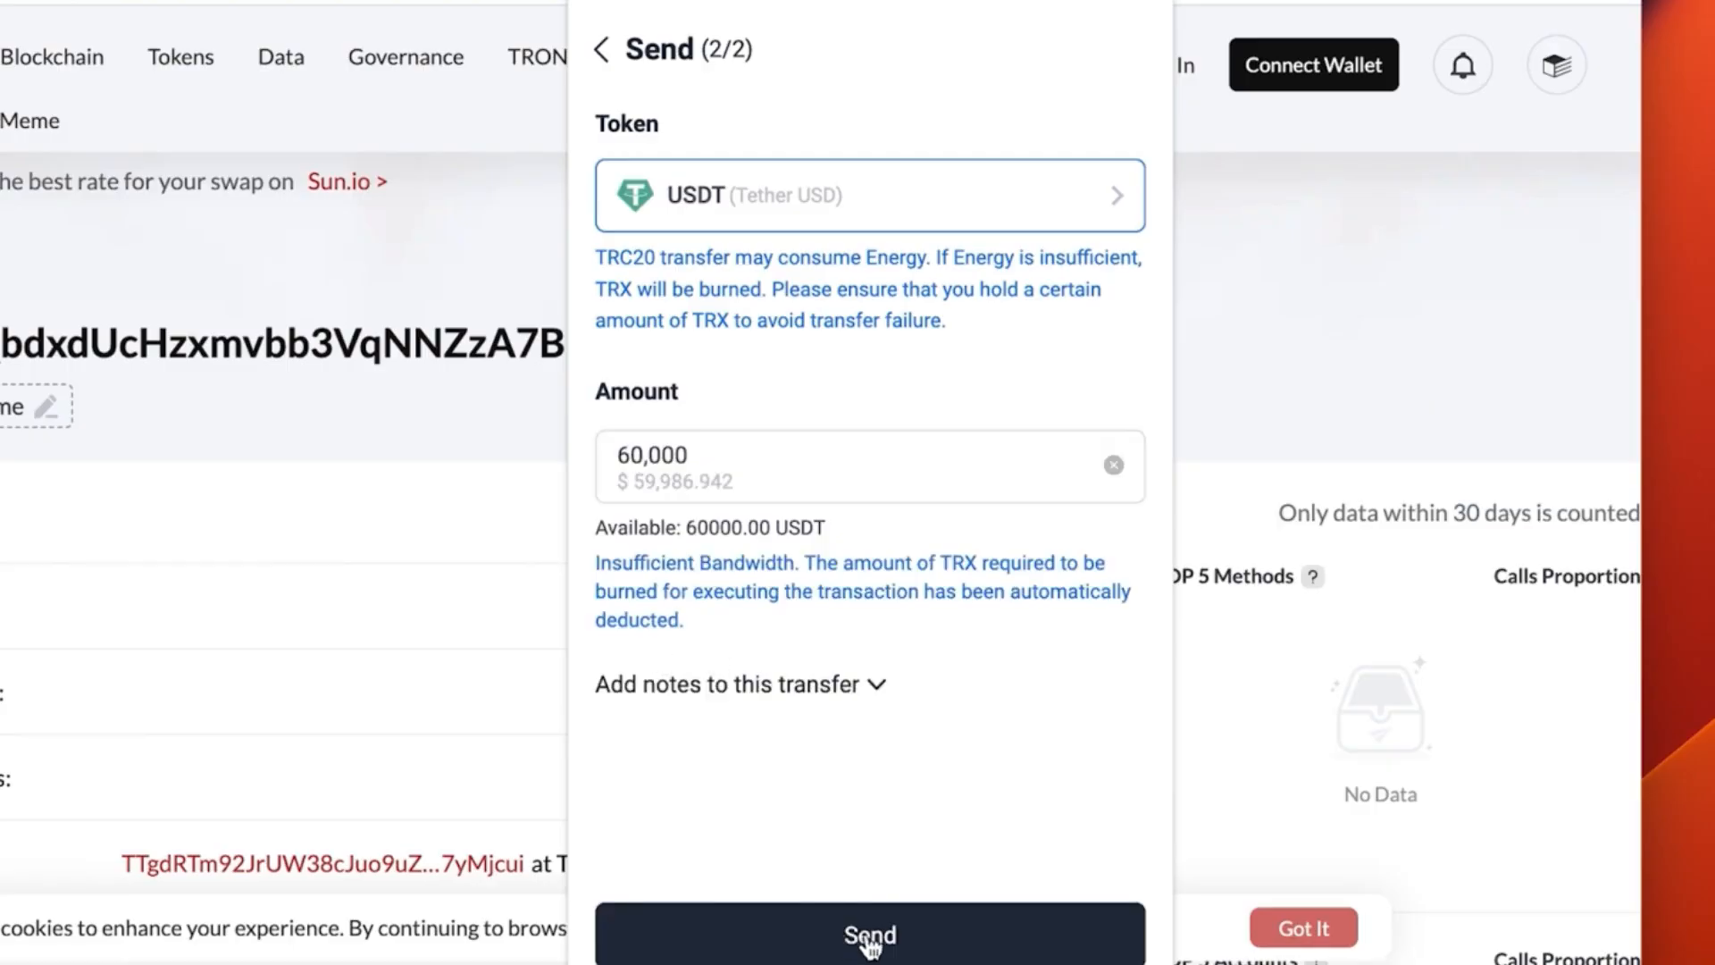
# - Sign and broadcast the 60,000 USDT transfer, view its details and copy the transaction hash
pyautogui.click(870, 934)
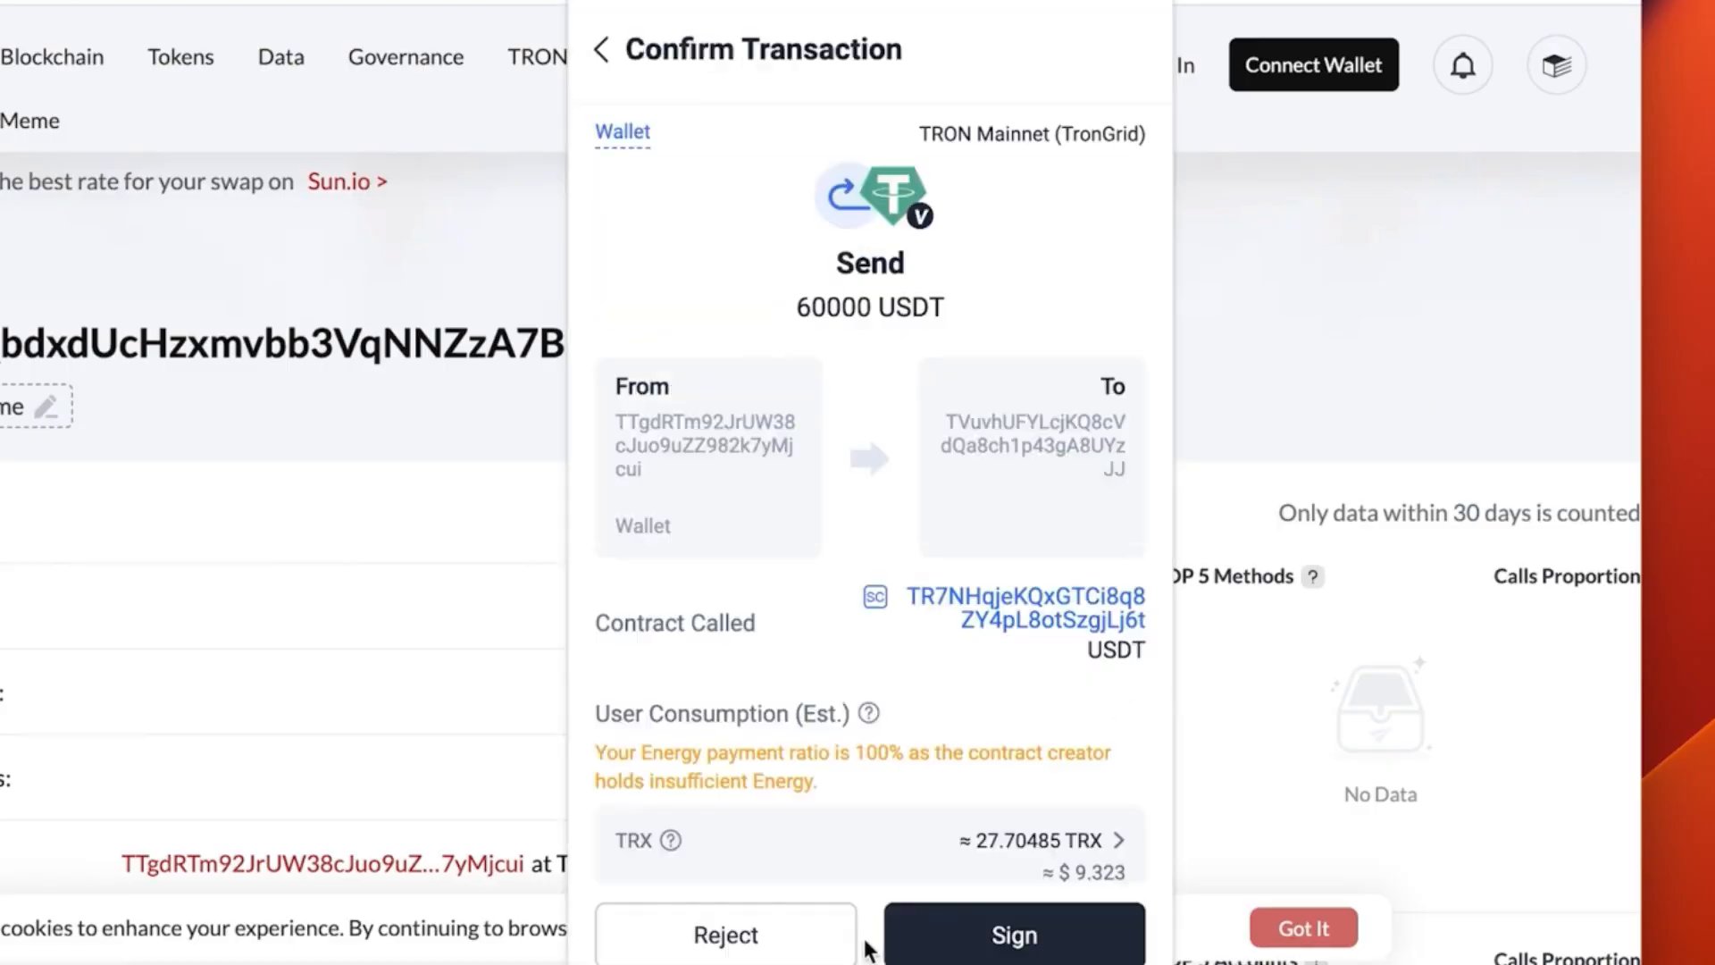
pyautogui.click(1011, 935)
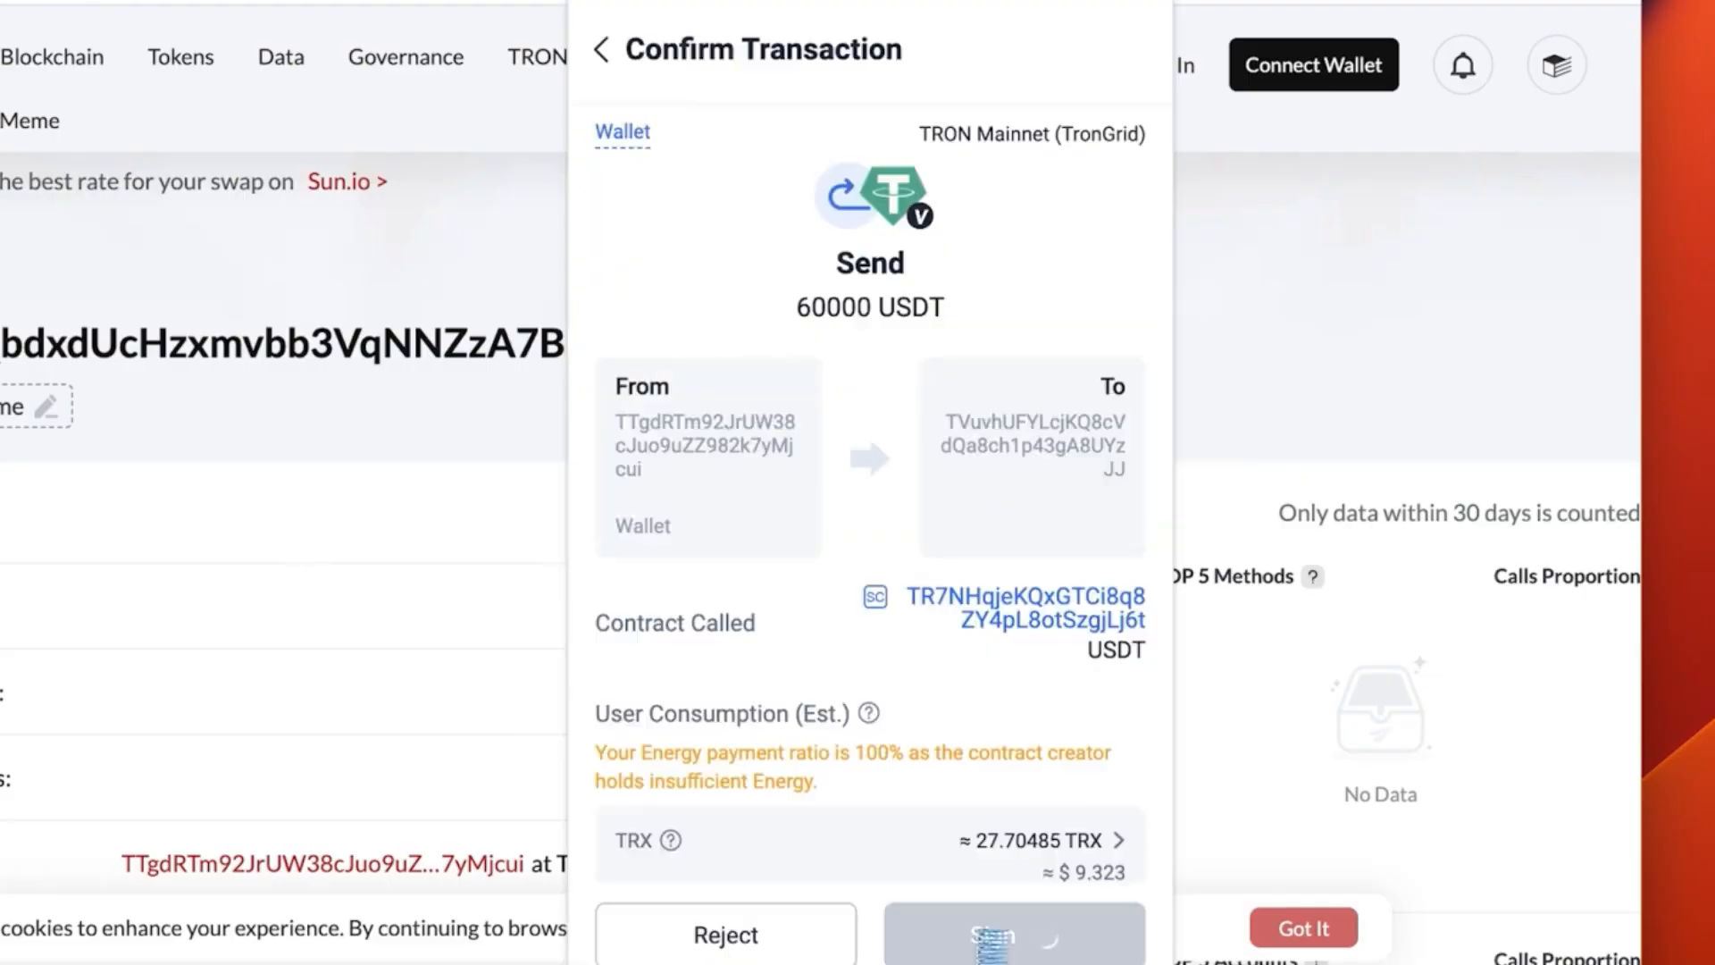
pyautogui.click(1011, 935)
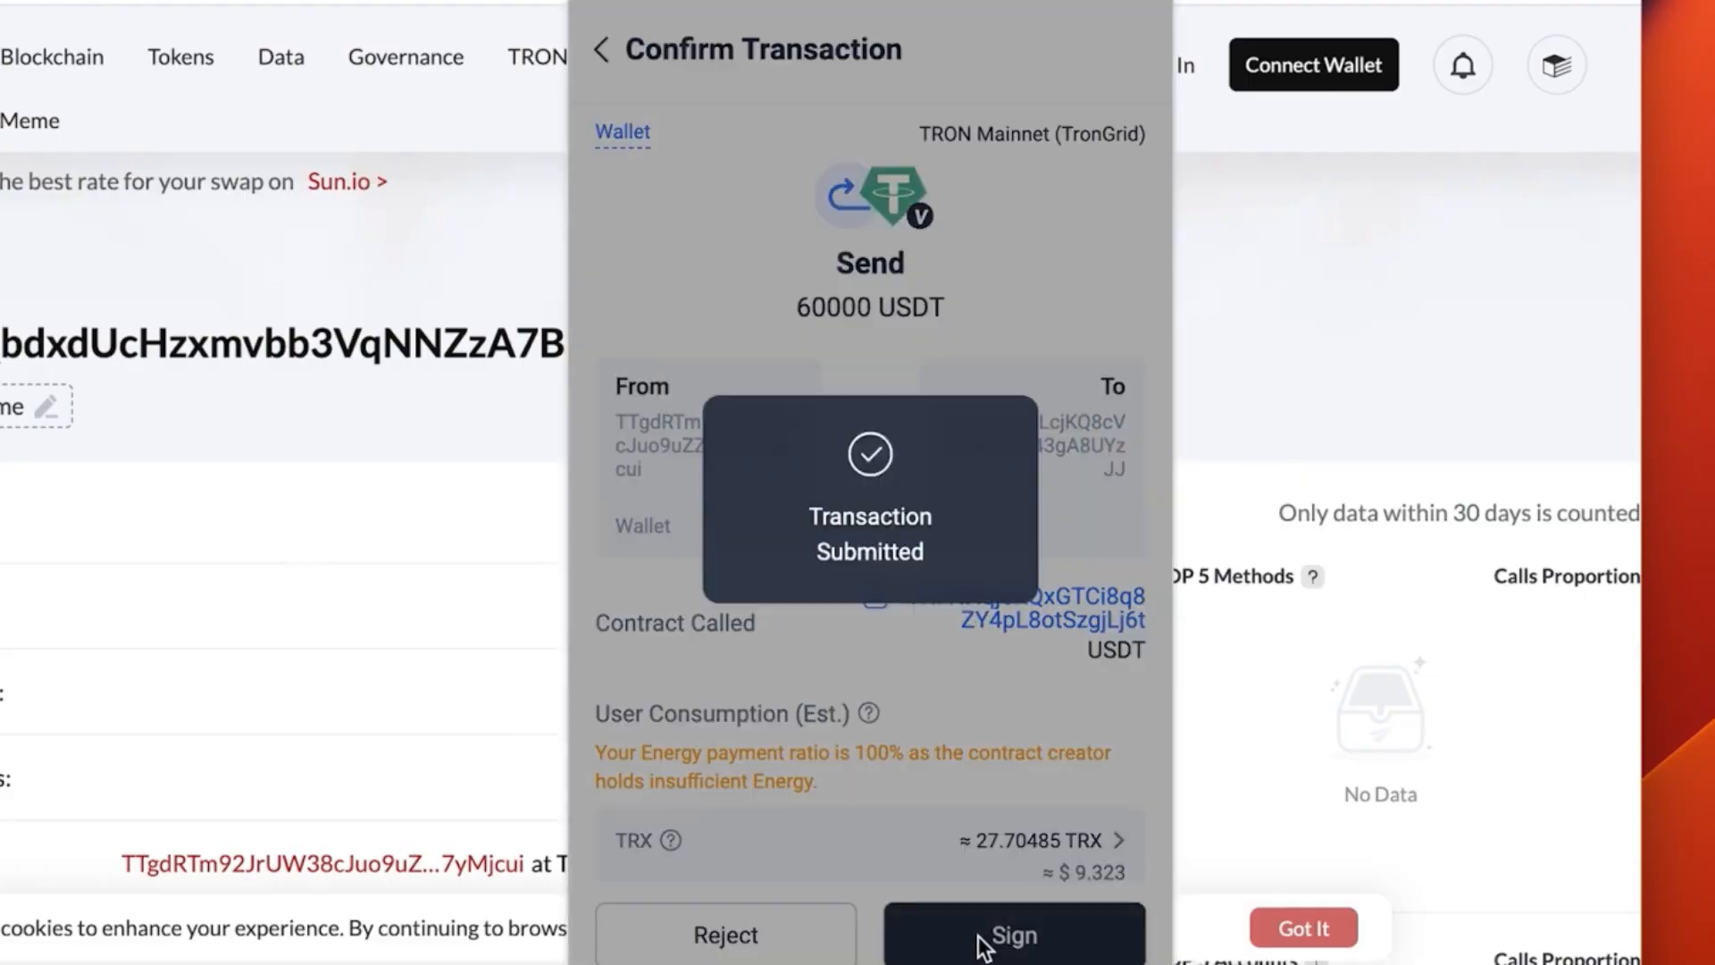
pyautogui.click(1011, 935)
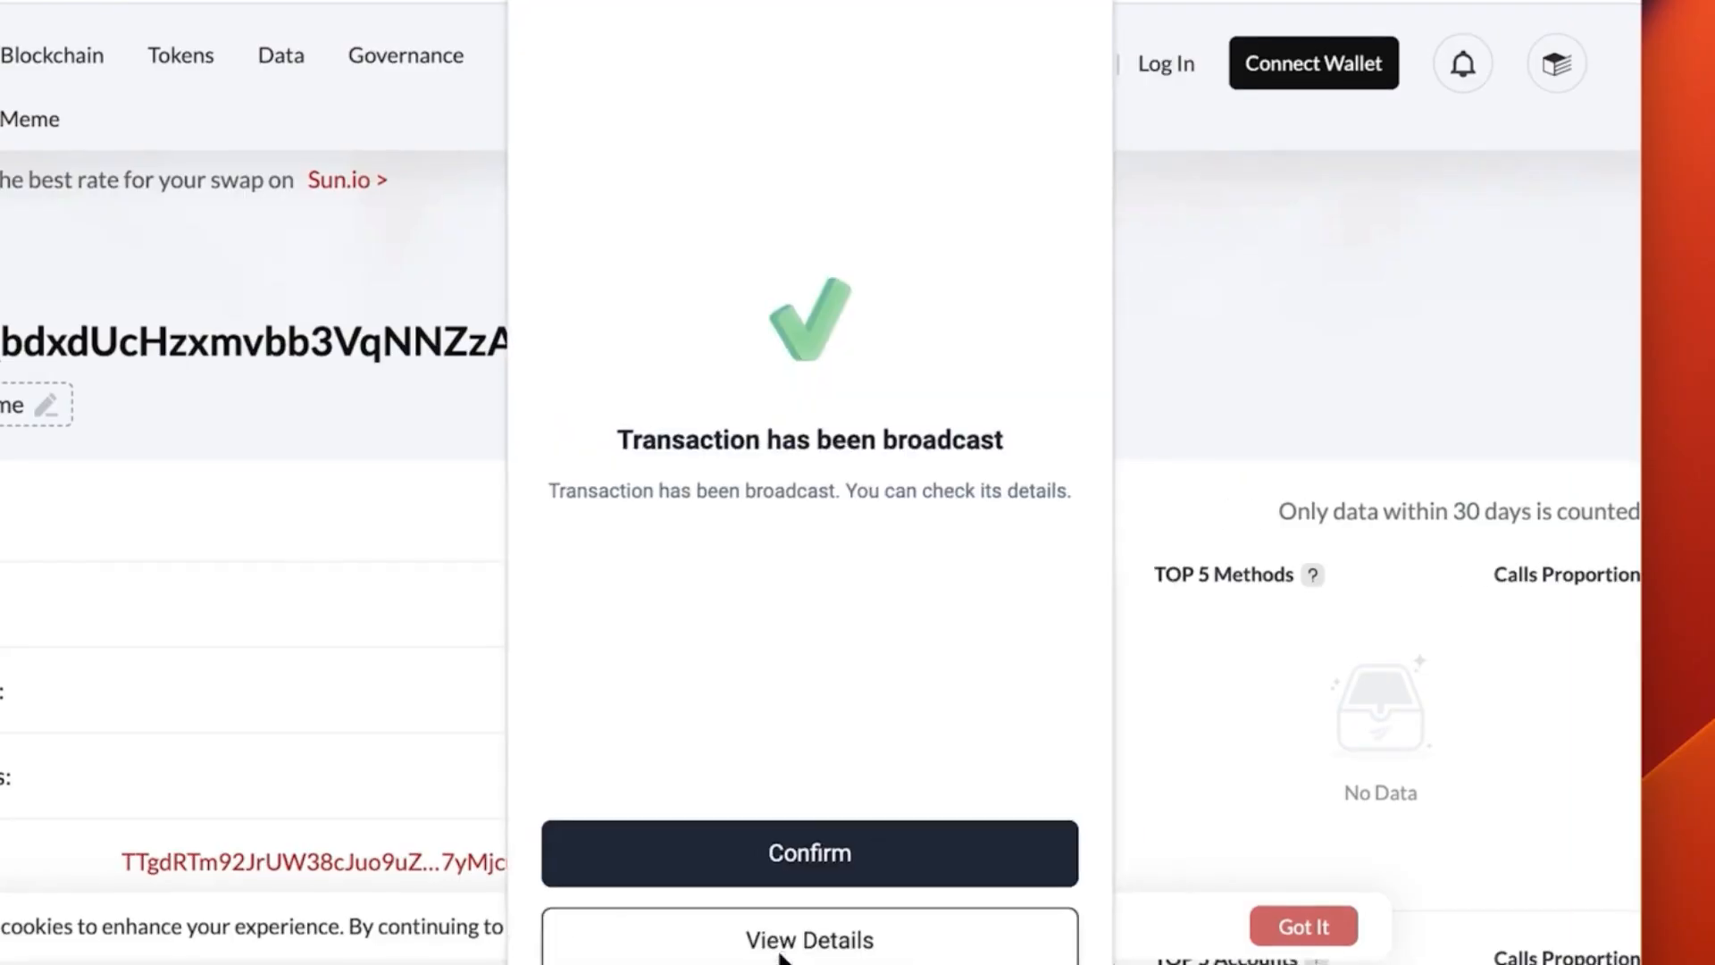
pyautogui.click(807, 938)
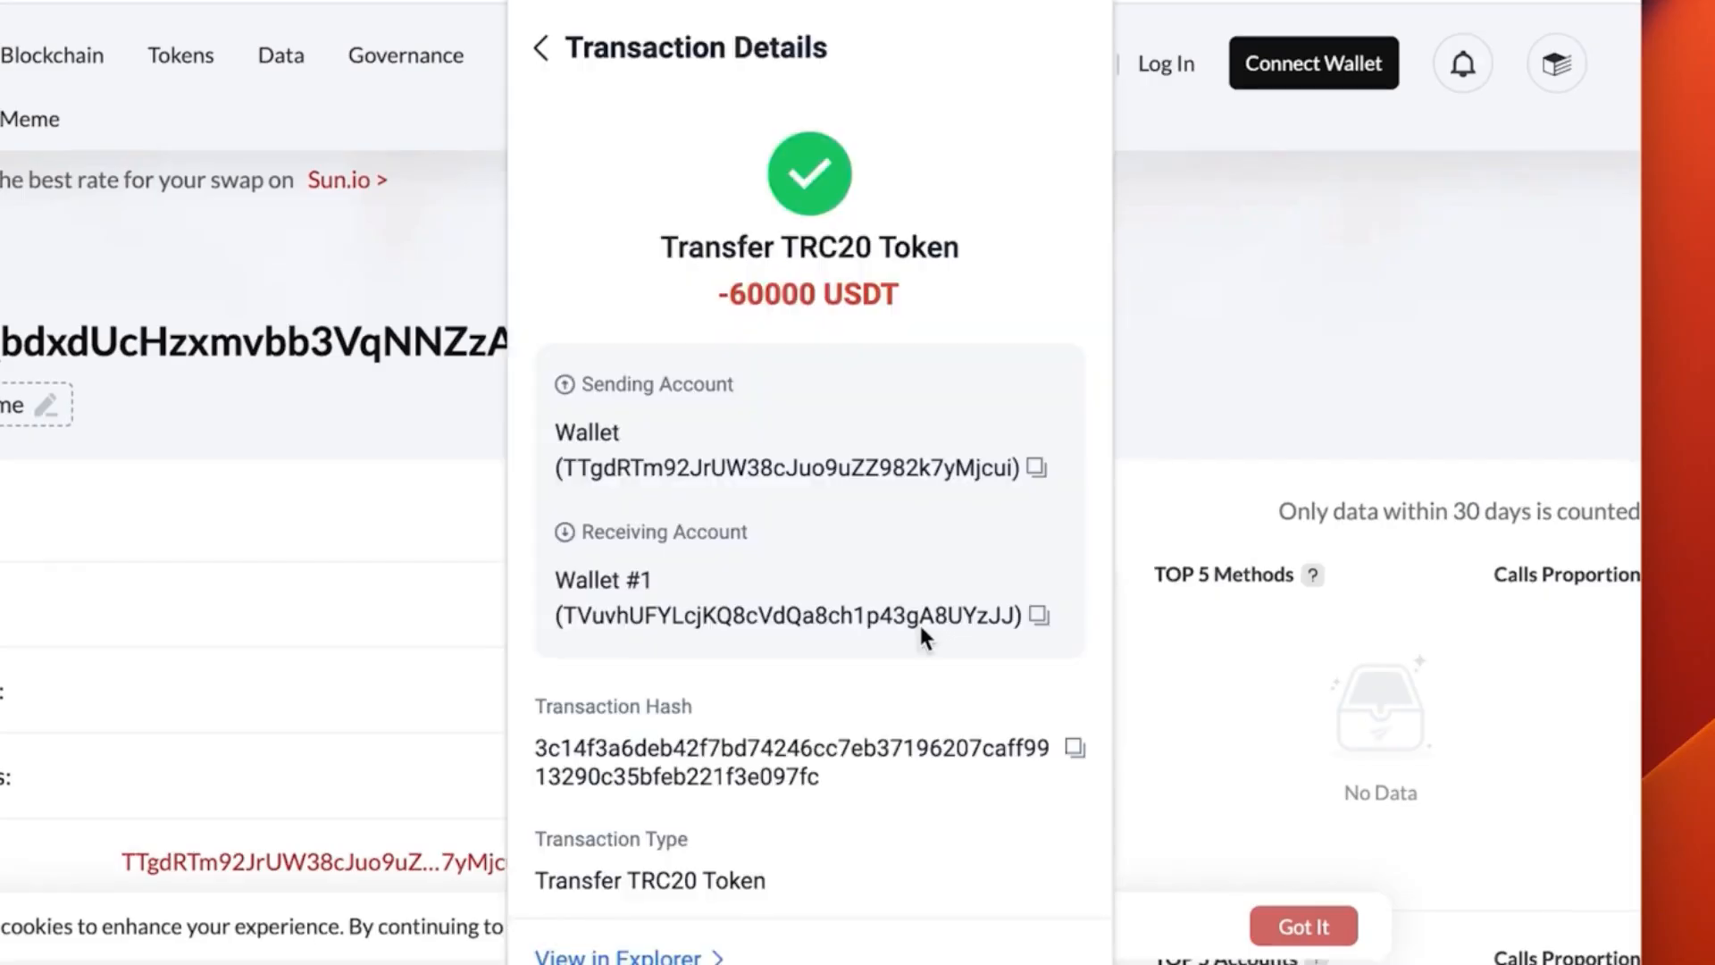
pyautogui.moveTo(548, 747)
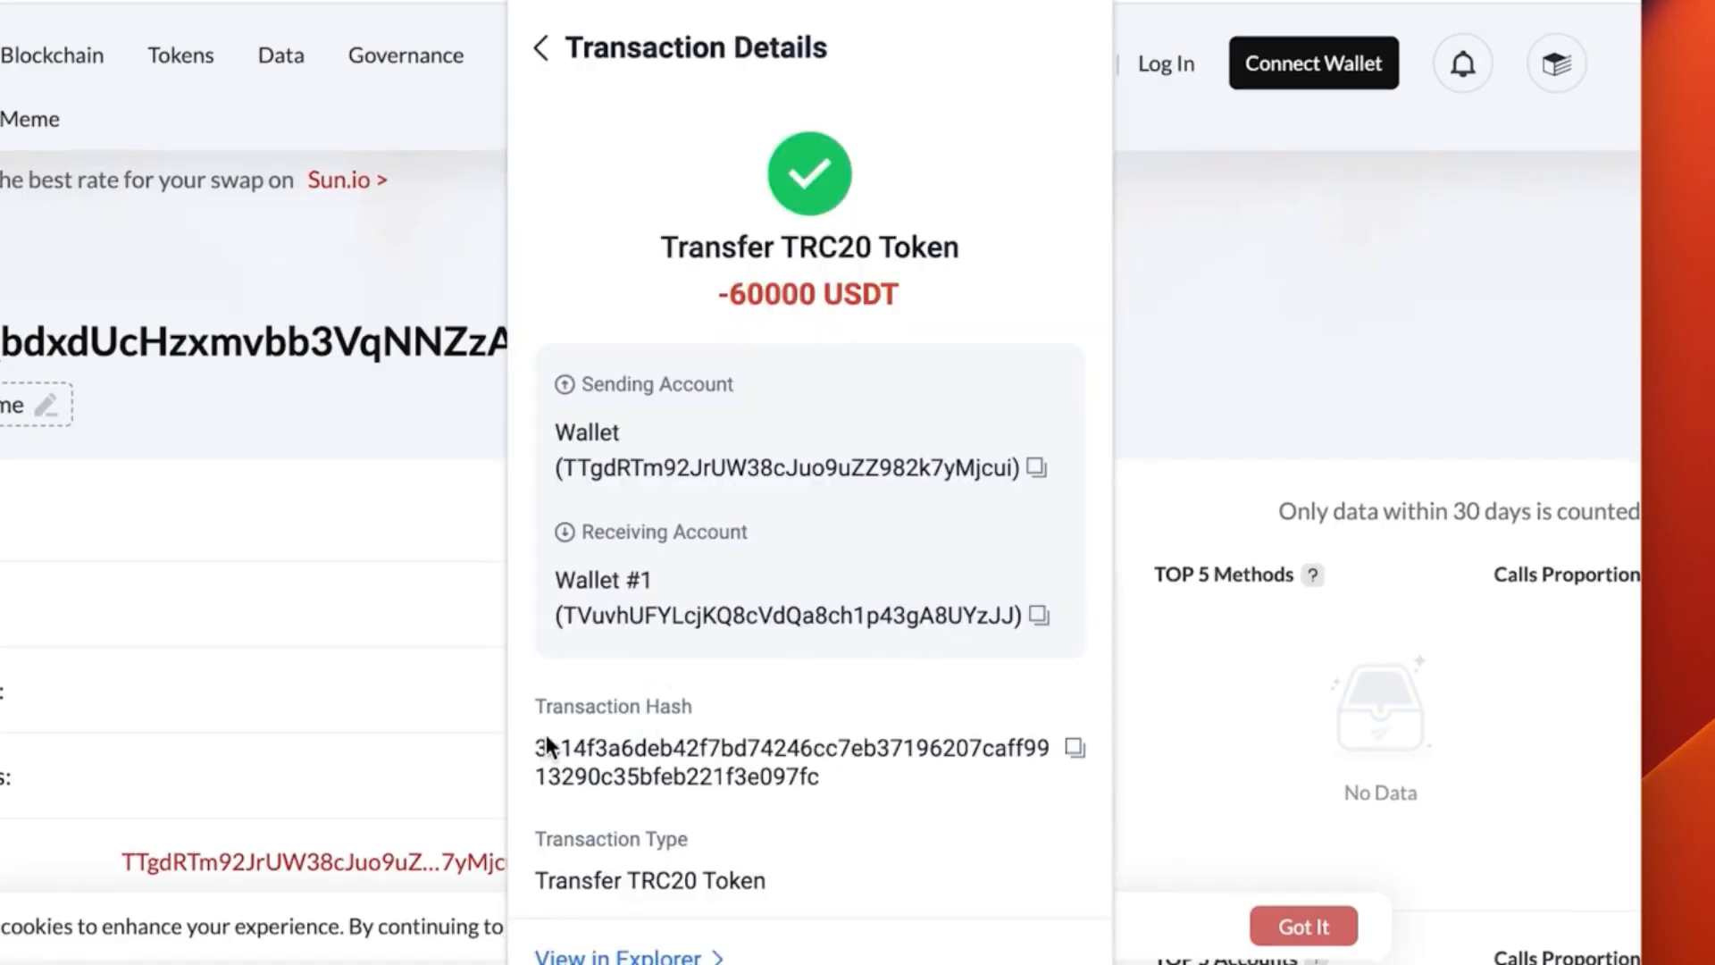
pyautogui.click(1048, 466)
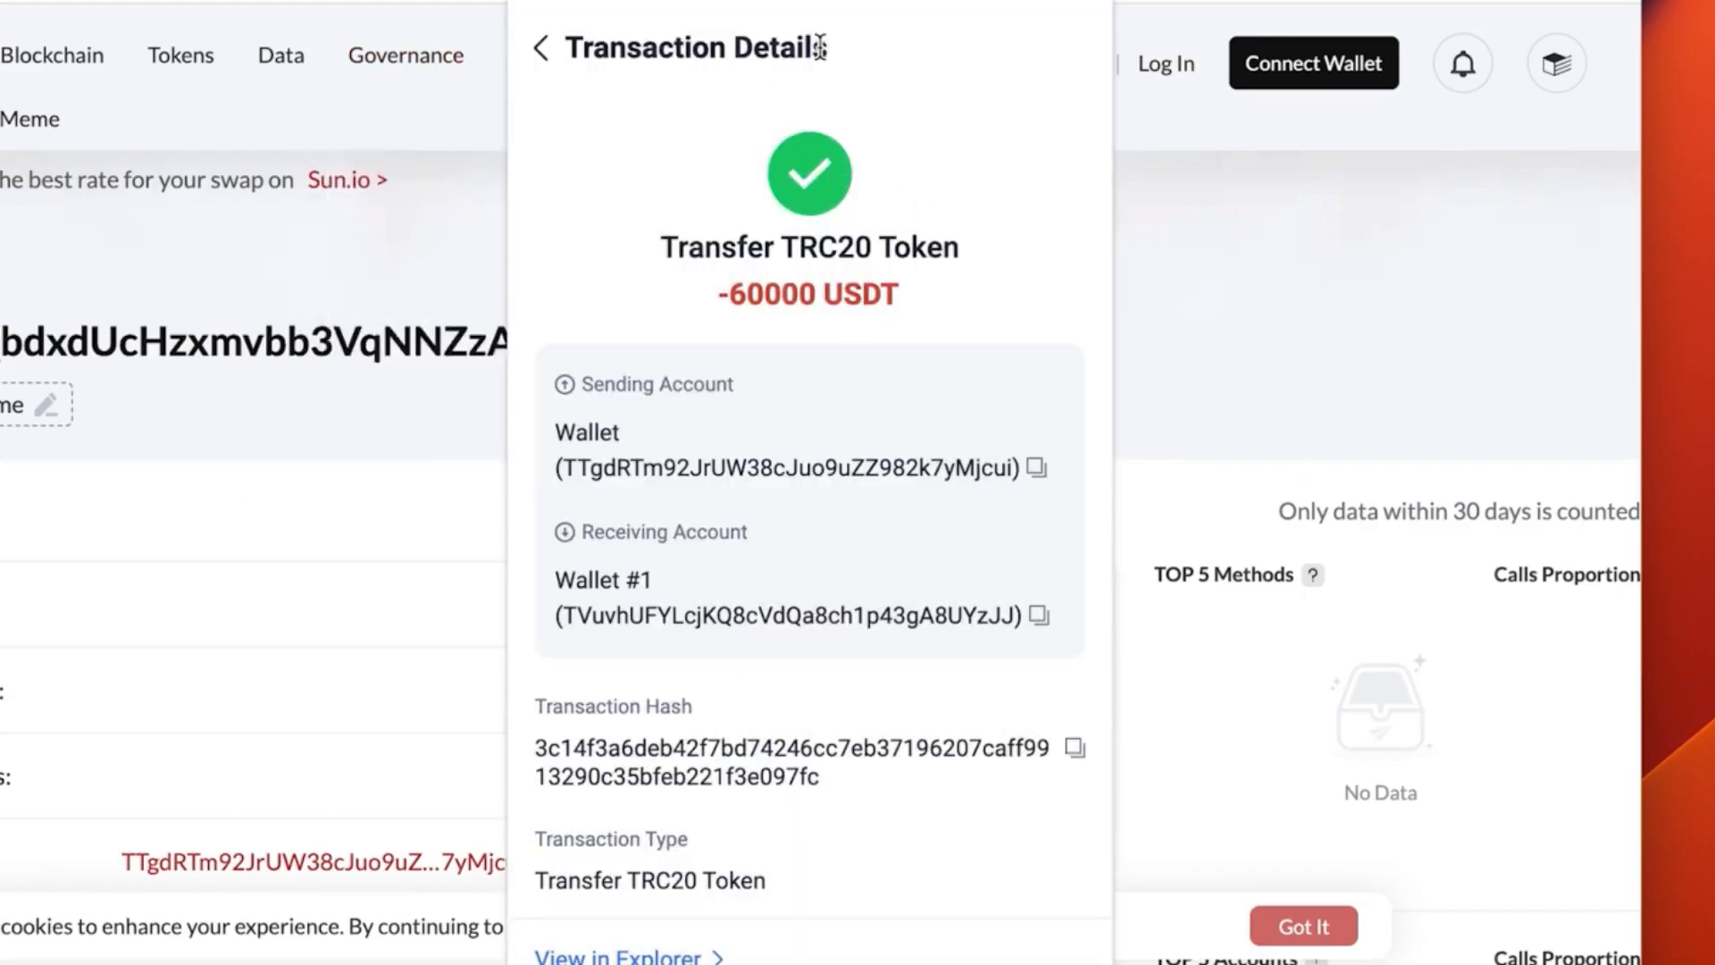
pyautogui.click(537, 50)
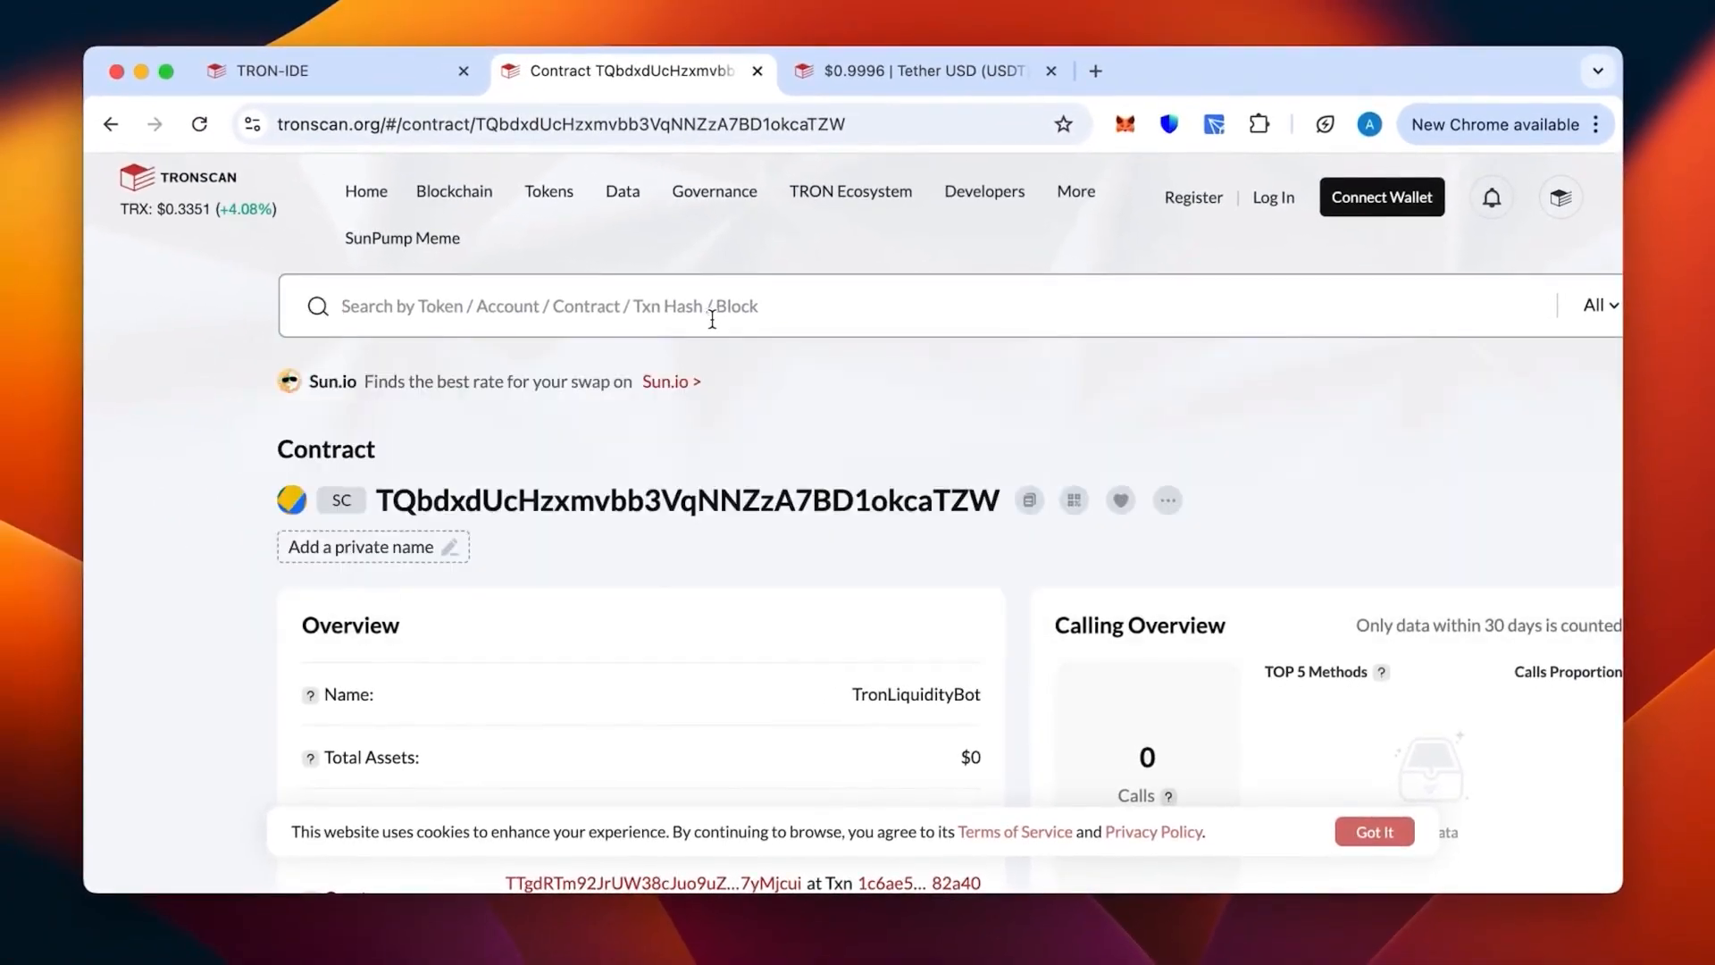
# - Search the transaction hash on Tronscan and review the confirmed transfer and recipient's $60,000 USDT balance
pyautogui.write('3c14f3a6deb42f7bd74246cc7eb37196207caff9913290c35bfeb221f3e097fc')
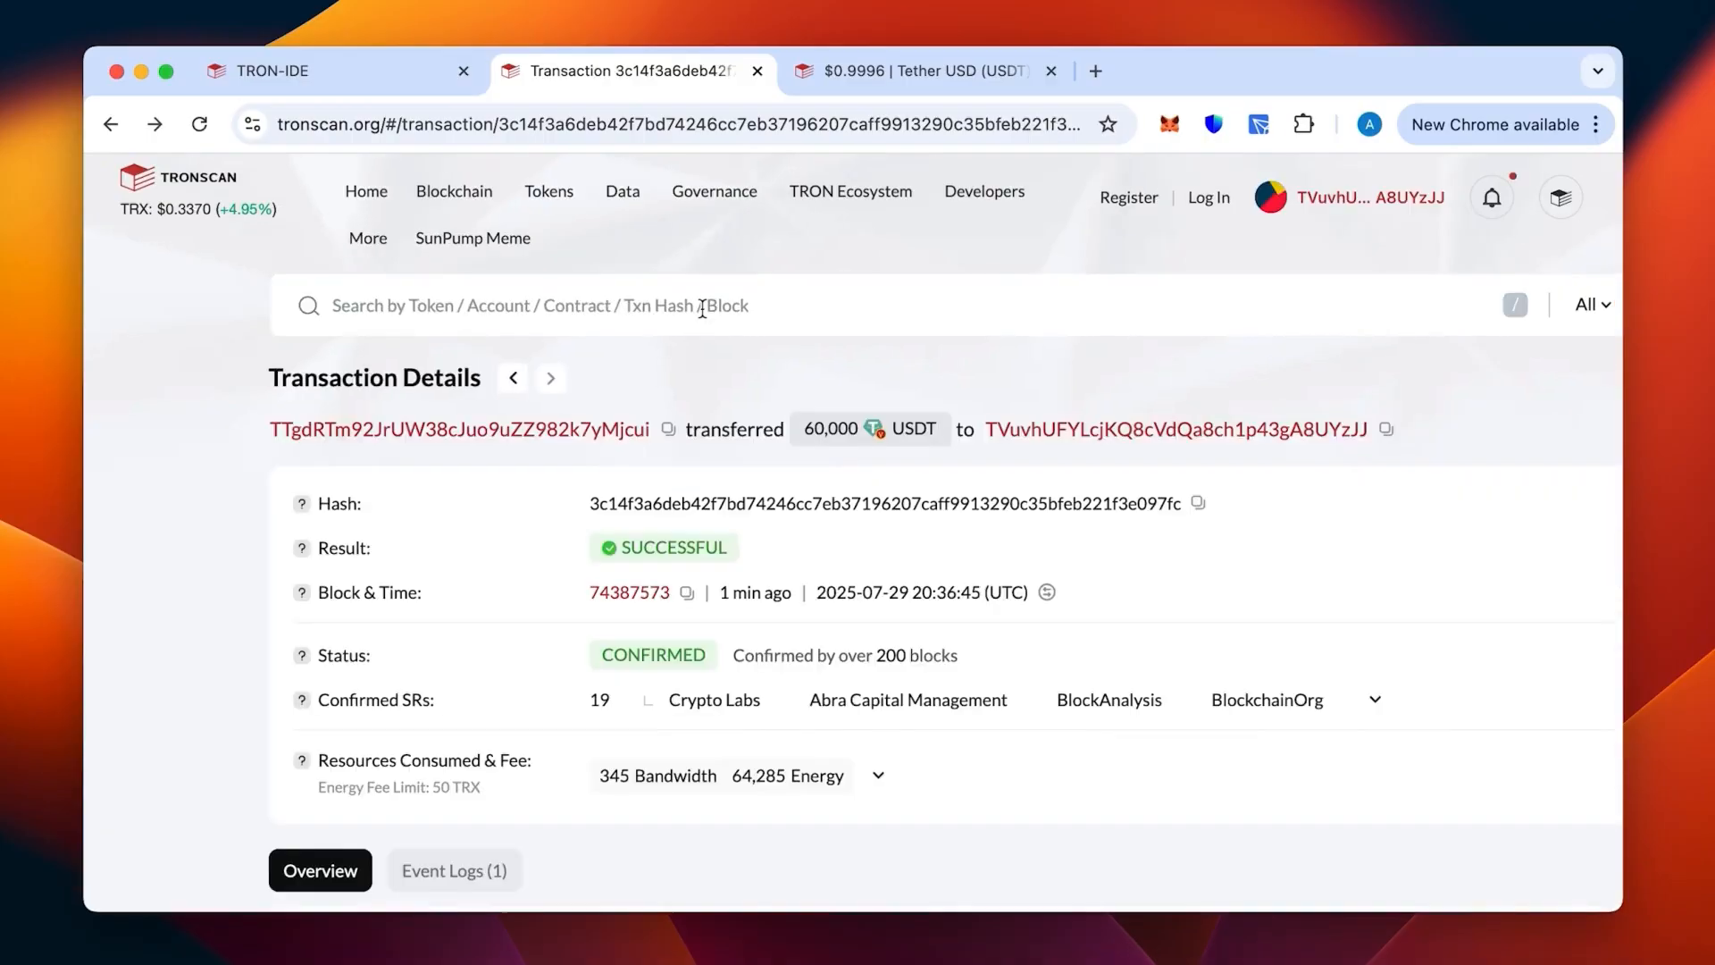
pyautogui.moveTo(1017, 577)
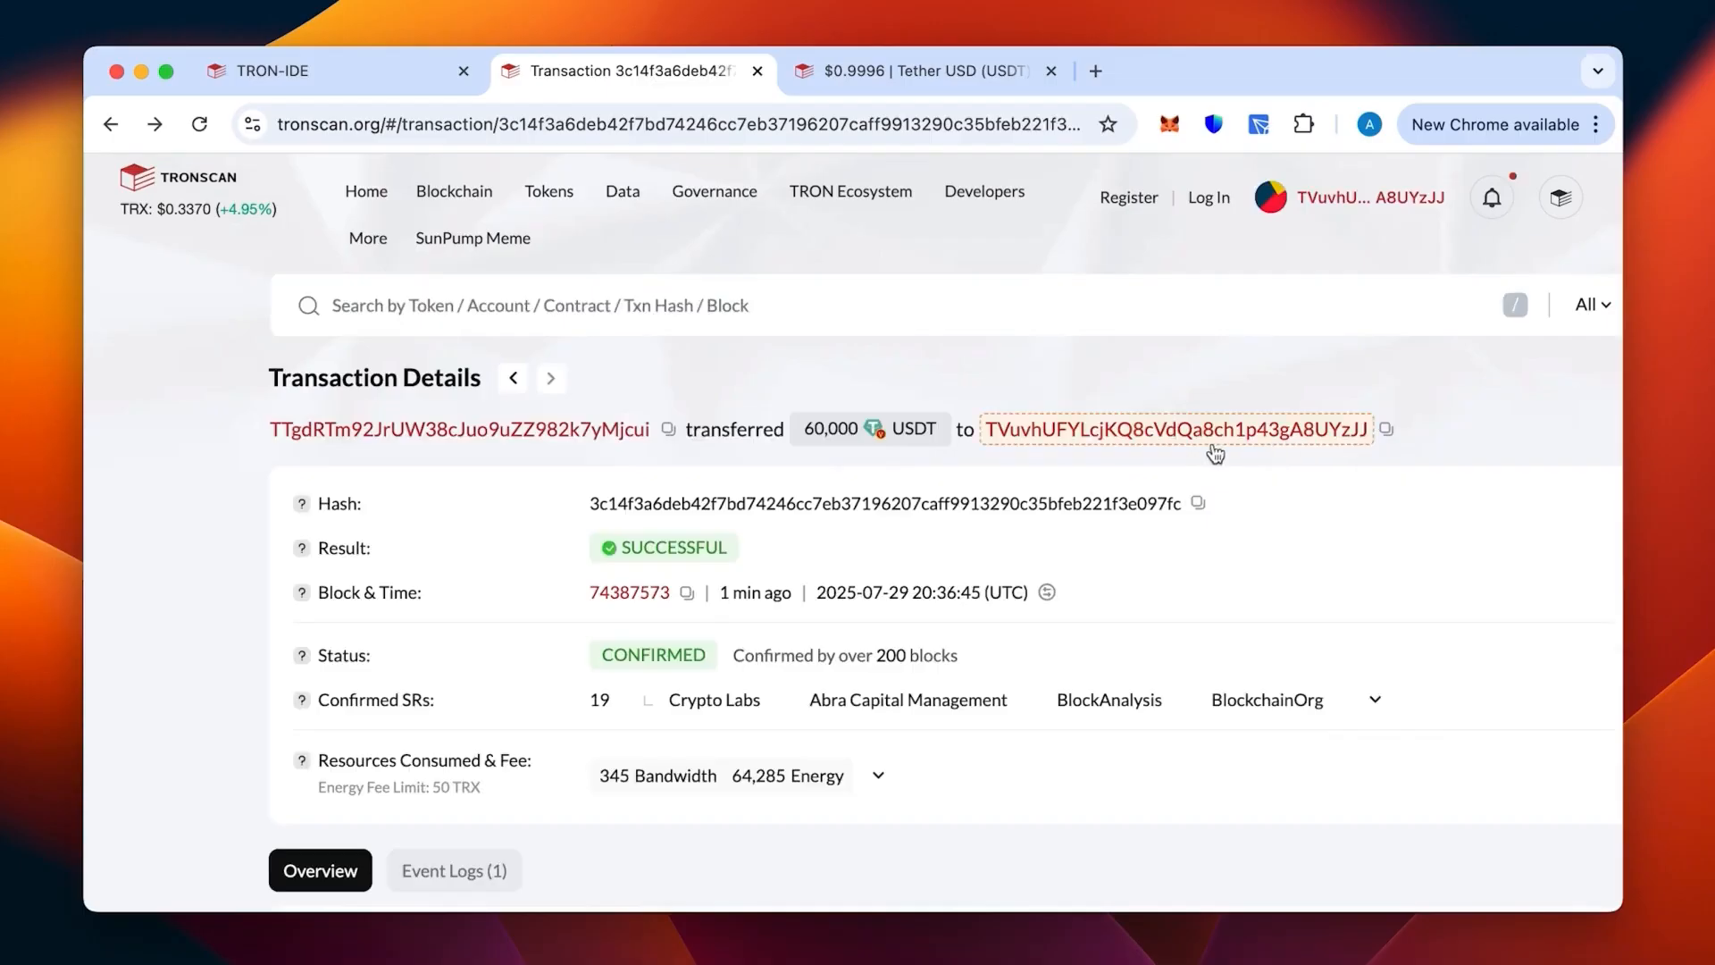
pyautogui.moveTo(459, 428)
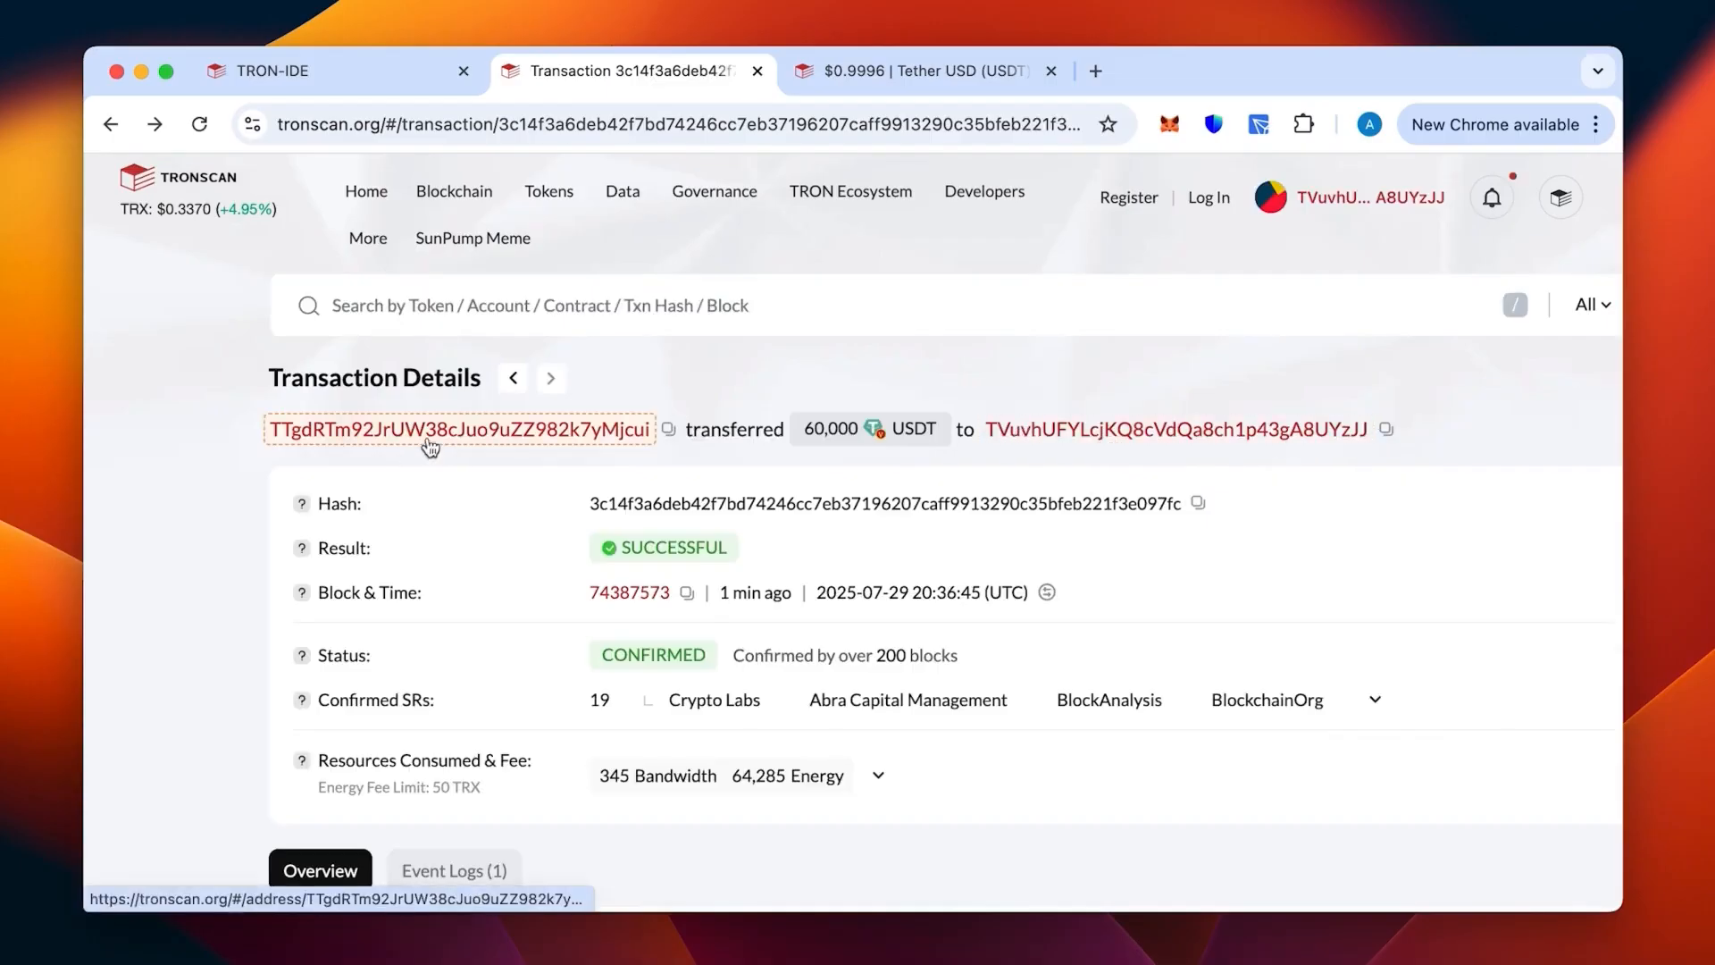
pyautogui.scroll(-3)
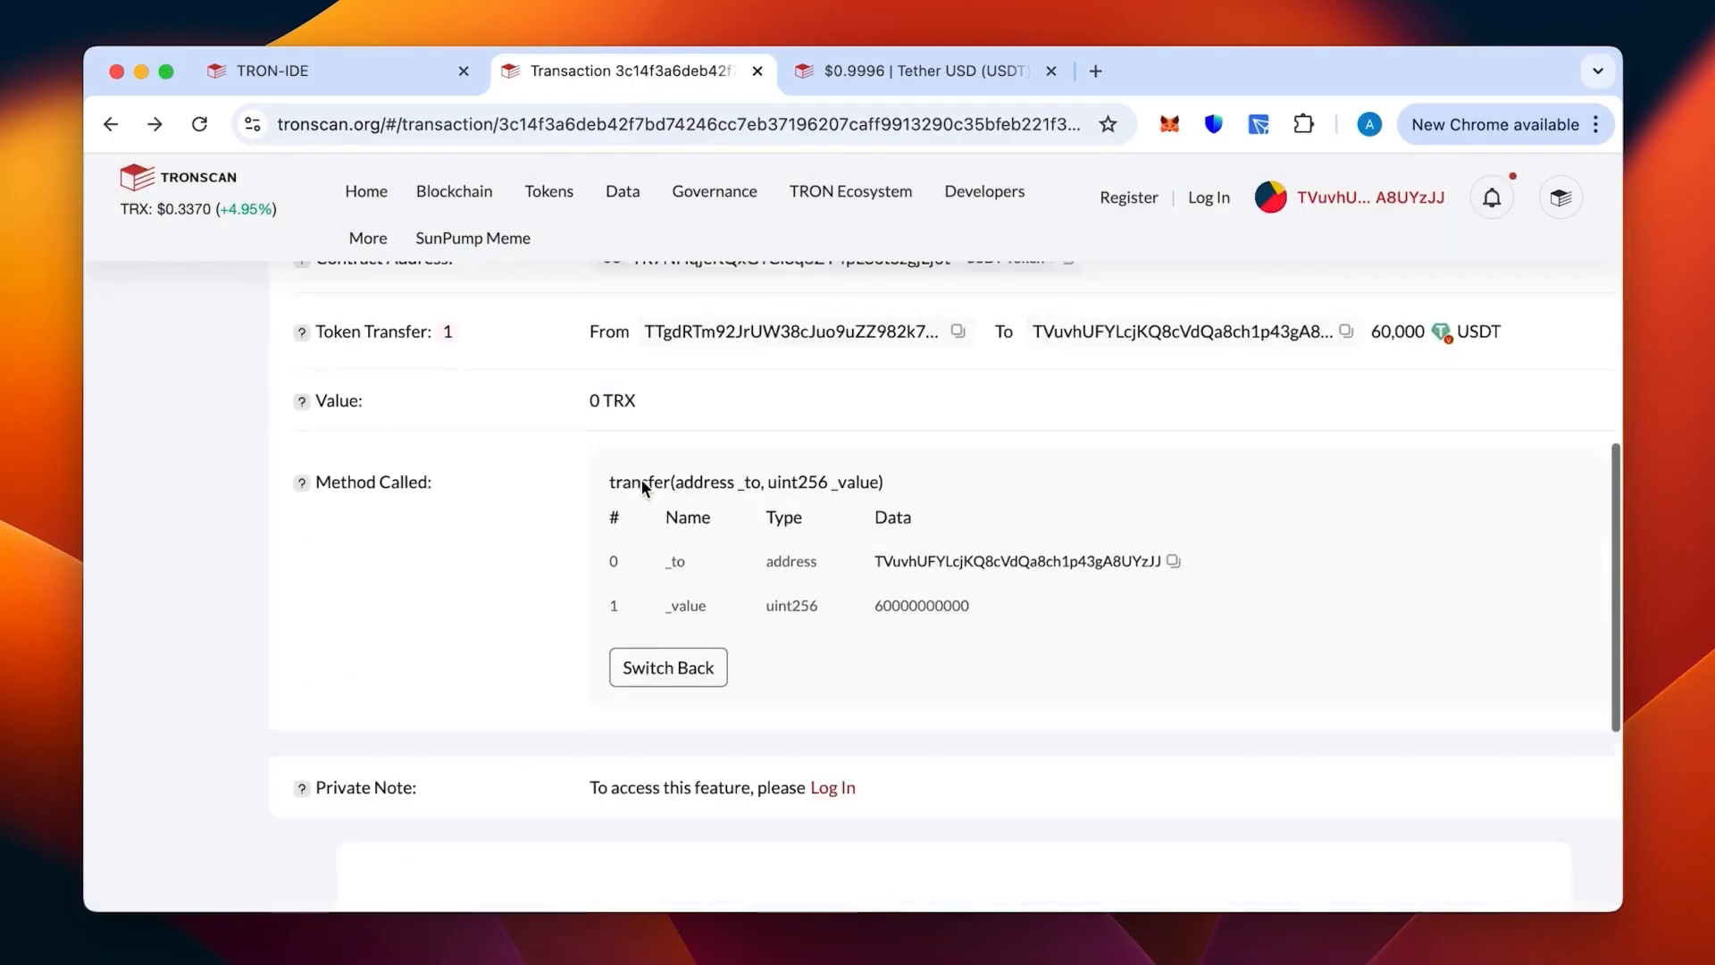
pyautogui.scroll(-3)
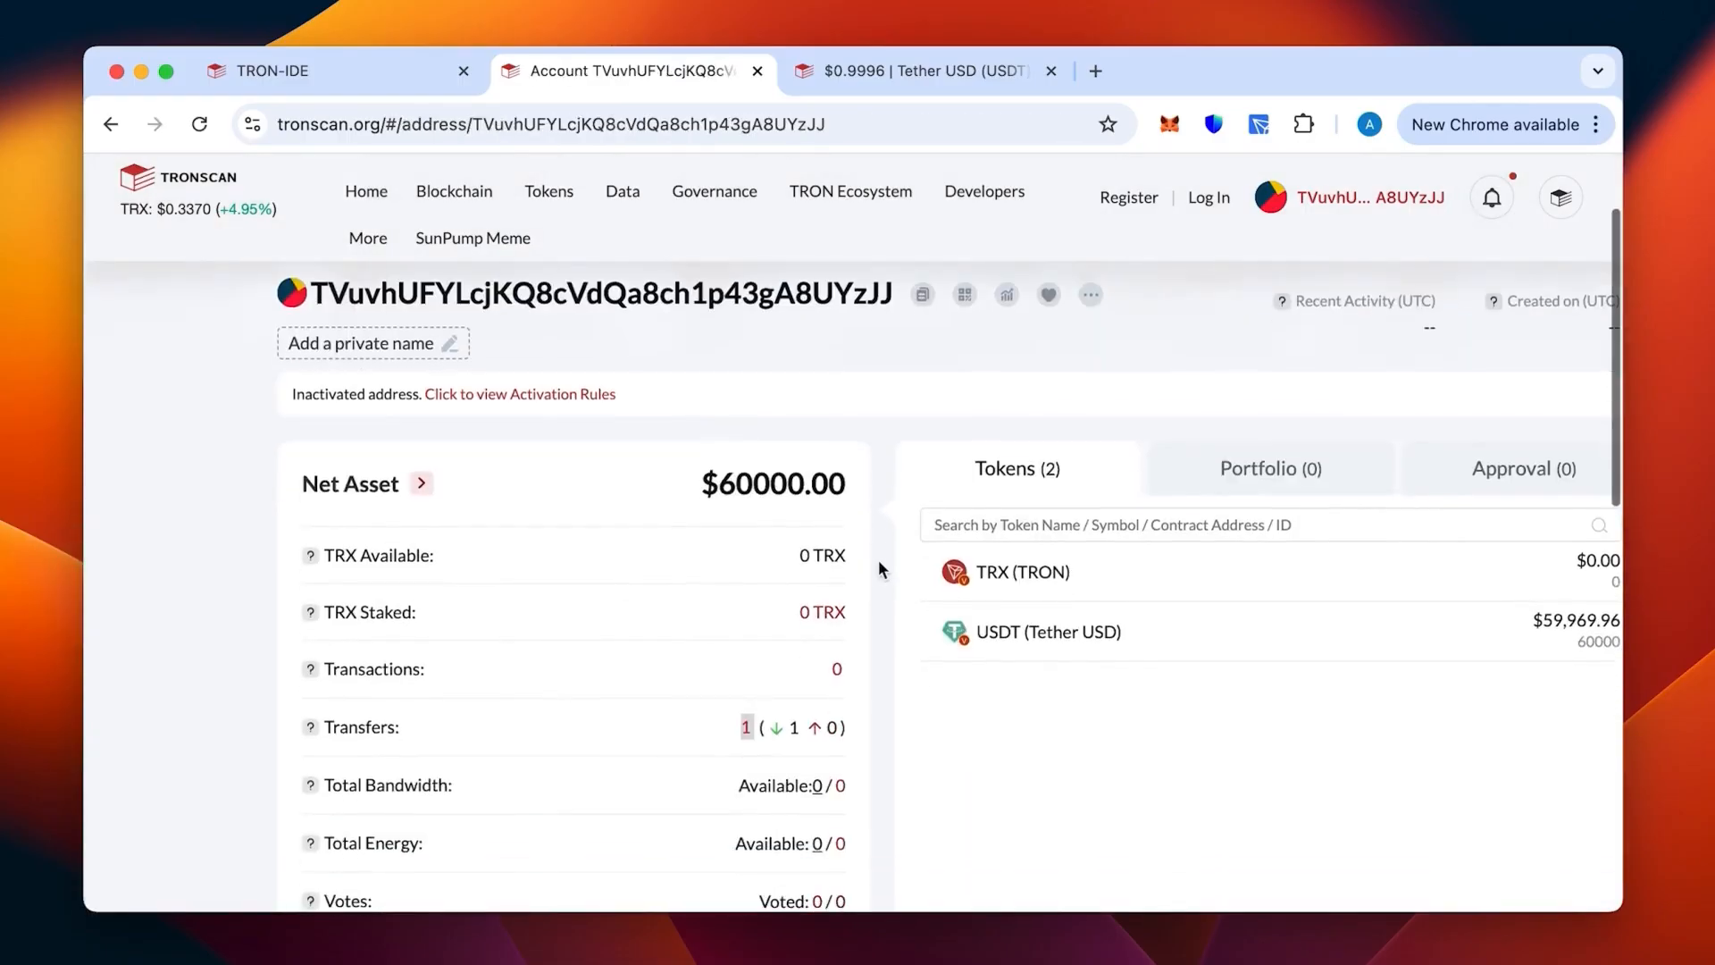
# - Scroll down Wallet #1's account page and list its TRC20 token transfers
pyautogui.scroll(-3)
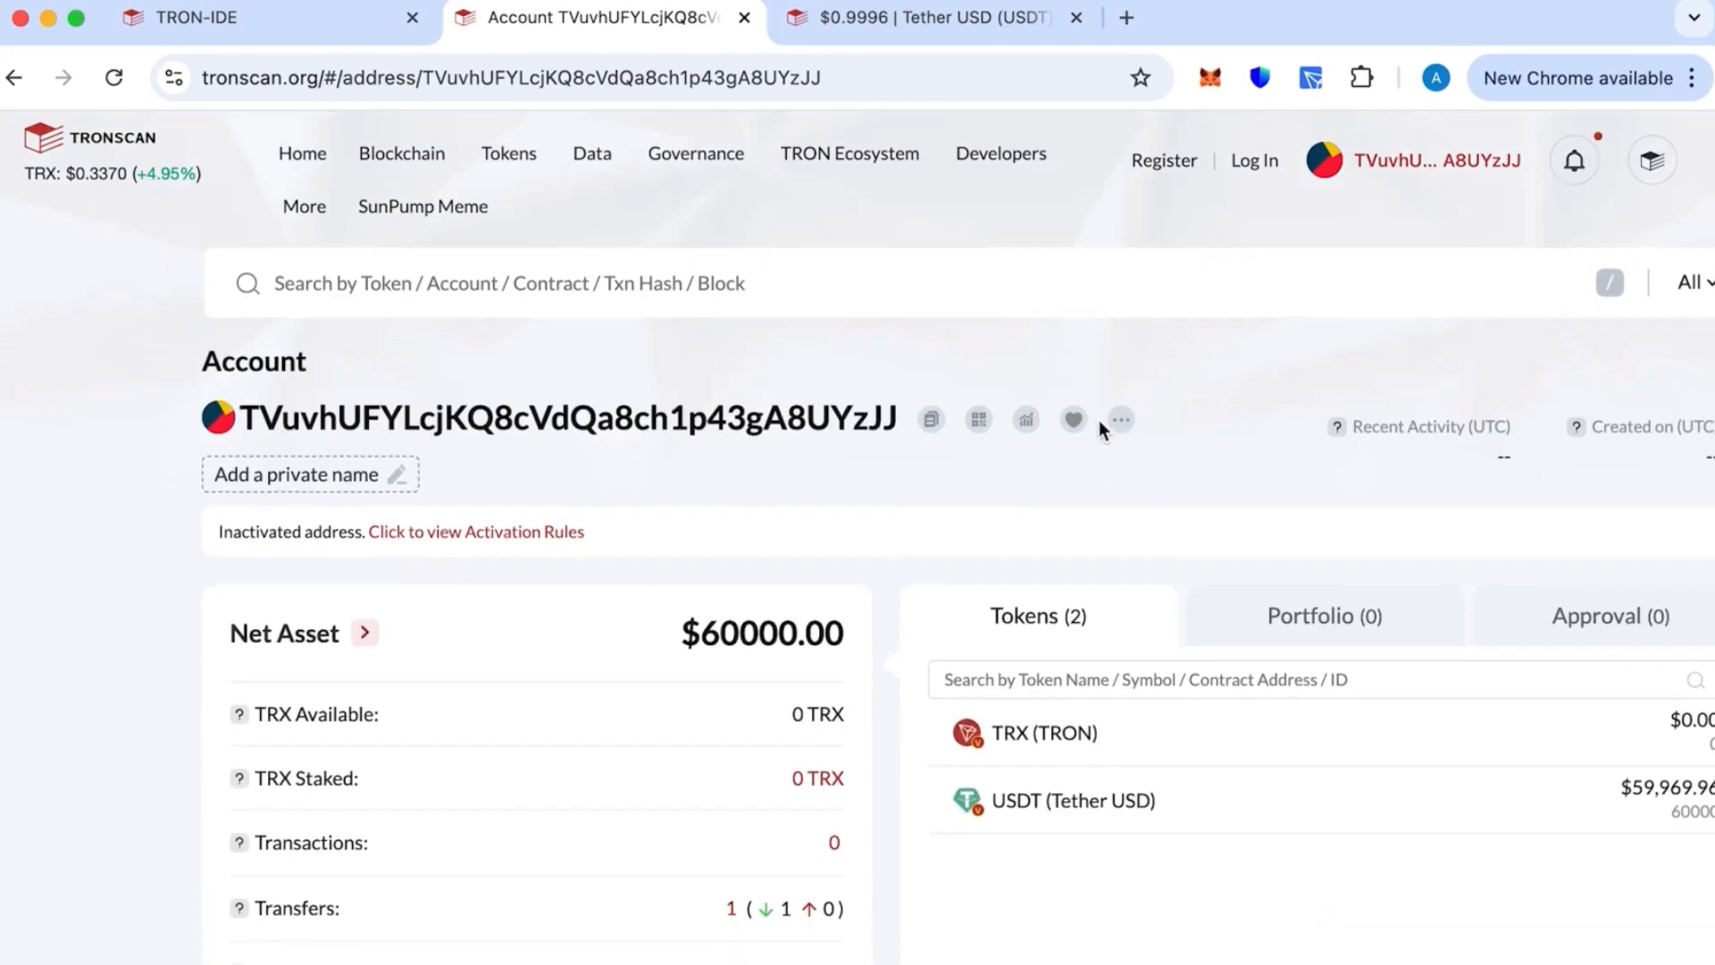
pyautogui.scroll(-3)
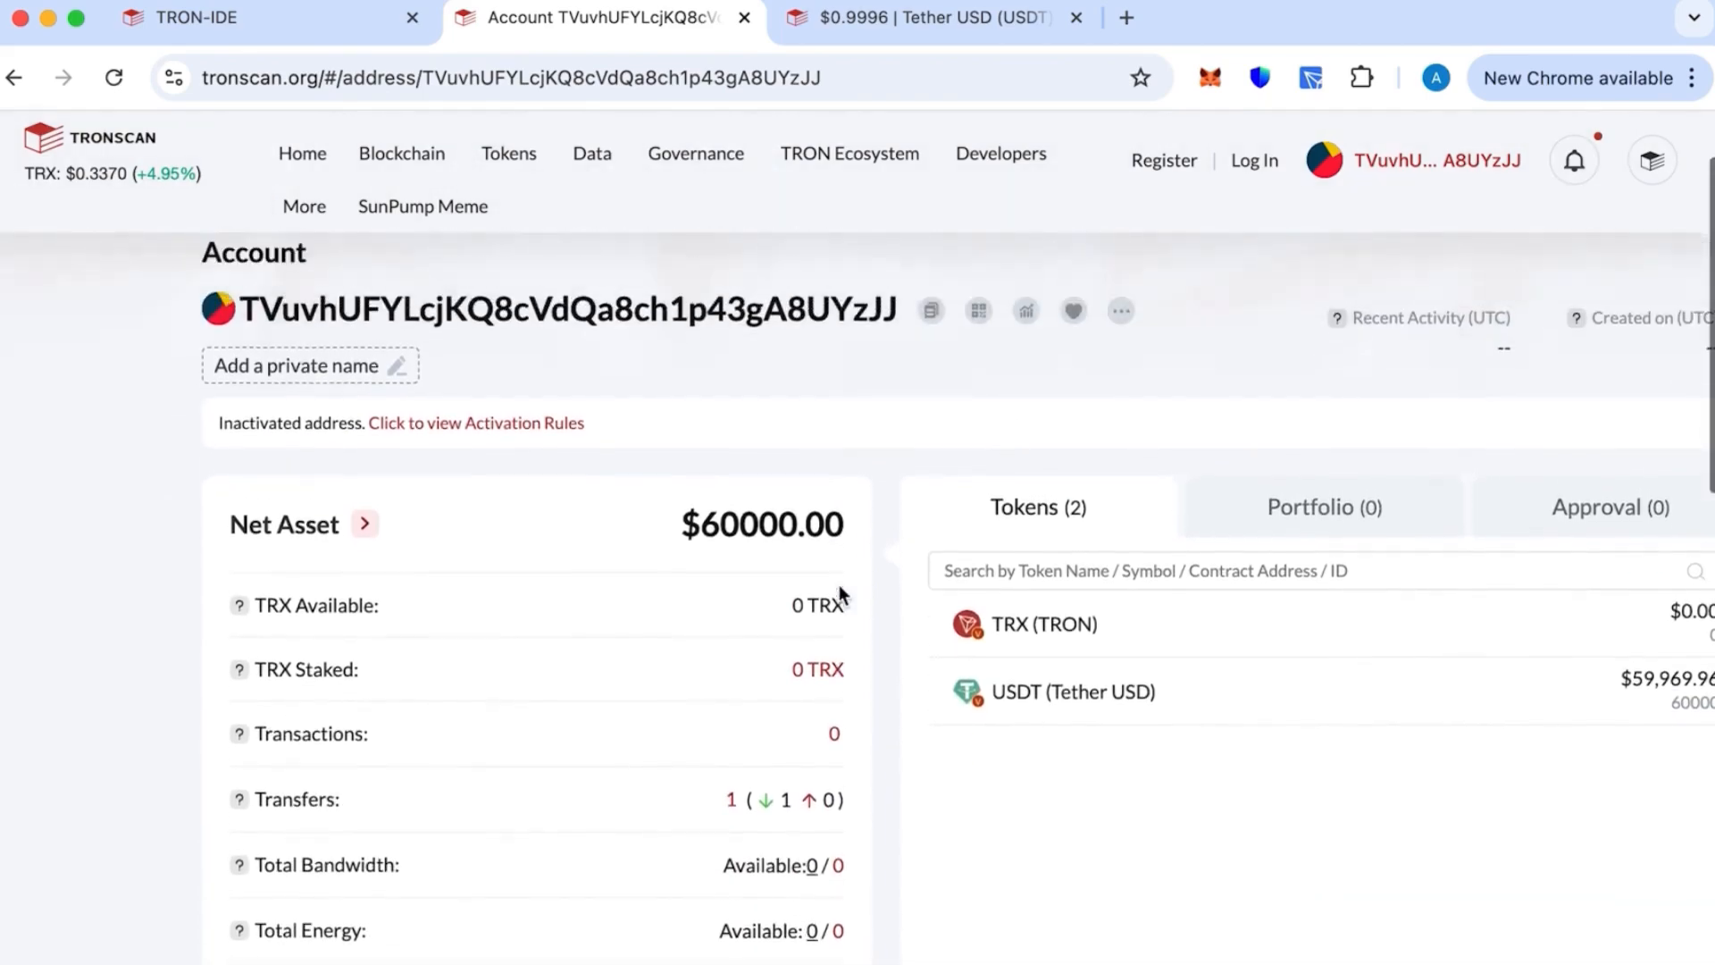
pyautogui.scroll(-3)
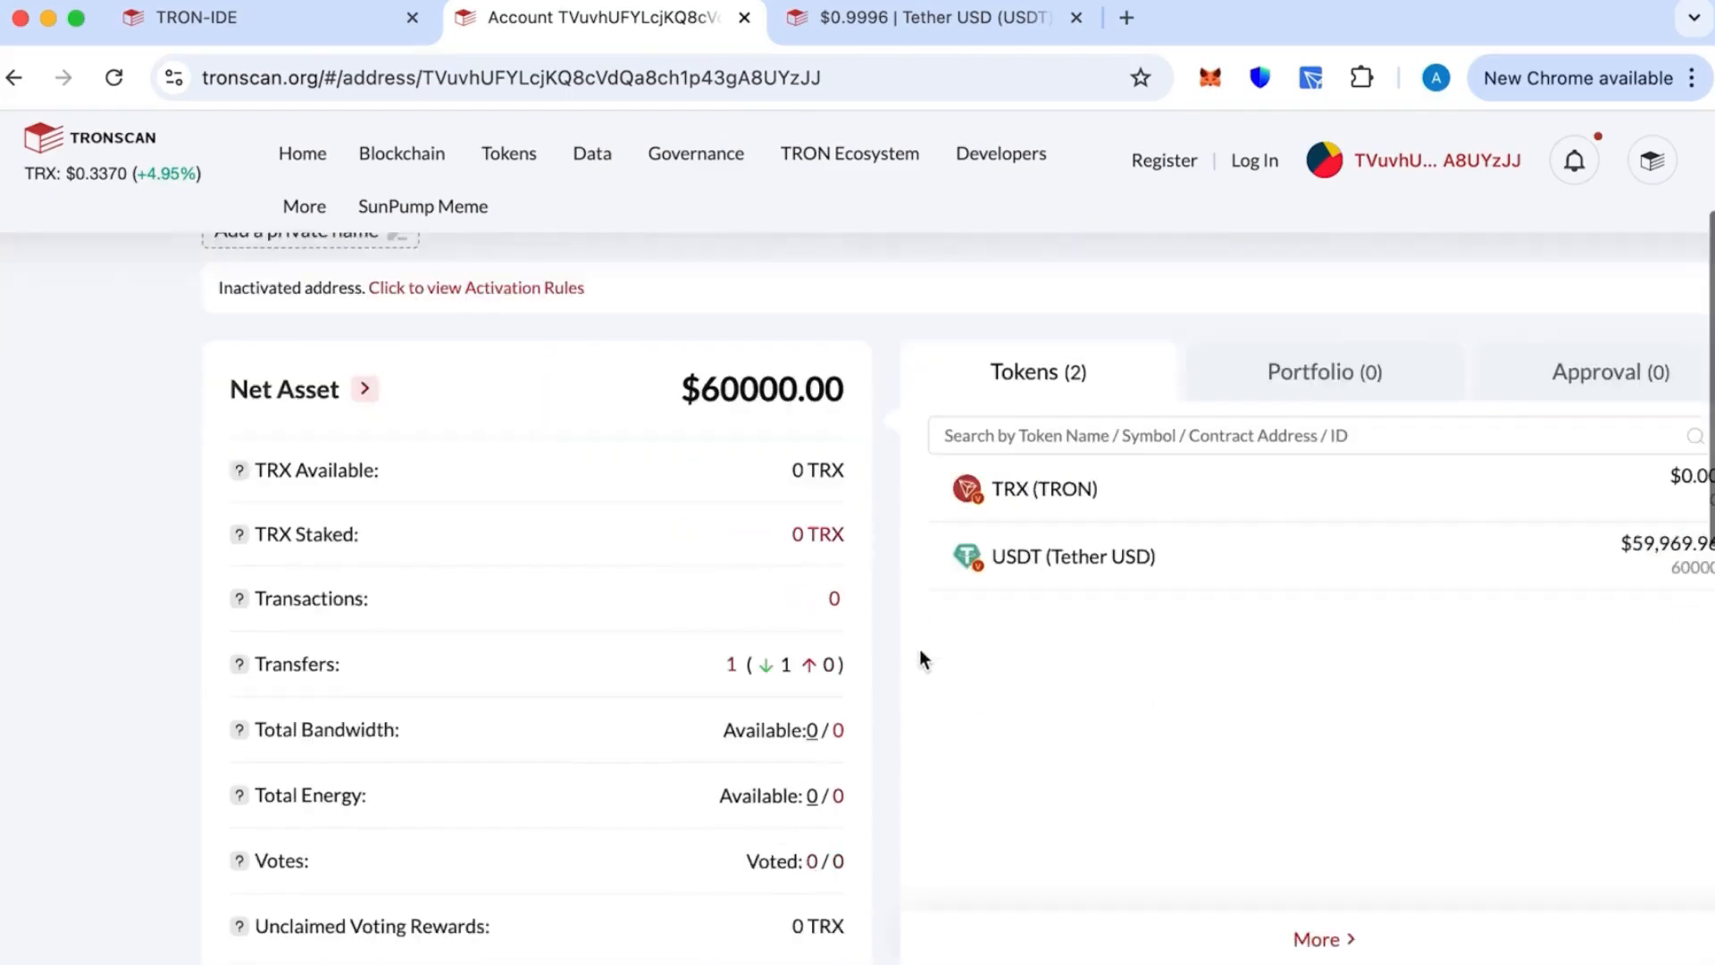
pyautogui.scroll(-3)
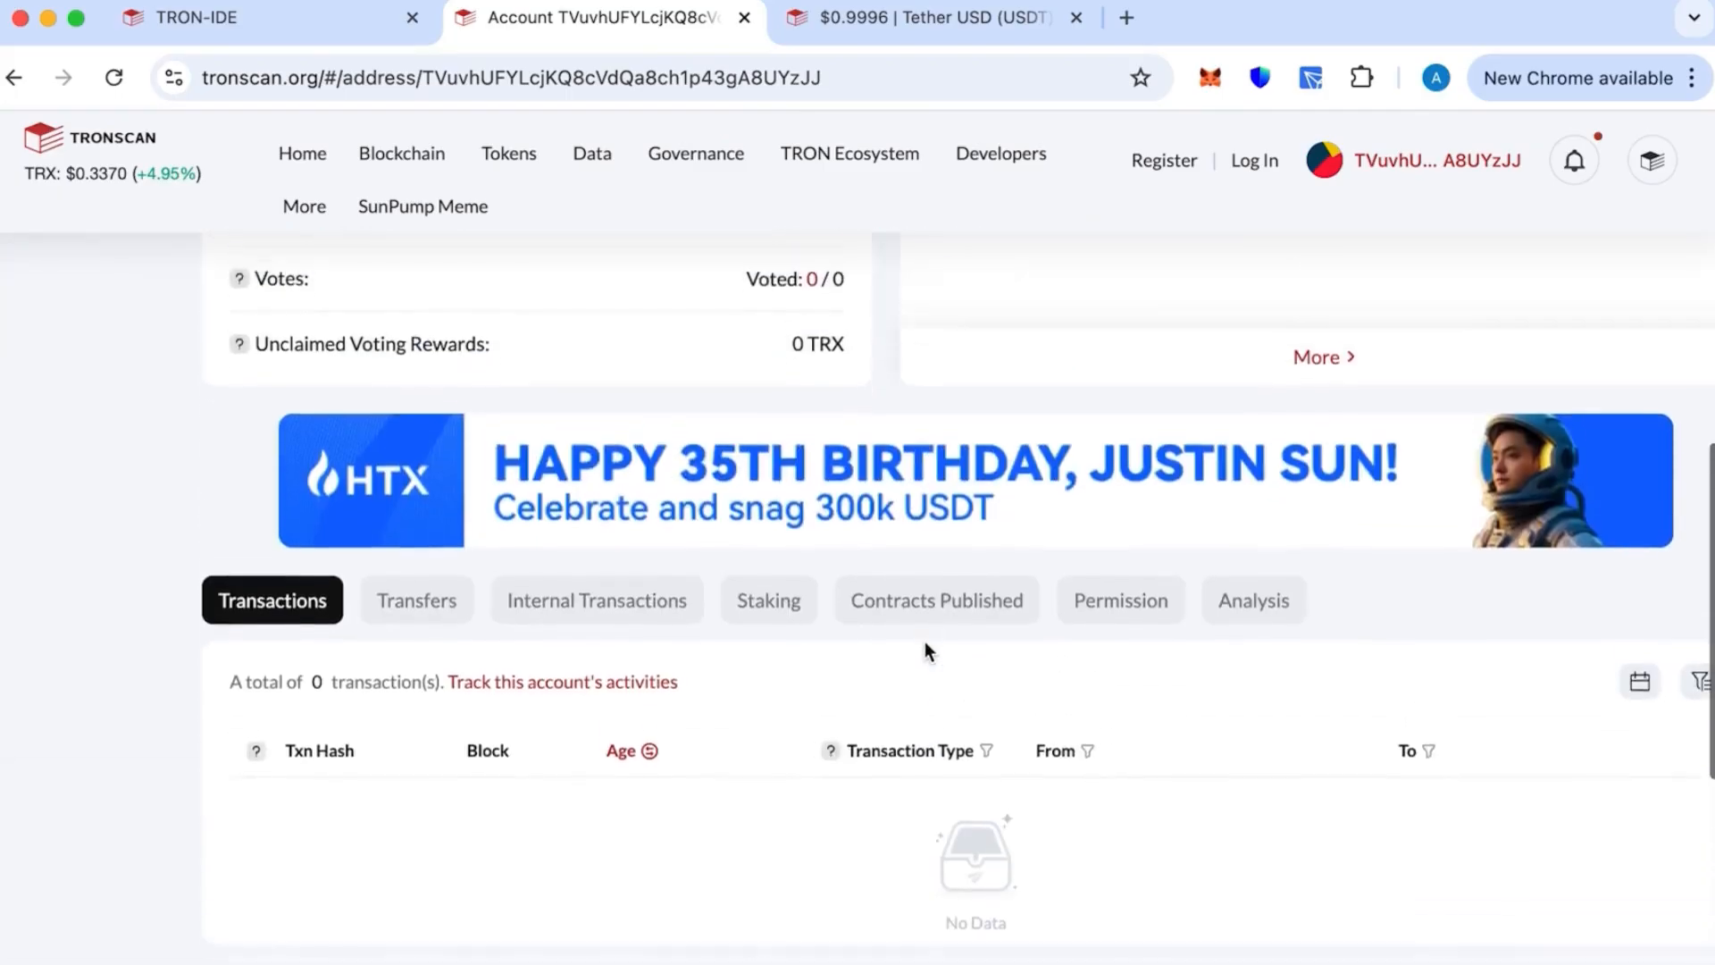
pyautogui.click(416, 600)
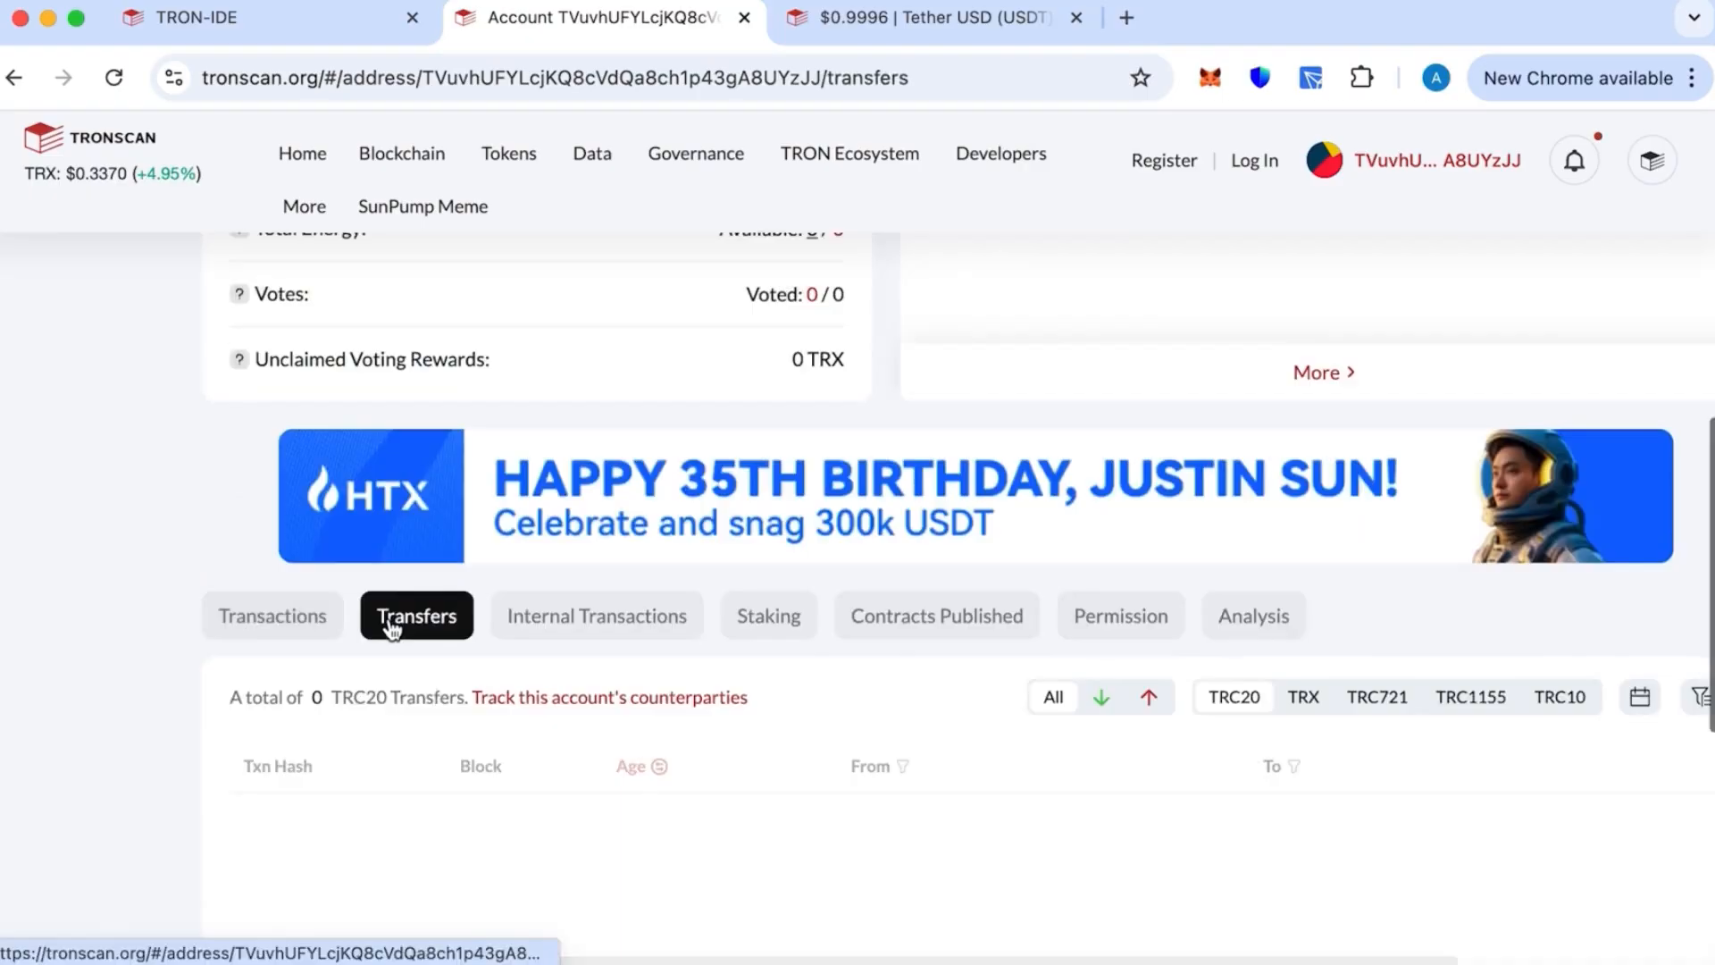